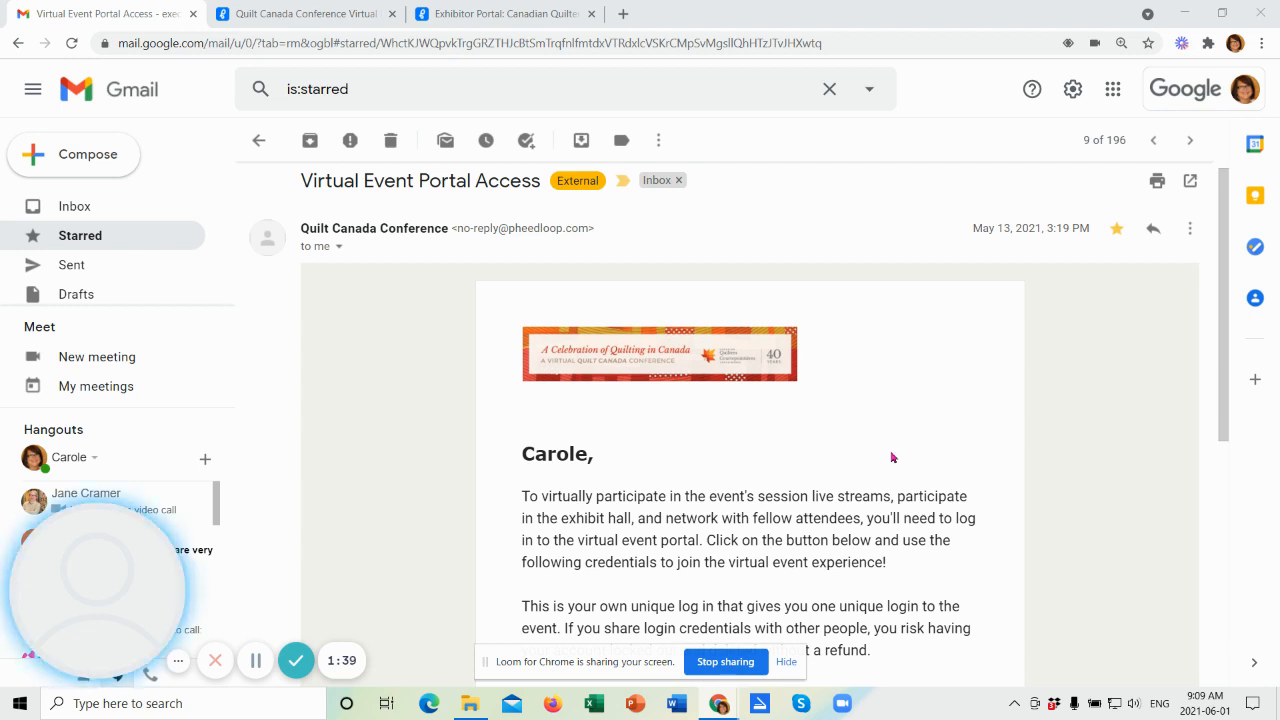
pyautogui.moveTo(668, 299)
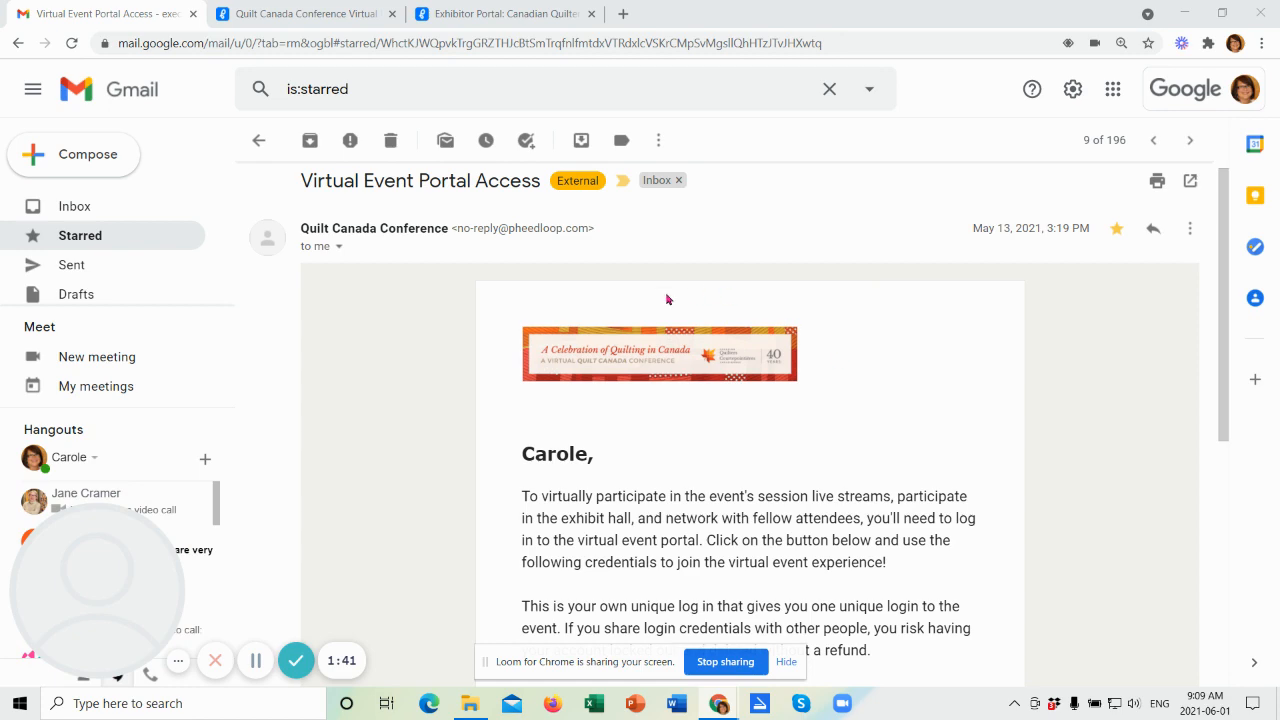
# Step: Switch from Gmail to the Quilt Canada Conference Virtual portal tab
pyautogui.click(300, 13)
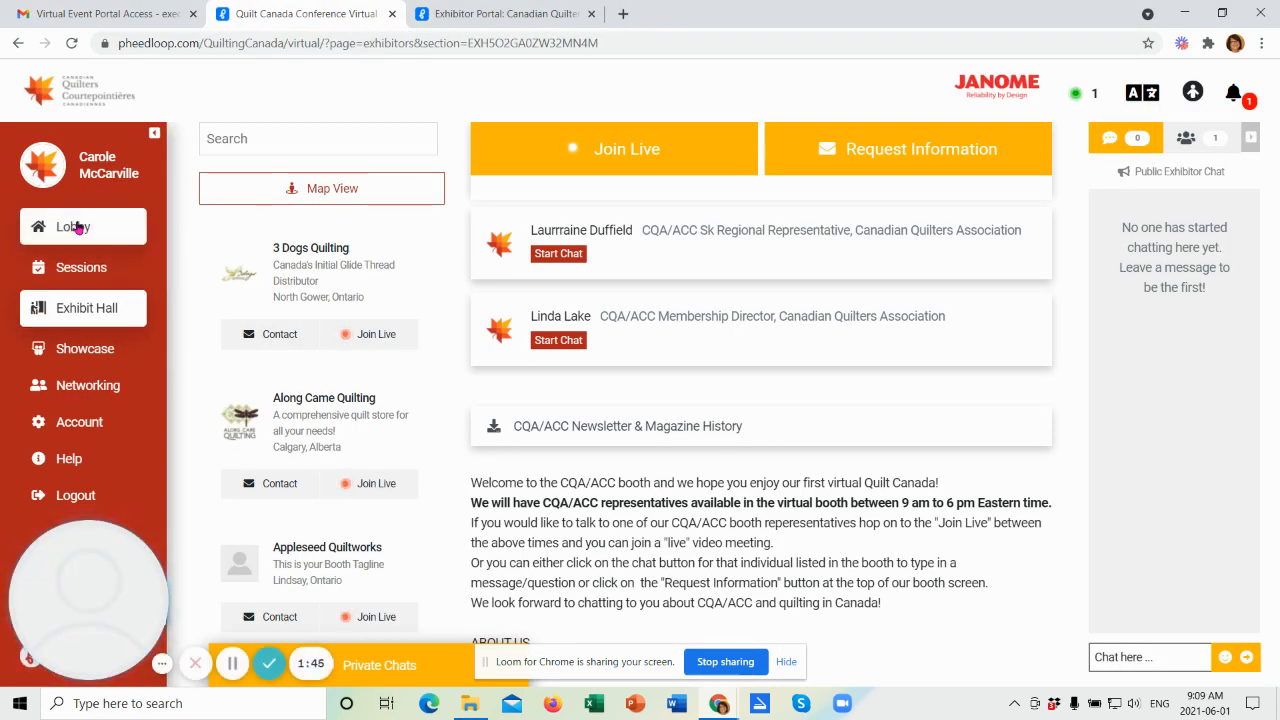
# Step: Open the Lobby, select its welcome heading, and scroll through the feature tiles
pyautogui.click(73, 226)
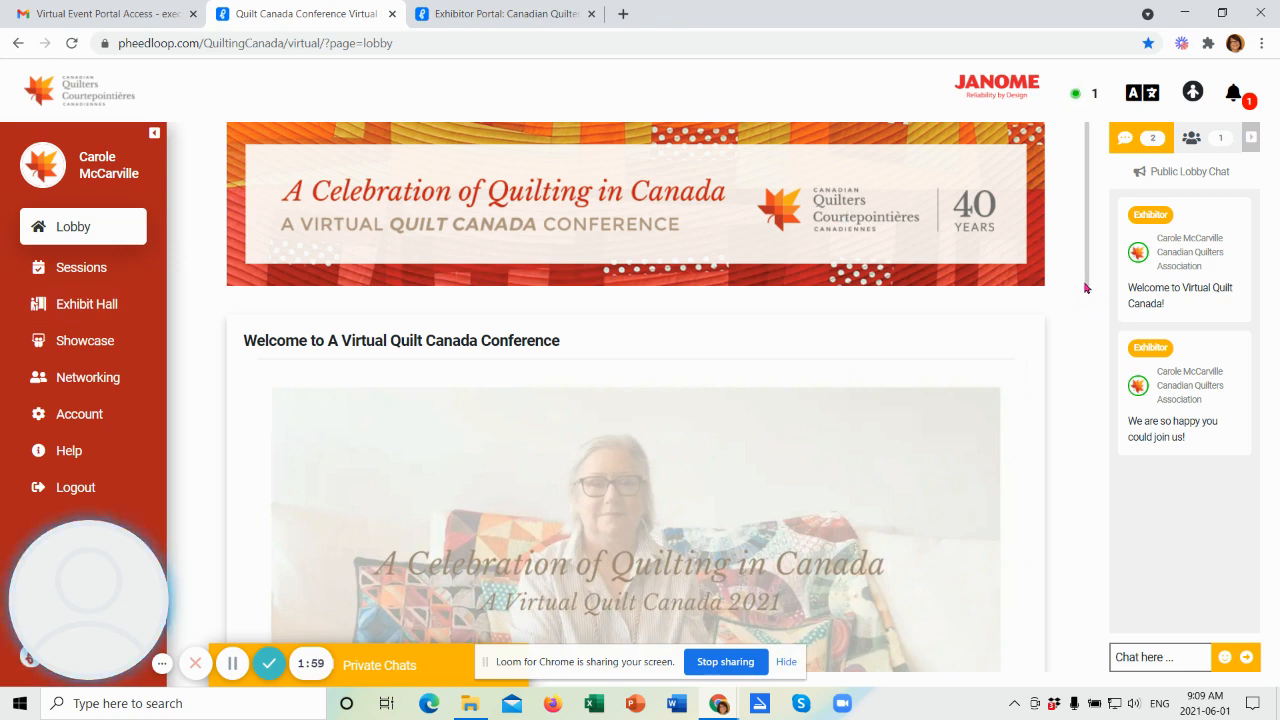
pyautogui.tripleClick(401, 340)
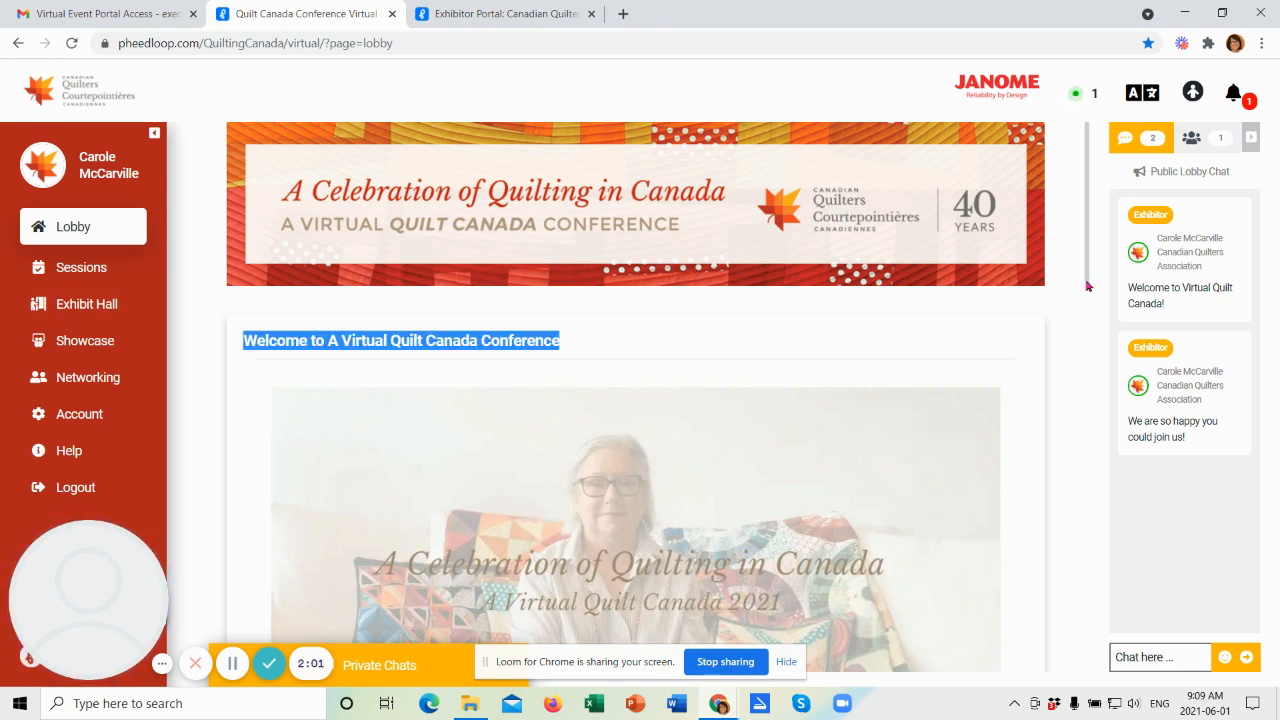
pyautogui.scroll(-3)
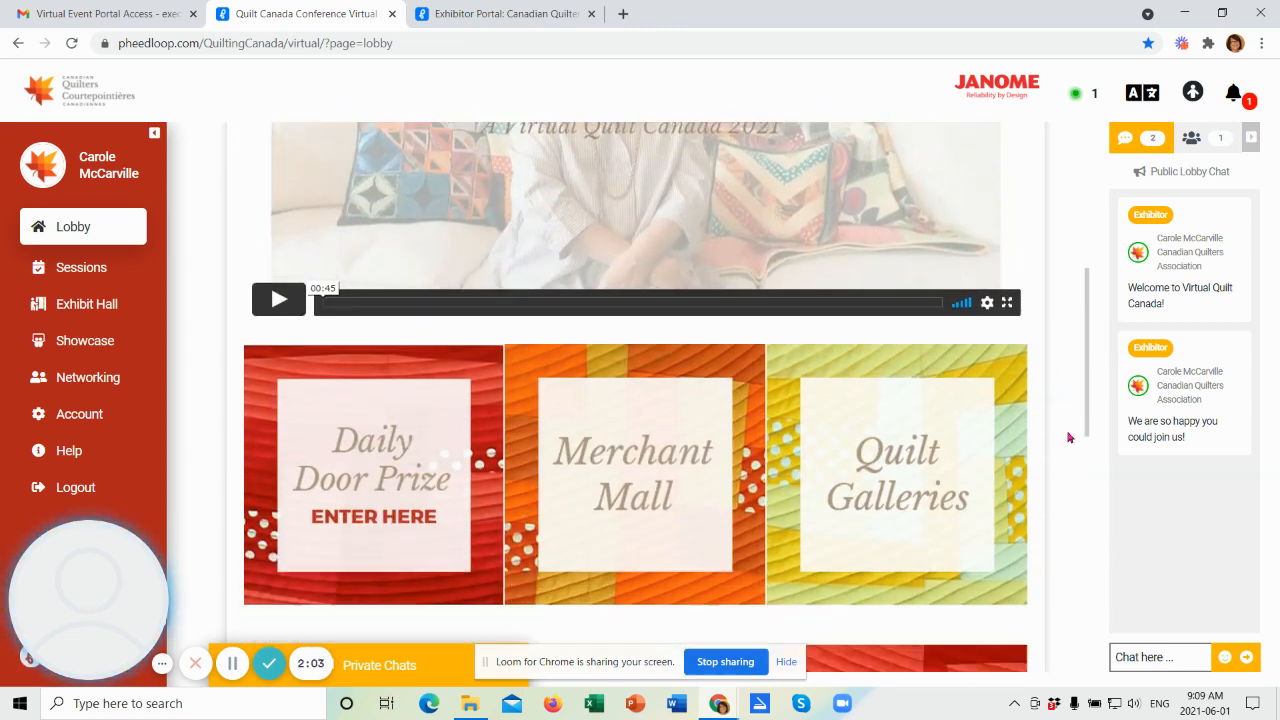
pyautogui.scroll(-3)
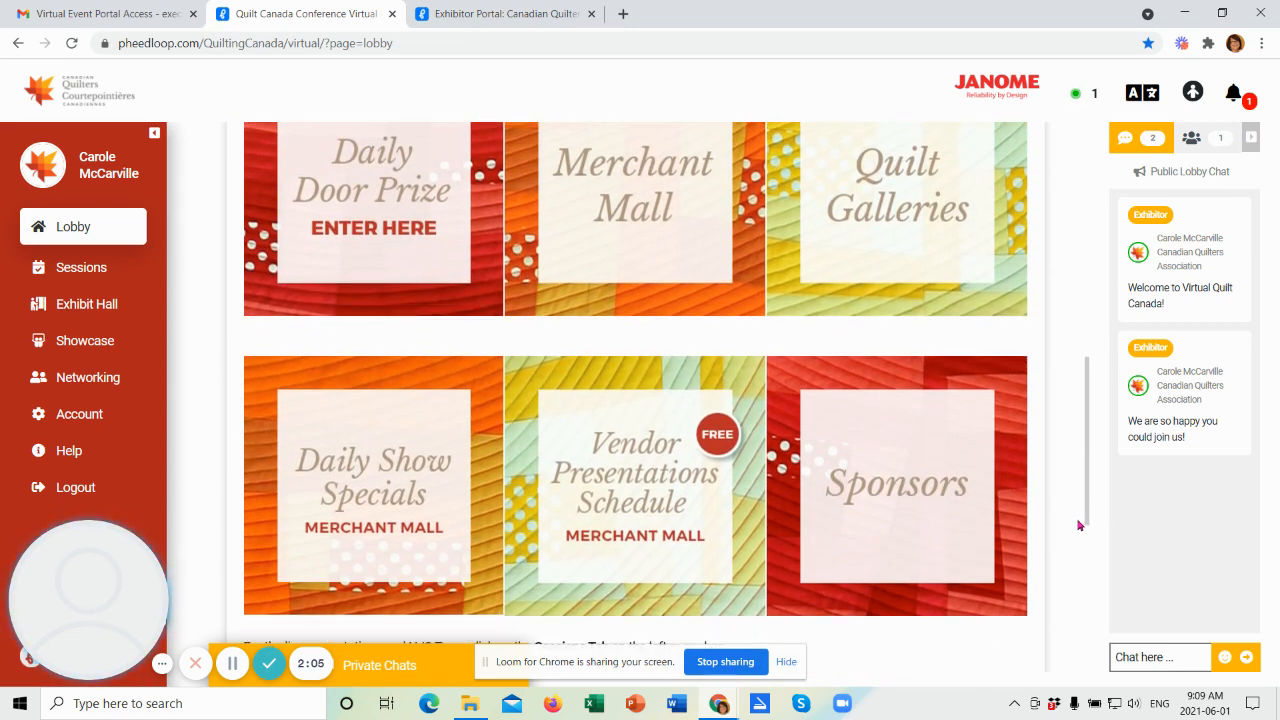
pyautogui.scroll(-3)
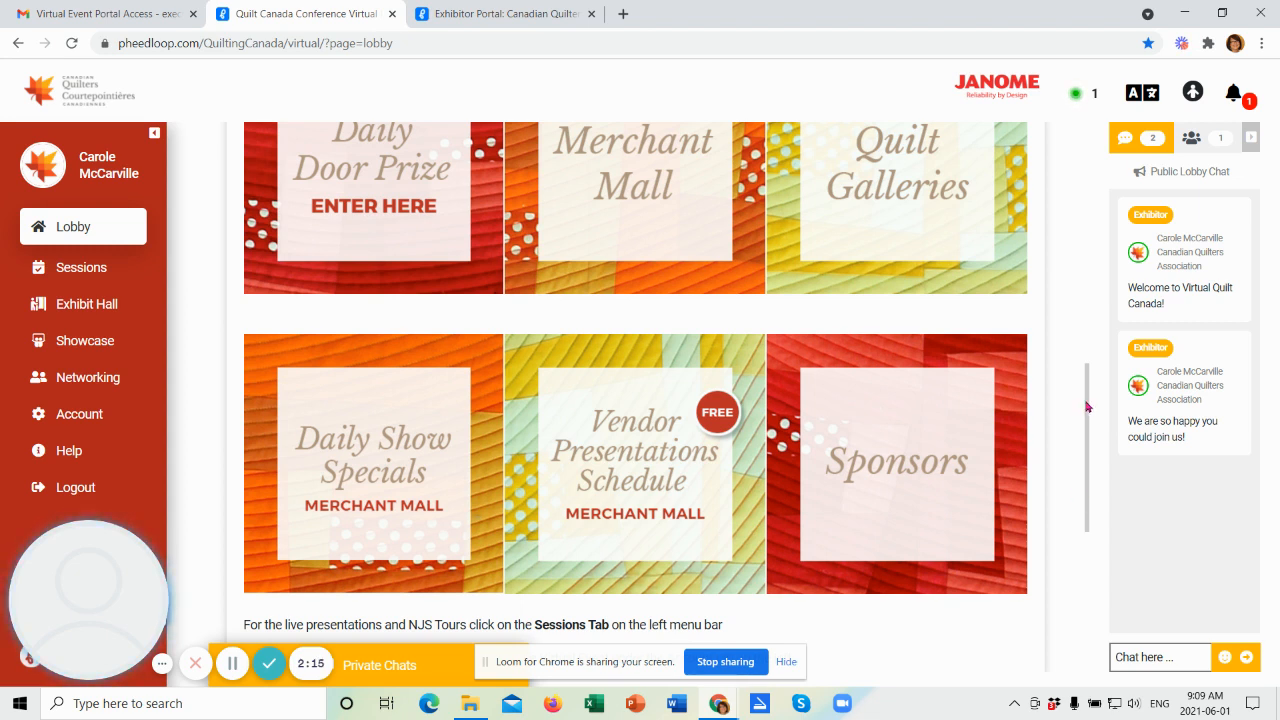
pyautogui.moveTo(1088, 373)
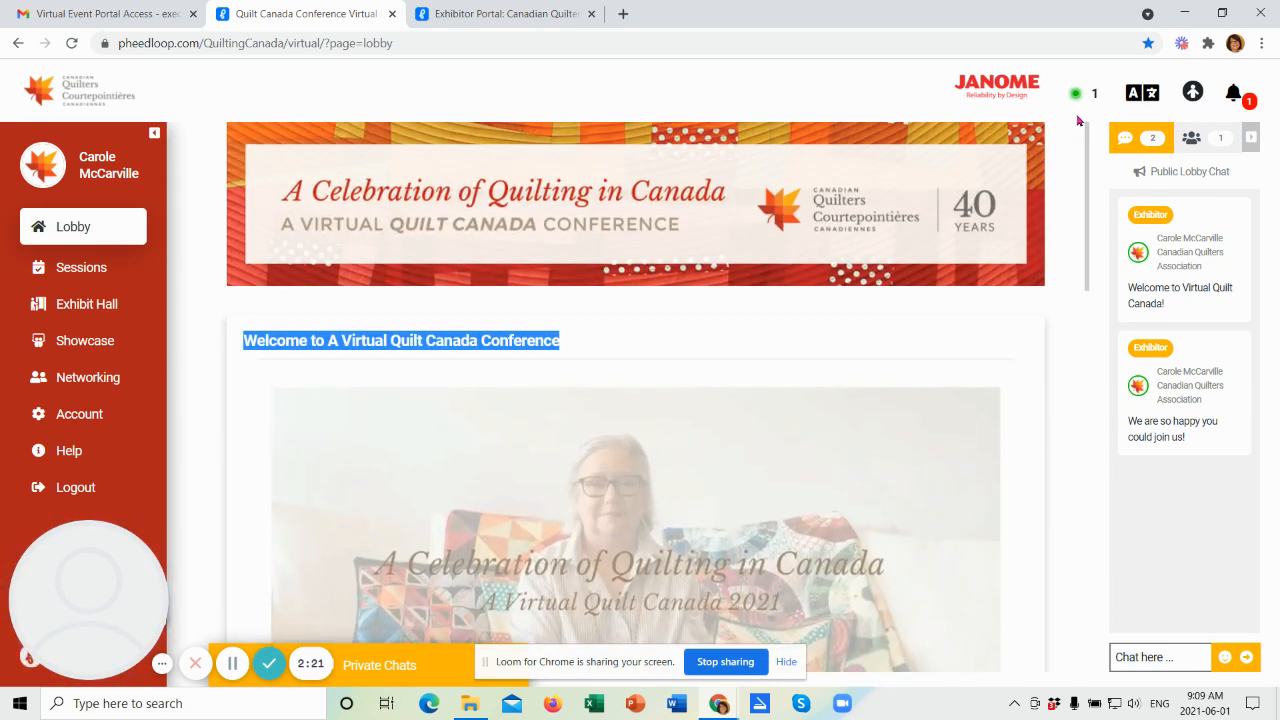
pyautogui.moveTo(188, 251)
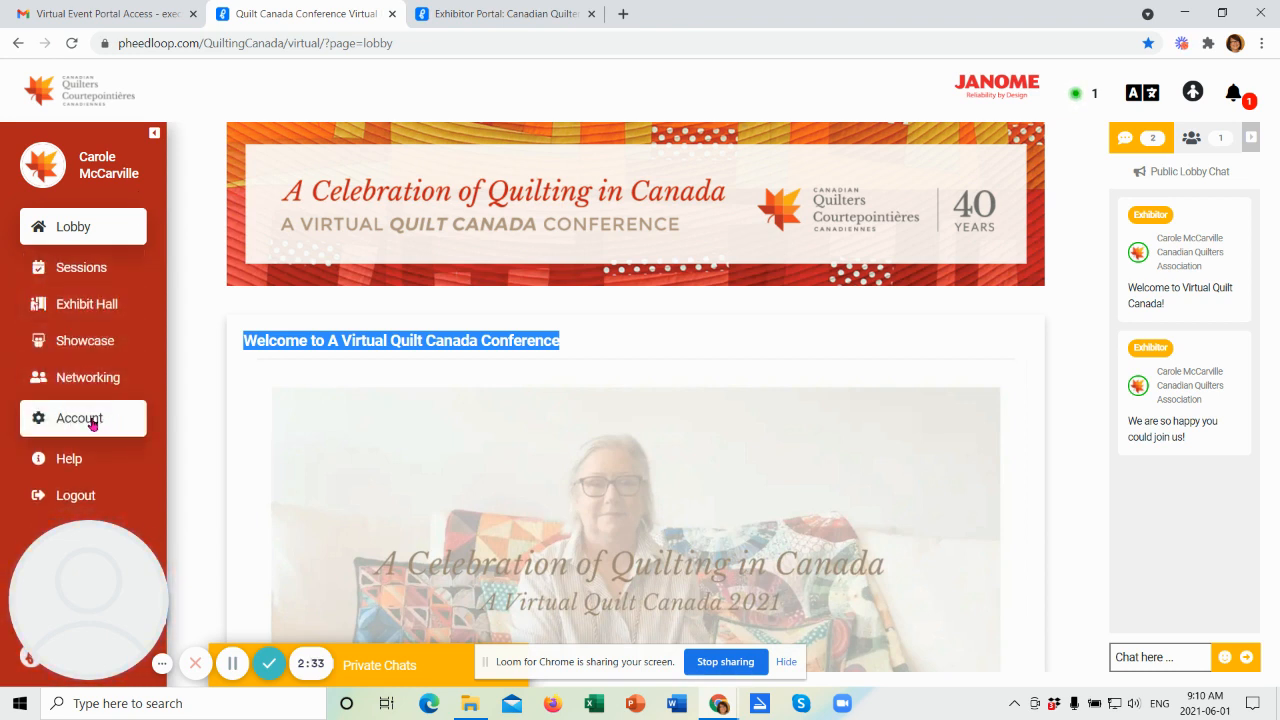
# Step: Open Account settings with exhibitor profile, password change and file upload sections
pyautogui.click(79, 418)
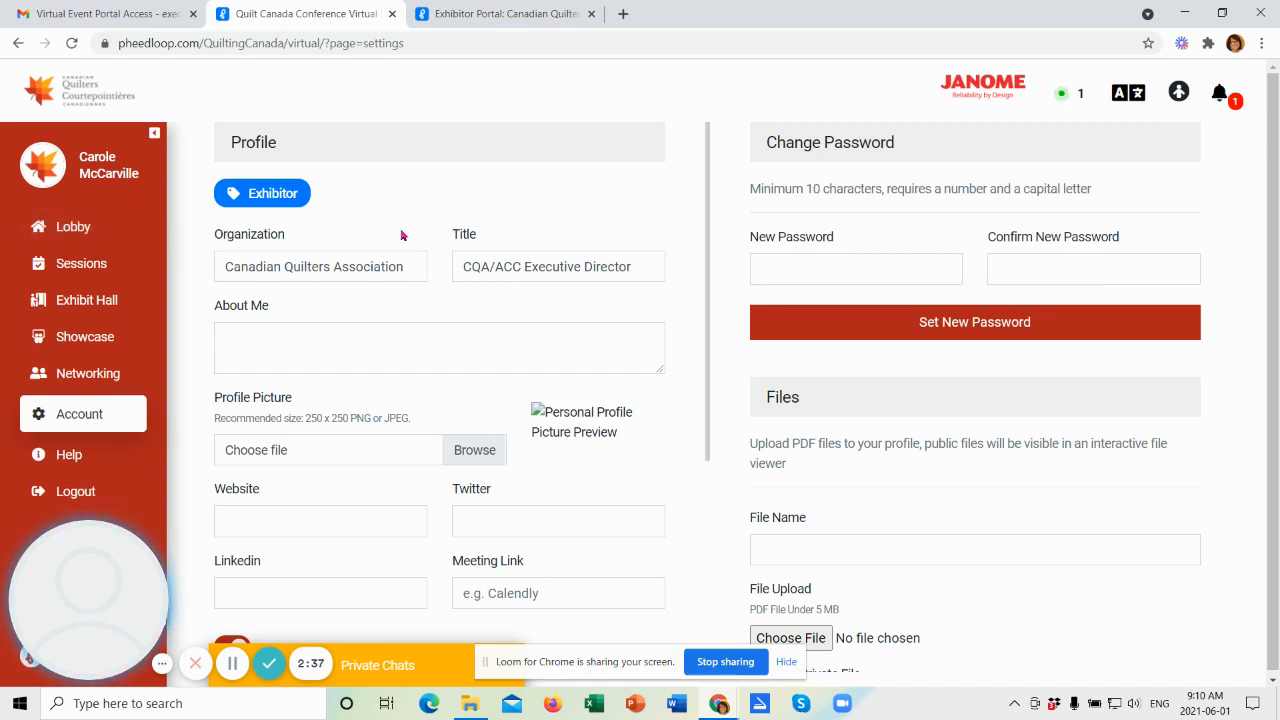
pyautogui.moveTo(297, 193)
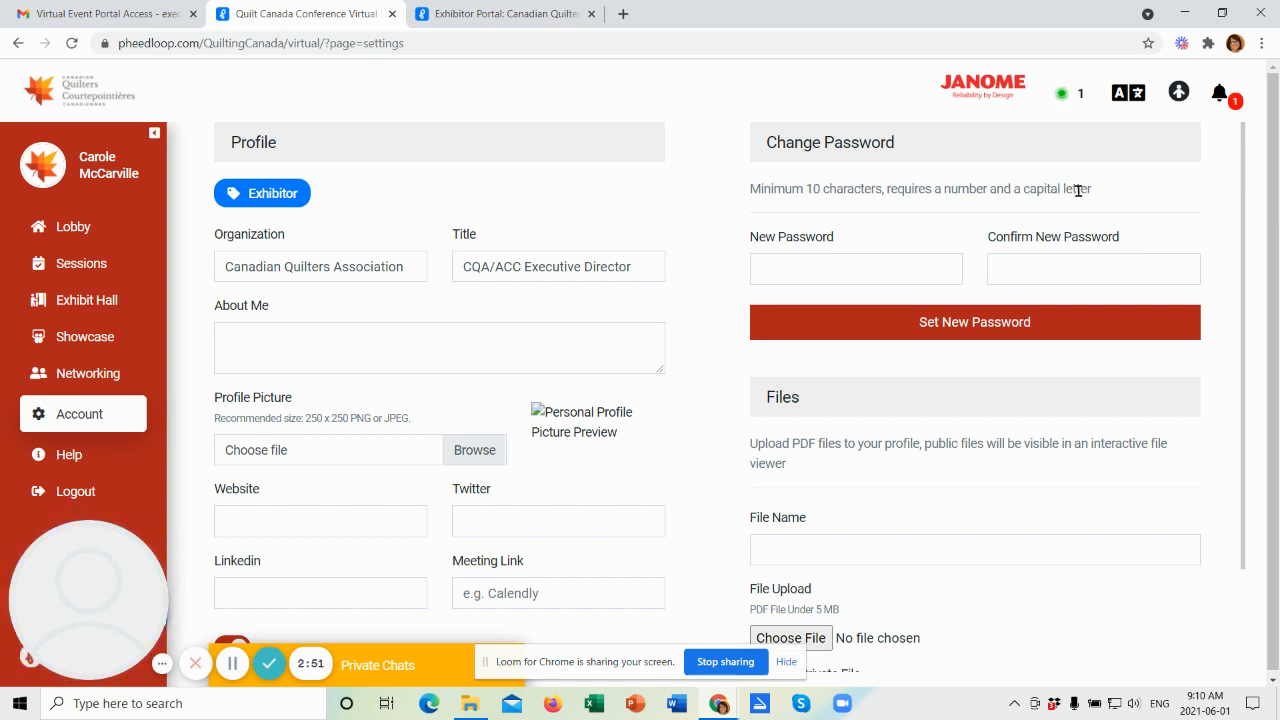
pyautogui.moveTo(1103, 189)
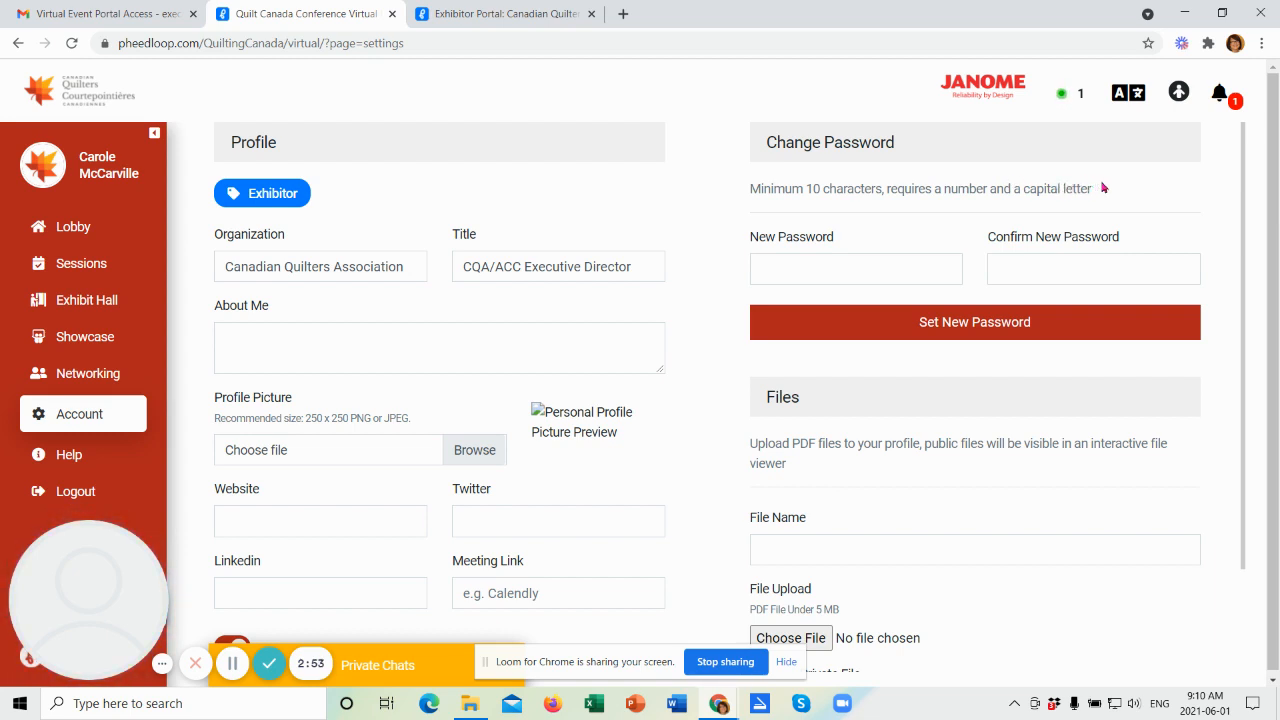
pyautogui.moveTo(633, 243)
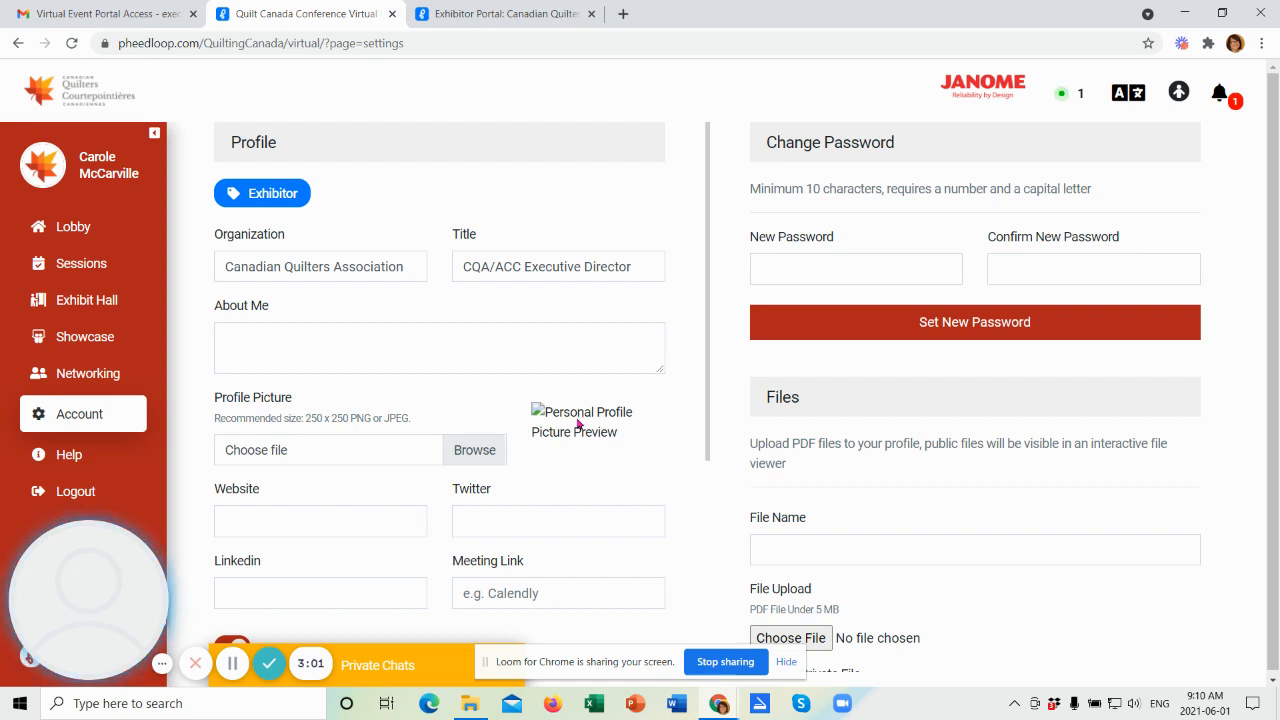
pyautogui.moveTo(326, 489)
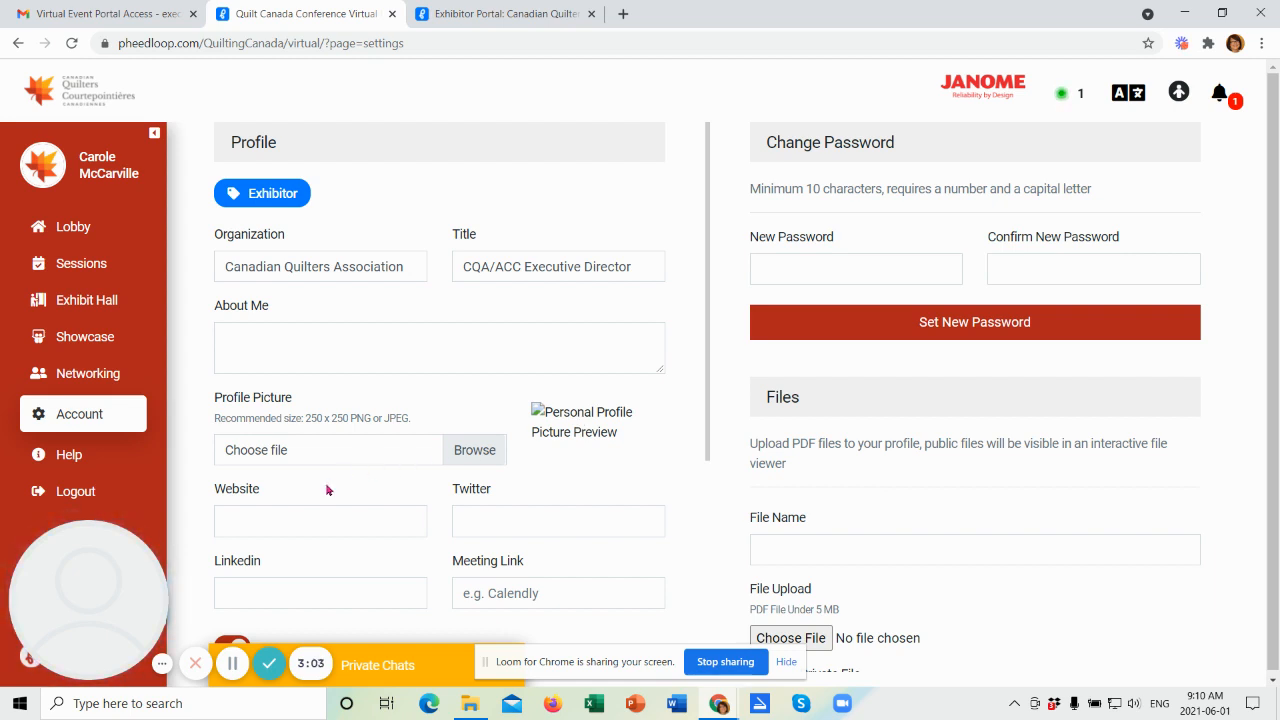
pyautogui.moveTo(570, 496)
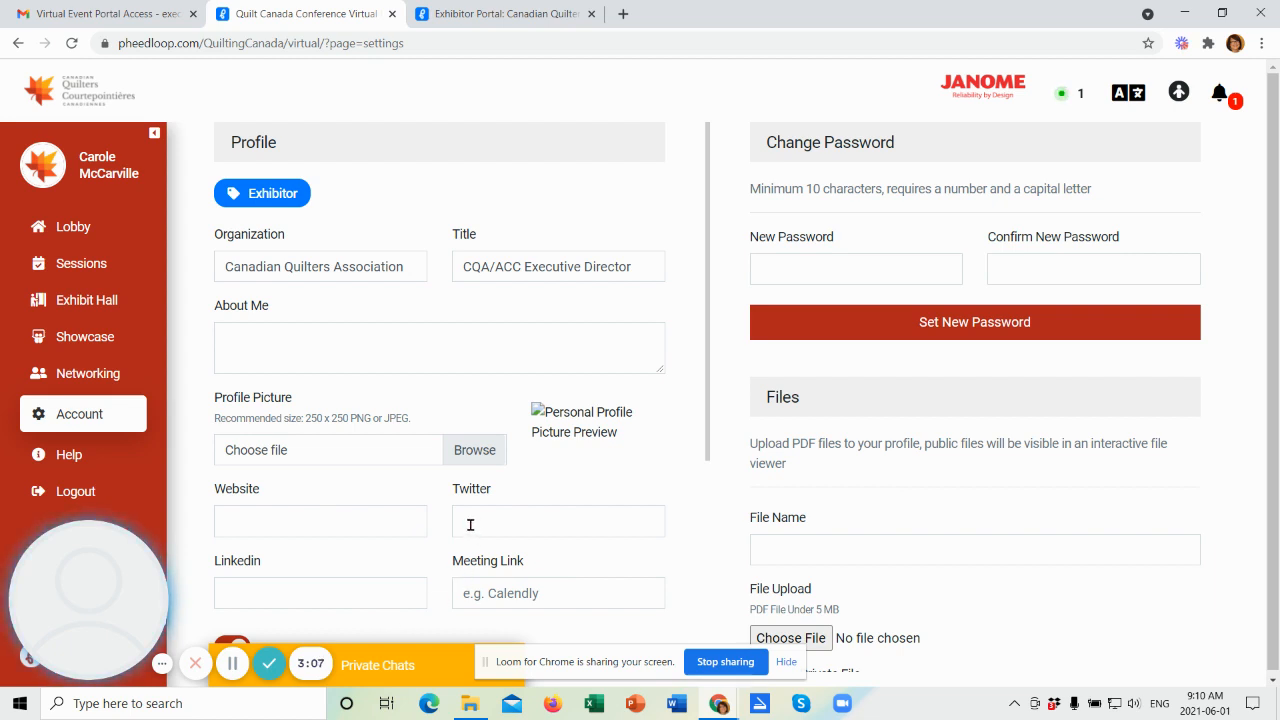
pyautogui.moveTo(317, 384)
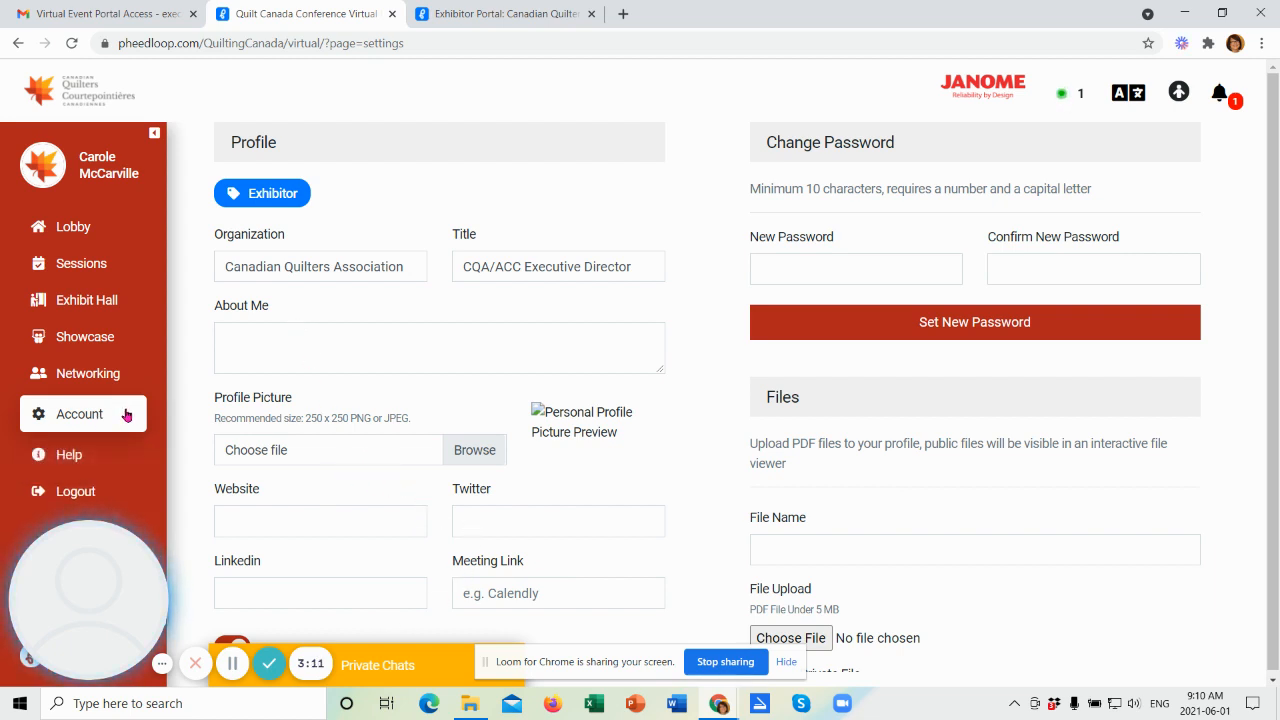
pyautogui.moveTo(74, 226)
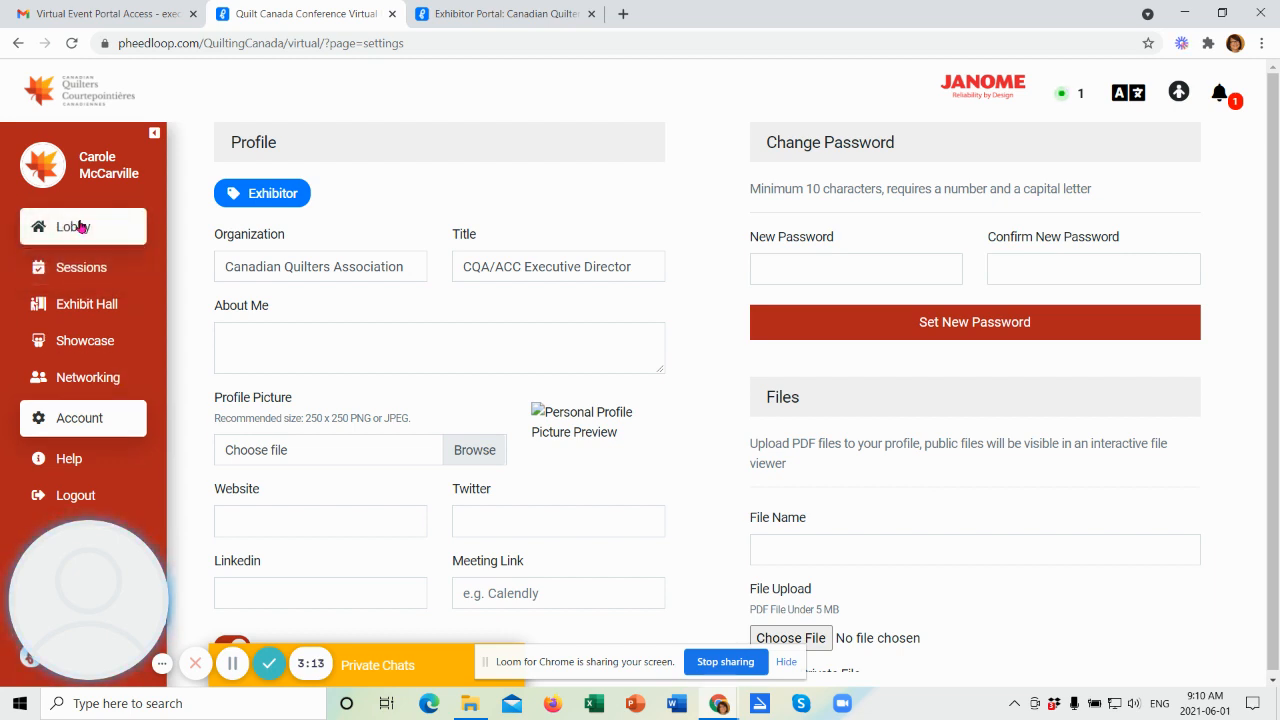
# Step: Return to the Lobby, try playing the welcome video, and scroll to the Merchant Mall tiles
pyautogui.click(72, 226)
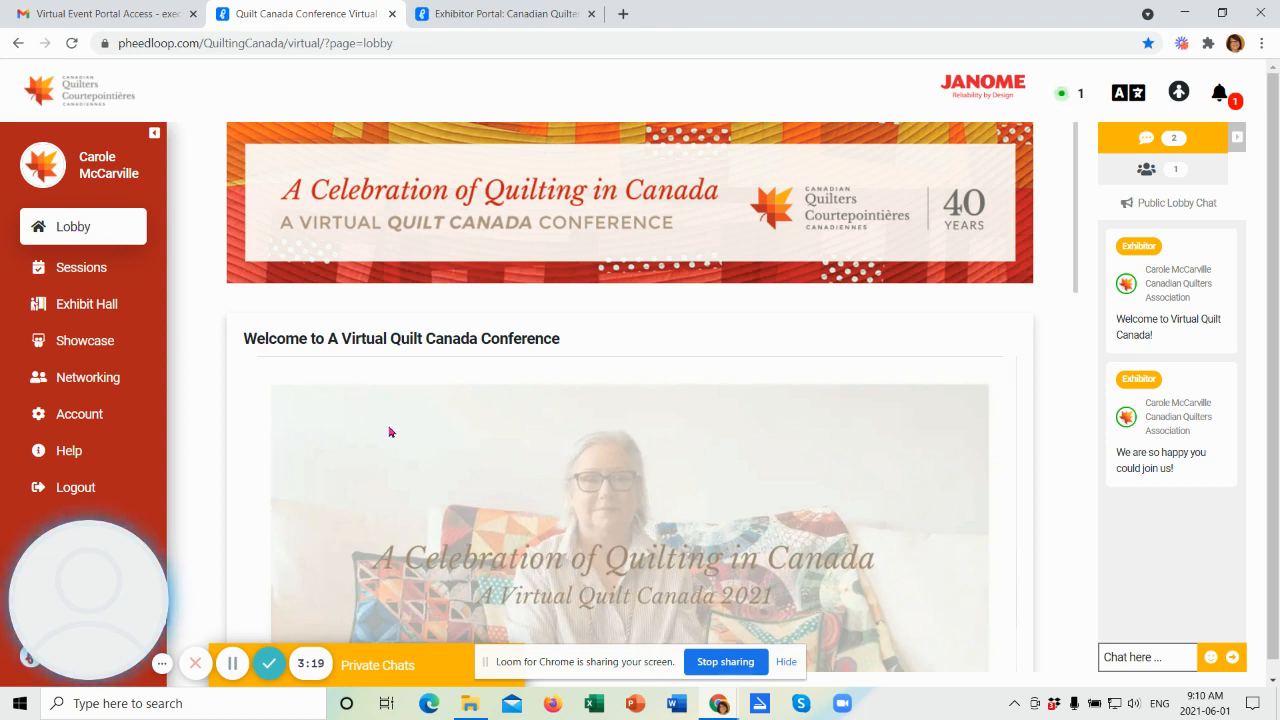
pyautogui.moveTo(475, 422)
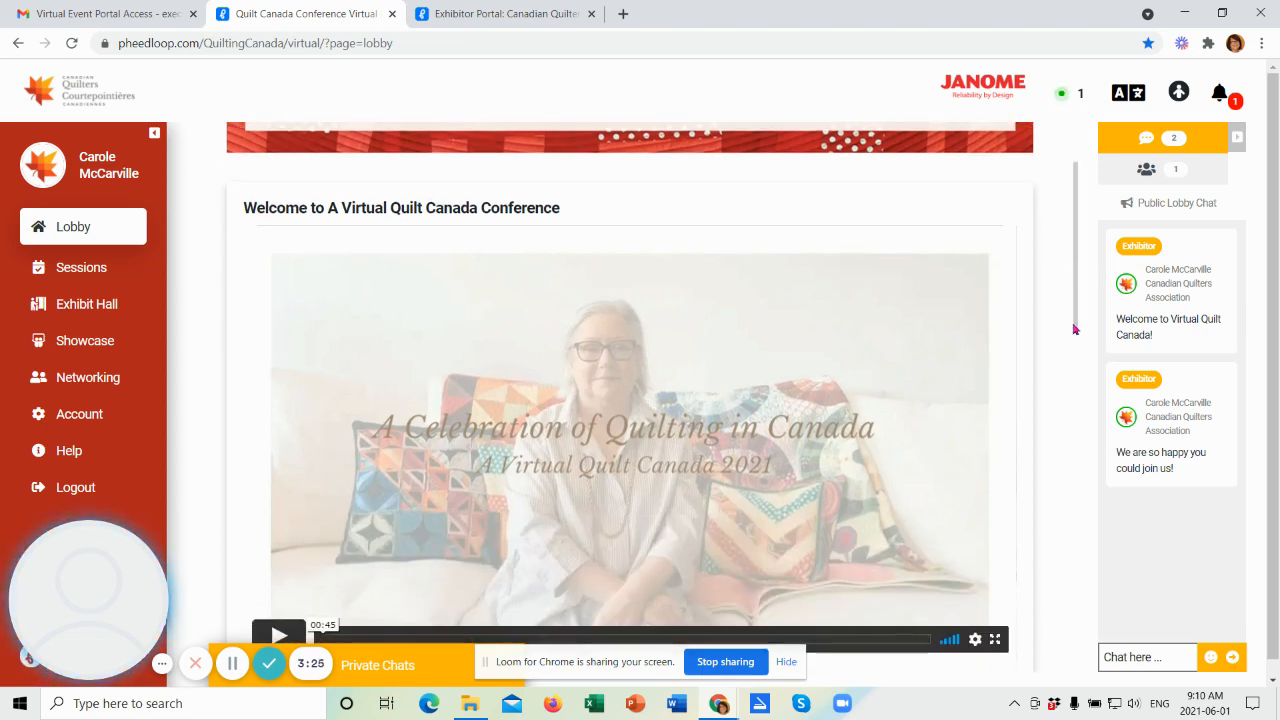
pyautogui.scroll(-3)
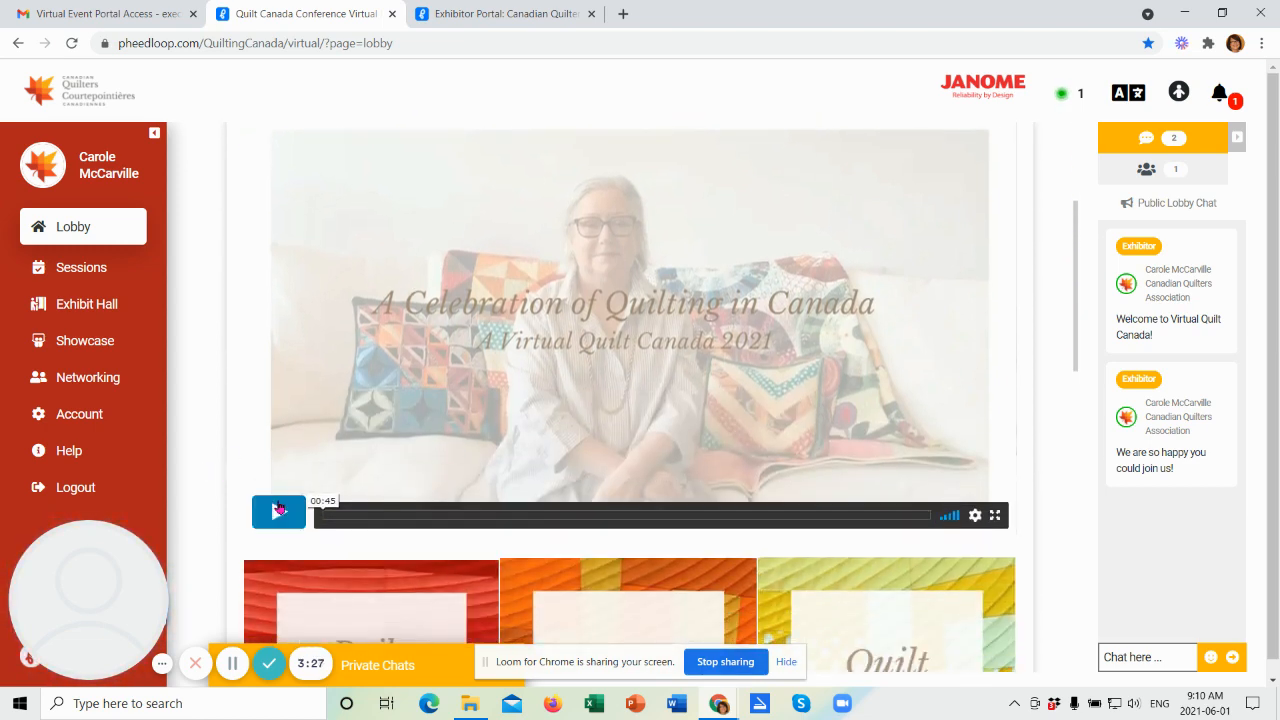
pyautogui.click(278, 512)
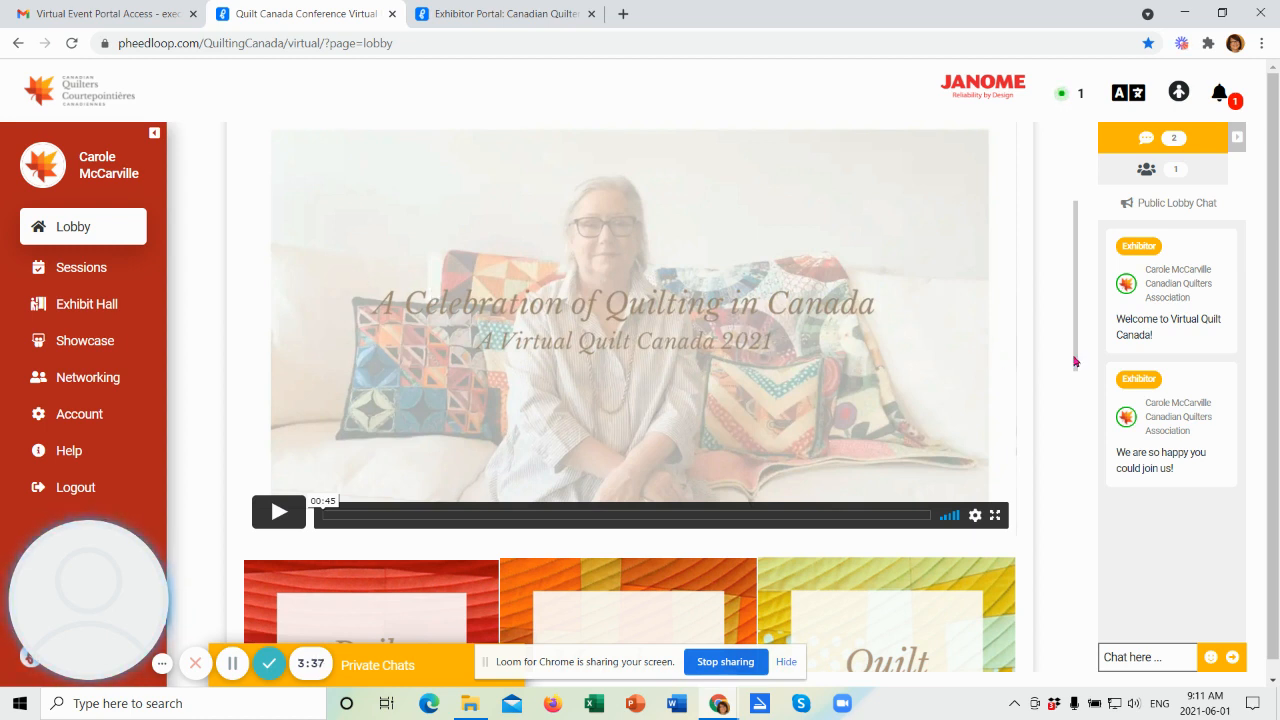
pyautogui.scroll(-3)
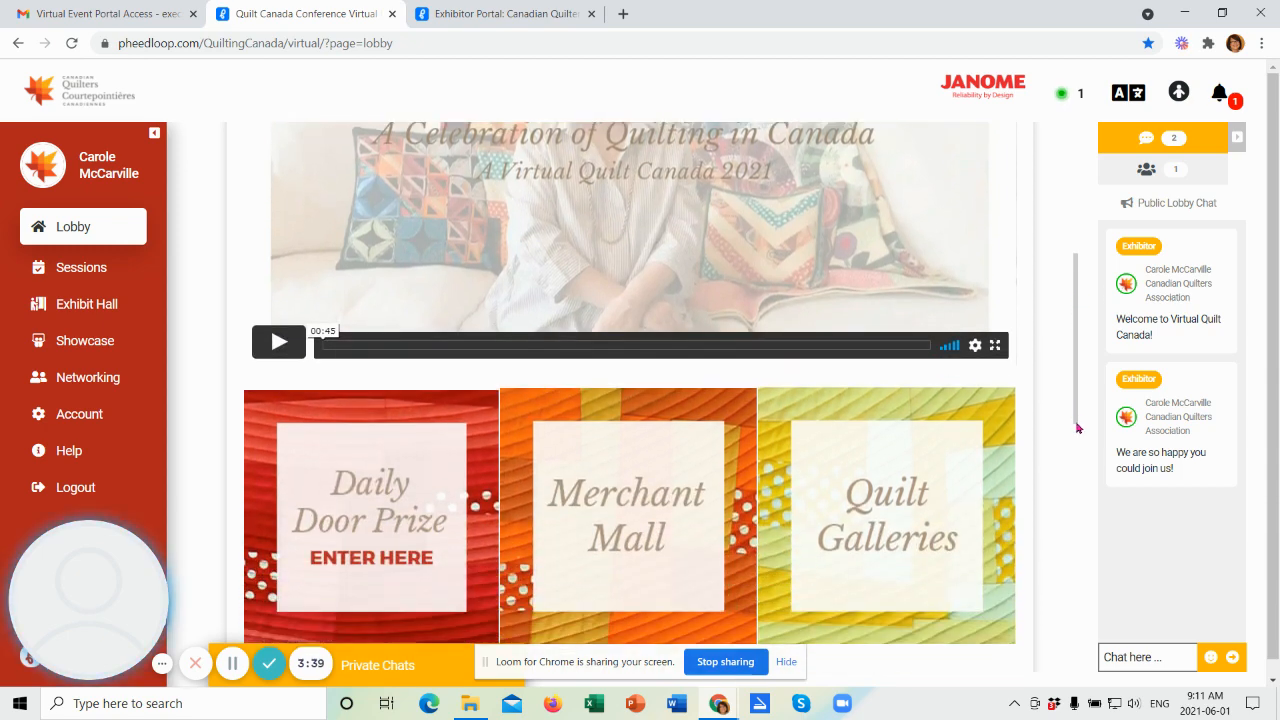
pyautogui.scroll(-3)
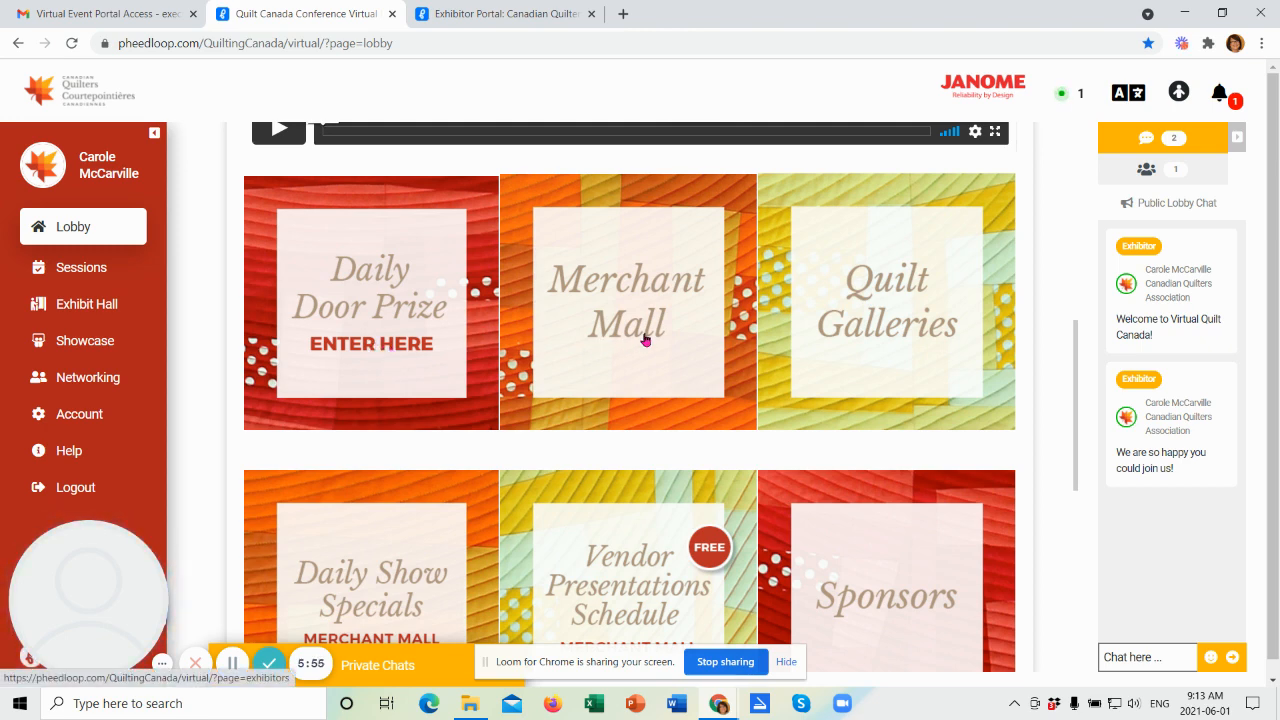
pyautogui.moveTo(645, 340)
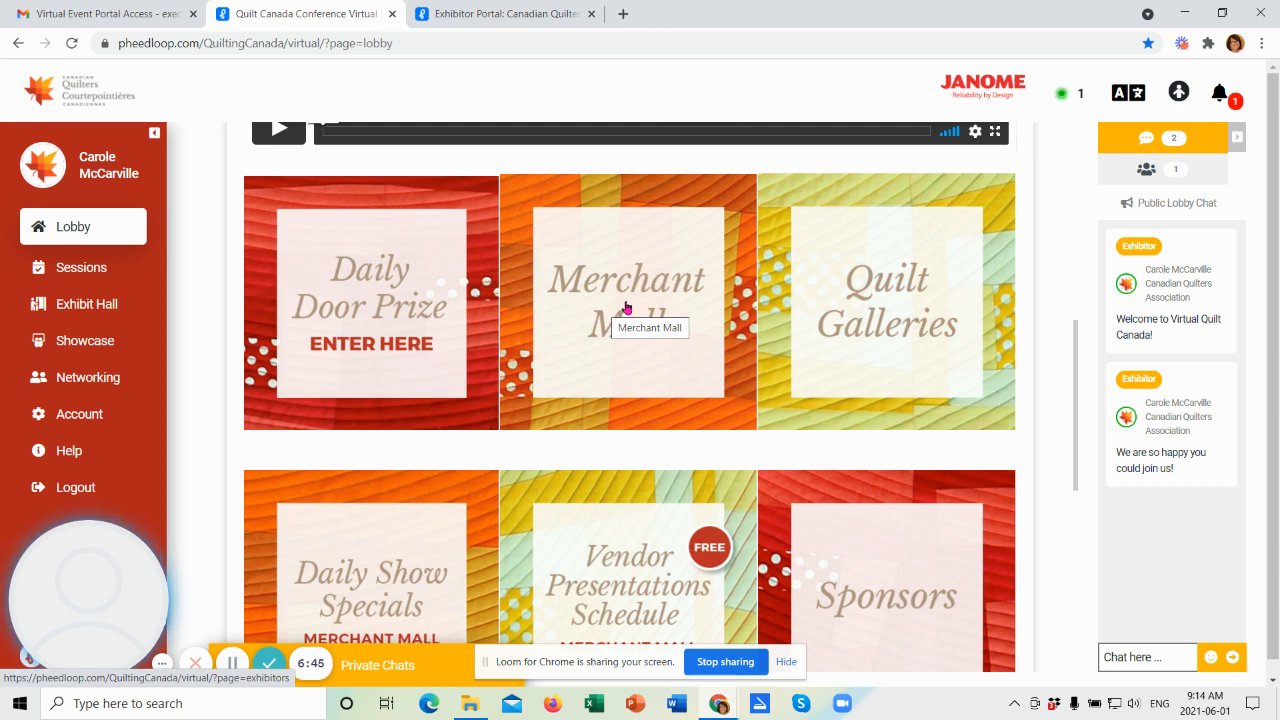
pyautogui.click(626, 303)
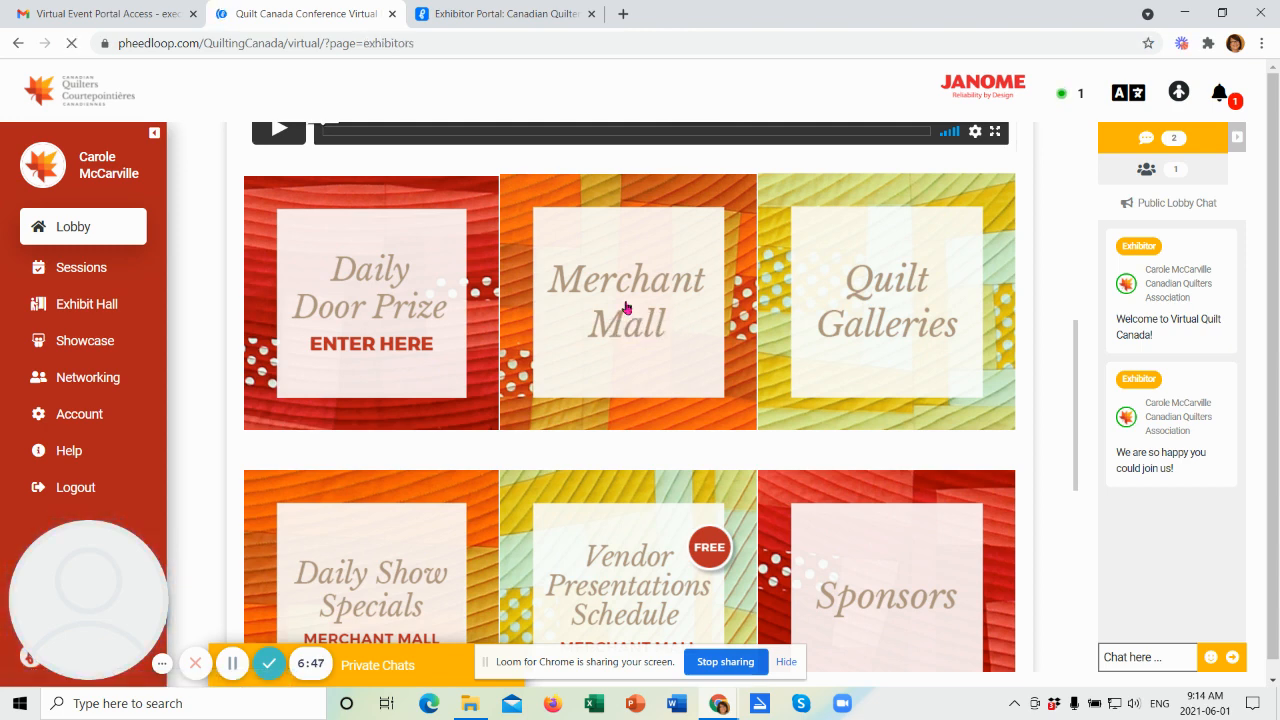
pyautogui.click(86, 304)
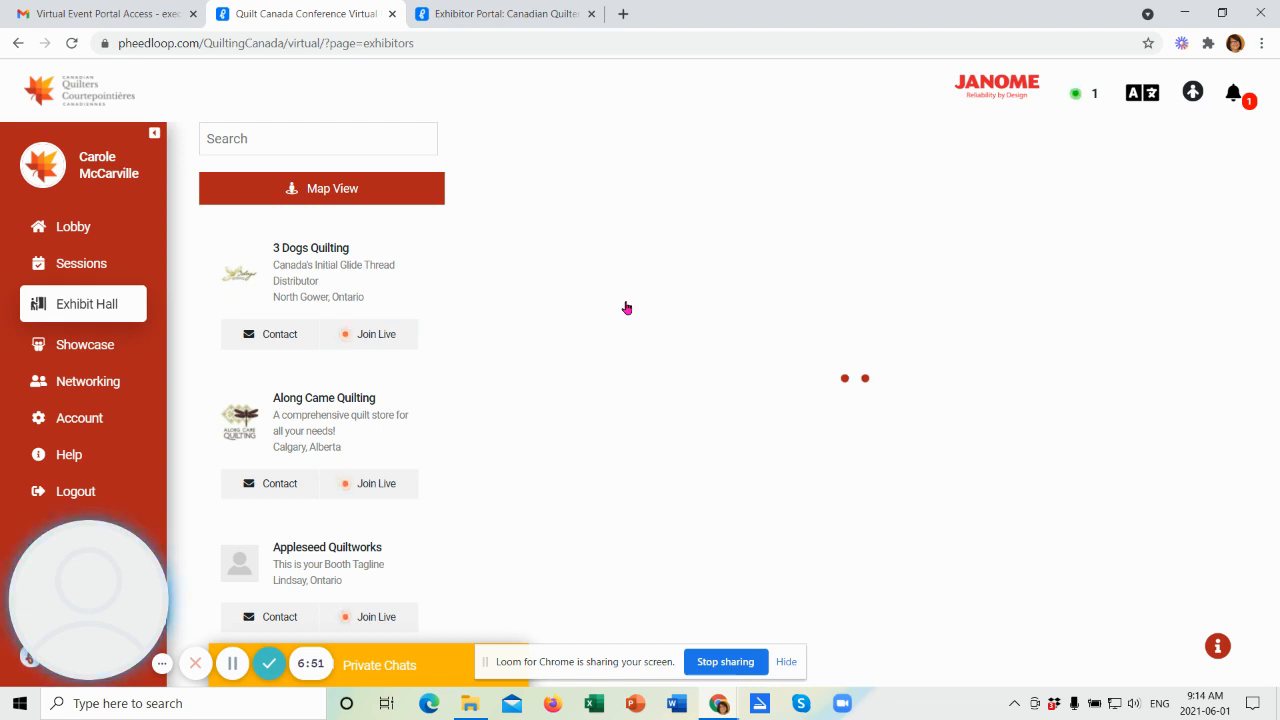
pyautogui.click(321, 188)
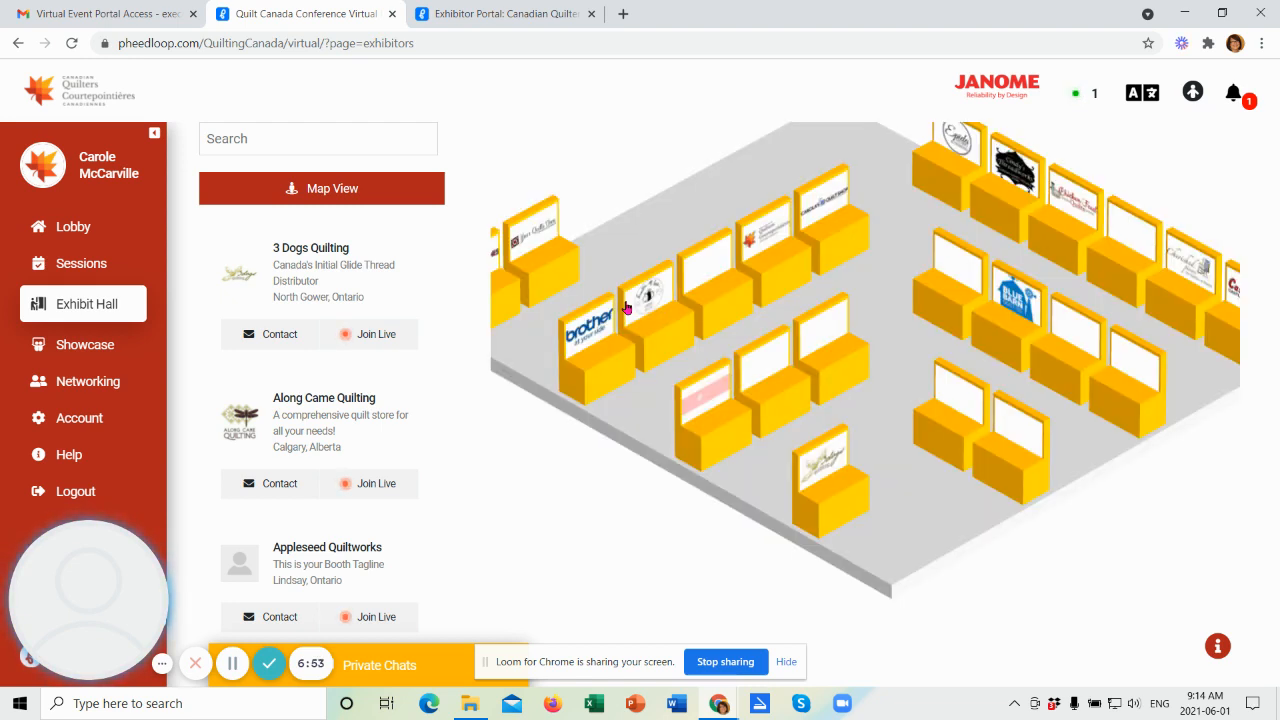
pyautogui.moveTo(1050, 265)
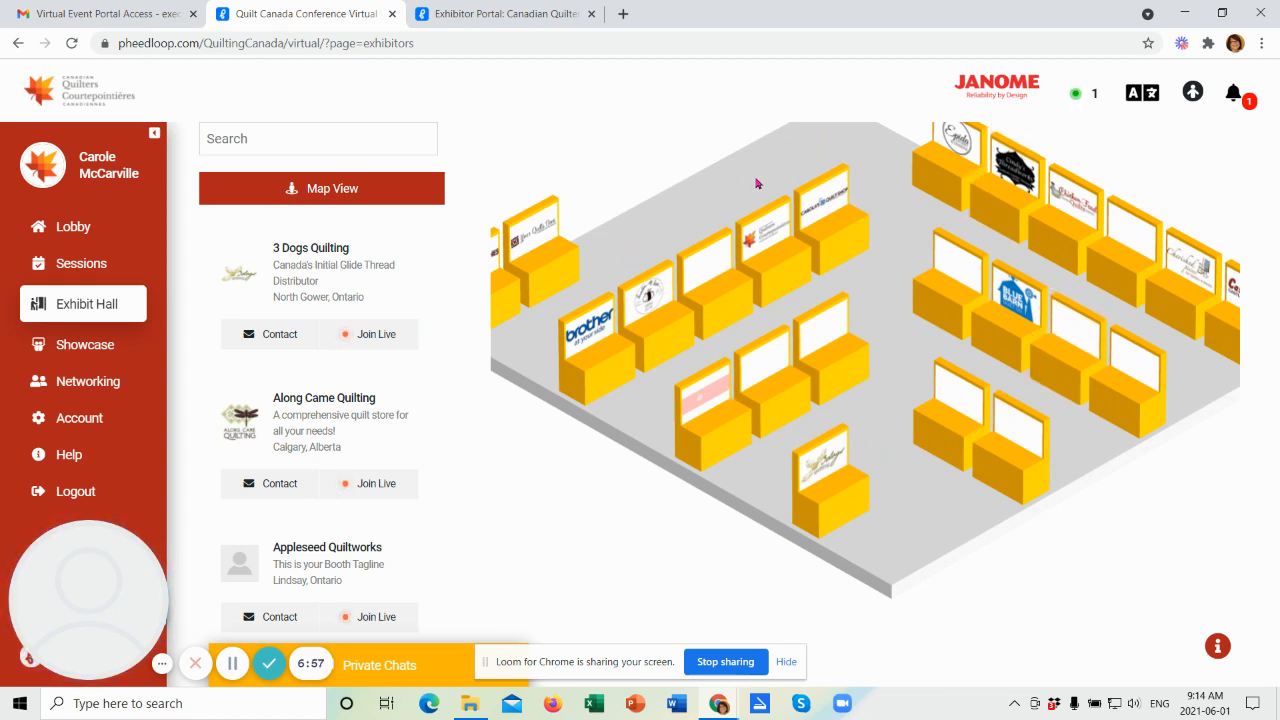
pyautogui.moveTo(868, 457)
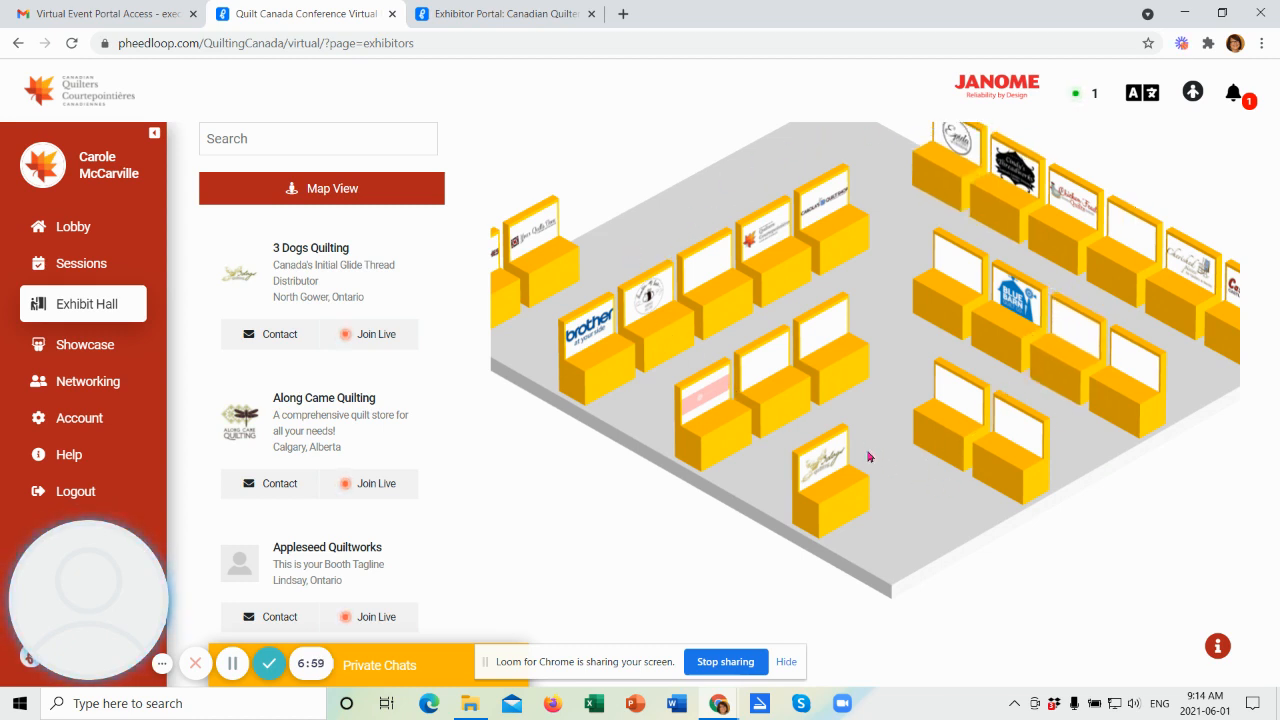
pyautogui.moveTo(848, 112)
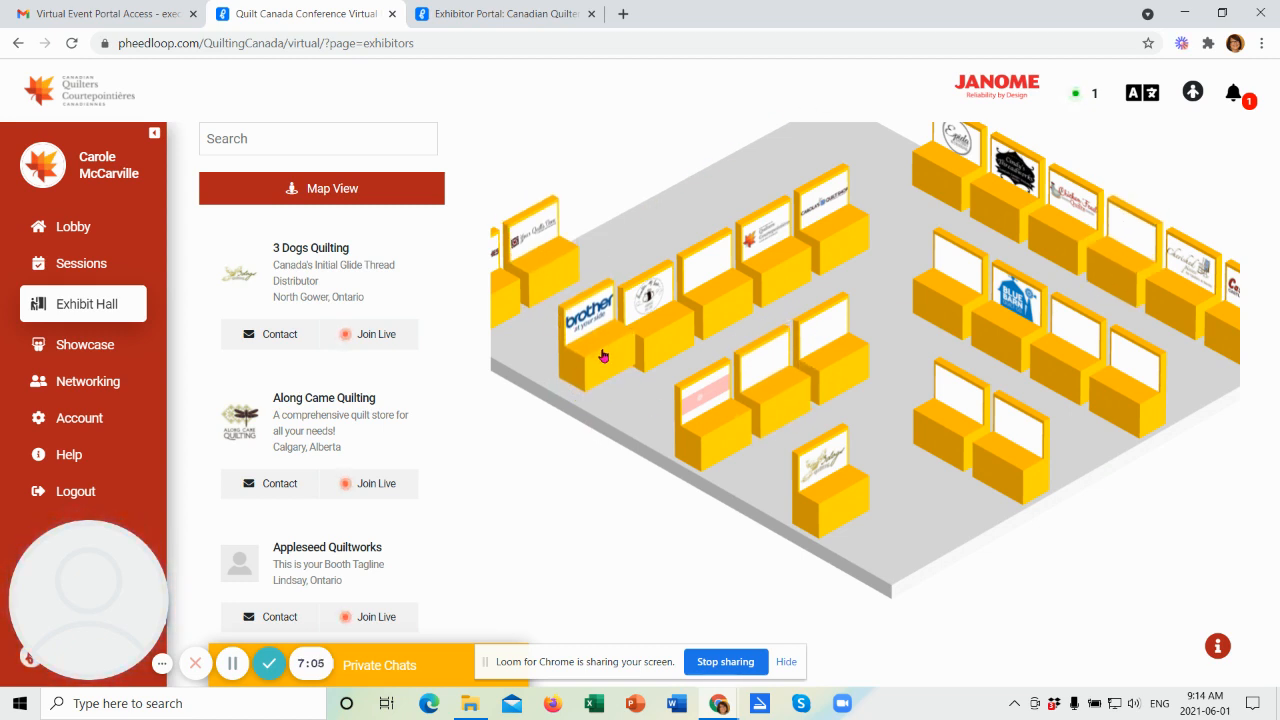
pyautogui.moveTo(650, 324)
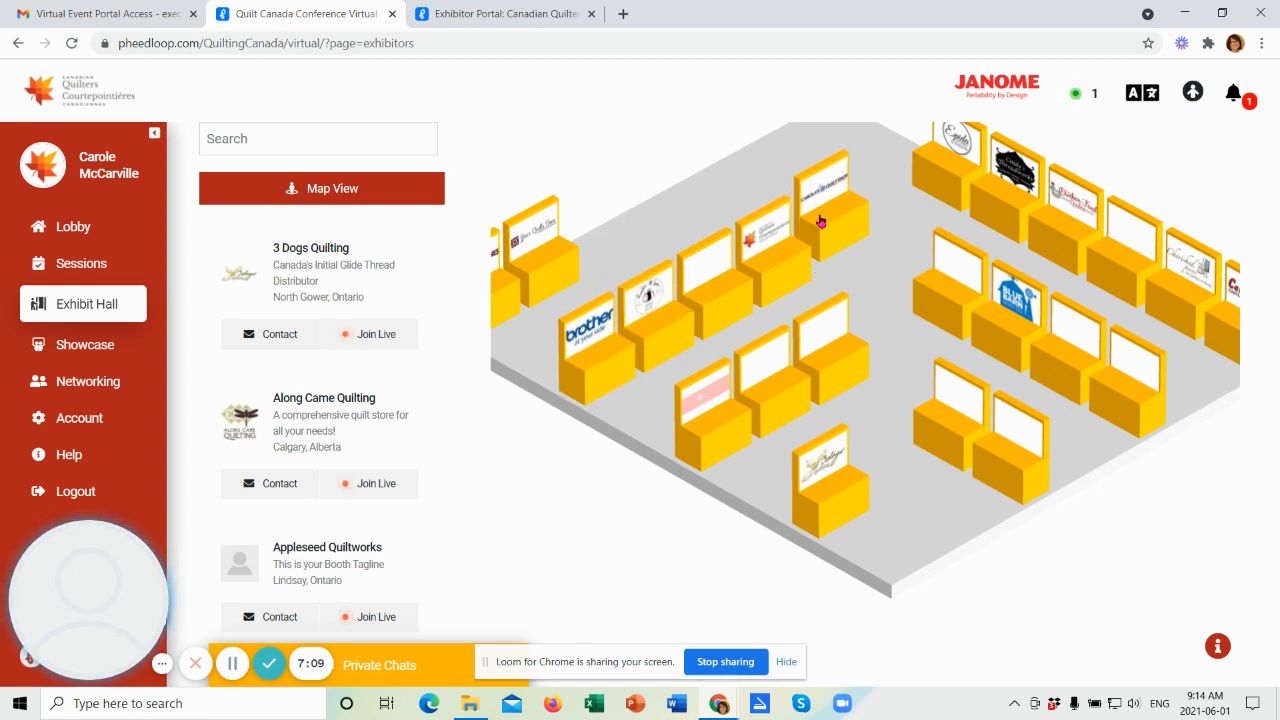
pyautogui.moveTo(908, 186)
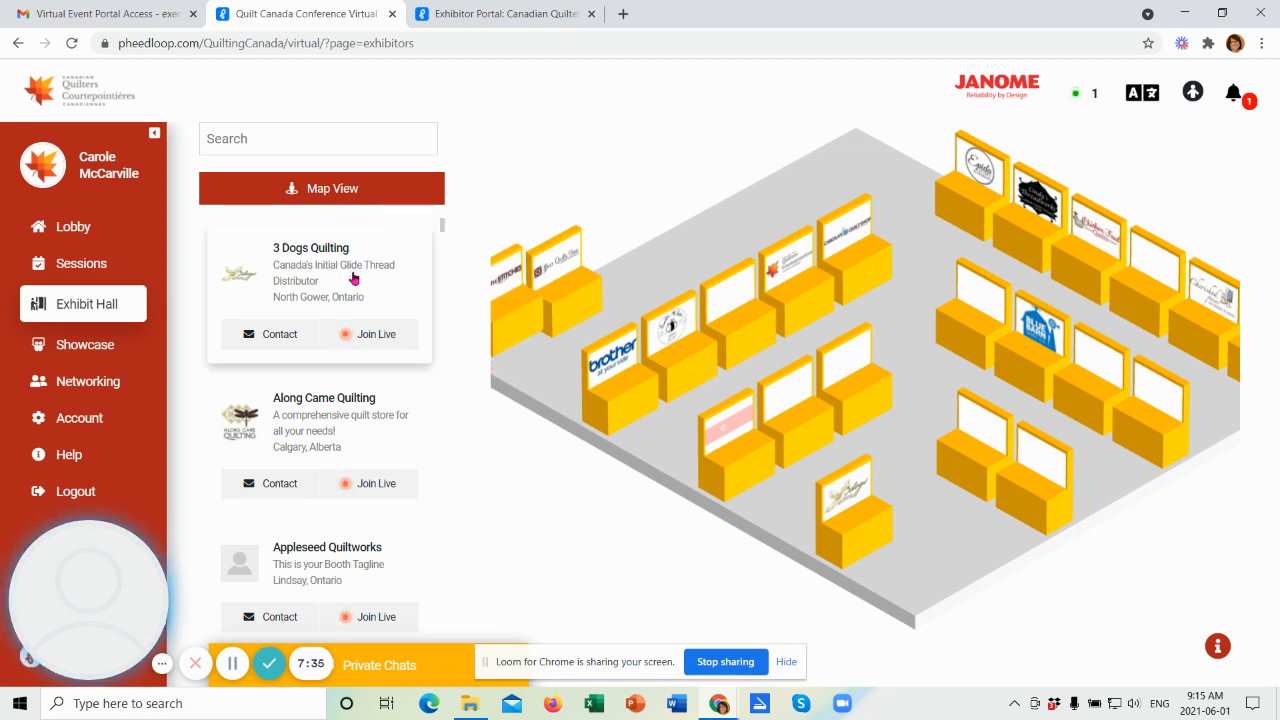
pyautogui.moveTo(445, 237)
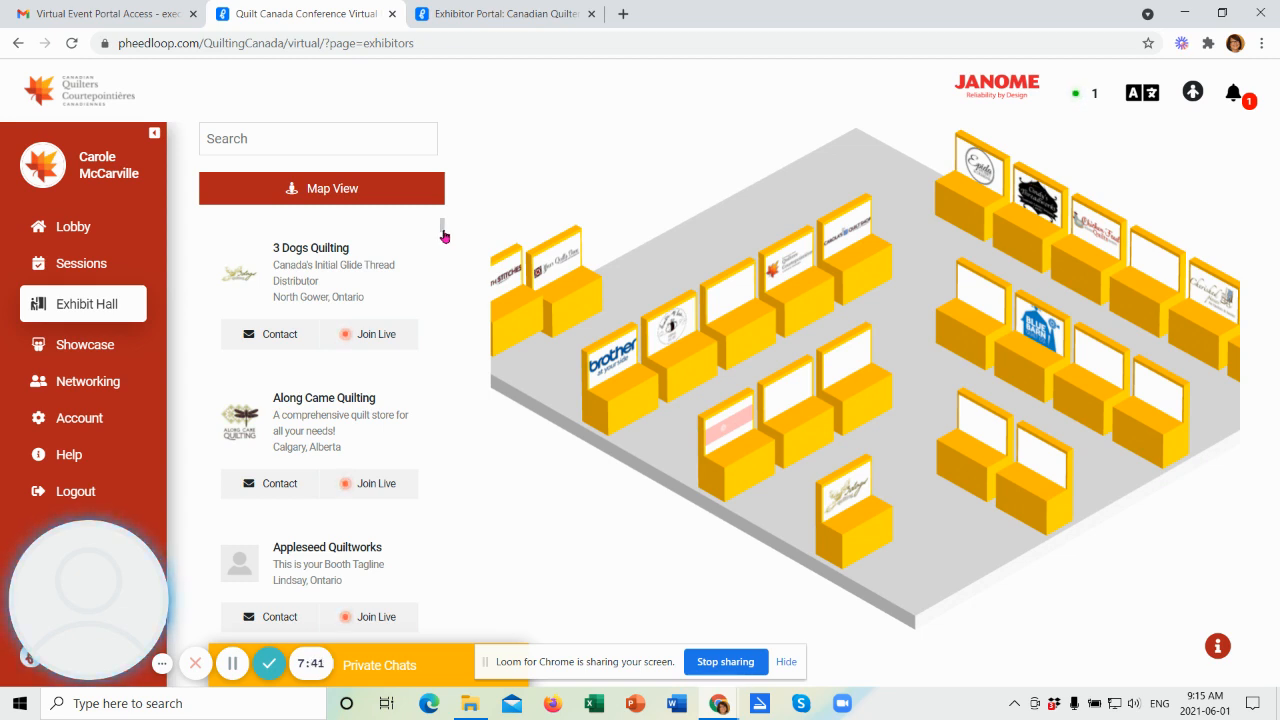
pyautogui.moveTo(405, 520)
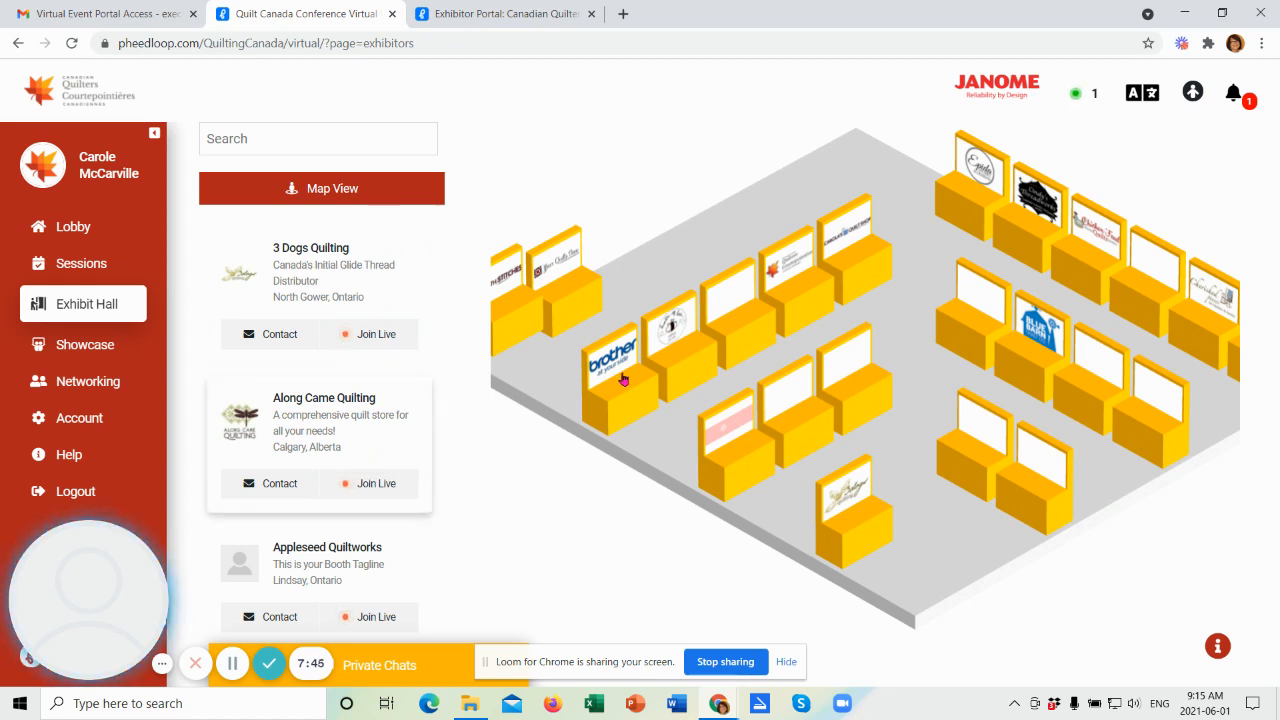
pyautogui.moveTo(415, 250)
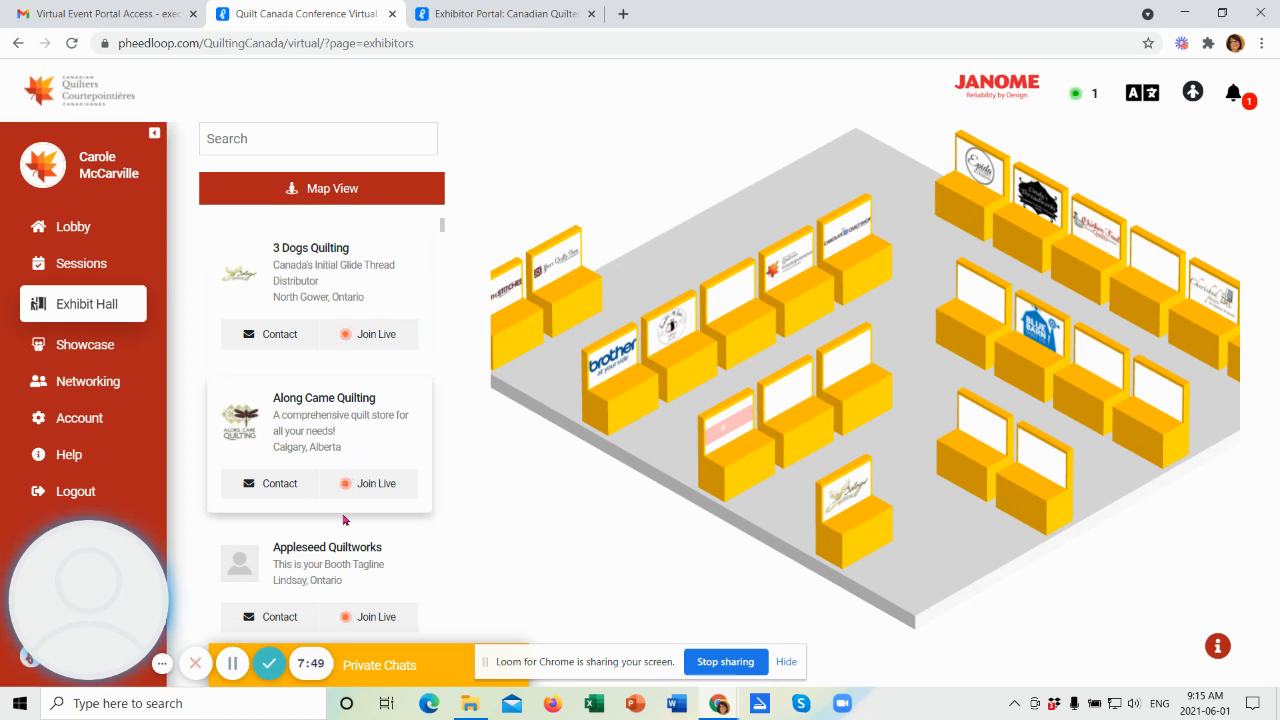
pyautogui.moveTo(349, 580)
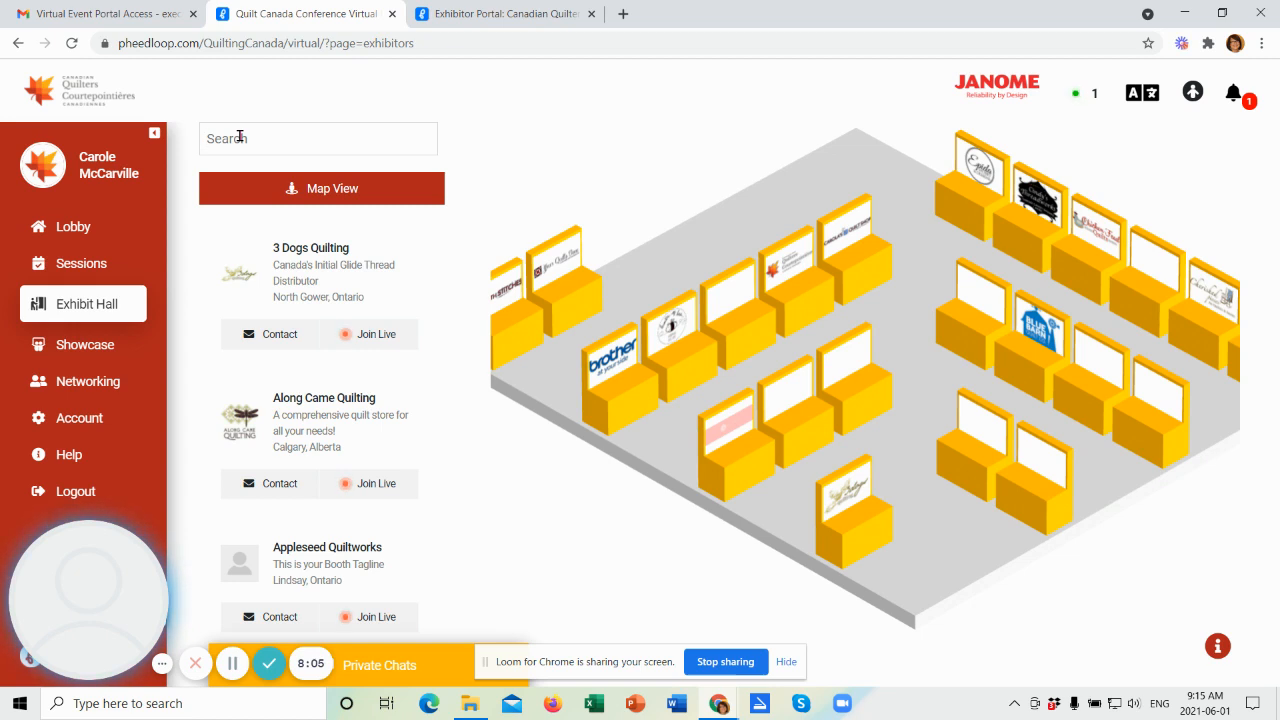
# Step: Search the exhibitor list for 'longarm'
pyautogui.write('longarm')
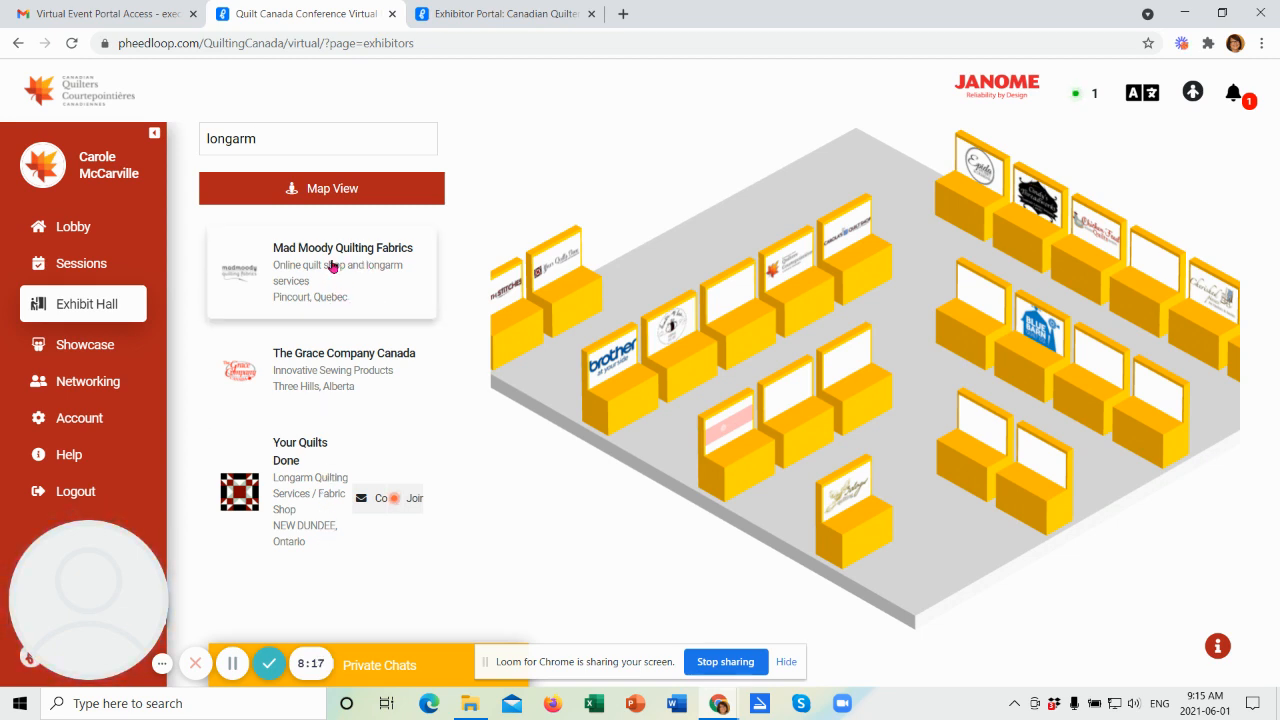
pyautogui.moveTo(388, 277)
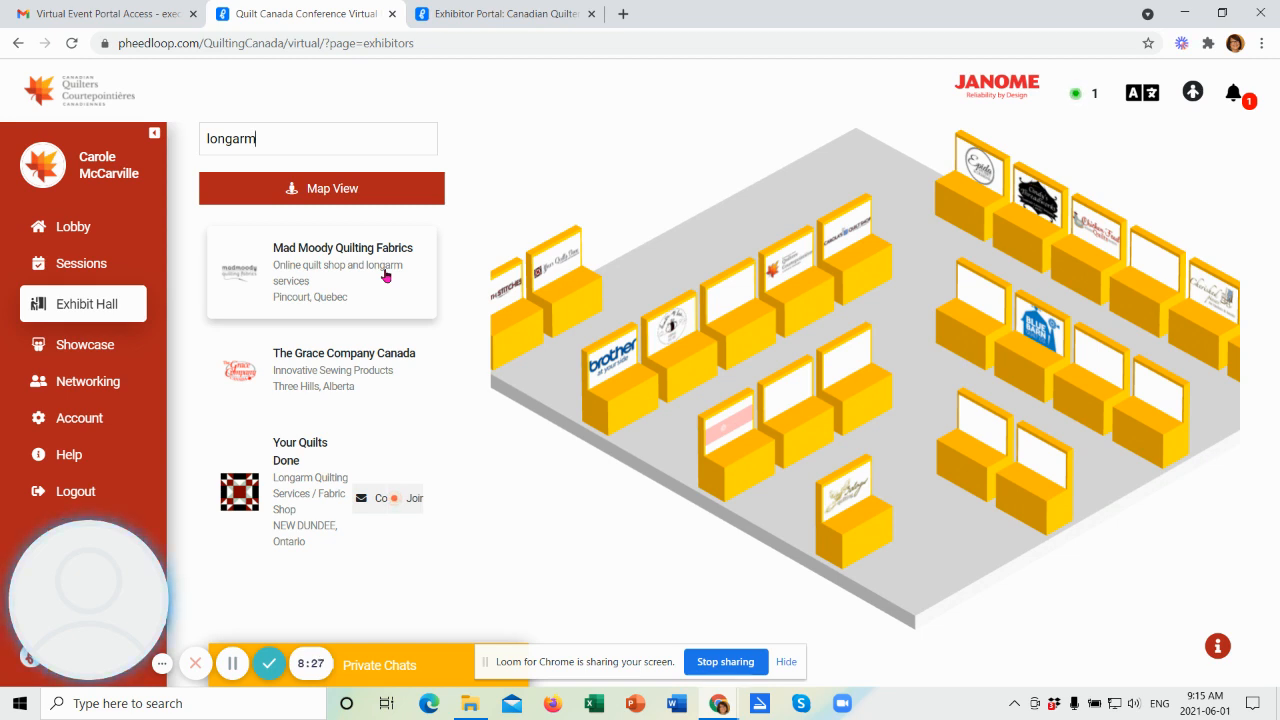
pyautogui.moveTo(440, 415)
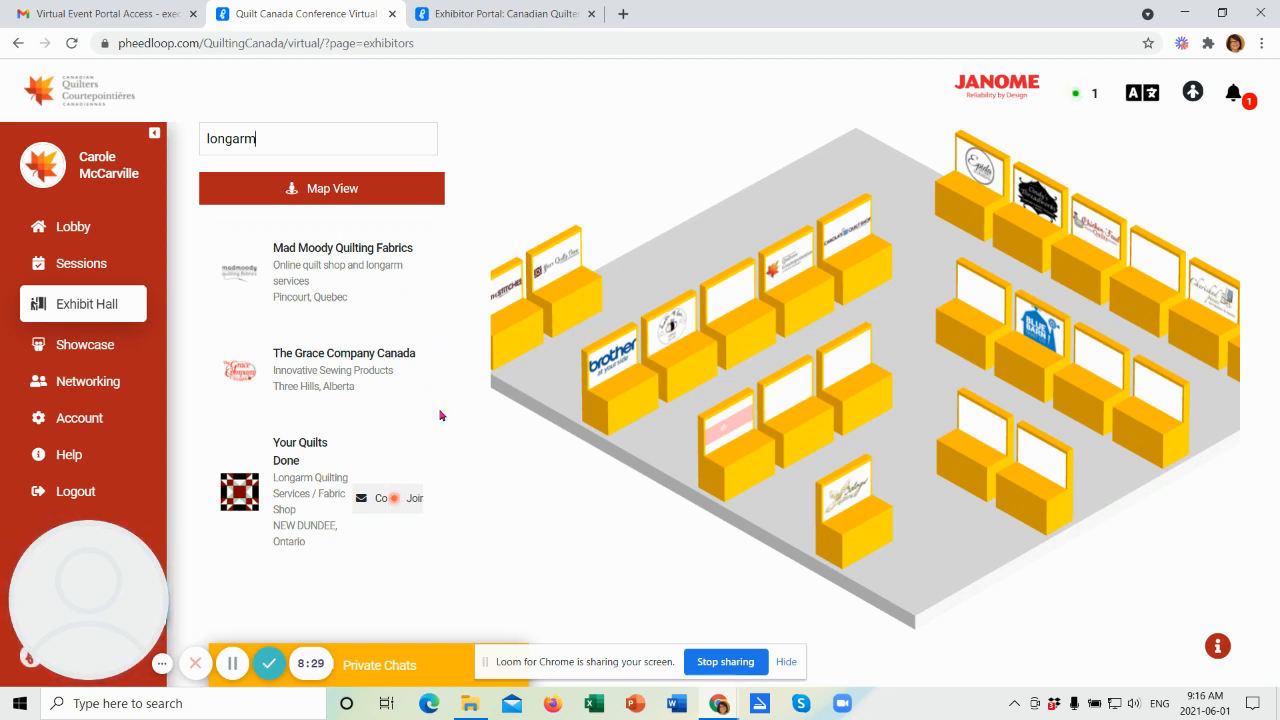
pyautogui.moveTo(519, 489)
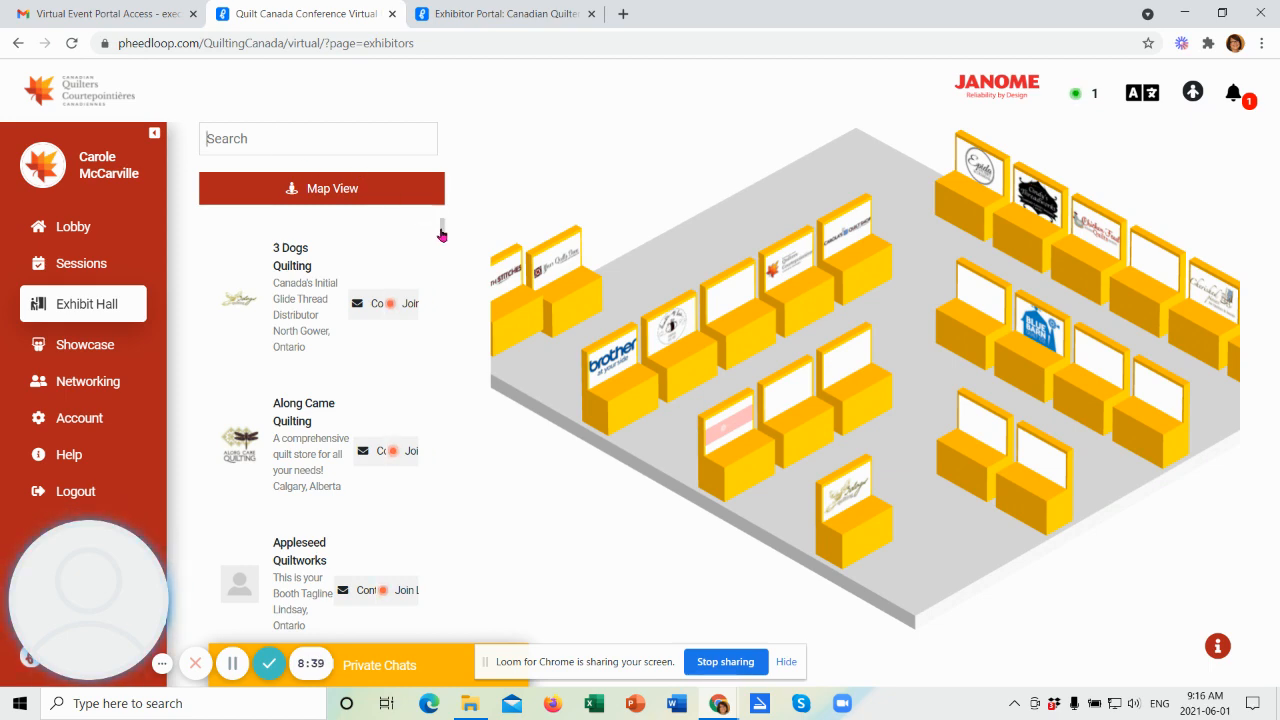
# Step: Scroll the full exhibitor list down to Bytowne Threads and Canadian Quilters Association
pyautogui.scroll(-3)
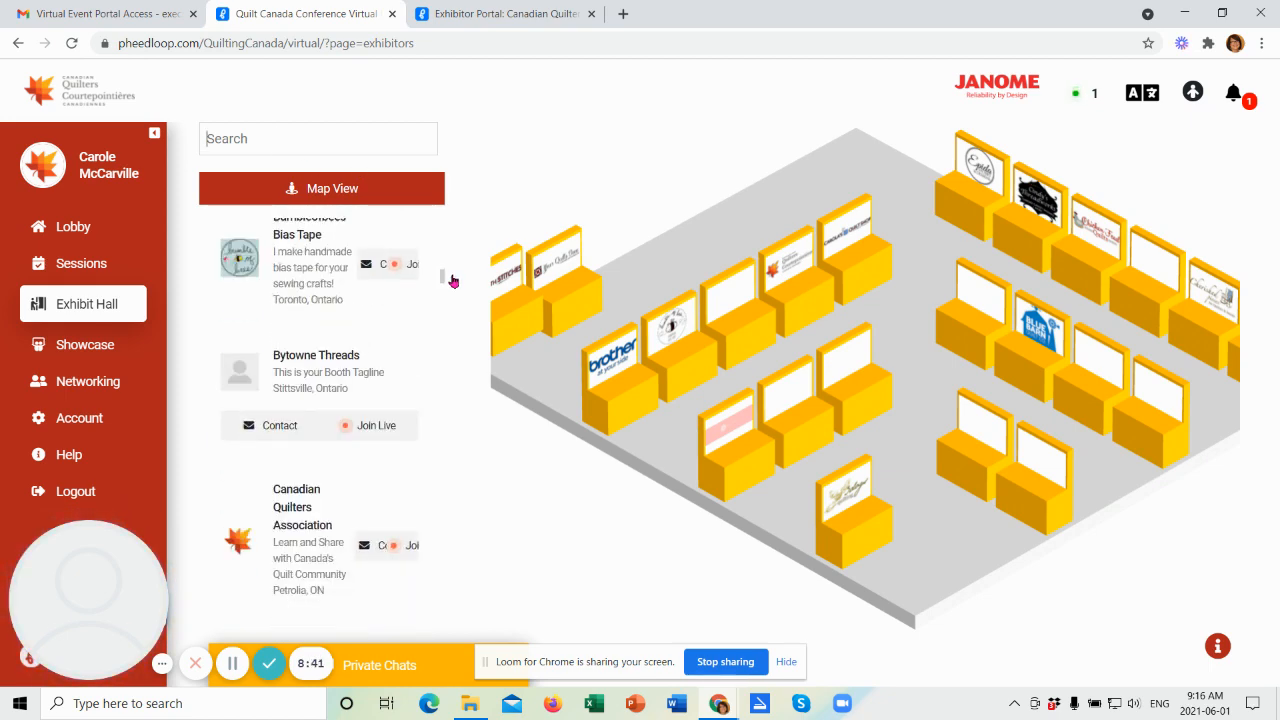
pyautogui.scroll(-3)
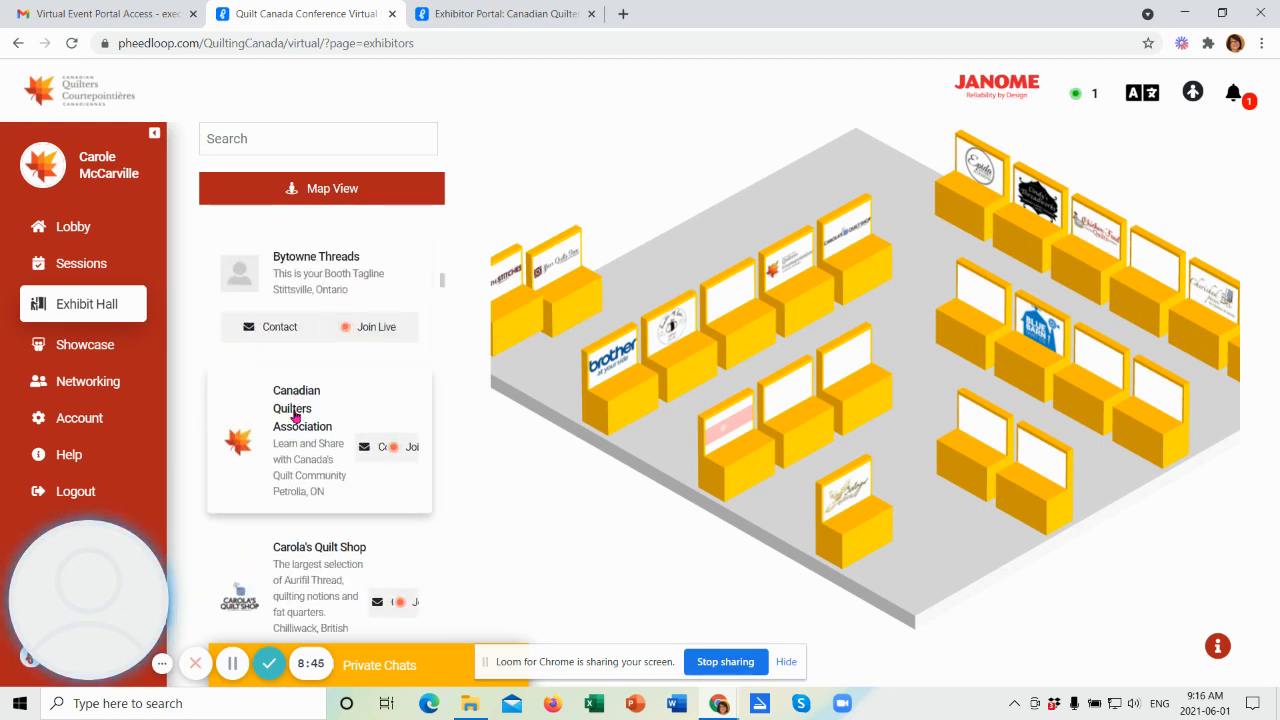
# Step: Open the Canadian Quilters Association booth from the exhibitor list
pyautogui.click(302, 408)
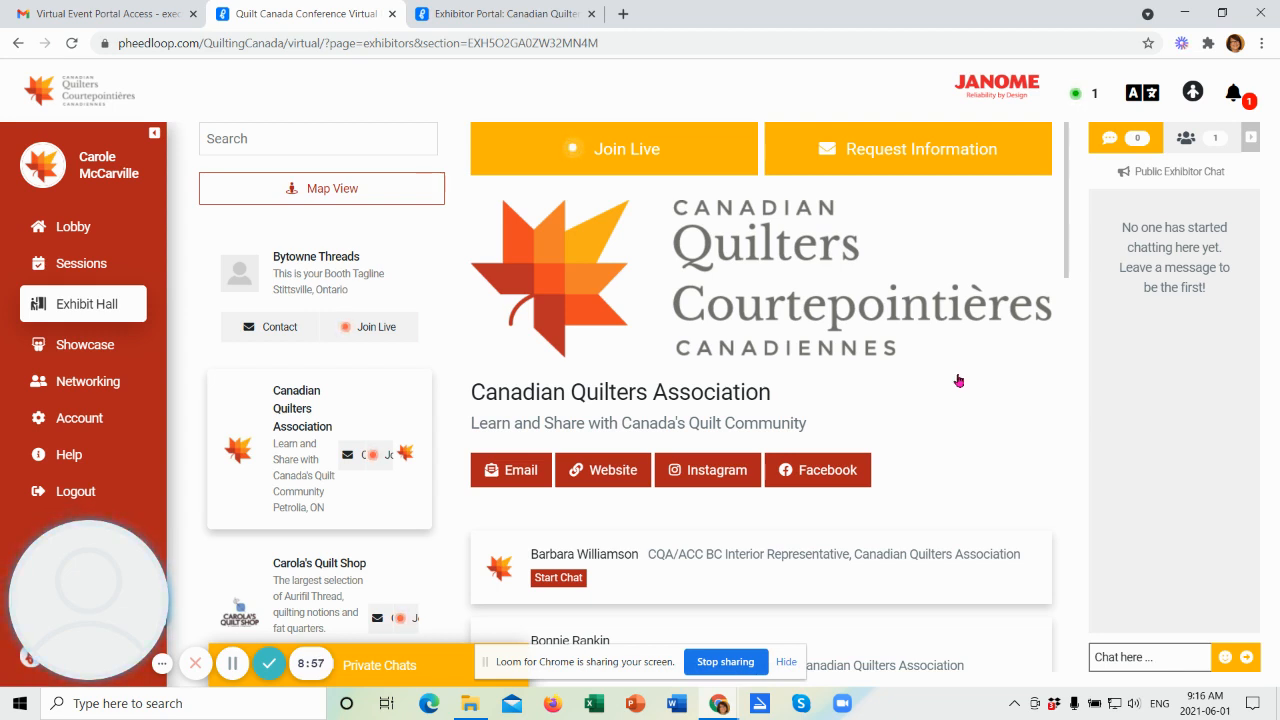
pyautogui.moveTo(697, 220)
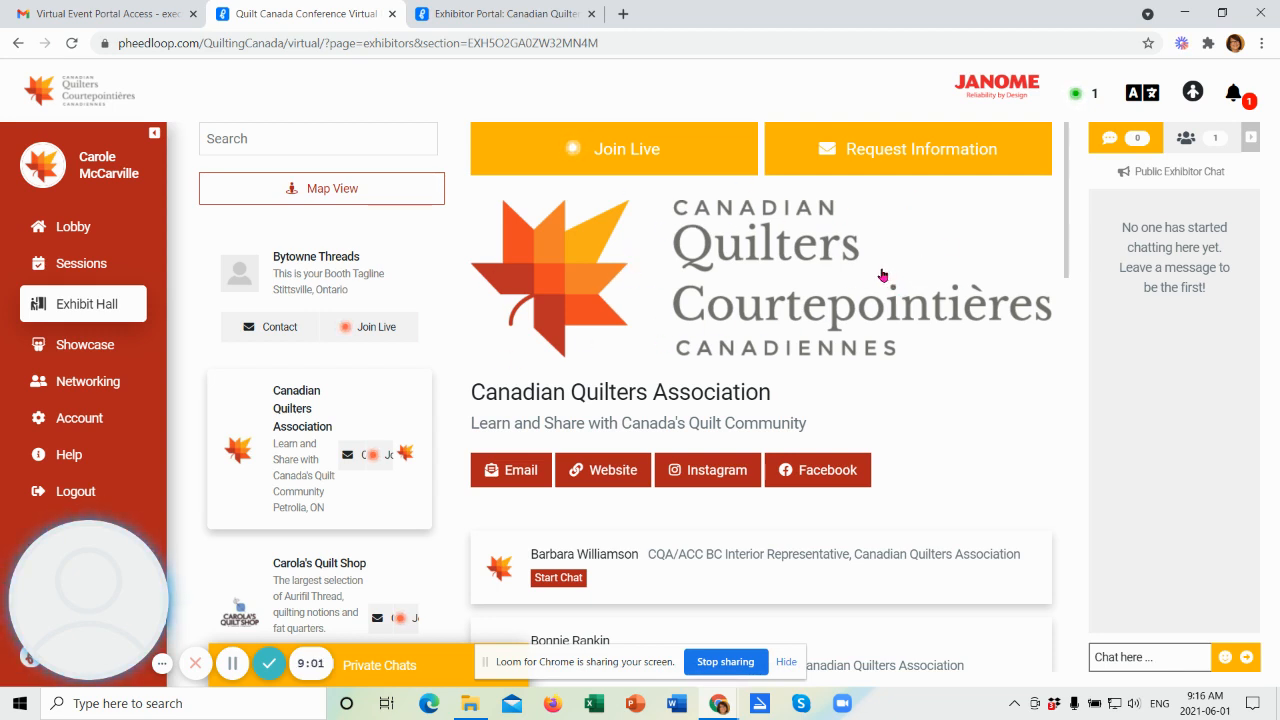
pyautogui.moveTo(799, 406)
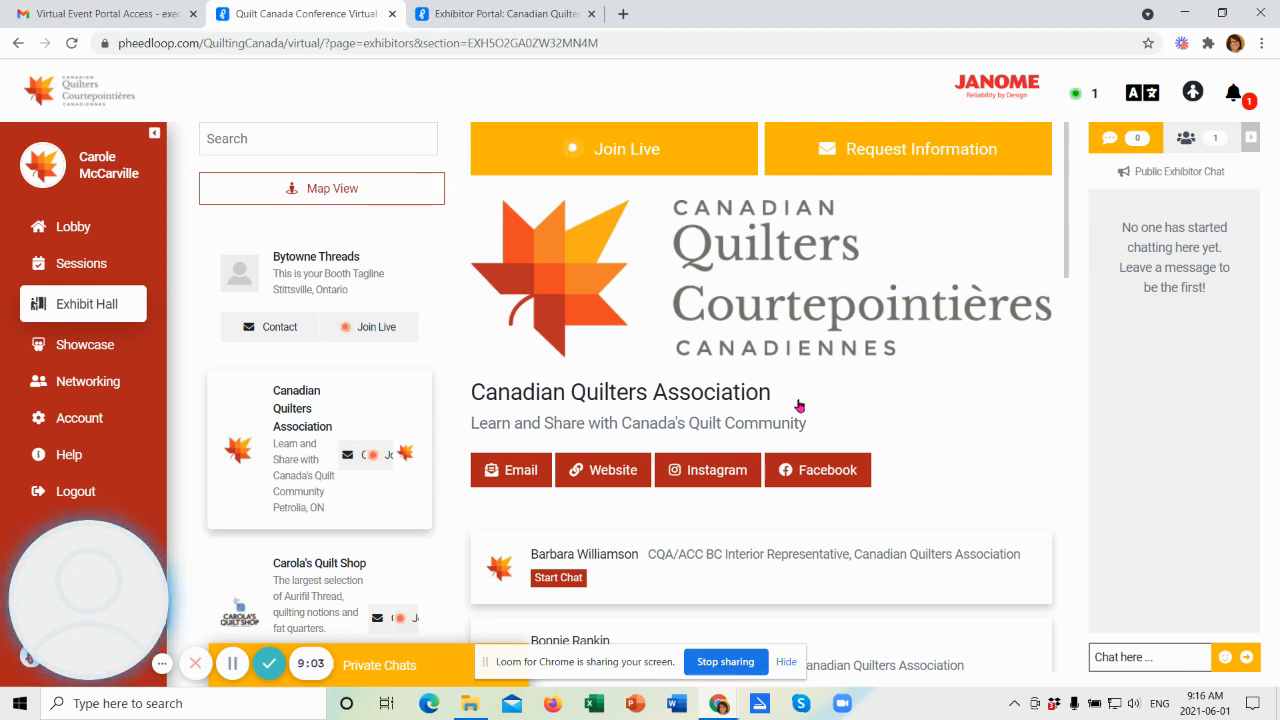
pyautogui.moveTo(913, 410)
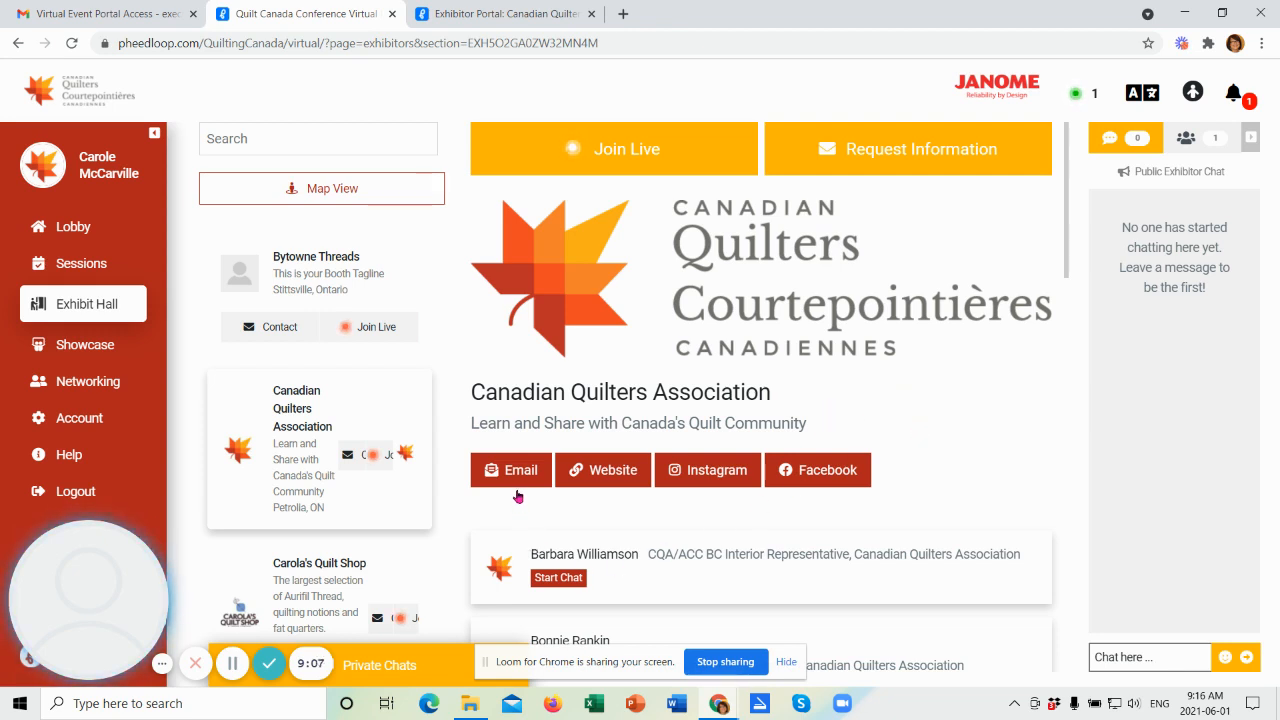
pyautogui.moveTo(510, 469)
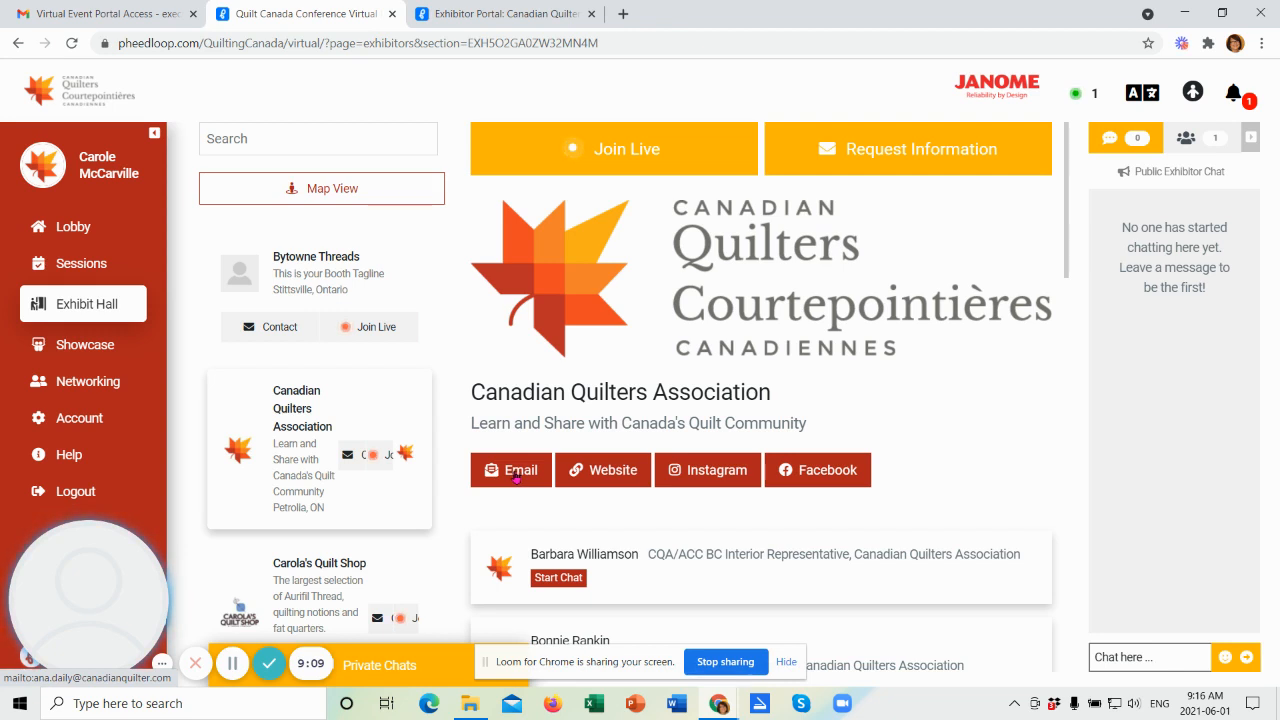
pyautogui.moveTo(615, 470)
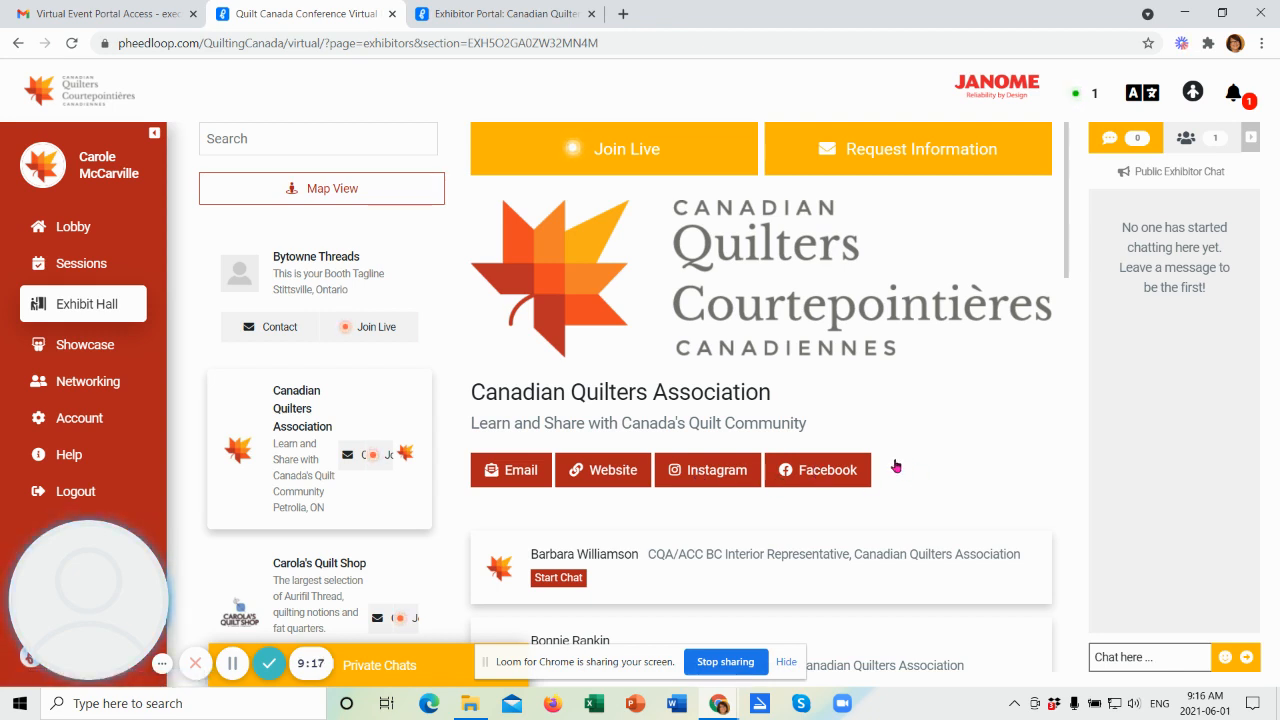
pyautogui.moveTo(613, 512)
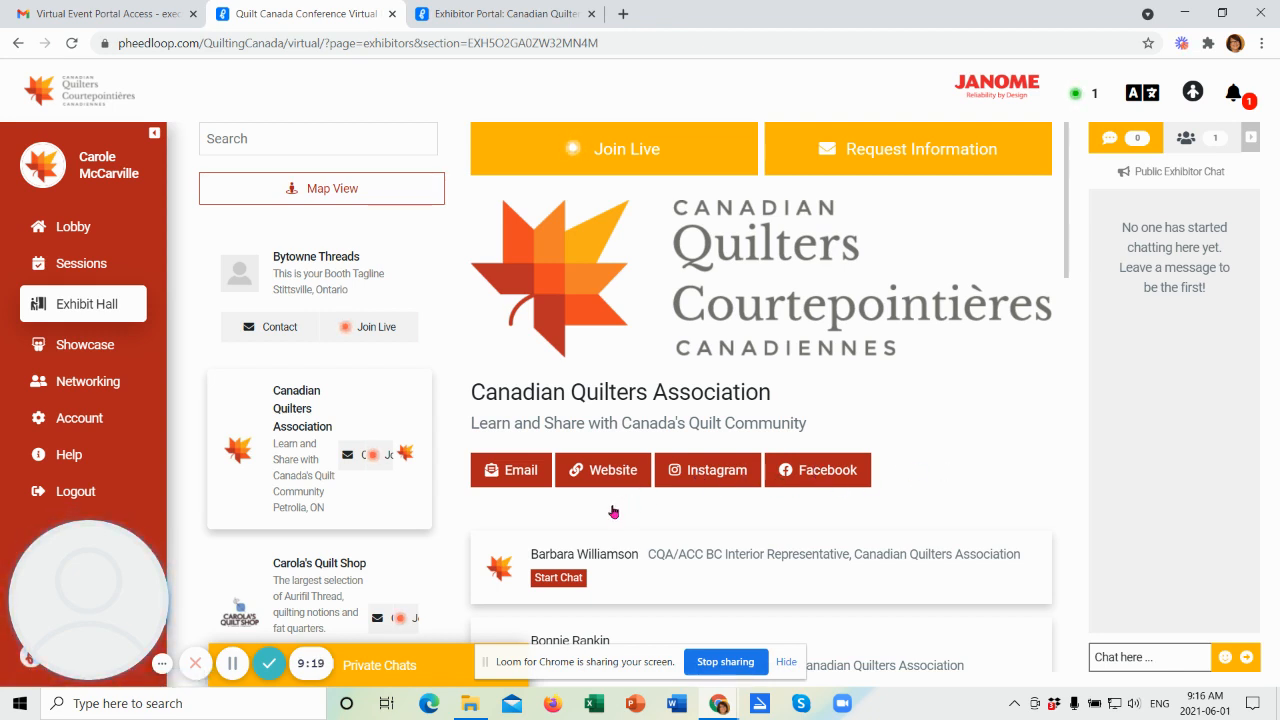
pyautogui.moveTo(888, 173)
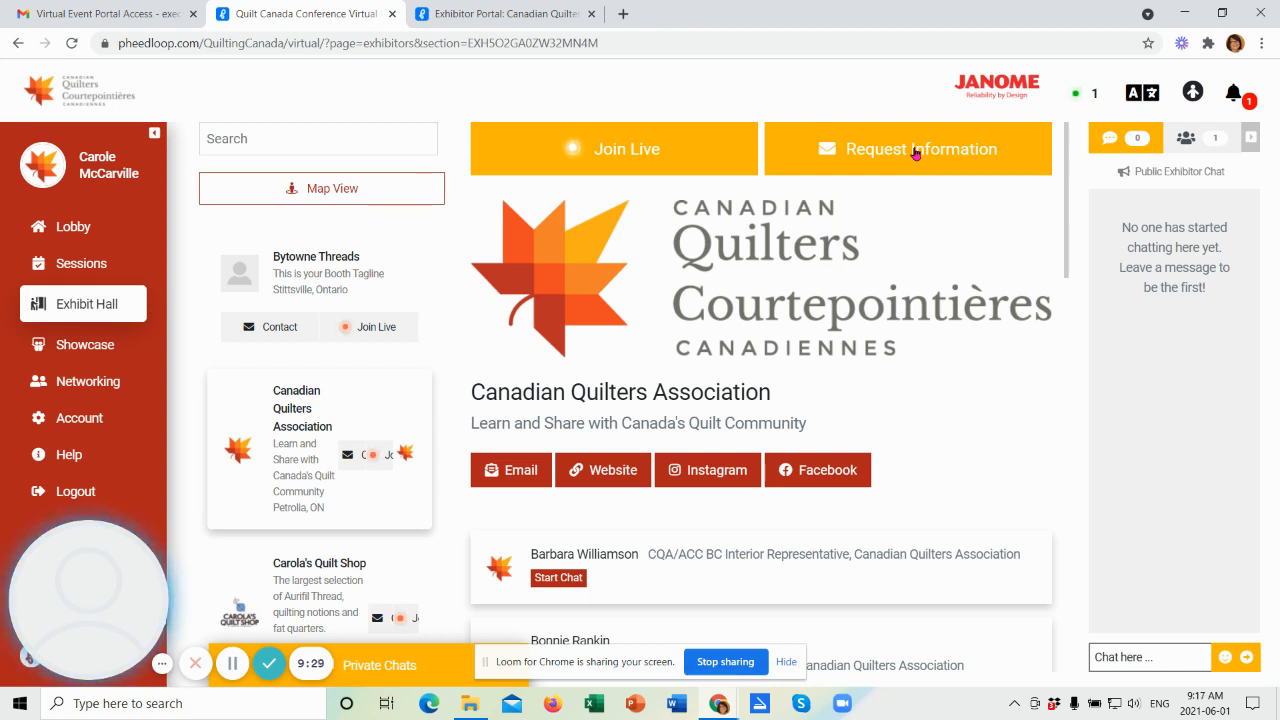
pyautogui.moveTo(910, 195)
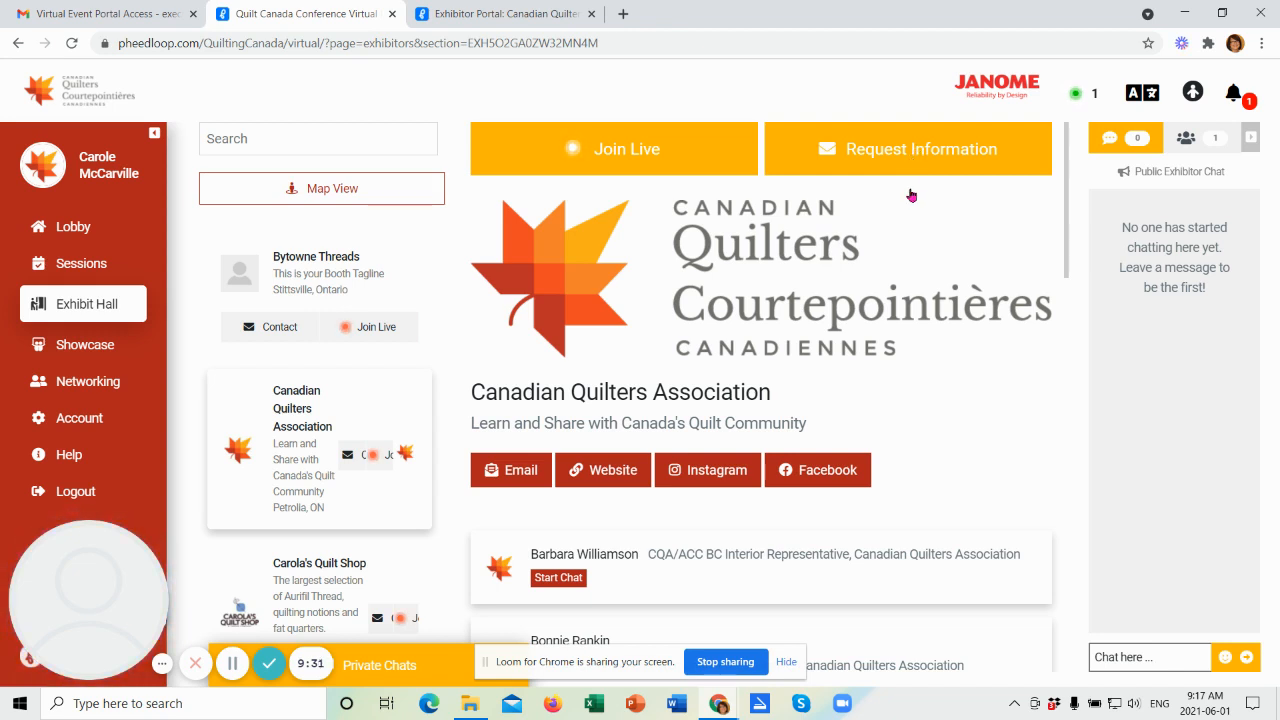
pyautogui.moveTo(610, 178)
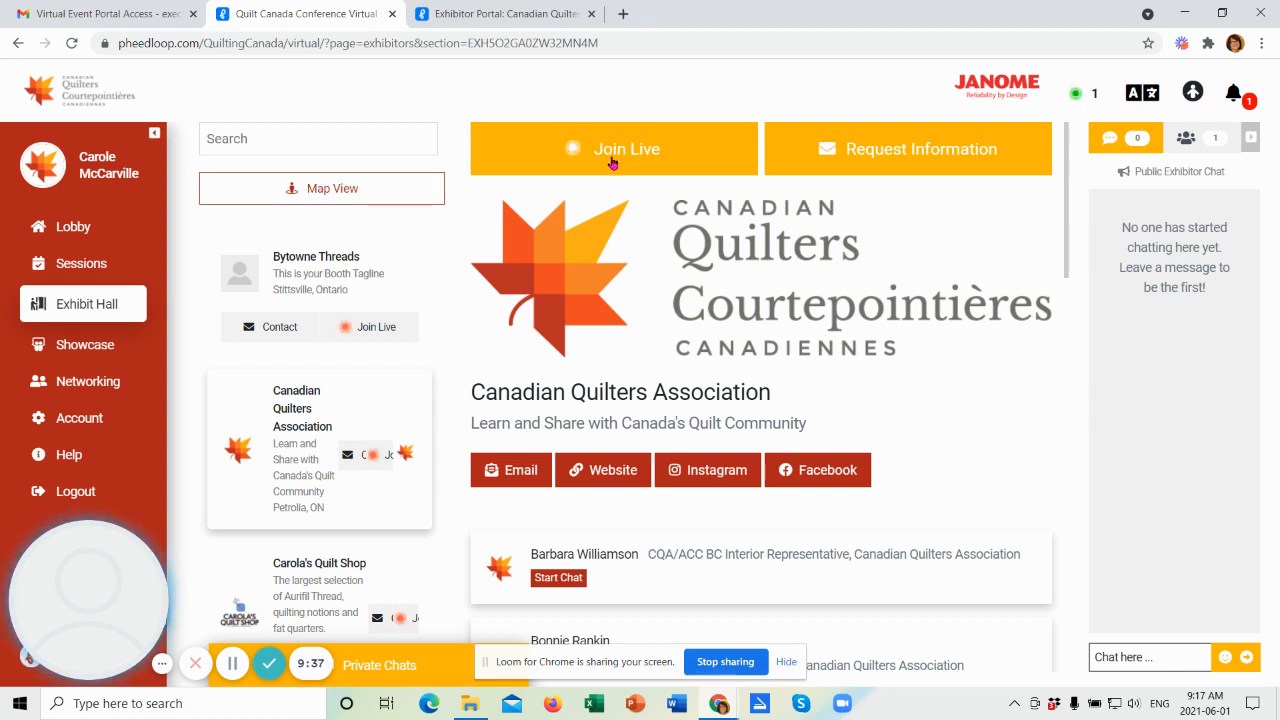
pyautogui.moveTo(783, 273)
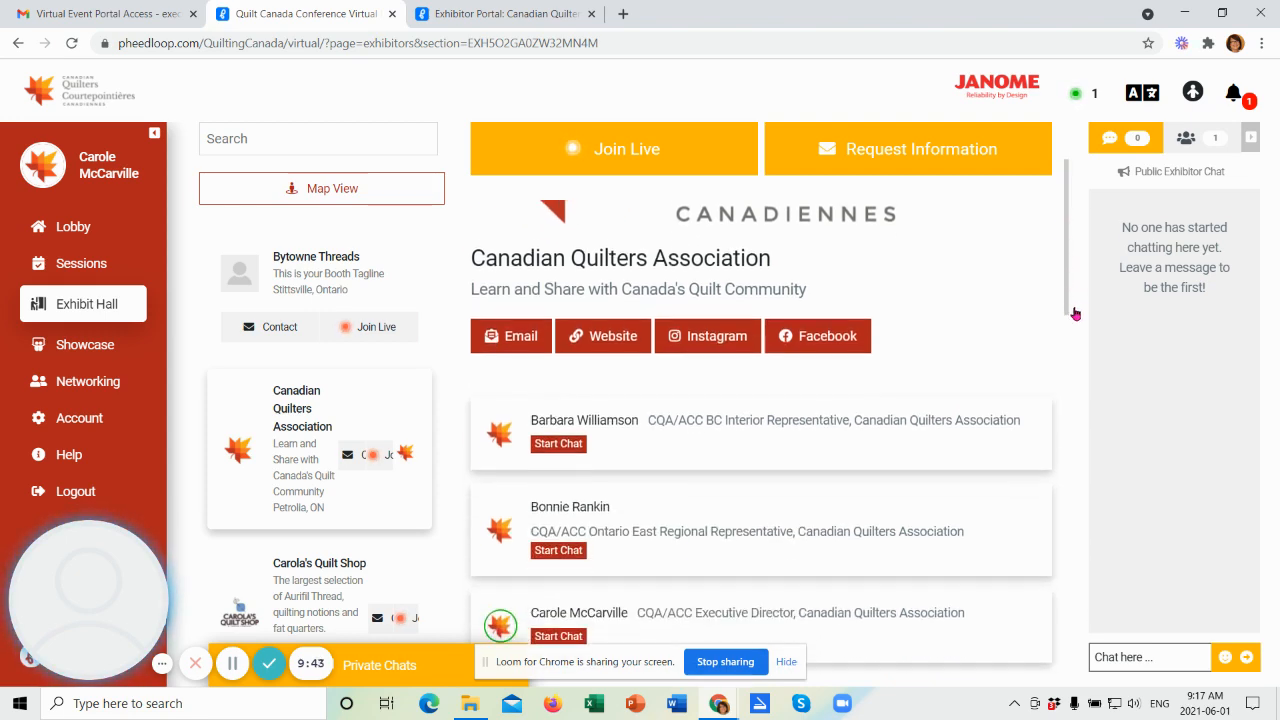
pyautogui.scroll(-3)
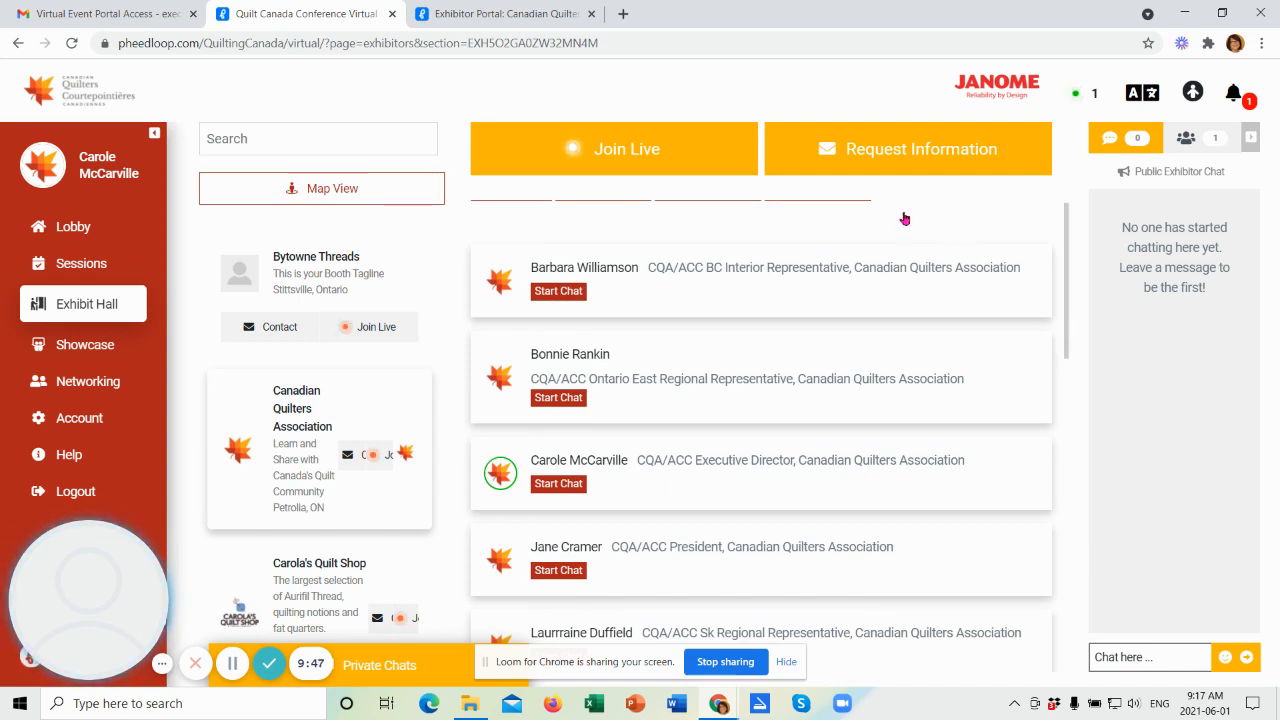
pyautogui.moveTo(908, 217)
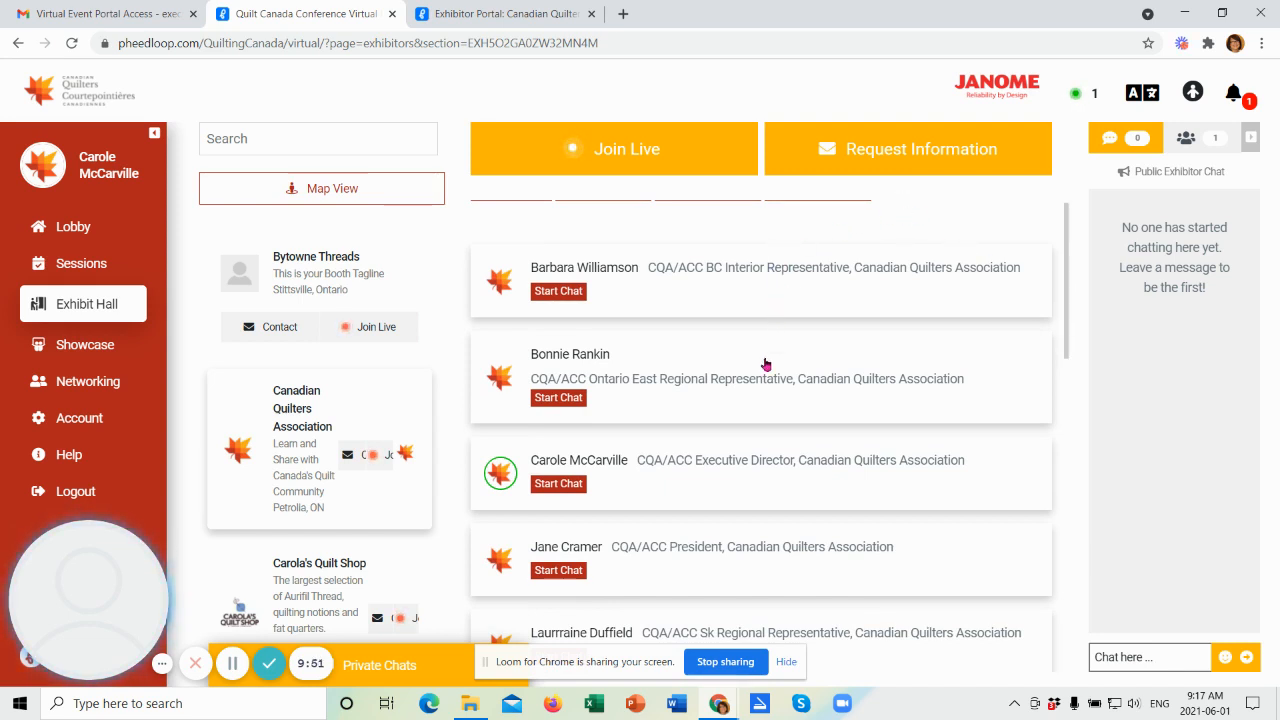
pyautogui.moveTo(738, 533)
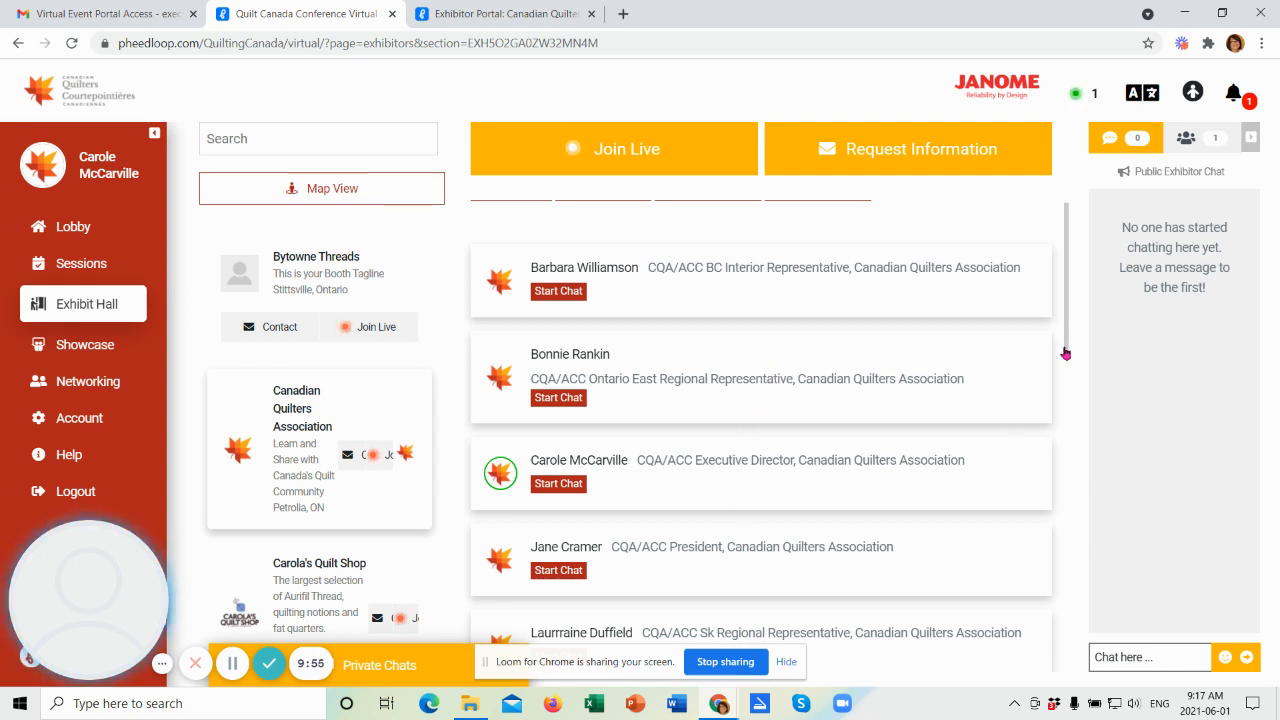
pyautogui.moveTo(1068, 360)
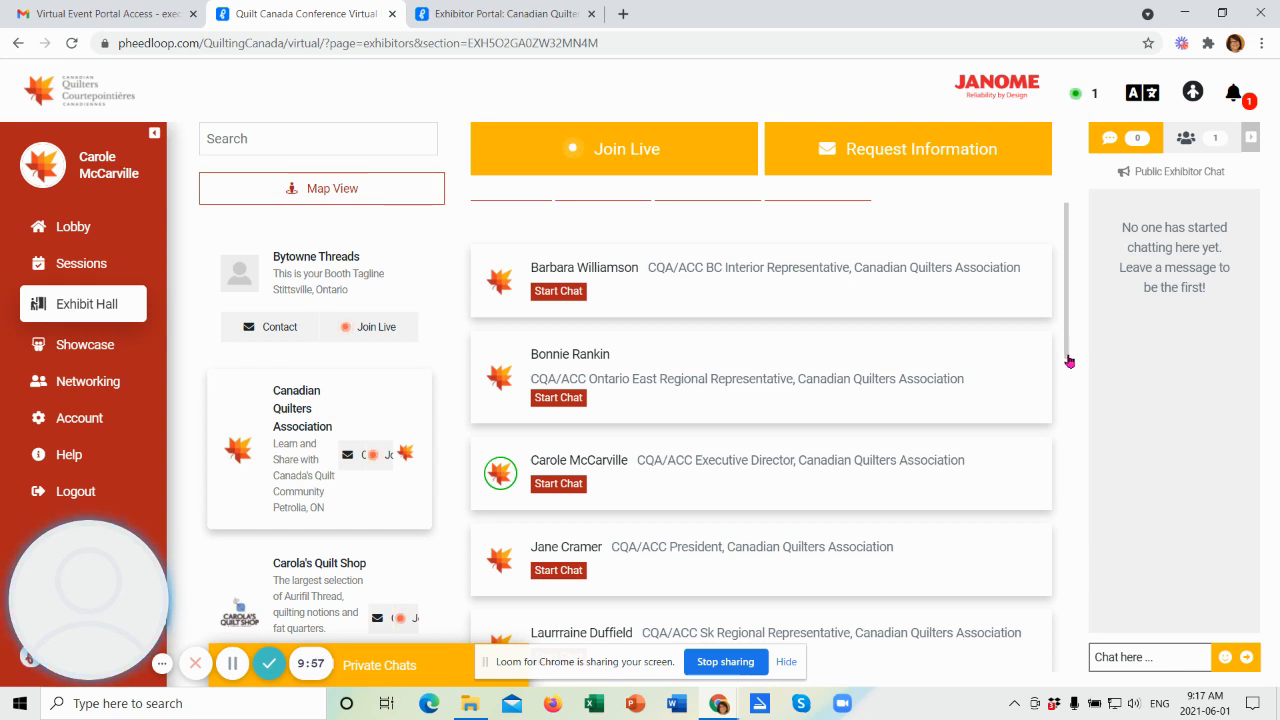
pyautogui.scroll(-3)
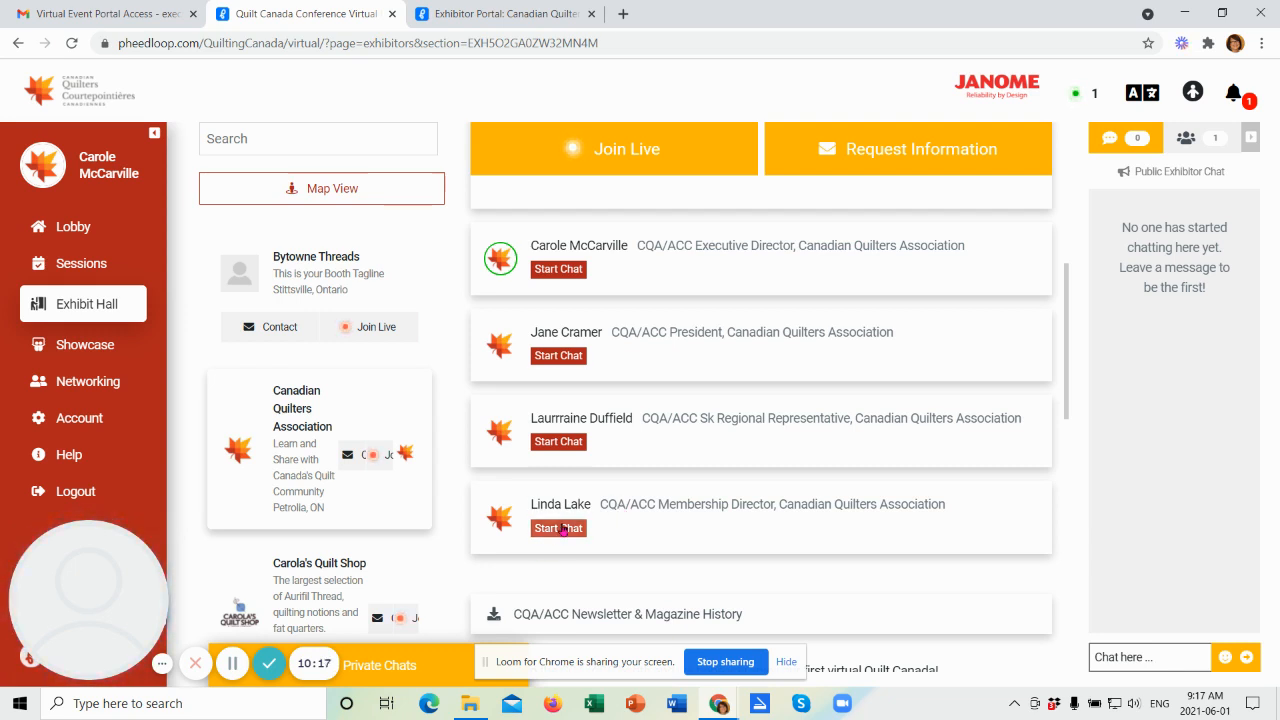
pyautogui.click(558, 528)
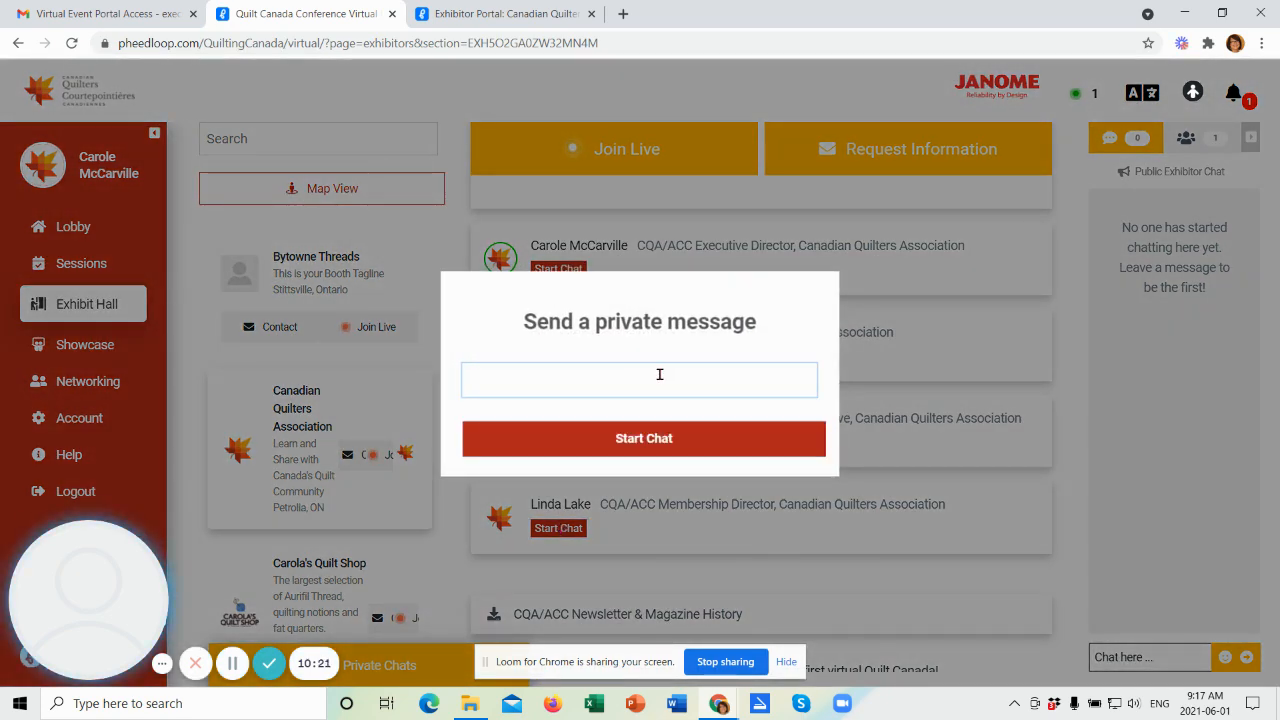
pyautogui.write('Hi Linda')
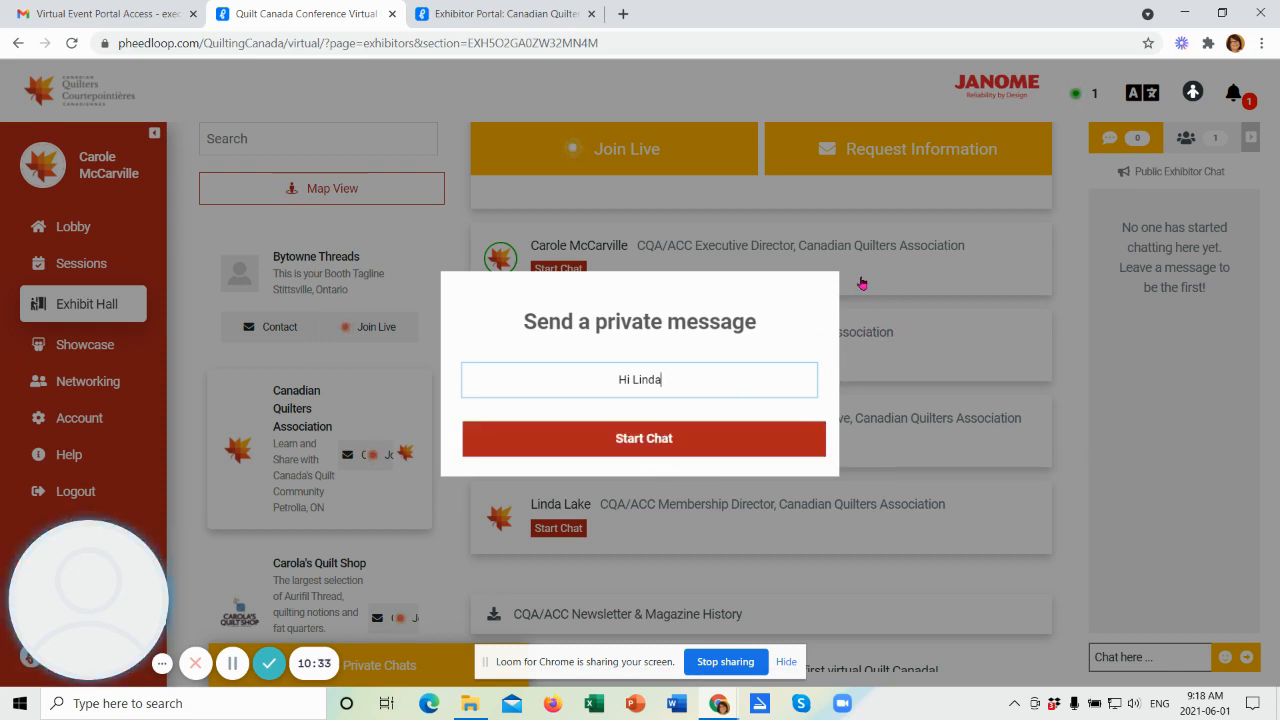
pyautogui.click(643, 438)
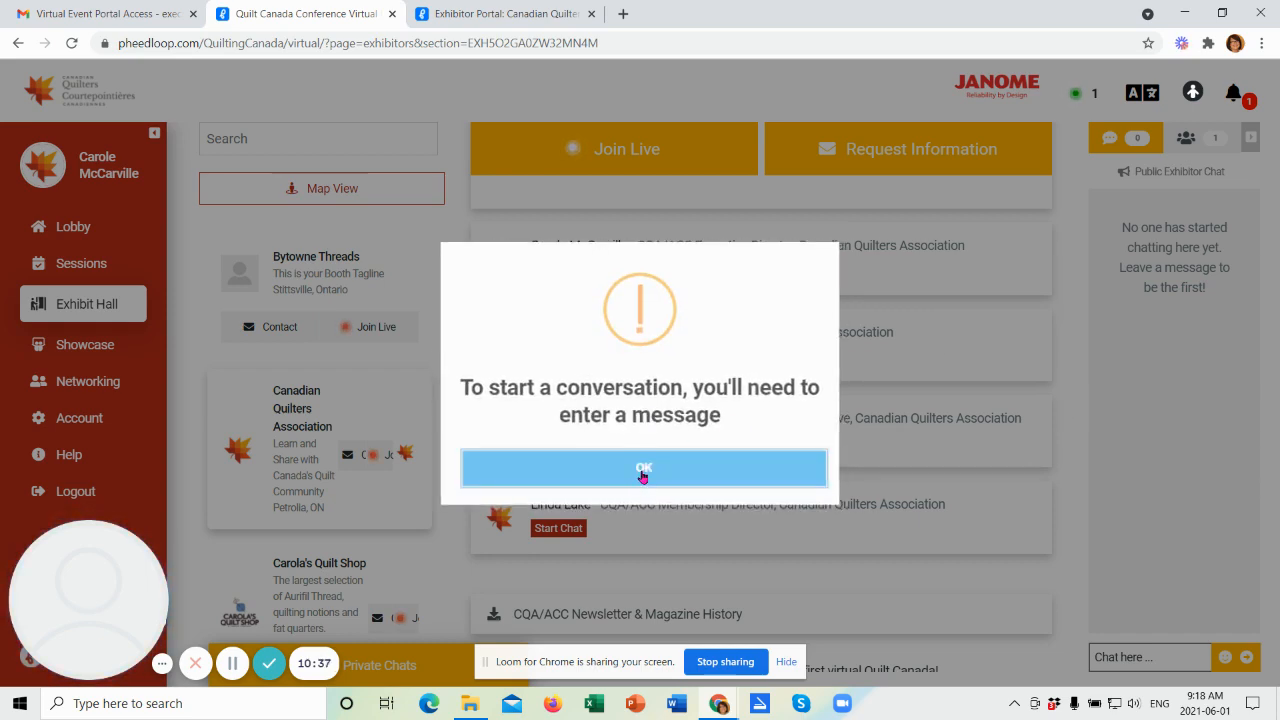
pyautogui.click(643, 469)
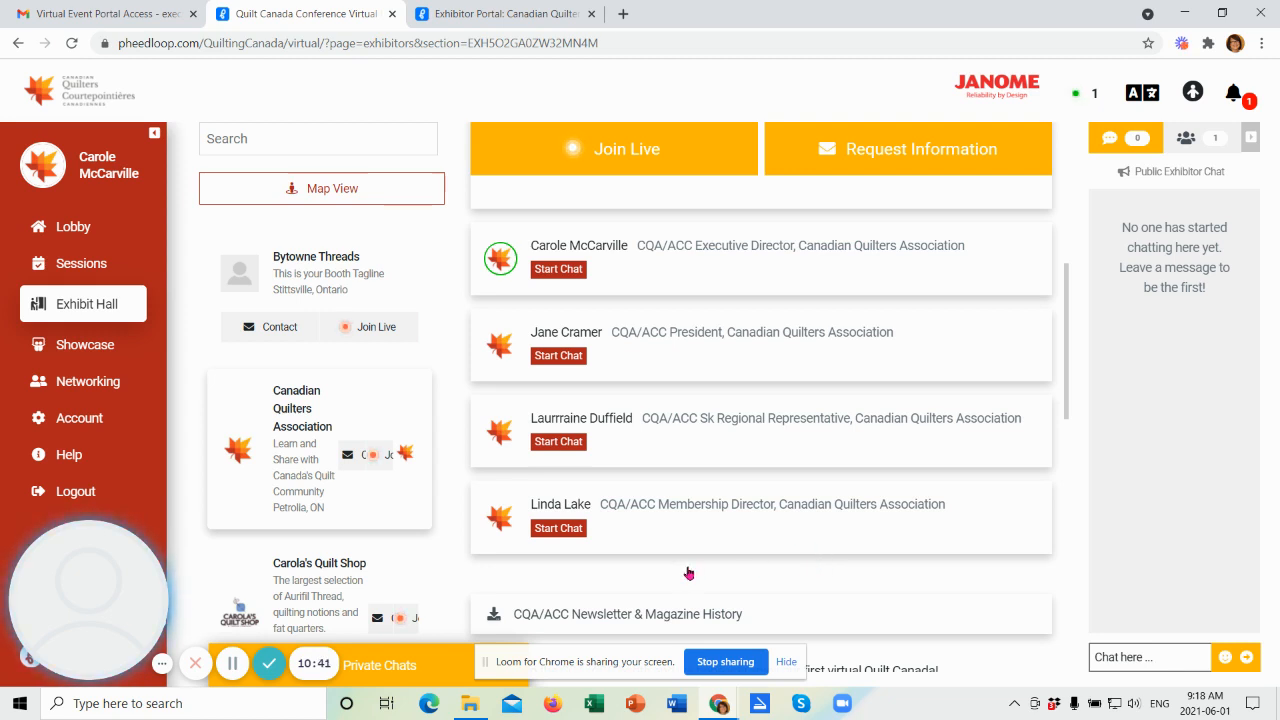
pyautogui.moveTo(598, 554)
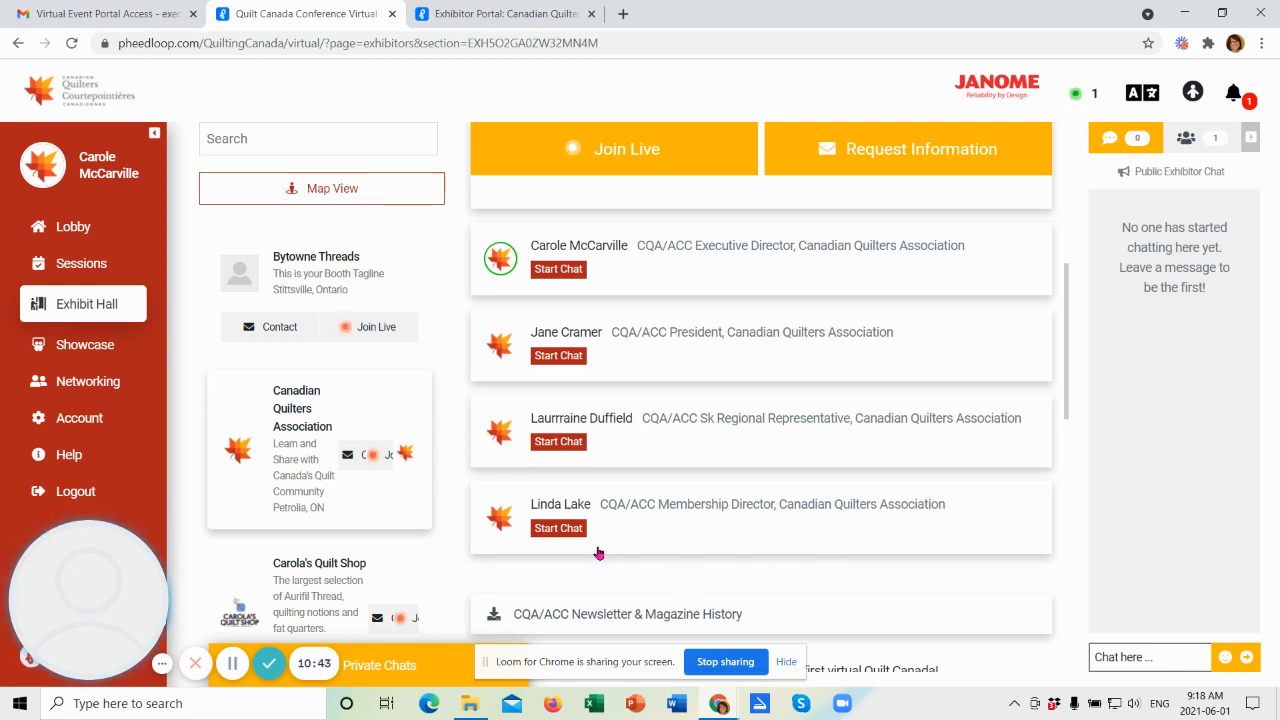
pyautogui.moveTo(657, 571)
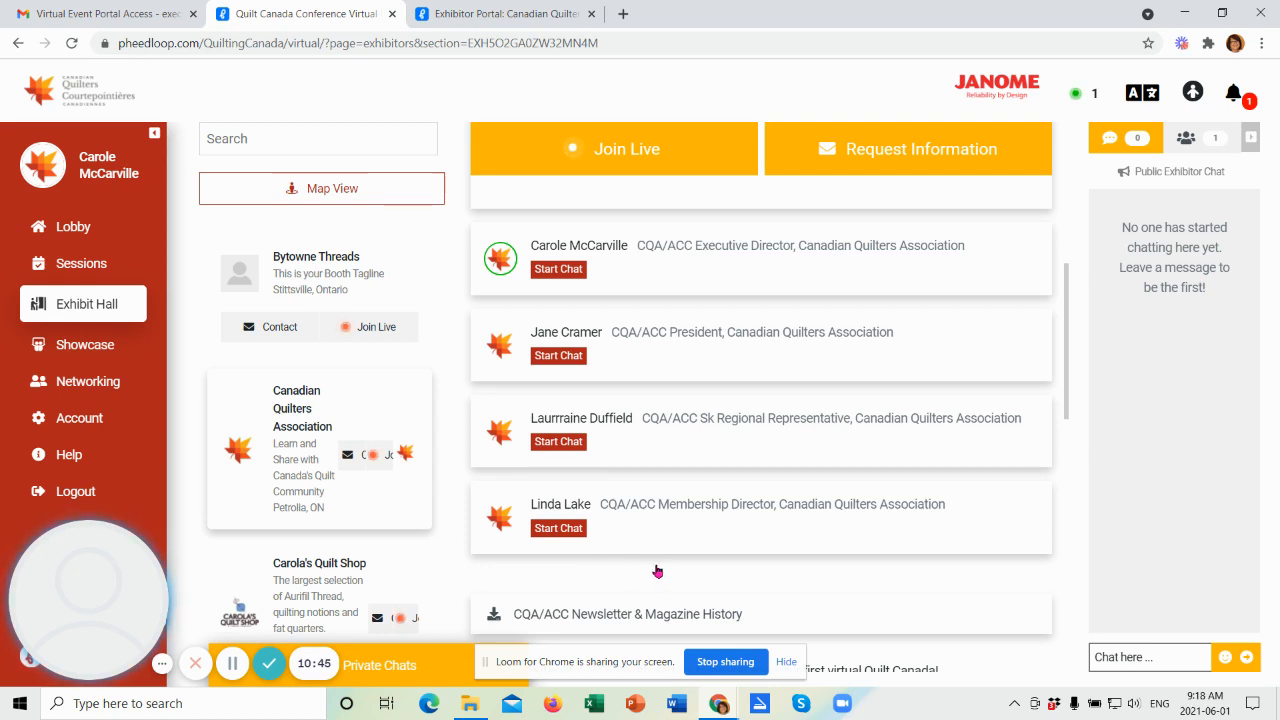
pyautogui.moveTo(1085, 406)
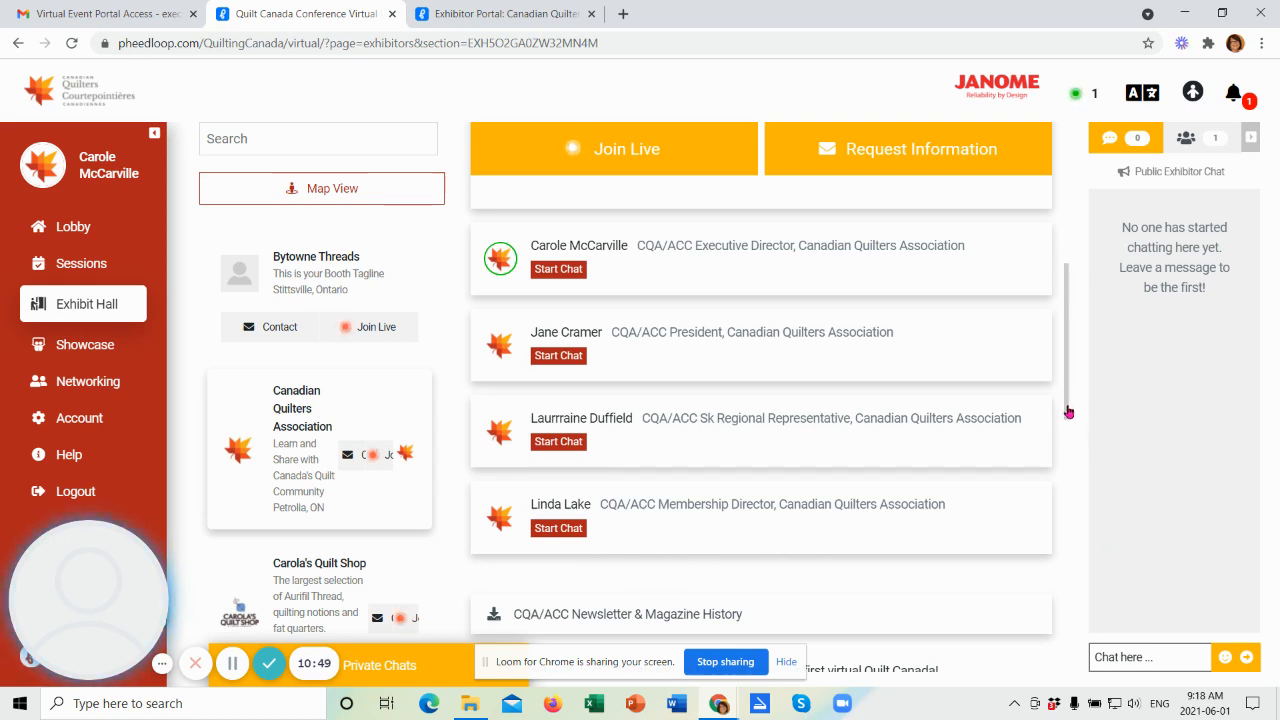
# Step: Open the CQA/ACC Newsletter & Magazine History PDF in a new tab, then return to the booth
pyautogui.scroll(-3)
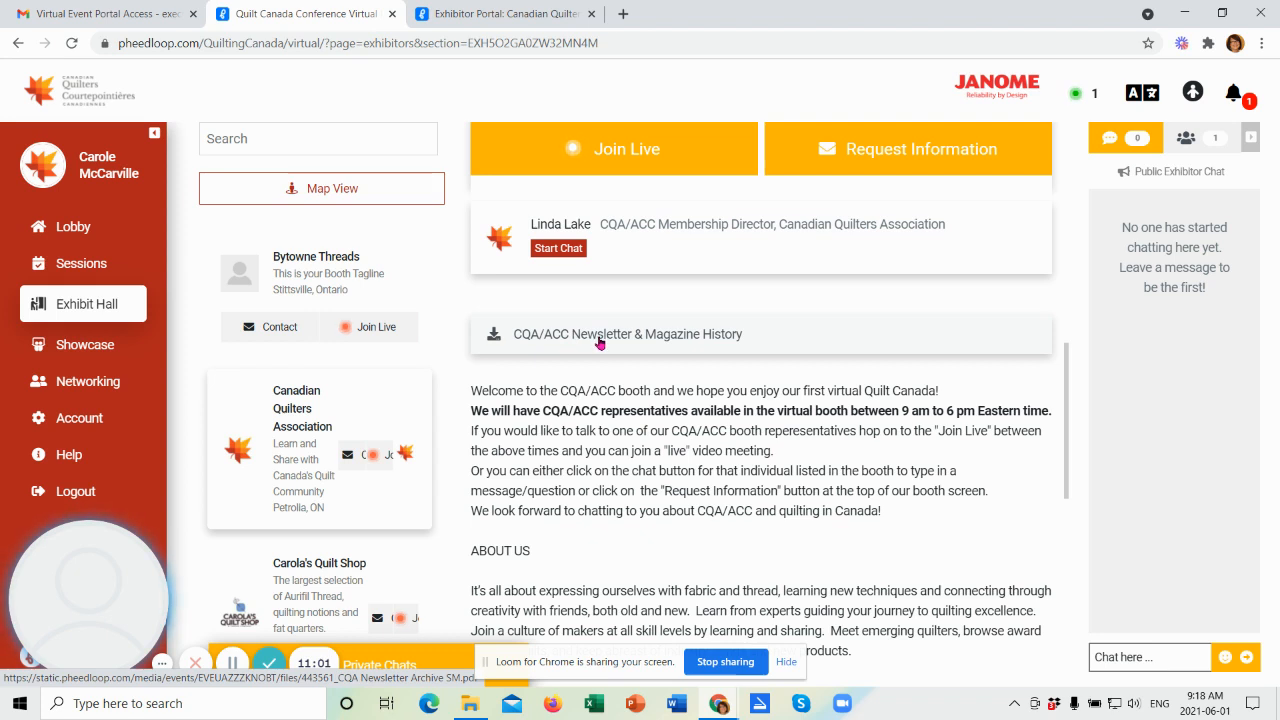
pyautogui.moveTo(690, 343)
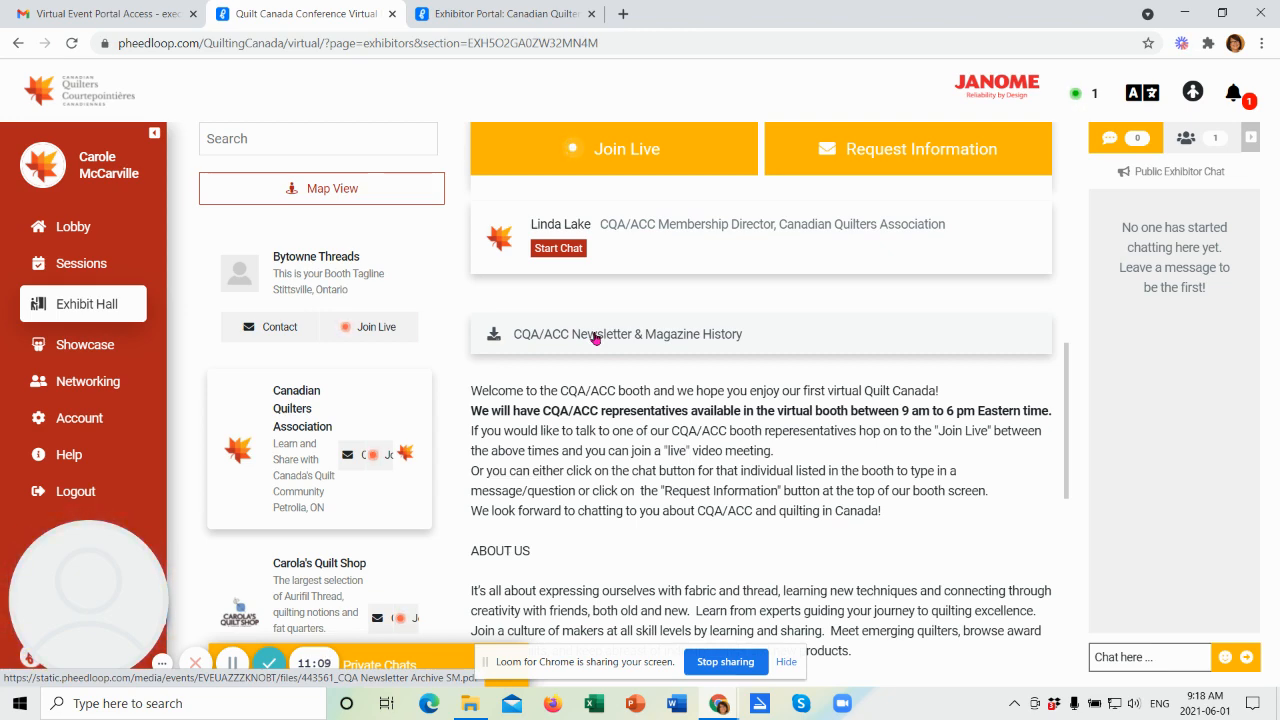
pyautogui.click(628, 334)
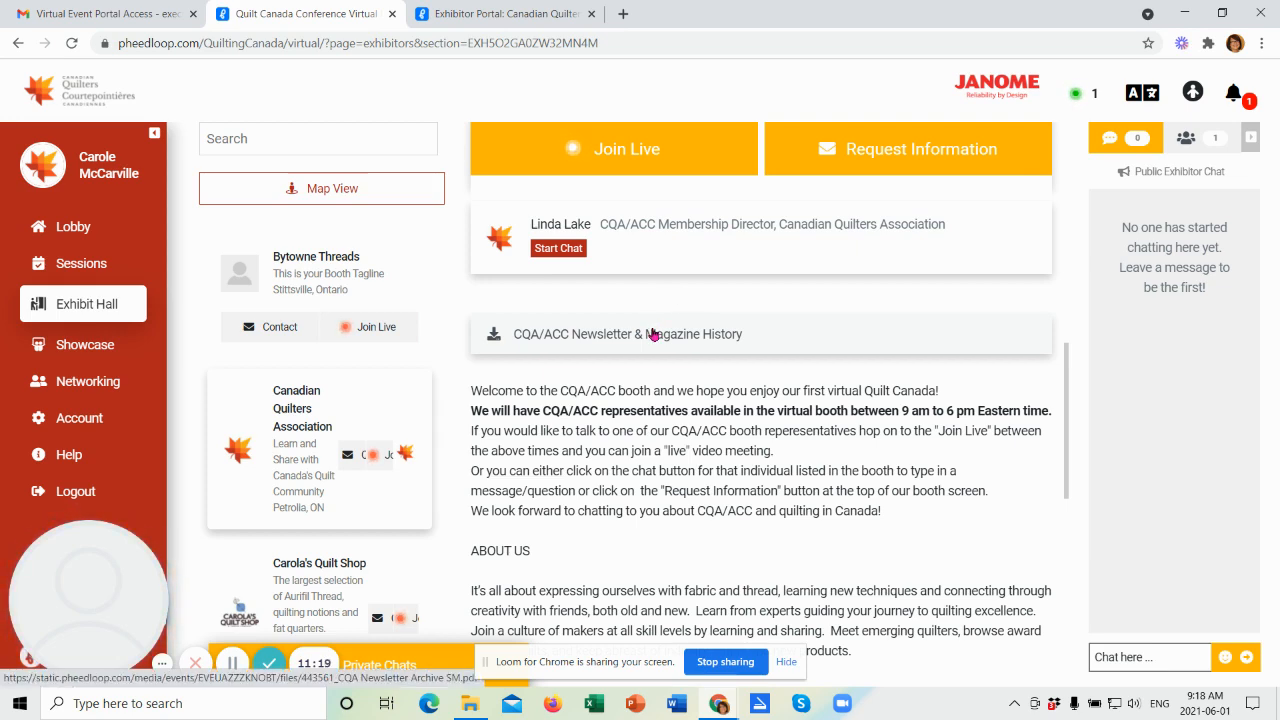
pyautogui.click(628, 334)
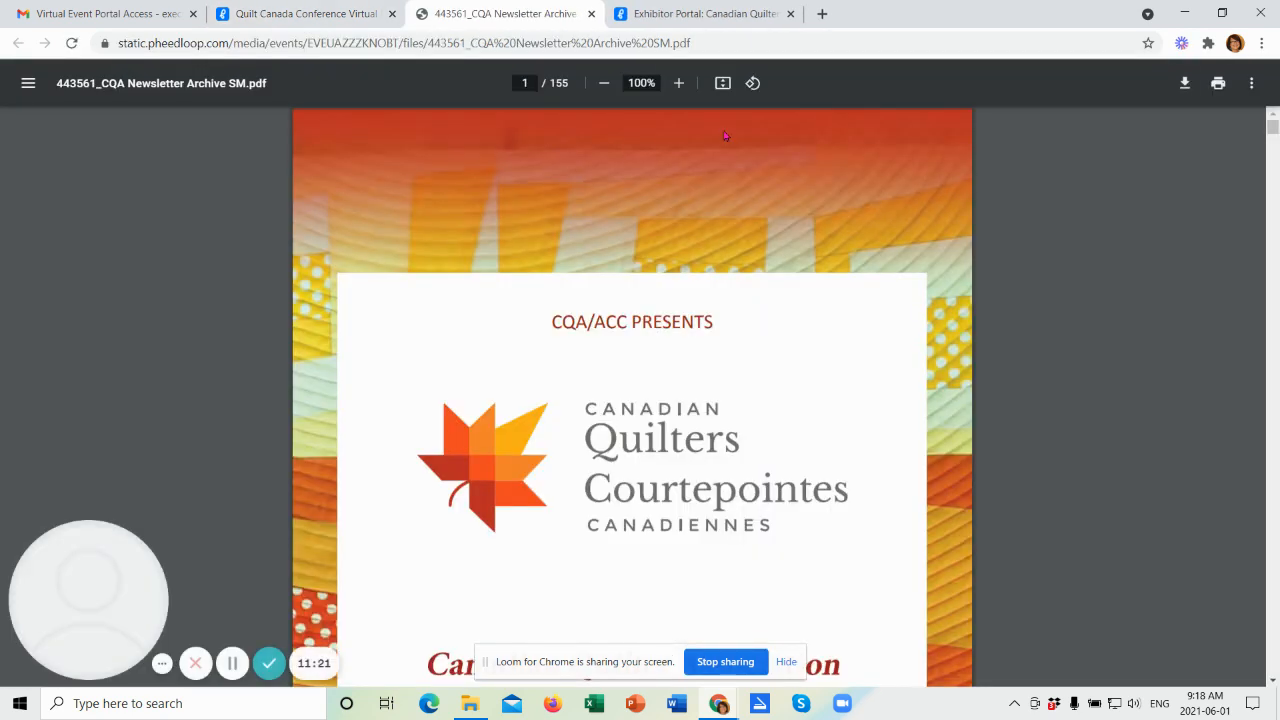
pyautogui.click(585, 13)
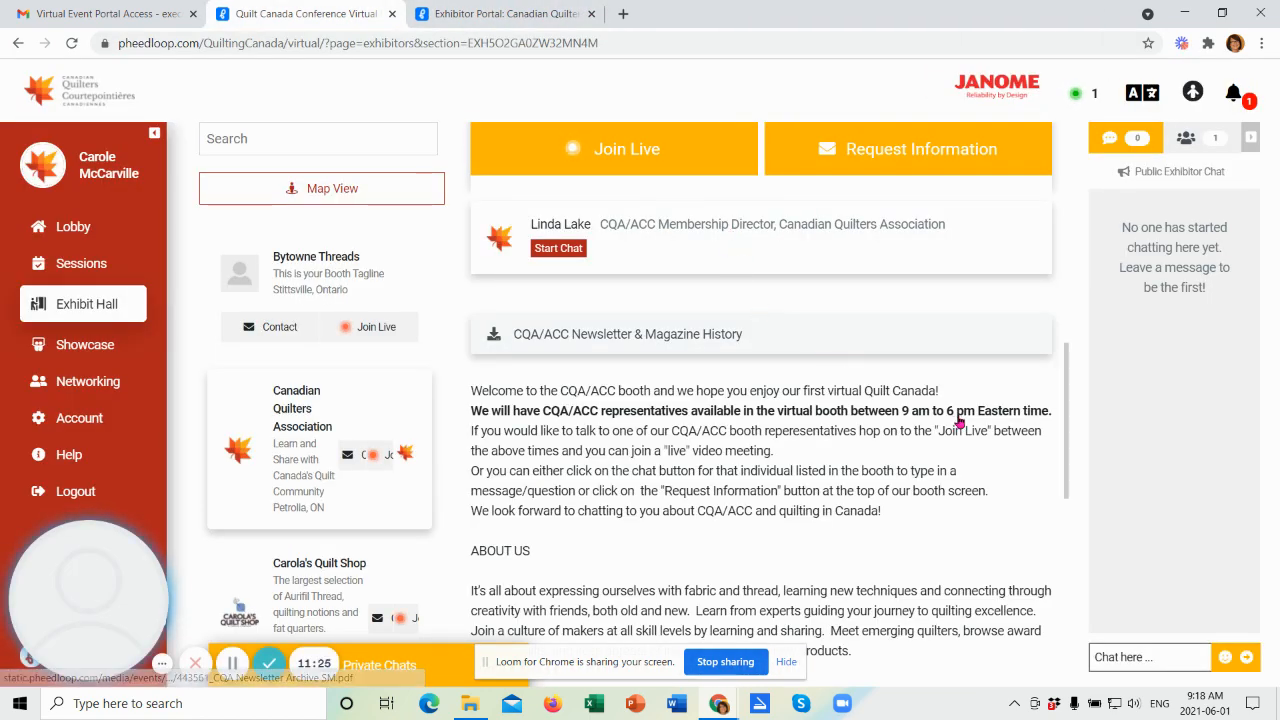
pyautogui.moveTo(969, 519)
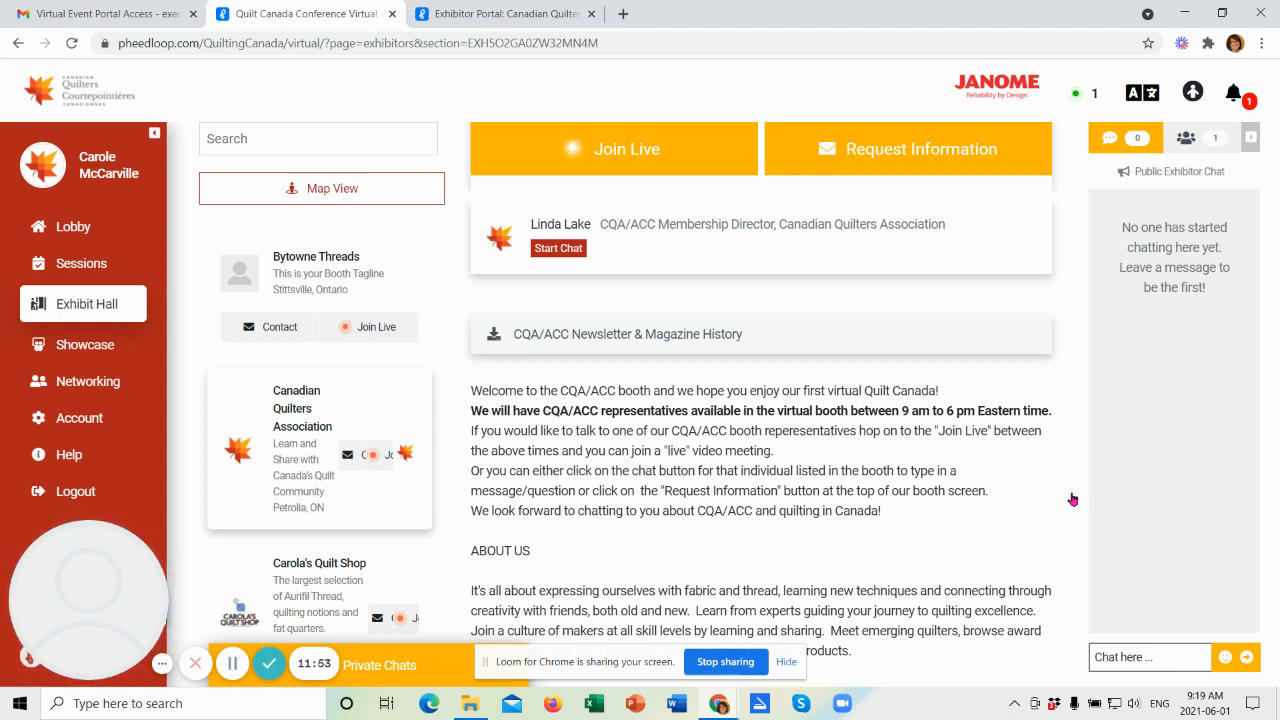
pyautogui.scroll(-3)
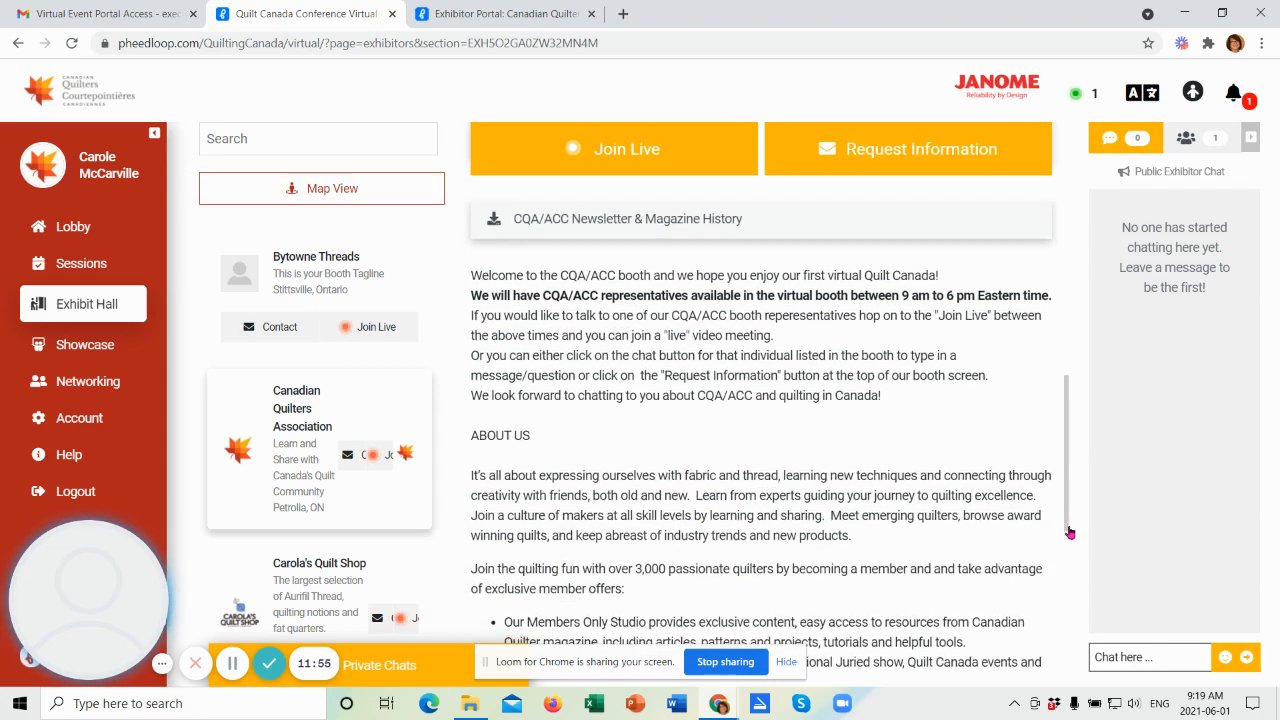
pyautogui.scroll(-3)
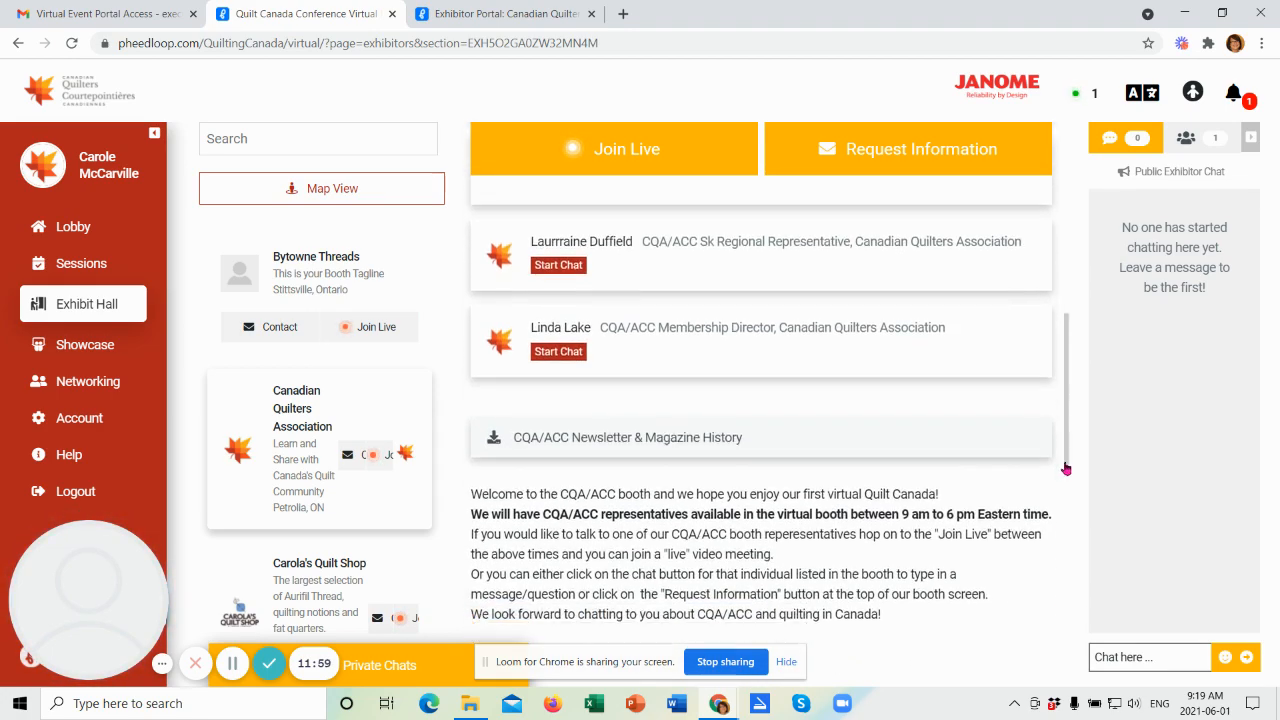
pyautogui.scroll(-3)
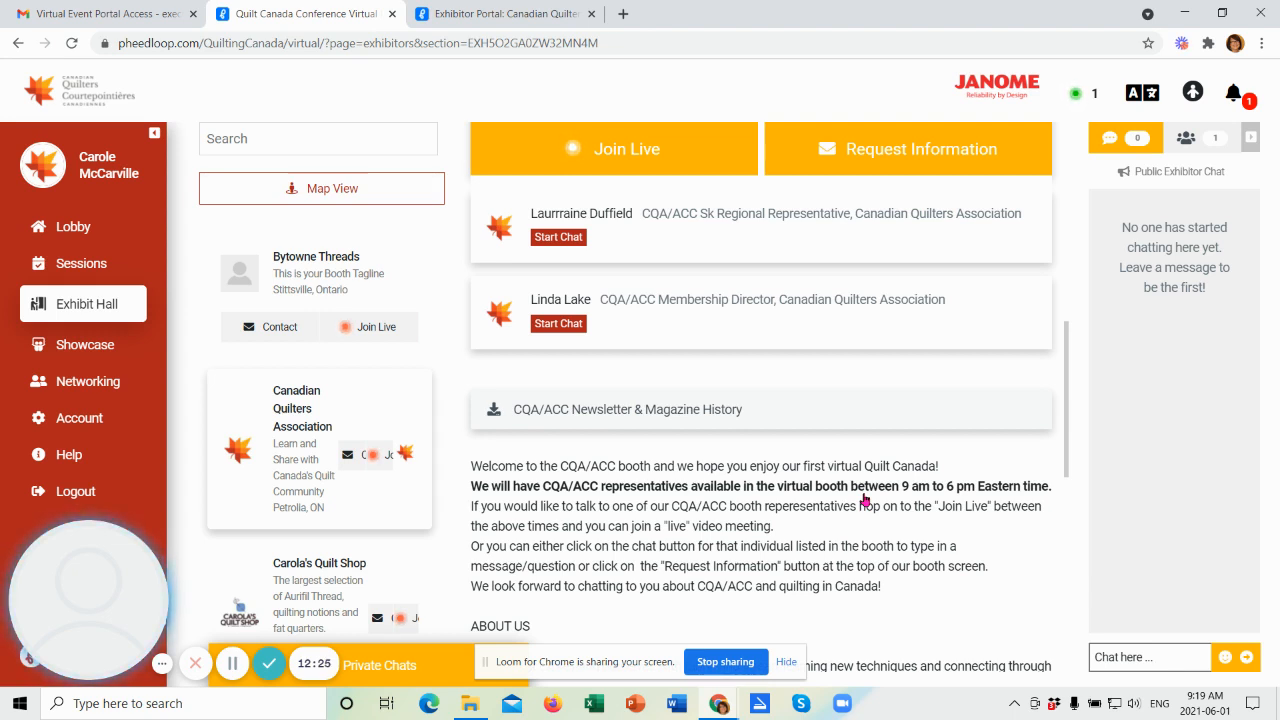
pyautogui.moveTo(893, 513)
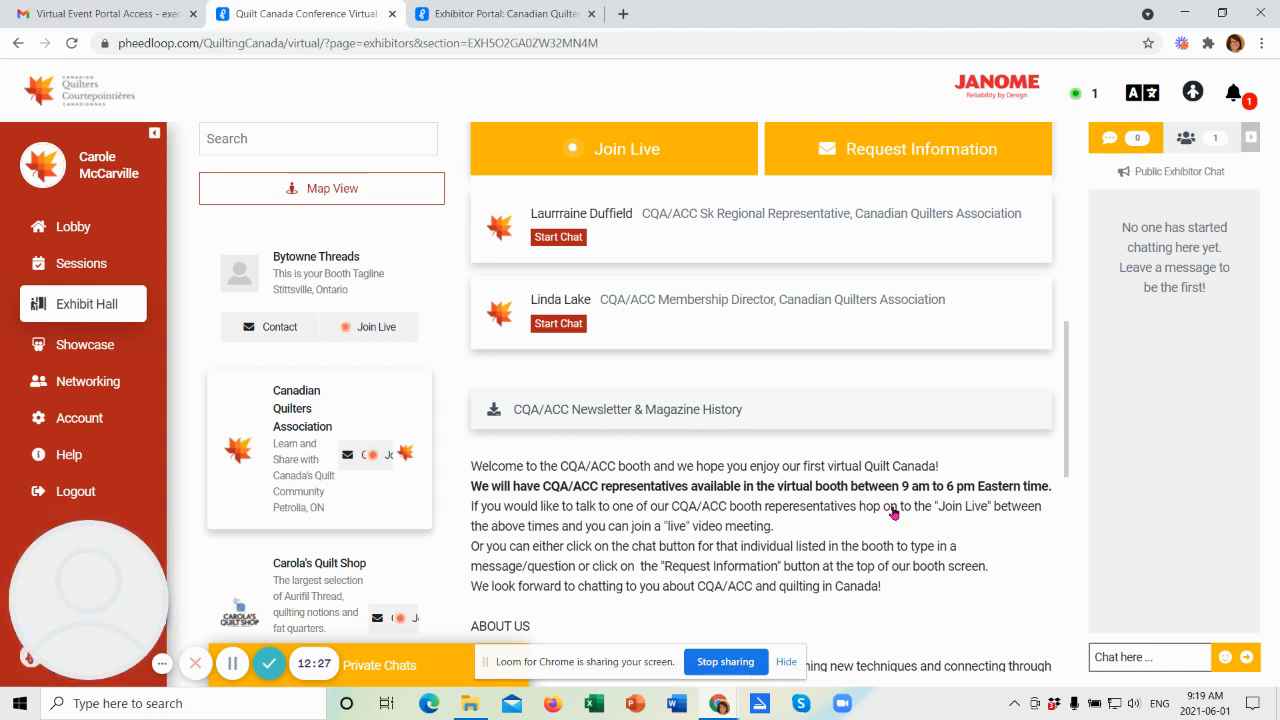
pyautogui.moveTo(905, 502)
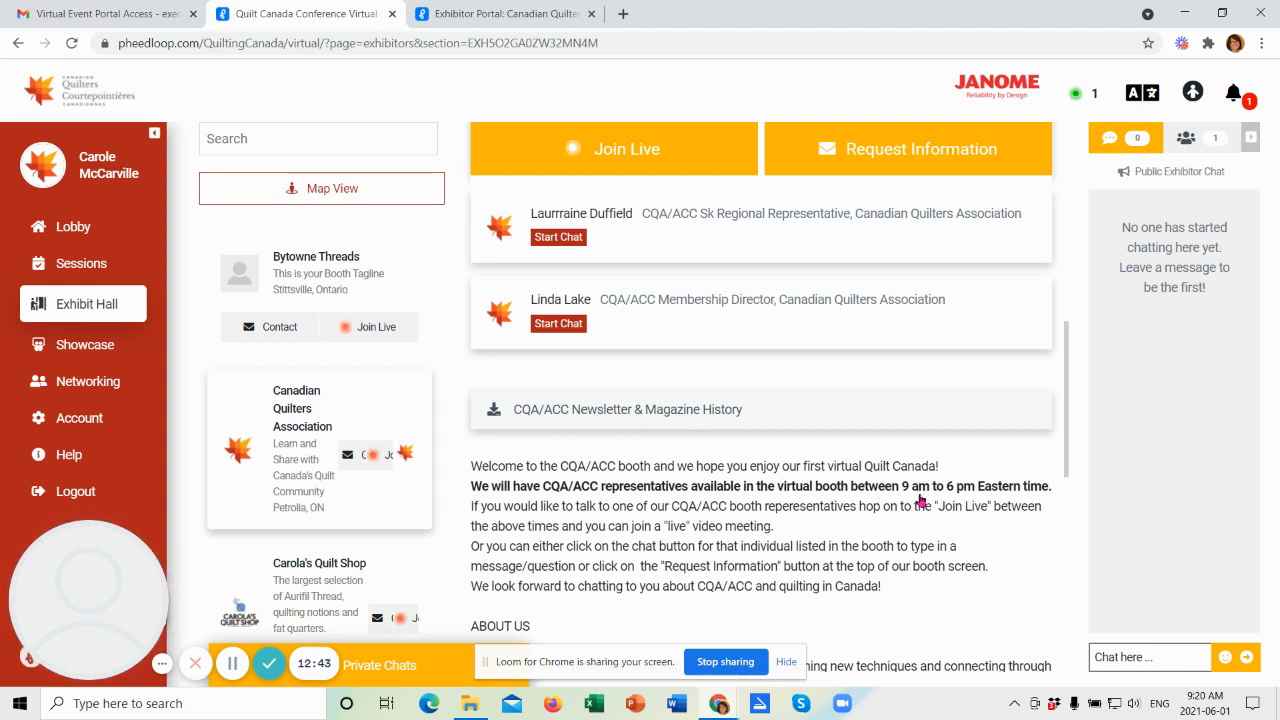
pyautogui.moveTo(1022, 494)
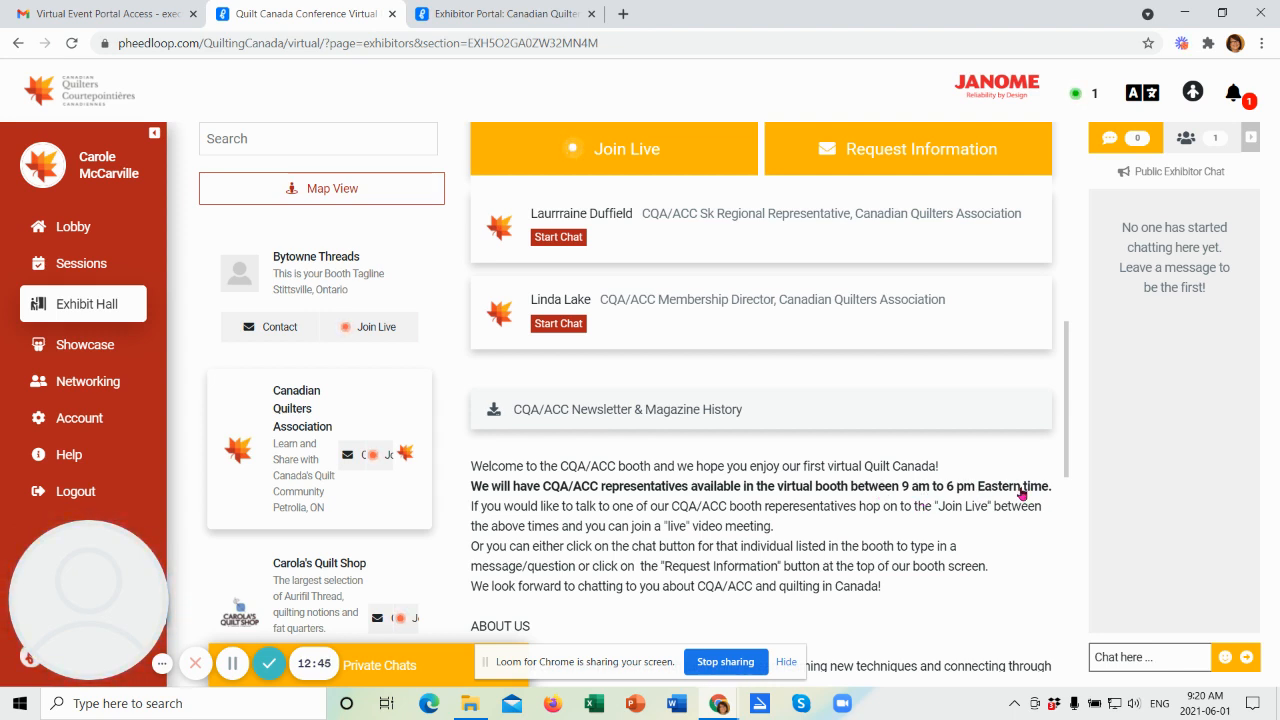
pyautogui.moveTo(905, 505)
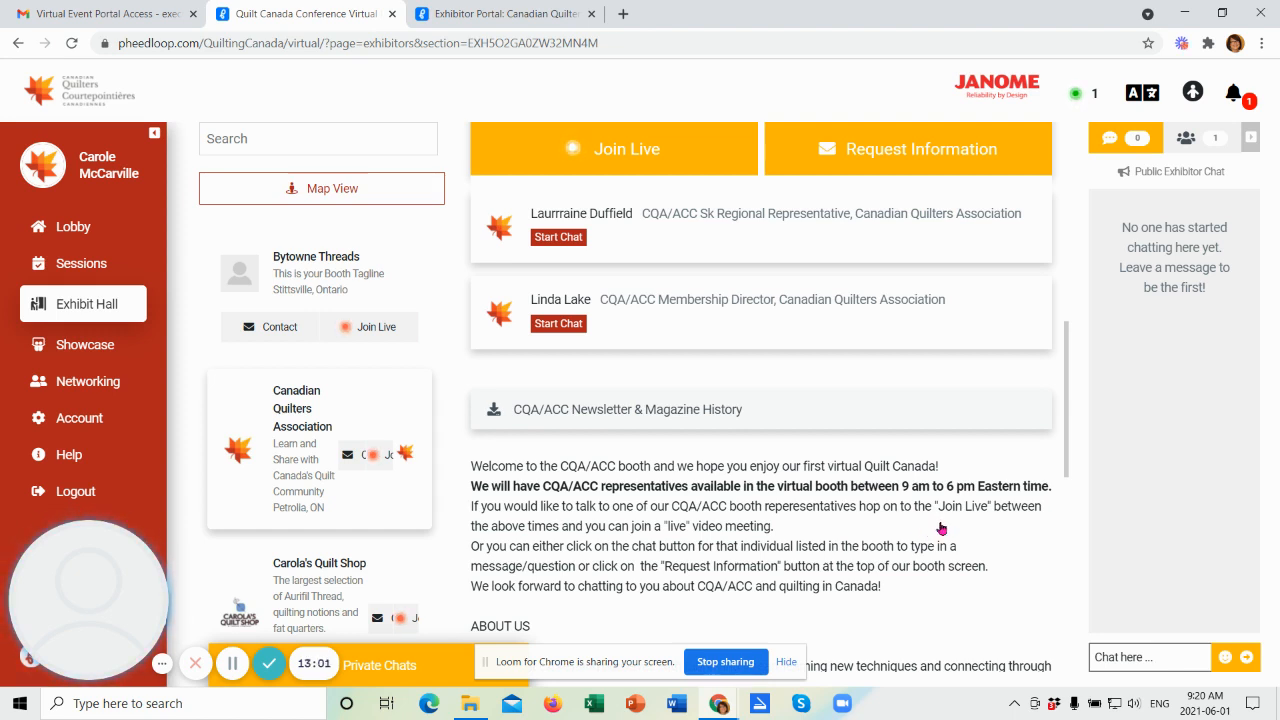
pyautogui.moveTo(788, 500)
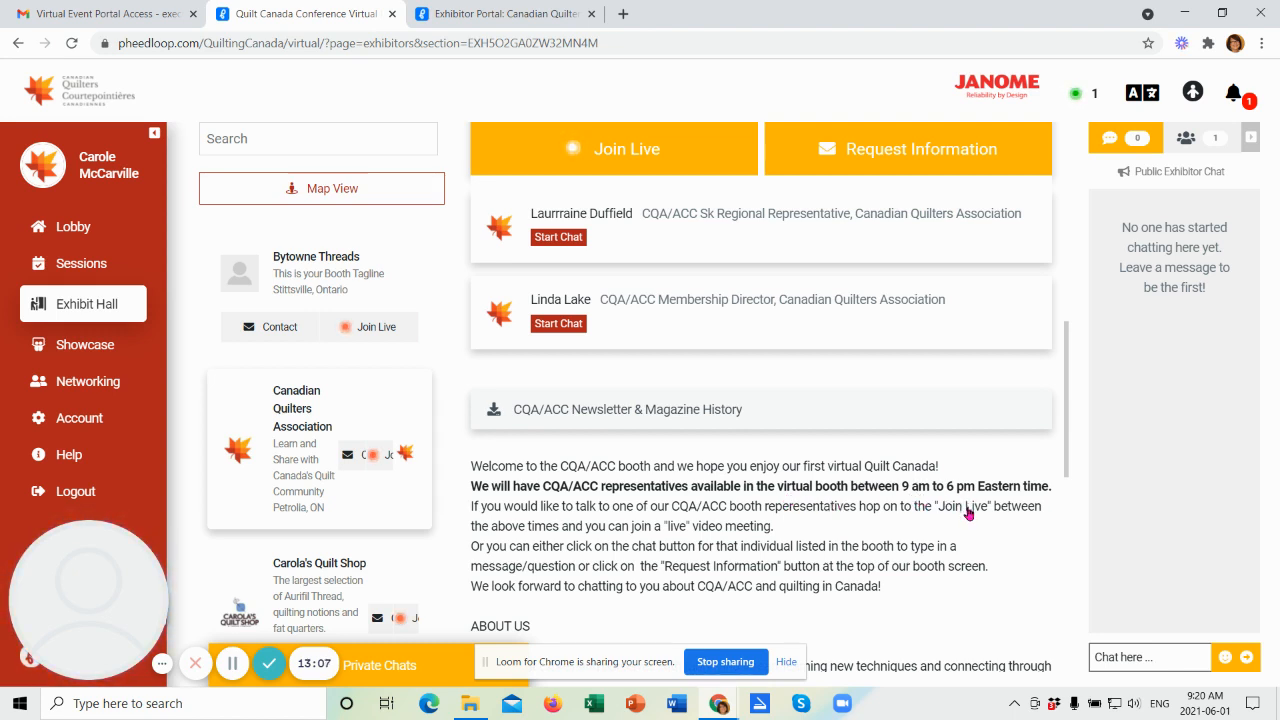
pyautogui.moveTo(910, 501)
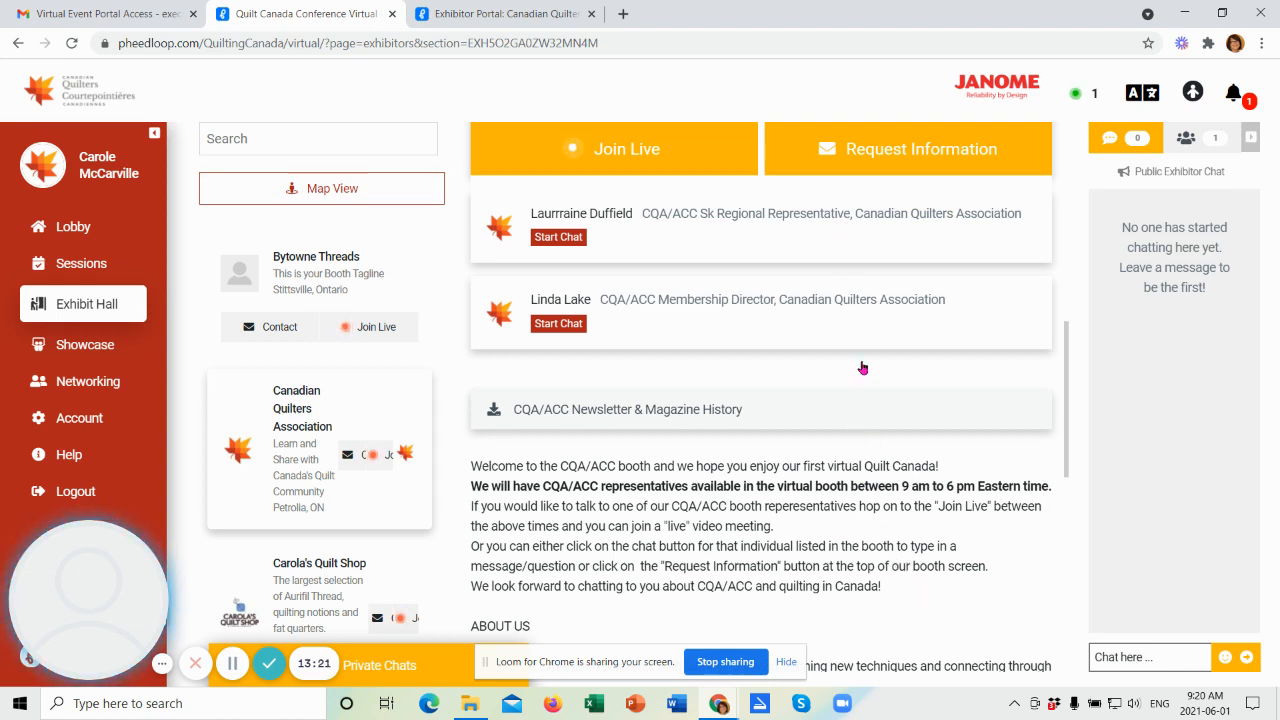
pyautogui.moveTo(915, 588)
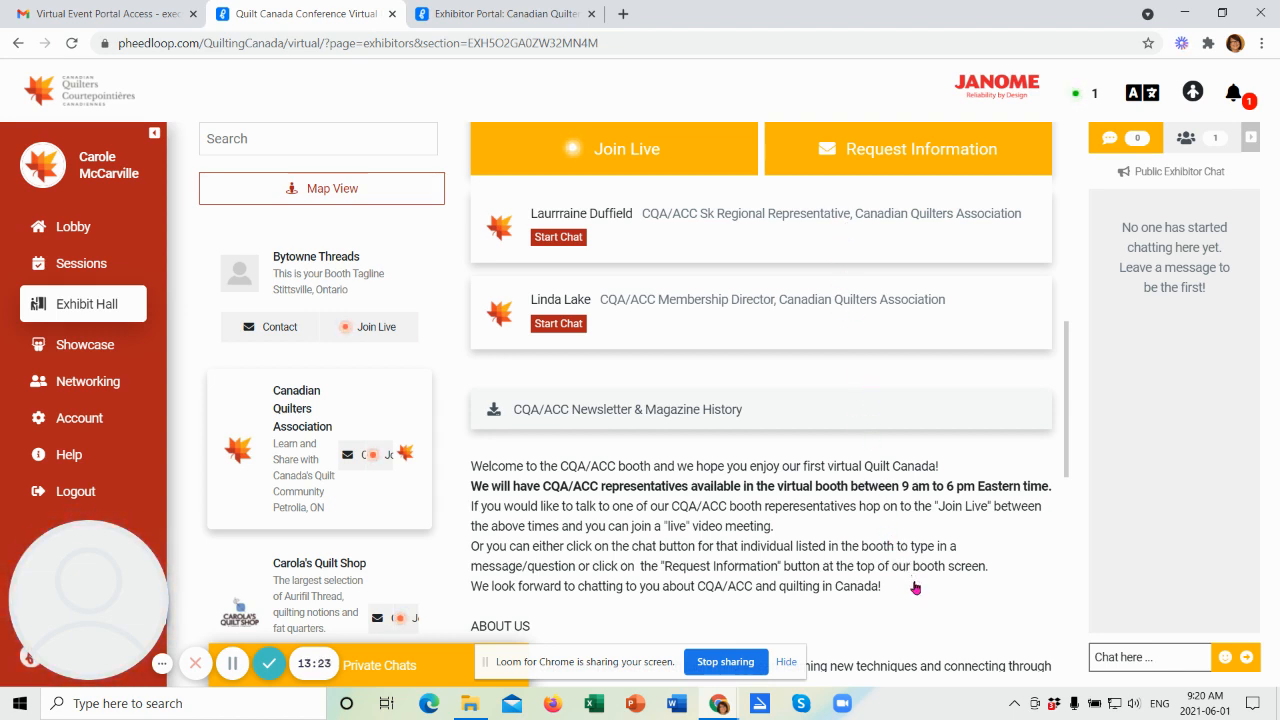
pyautogui.moveTo(1053, 569)
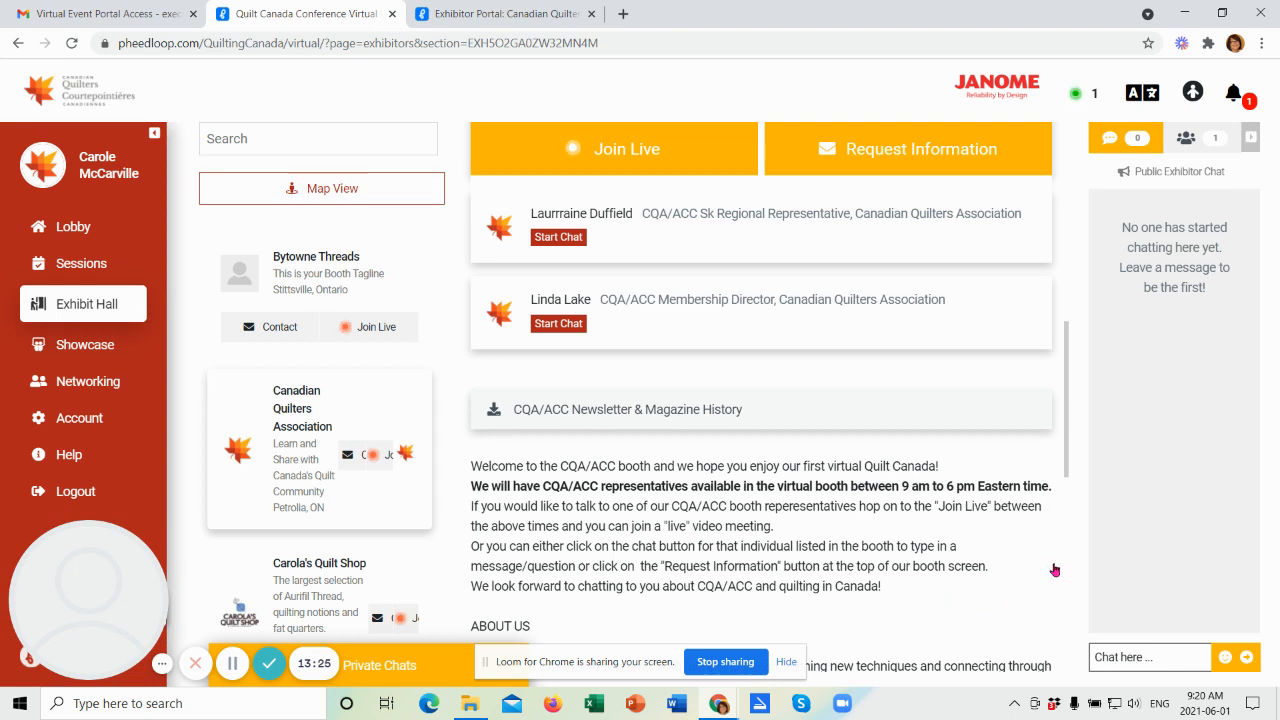
pyautogui.moveTo(717, 304)
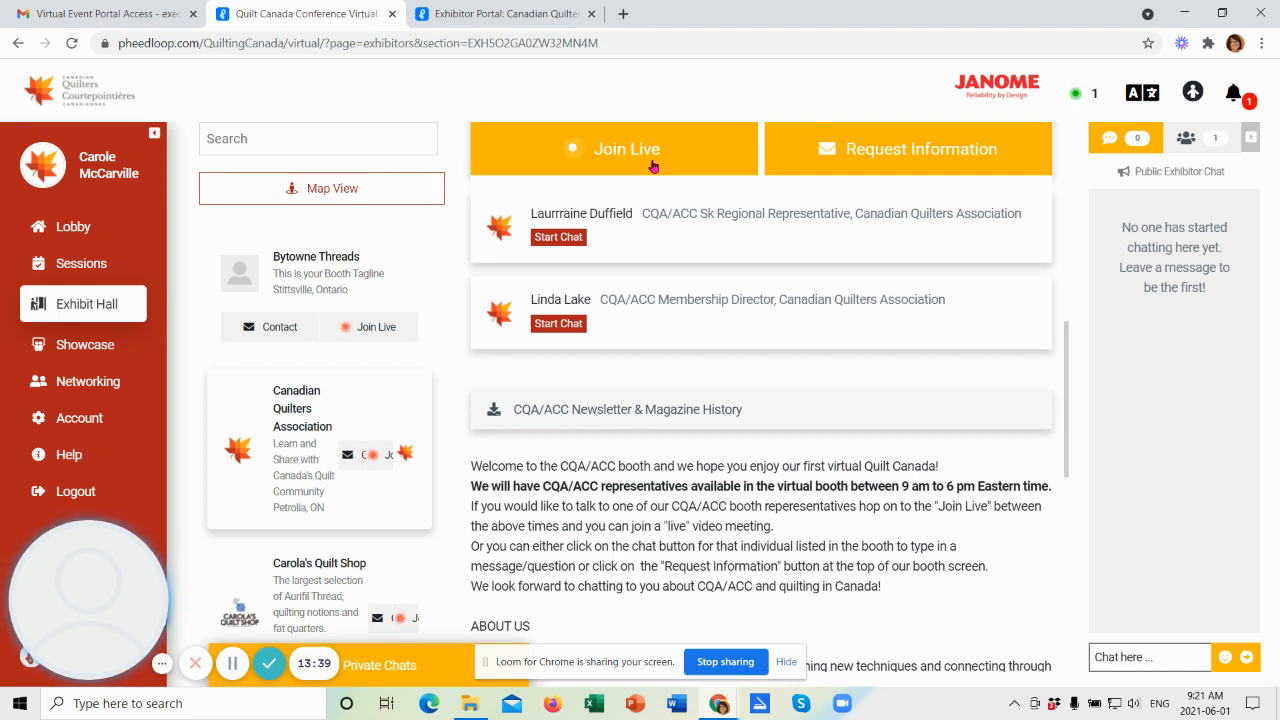
pyautogui.moveTo(650, 221)
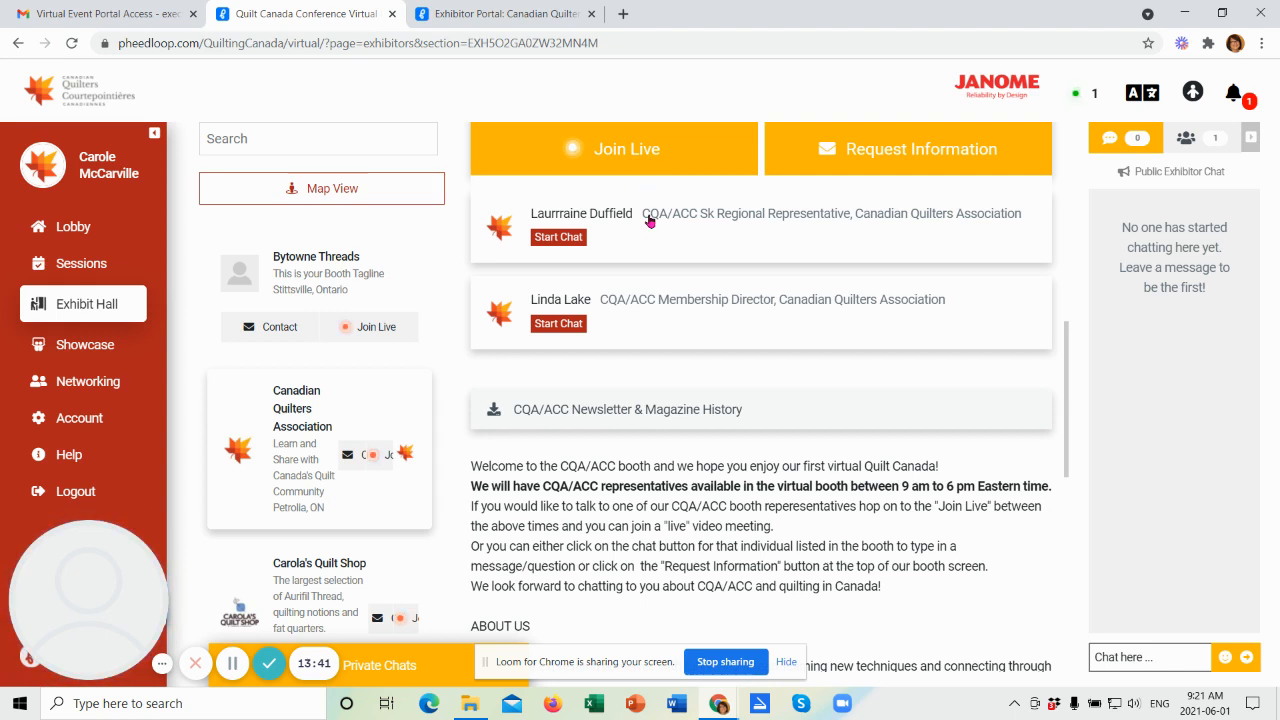
pyautogui.moveTo(653, 228)
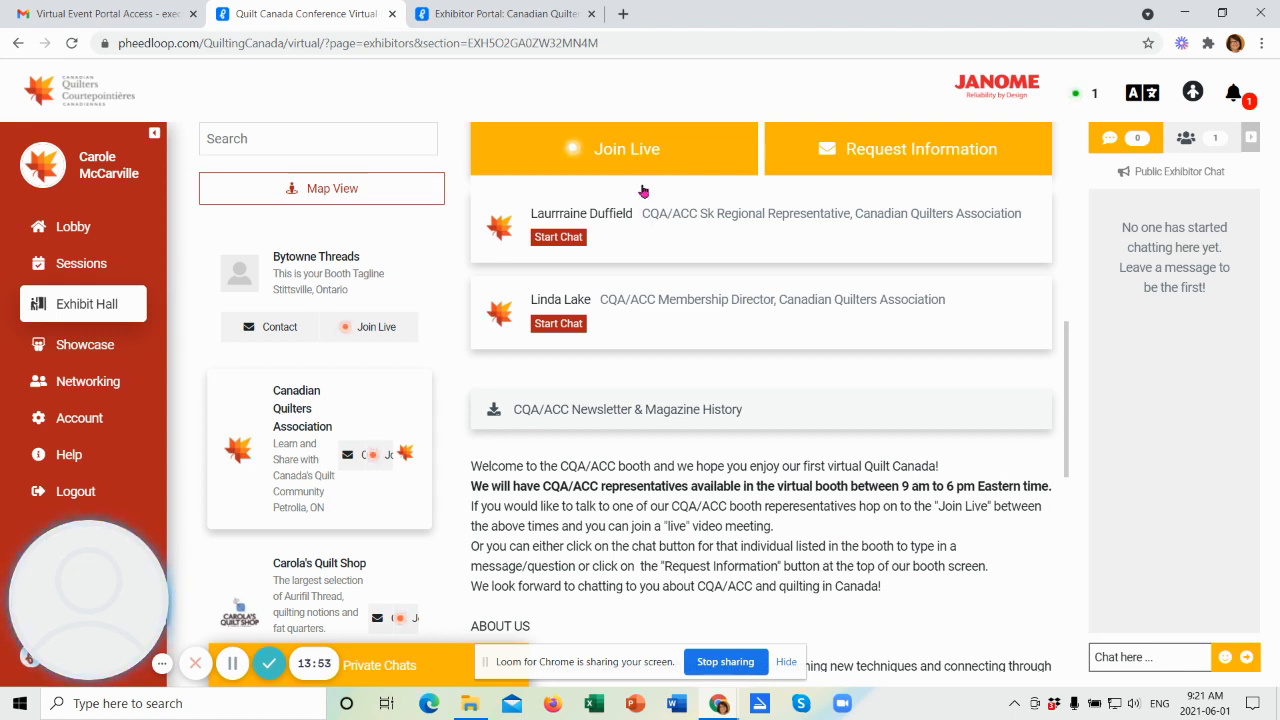
pyautogui.moveTo(658, 234)
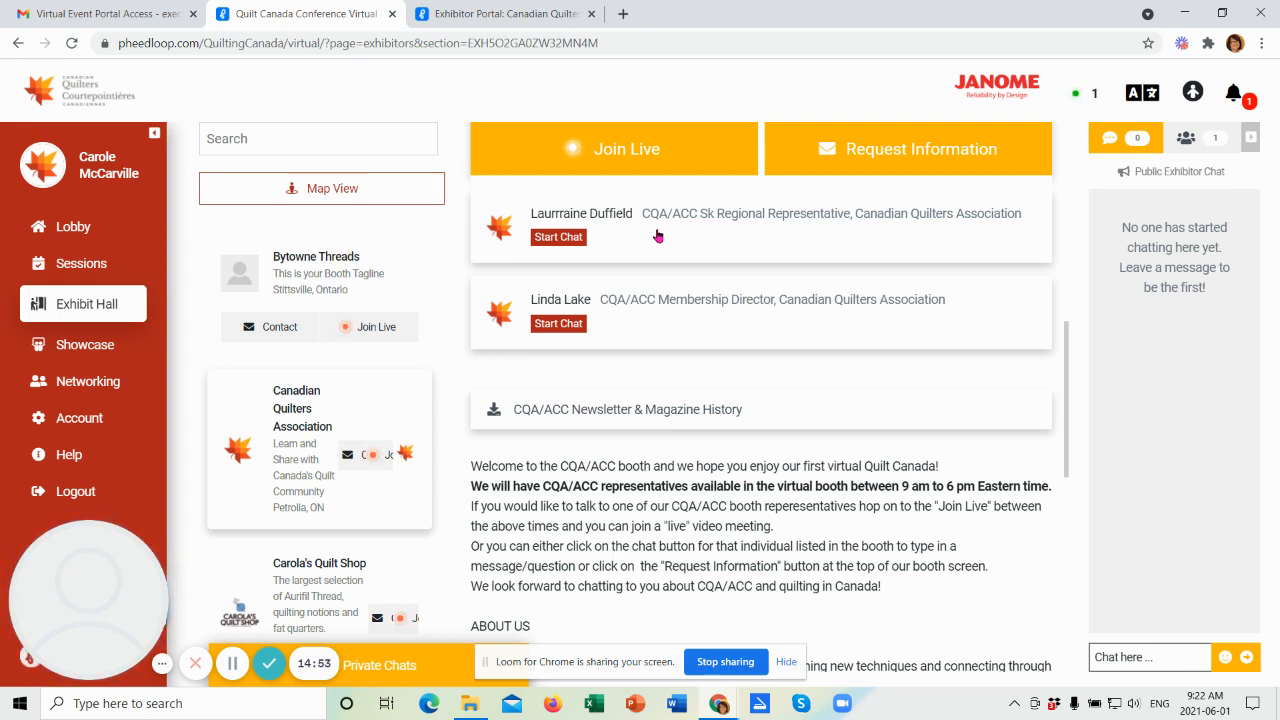
pyautogui.moveTo(680, 248)
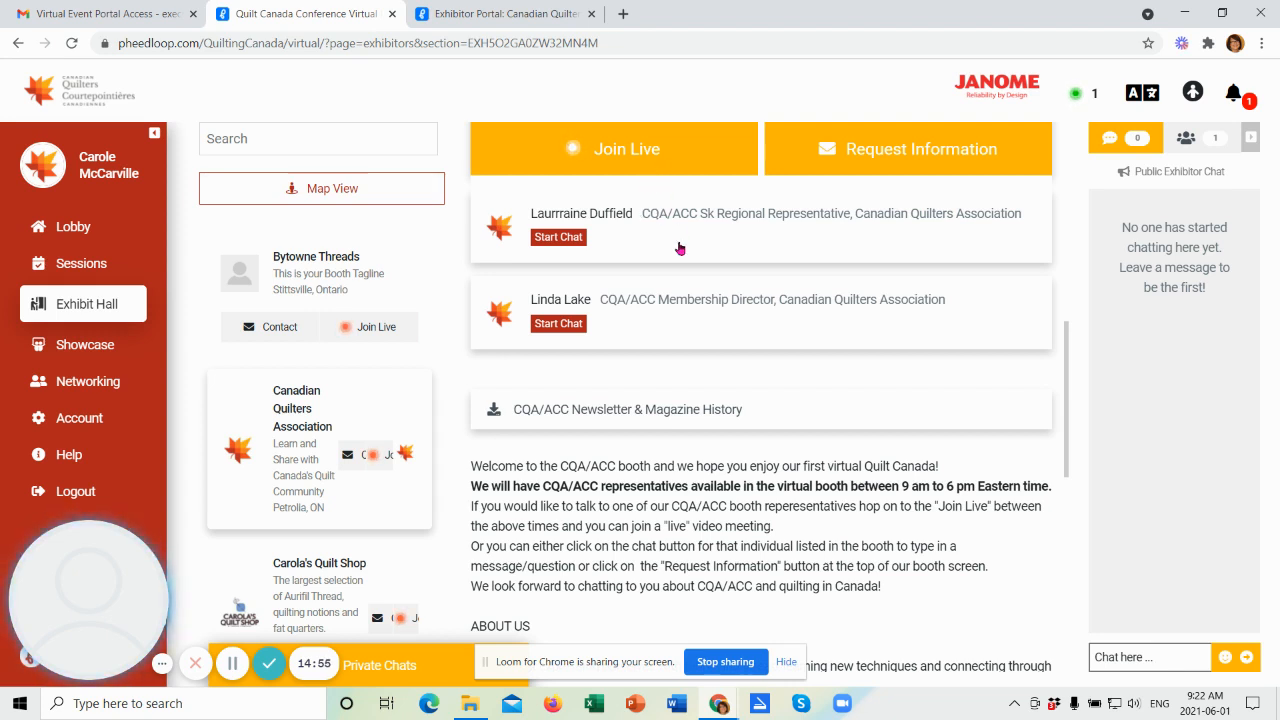
pyautogui.moveTo(684, 278)
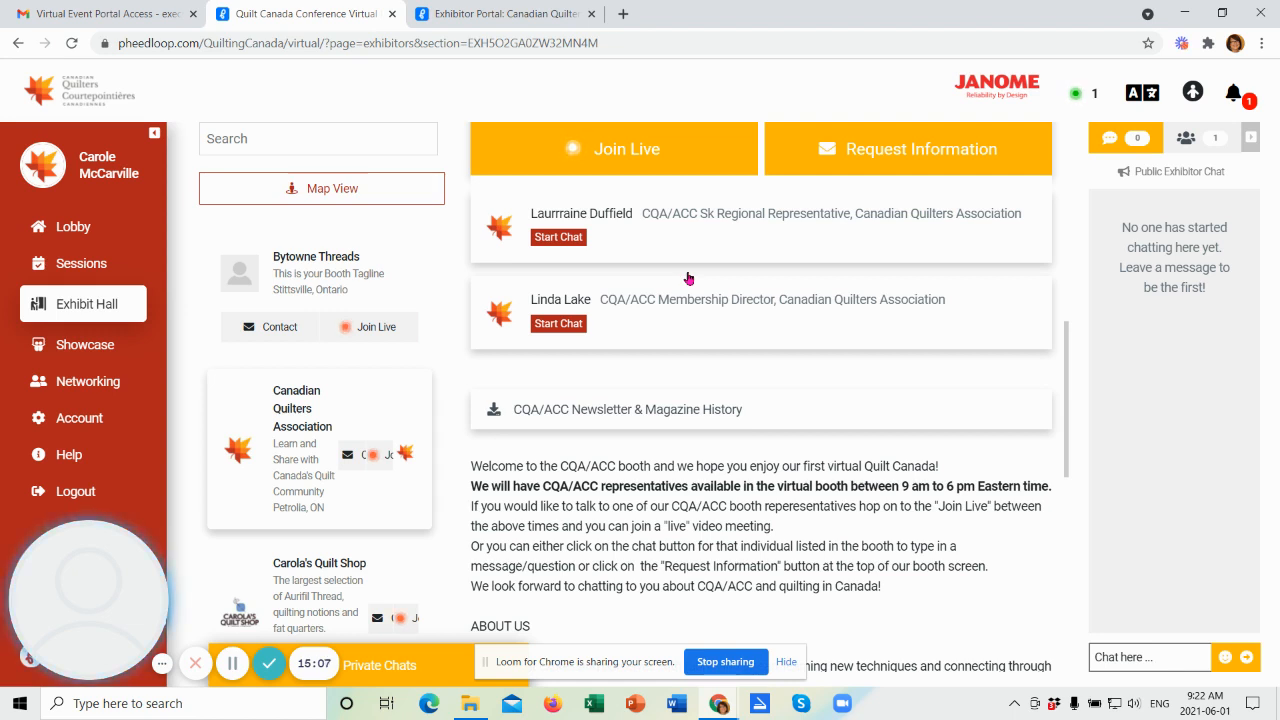
pyautogui.moveTo(796, 370)
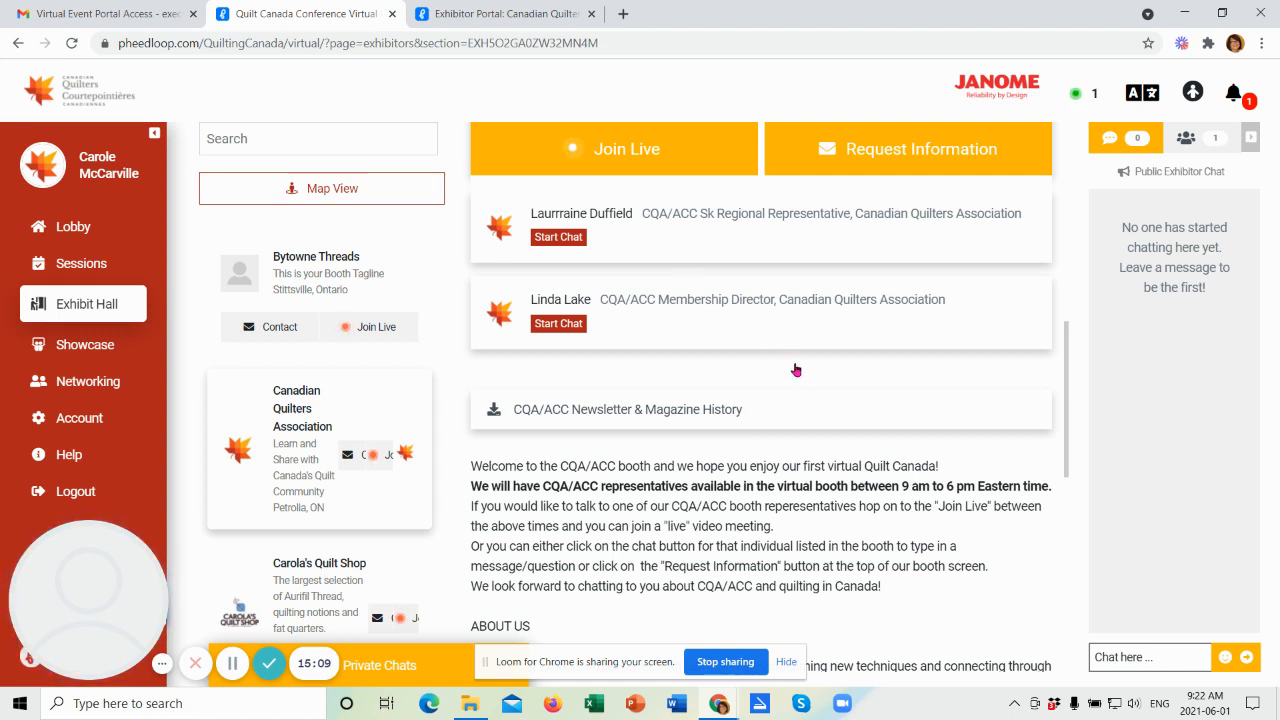
pyautogui.moveTo(1174, 523)
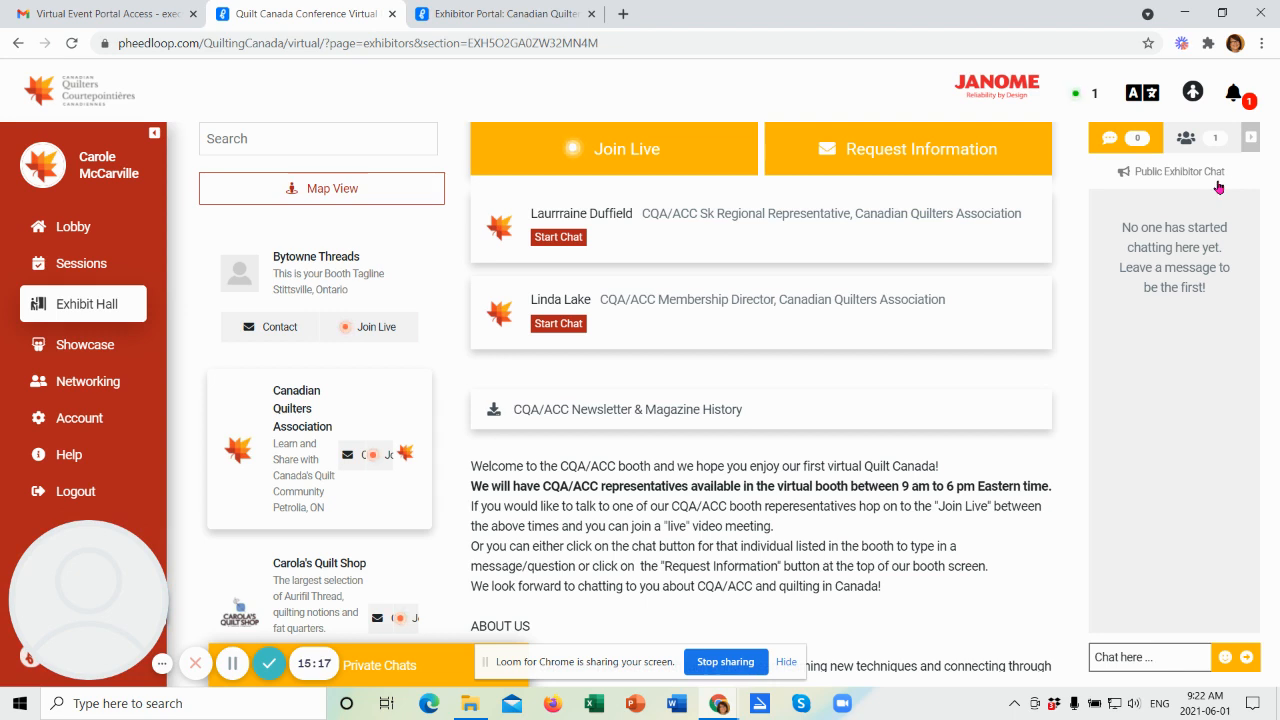
pyautogui.moveTo(1191, 539)
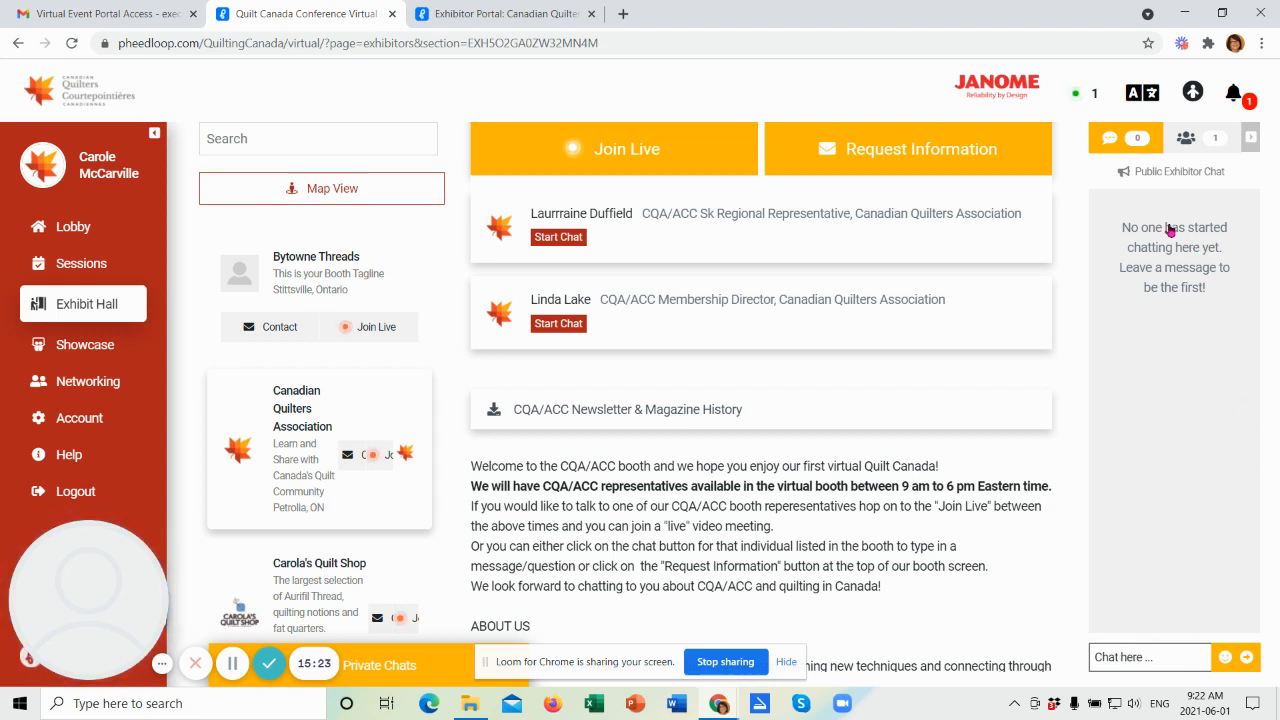
pyautogui.moveTo(1142, 643)
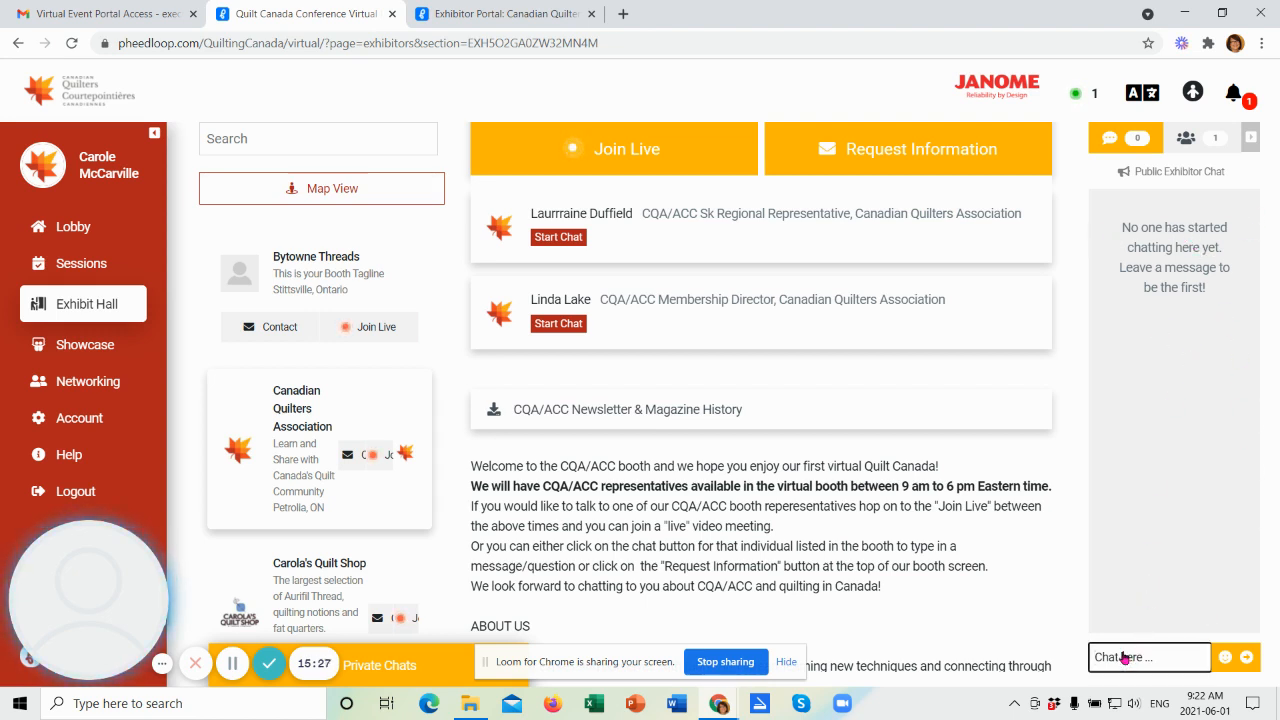
# Step: Post 'HI' in the CQA booth's public exhibitor chat
pyautogui.write('HI')
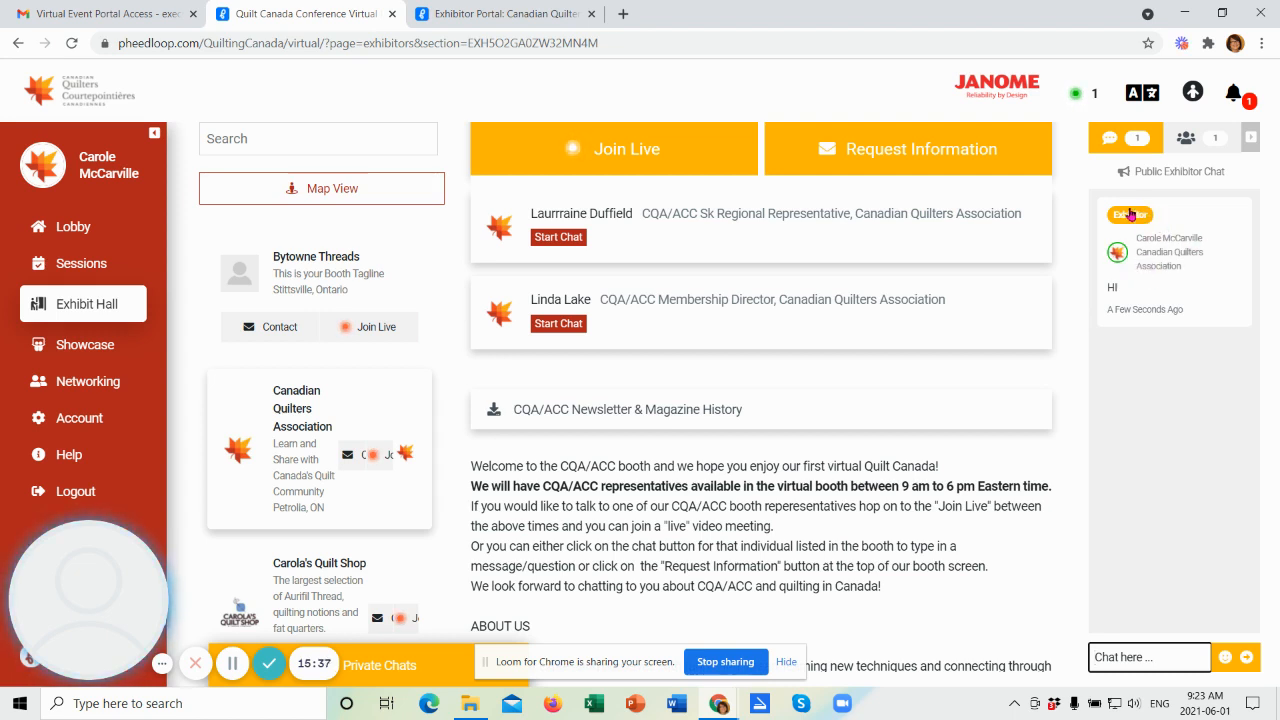
pyautogui.moveTo(1208, 226)
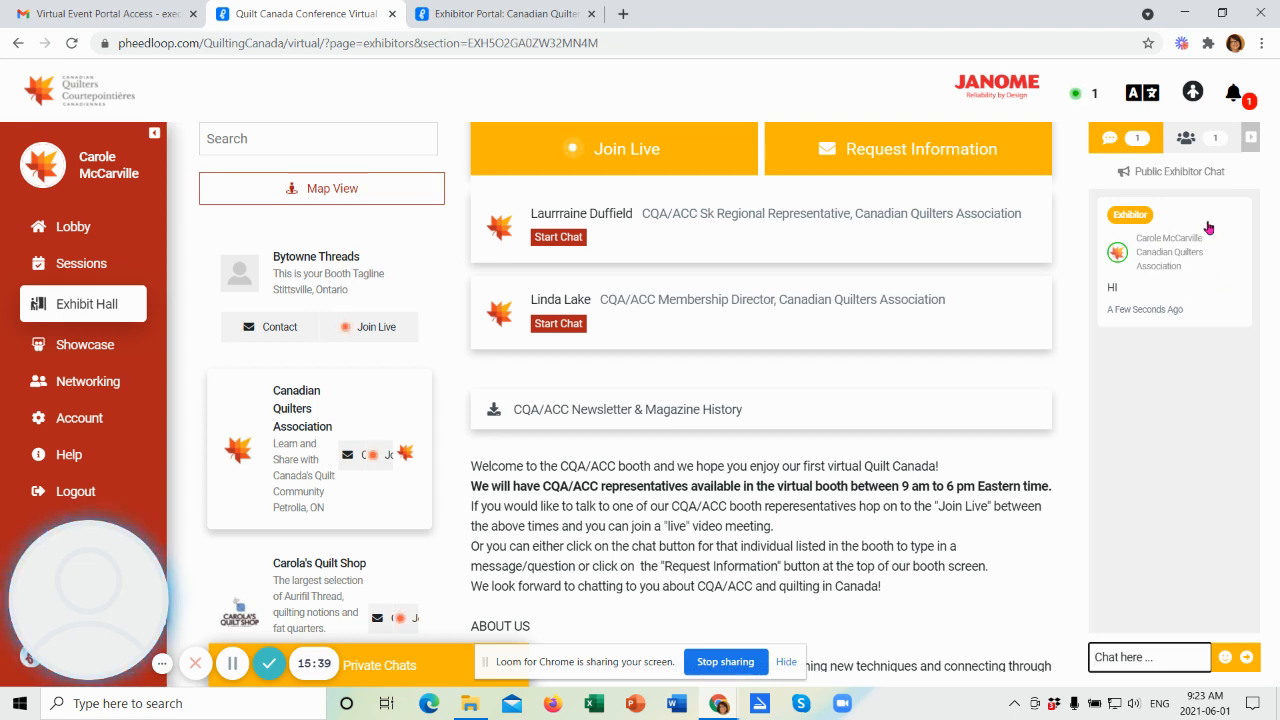
pyautogui.moveTo(1168, 278)
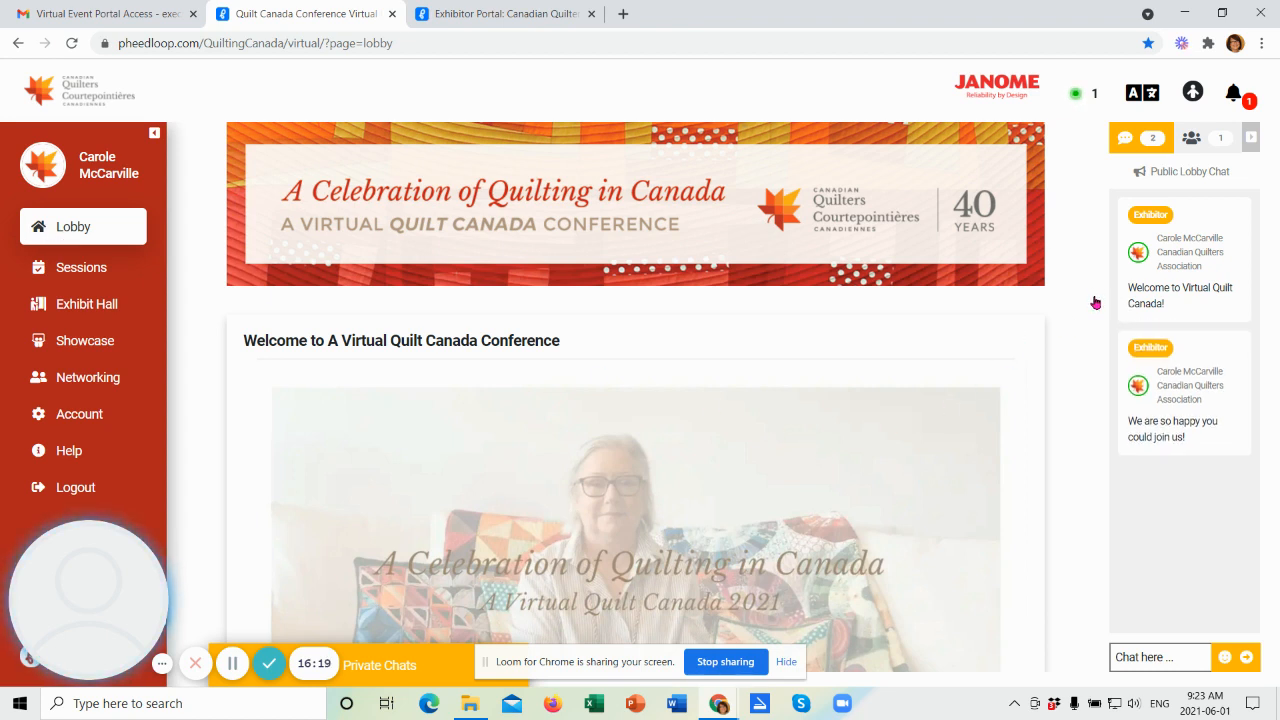
pyautogui.moveTo(170, 300)
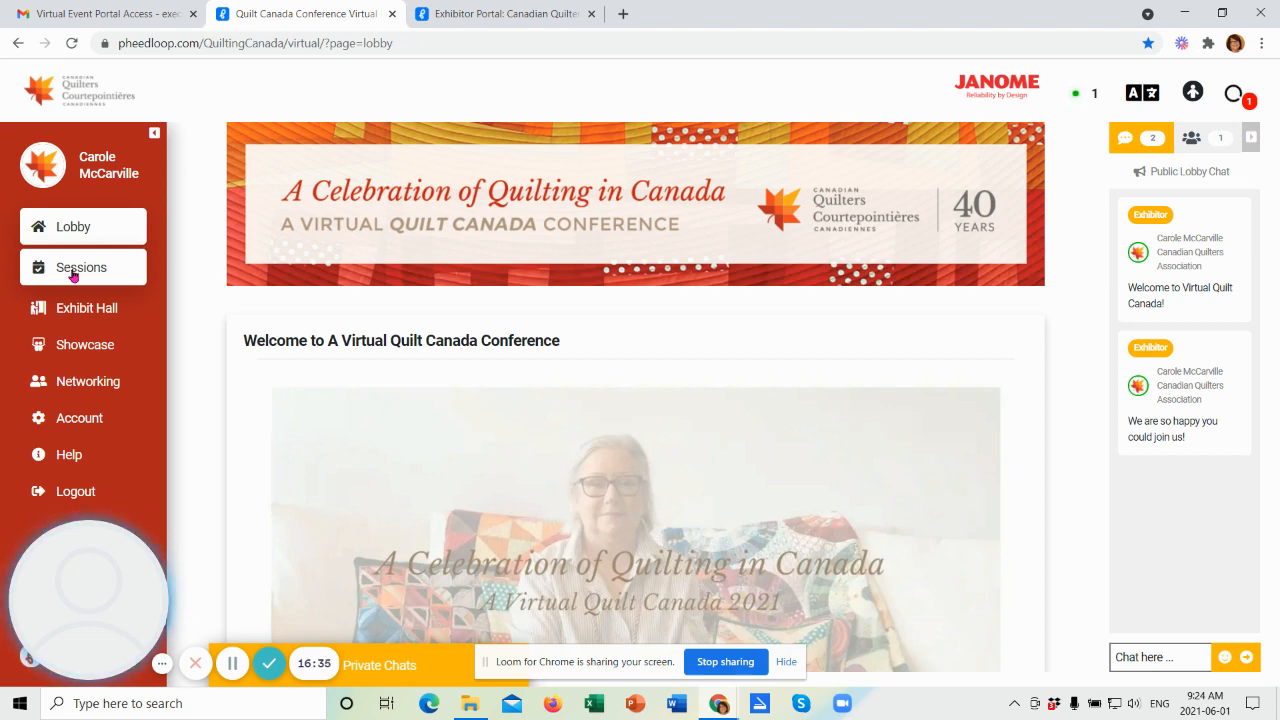
# Step: Open the Sessions schedule to review Test Session and upcoming entries like NJS Visite #1
pyautogui.click(81, 267)
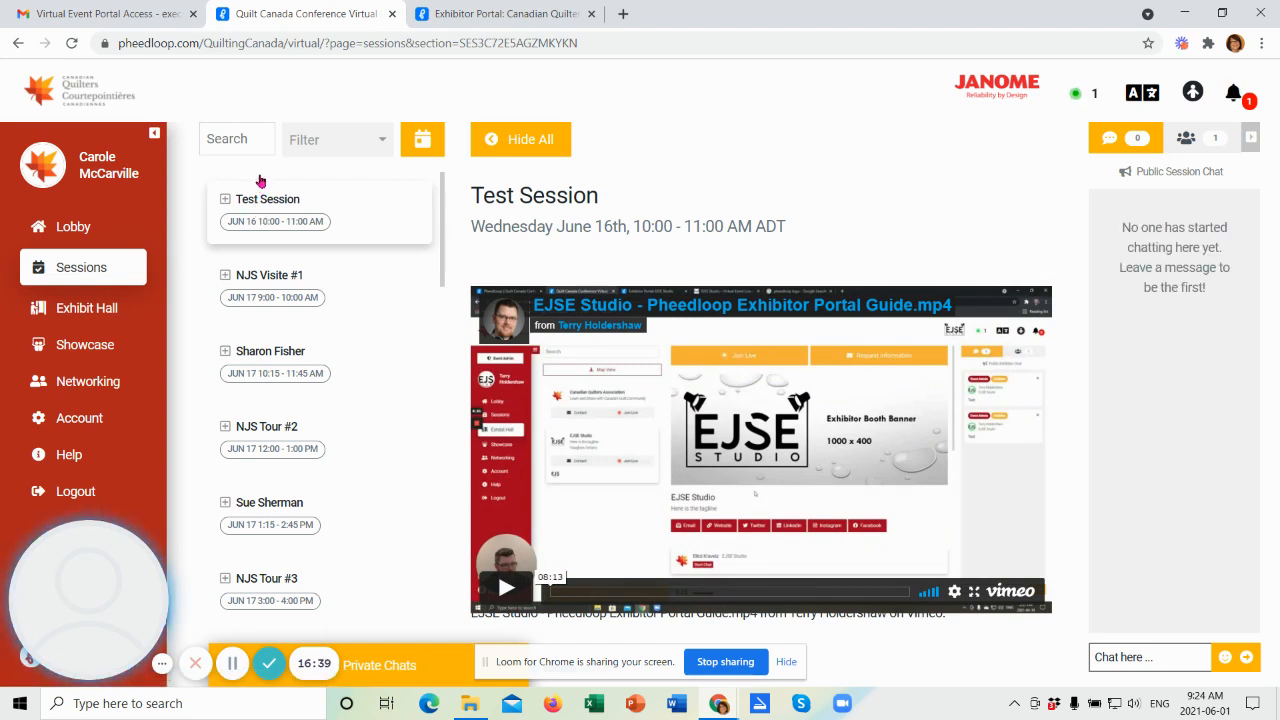
pyautogui.moveTo(300, 318)
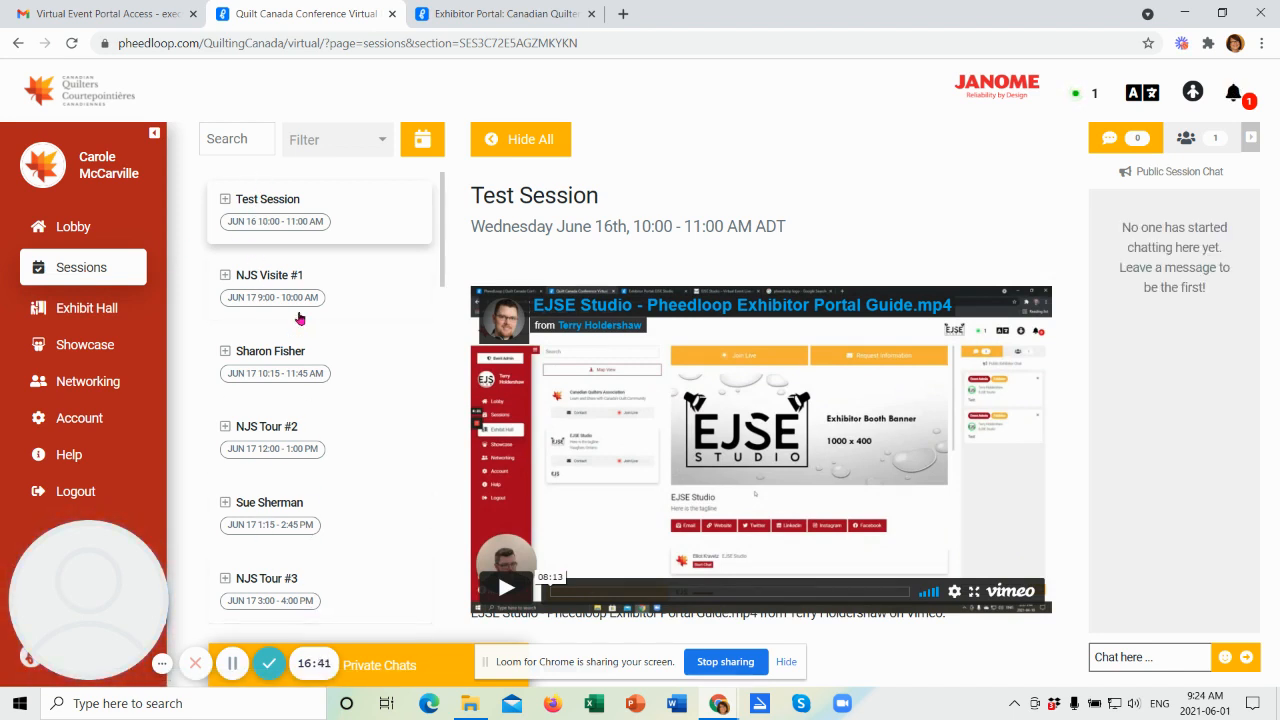
pyautogui.moveTo(310, 522)
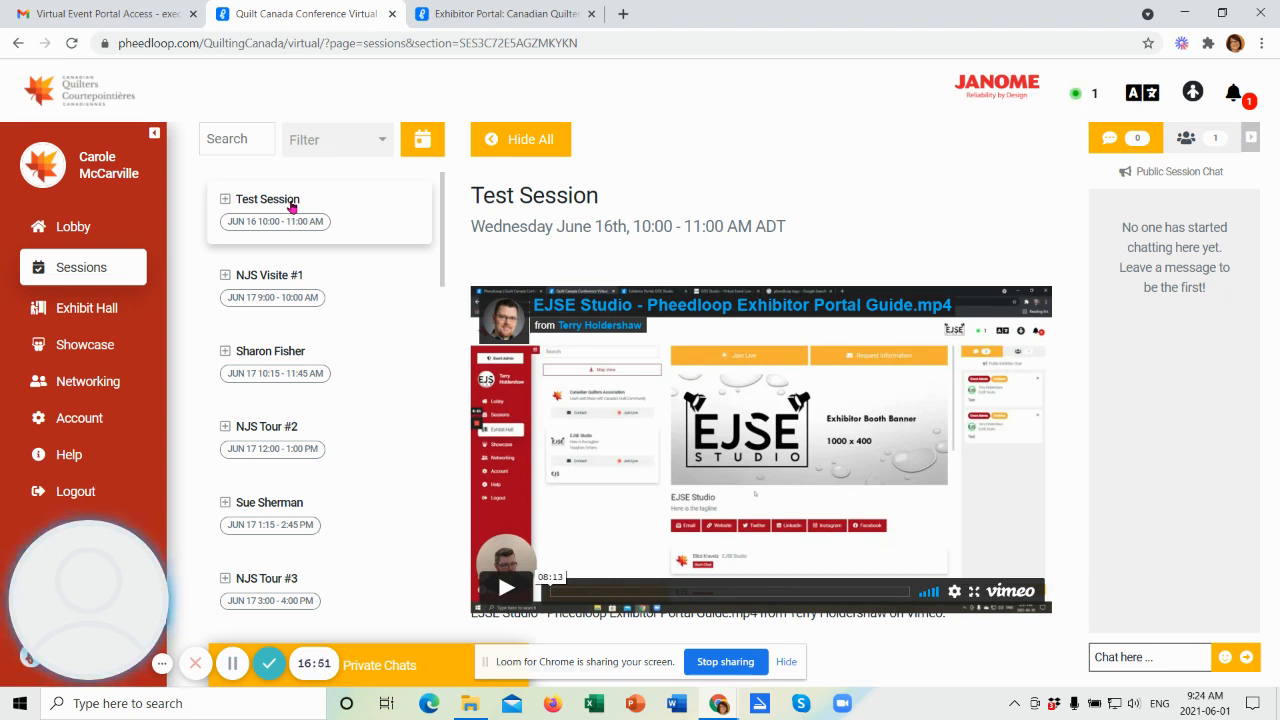
pyautogui.moveTo(280, 214)
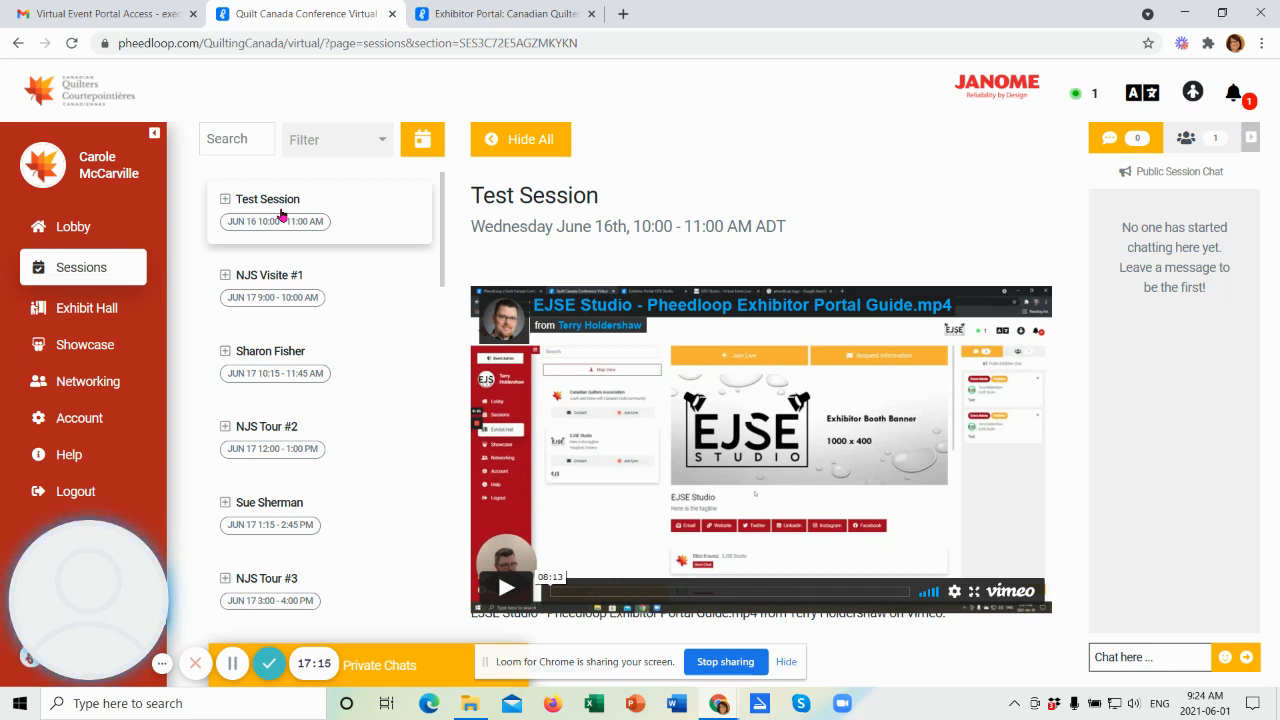
pyautogui.moveTo(260, 238)
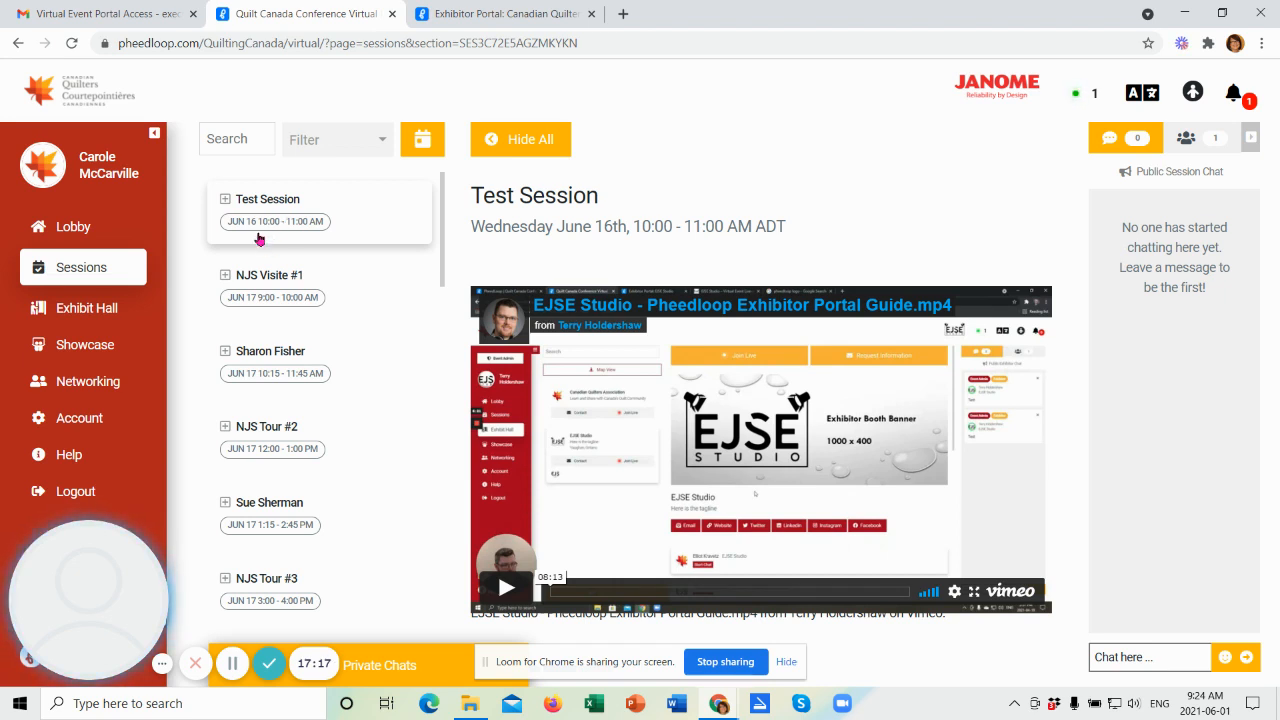
pyautogui.moveTo(308, 235)
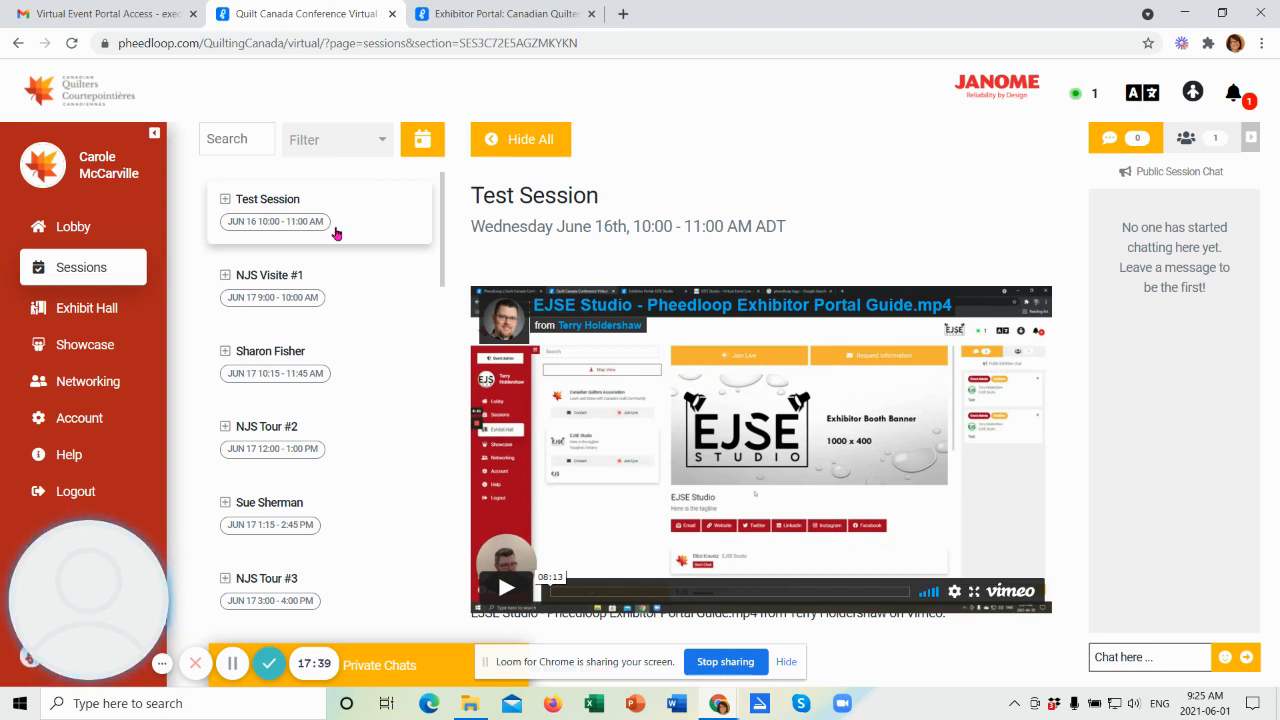
pyautogui.moveTo(843, 203)
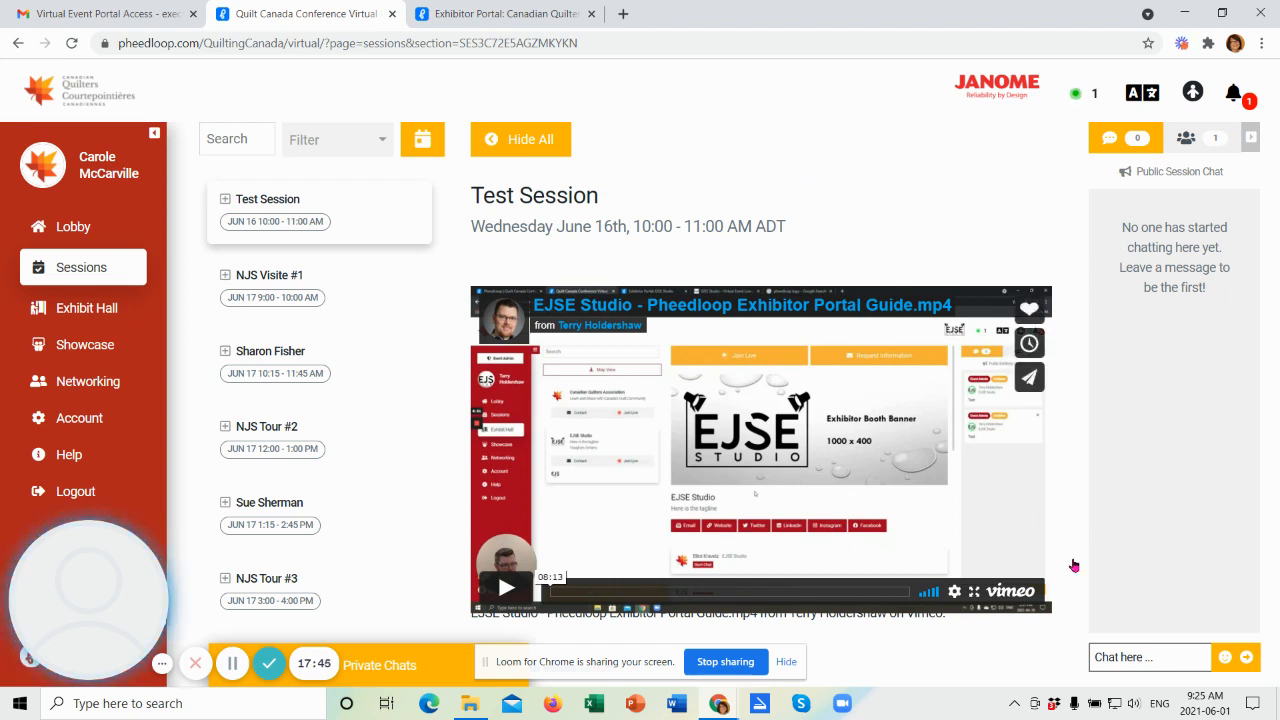
pyautogui.moveTo(1128, 657)
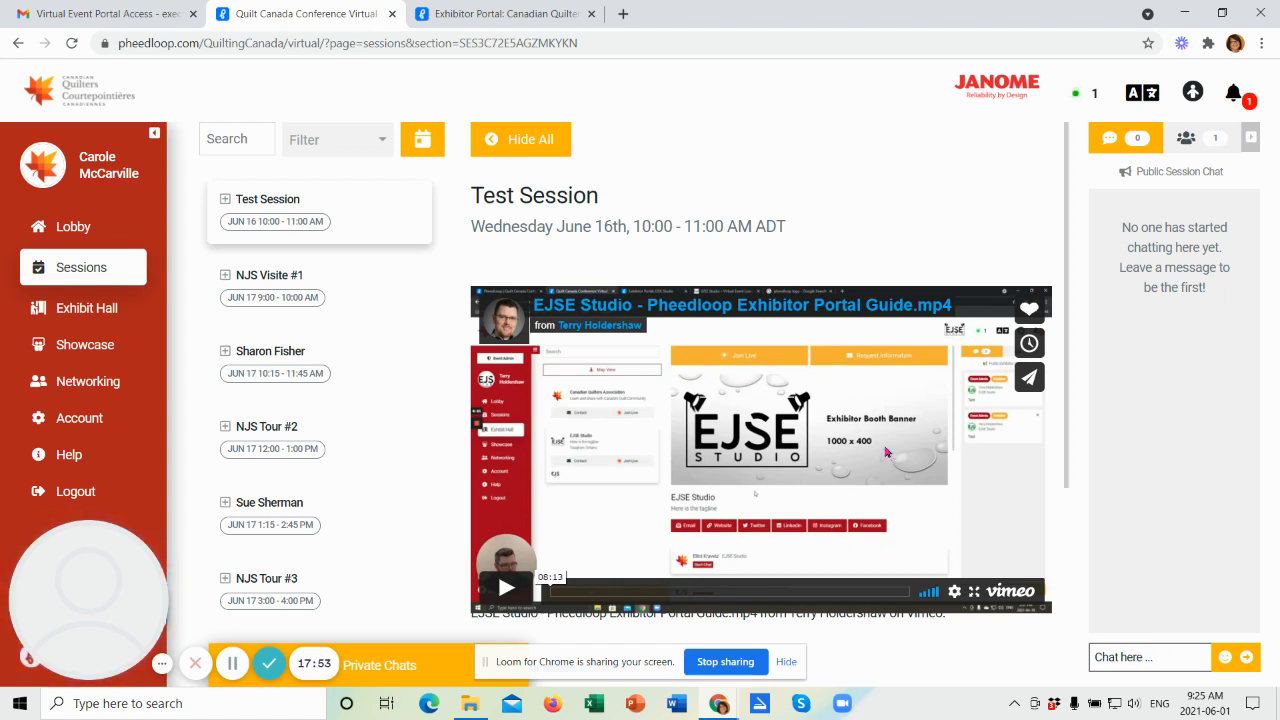
pyautogui.moveTo(823, 445)
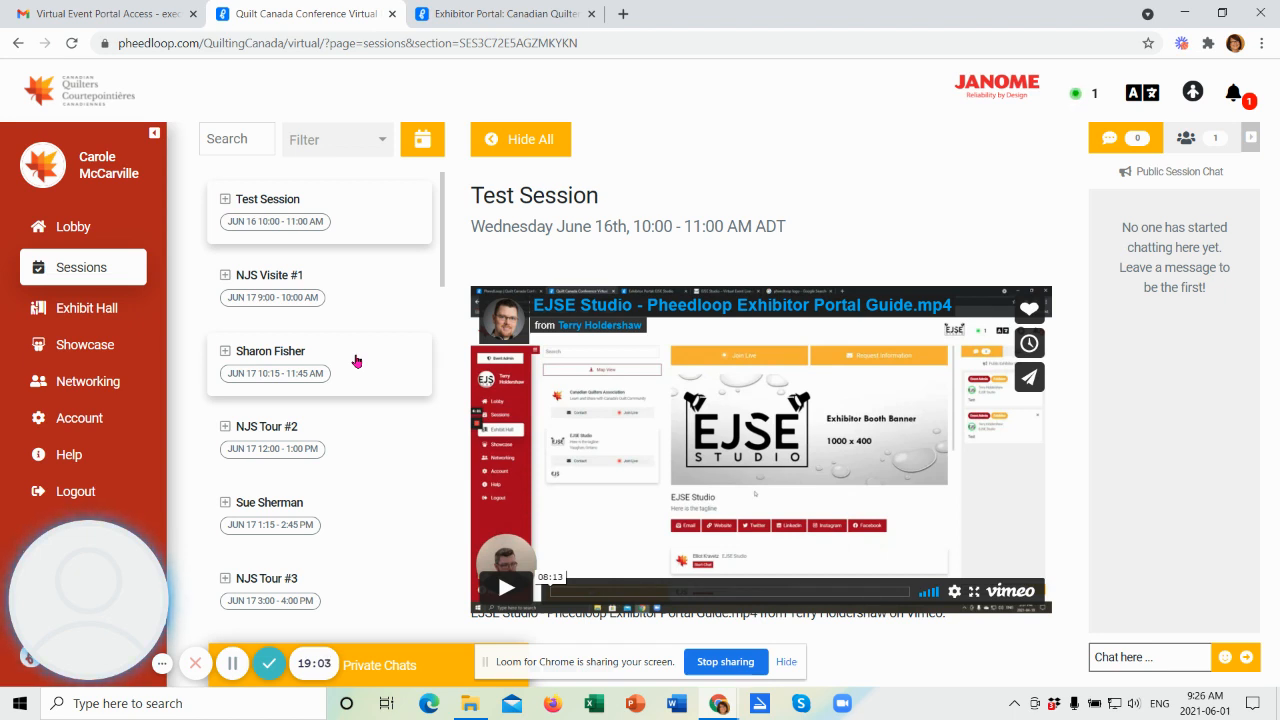
pyautogui.moveTo(353, 331)
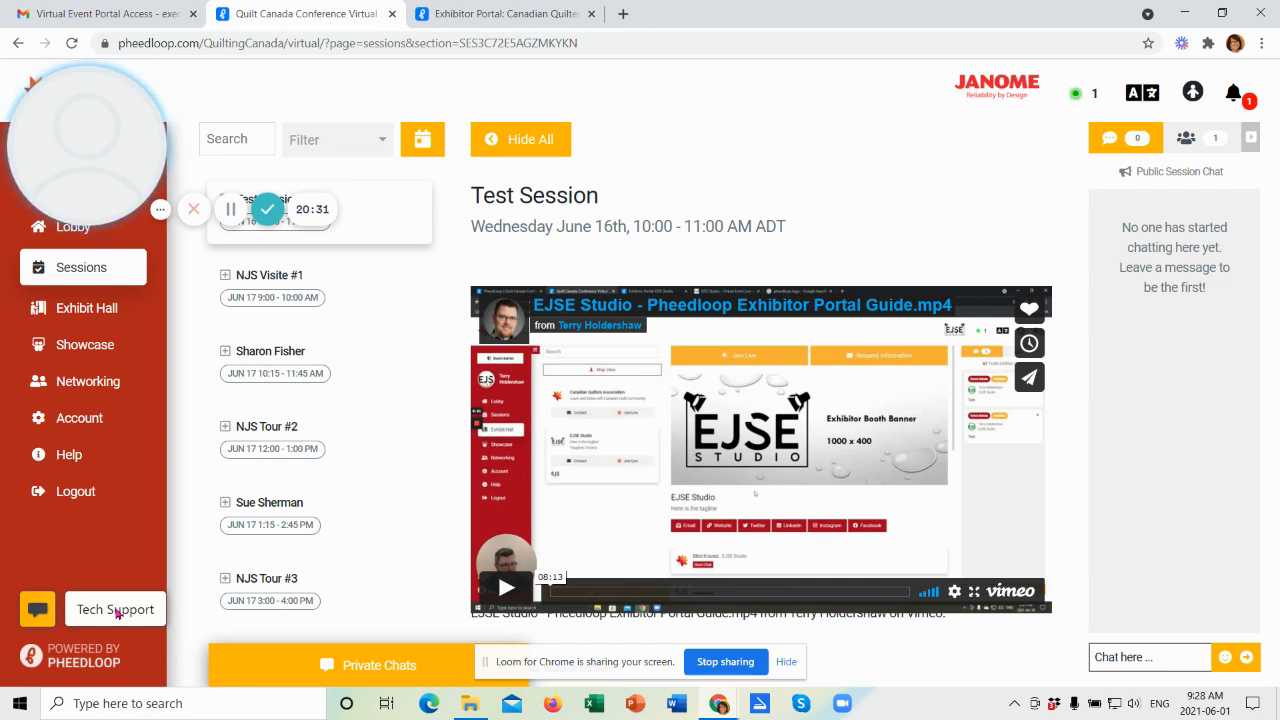
# Step: Bring up the Email Us tech-support form over the Sessions page
pyautogui.click(115, 609)
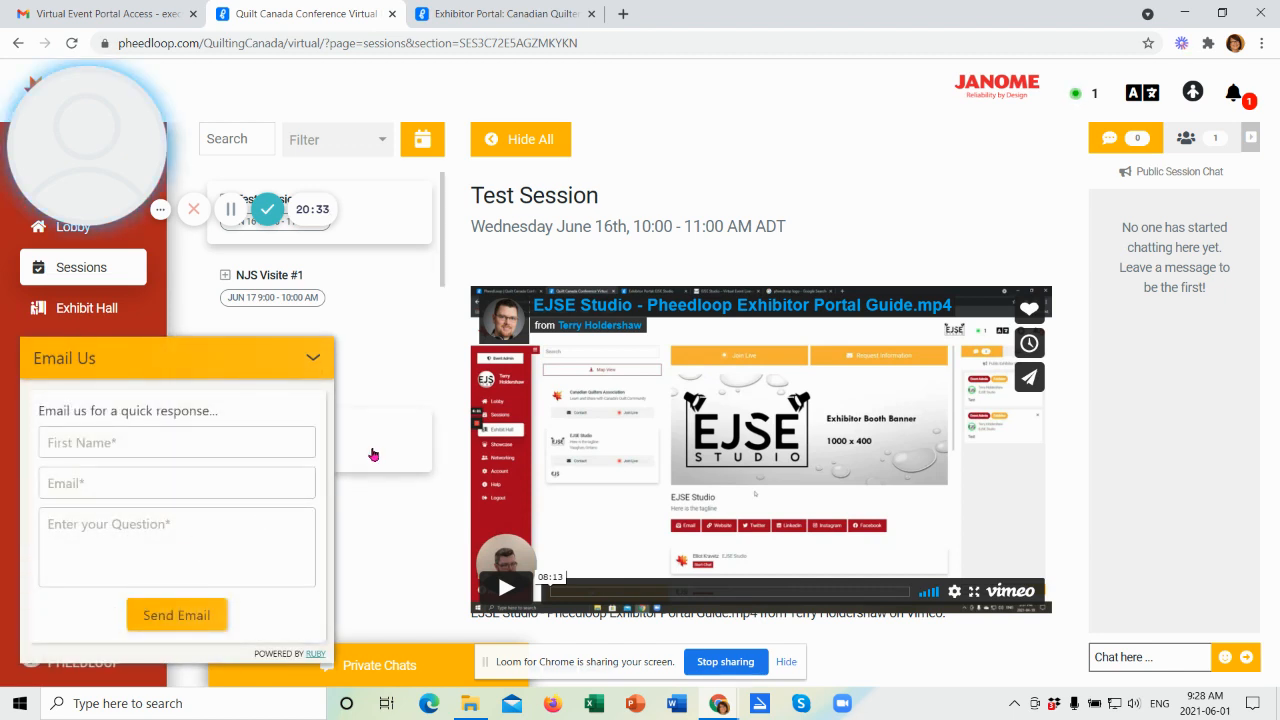
pyautogui.moveTo(383, 592)
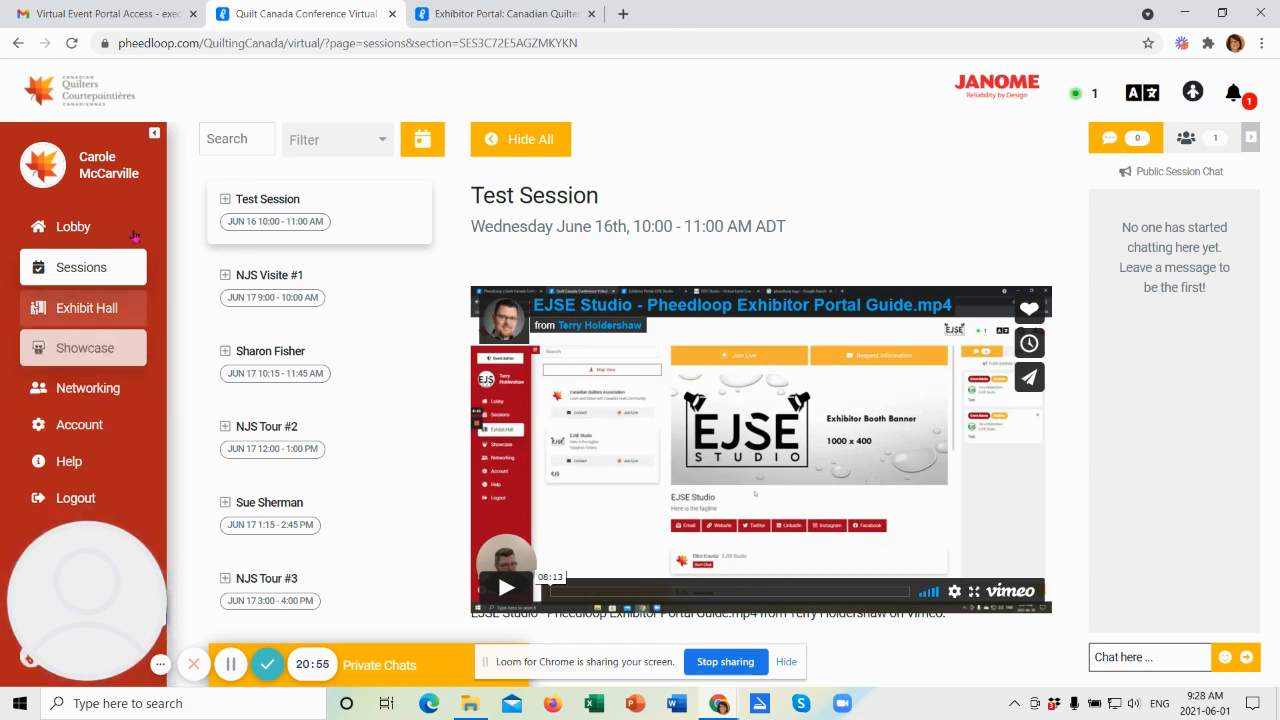
# Step: Return to the Lobby and scroll to the Daily Door Prize, Merchant Mall and Galleries tiles
pyautogui.click(73, 226)
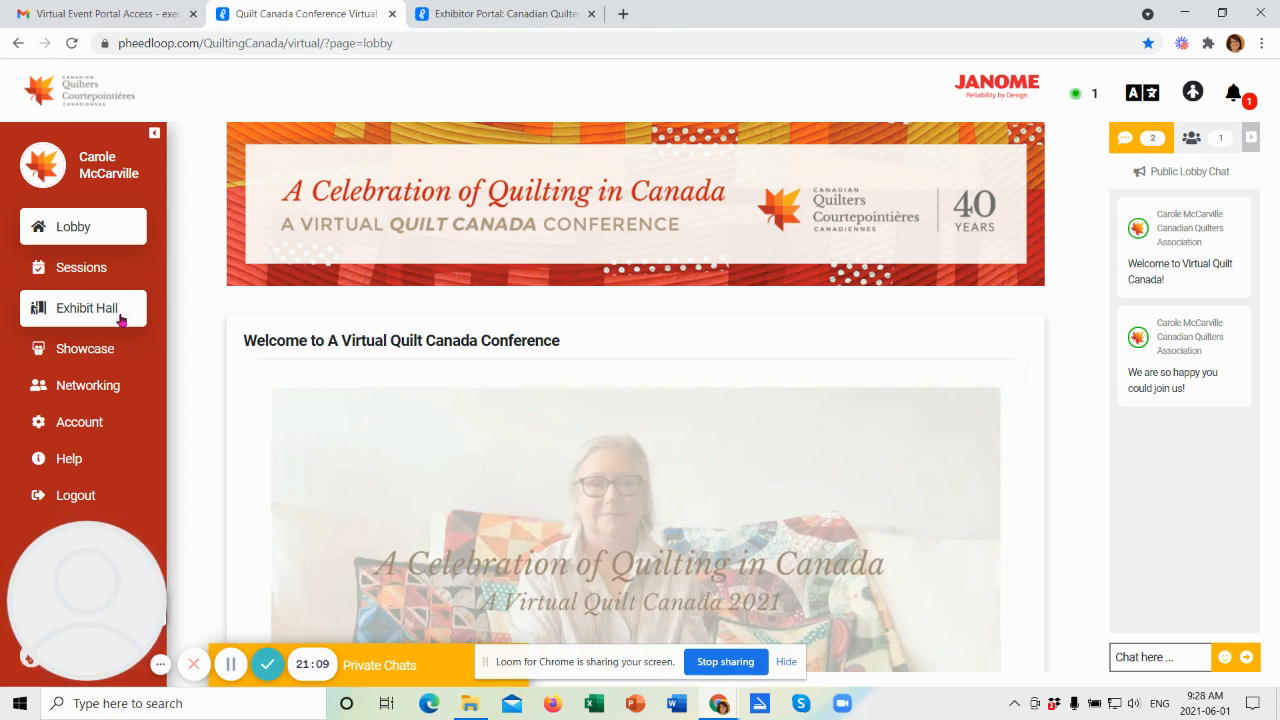
pyautogui.moveTo(85, 344)
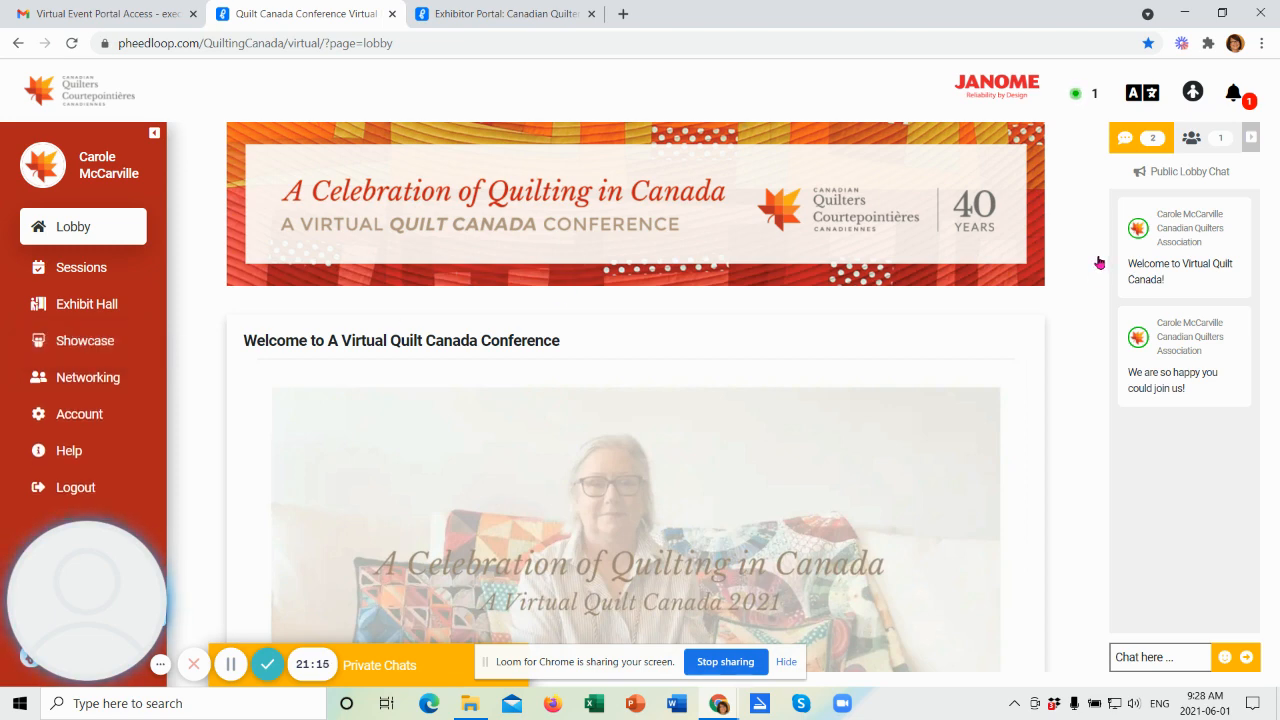
pyautogui.scroll(-3)
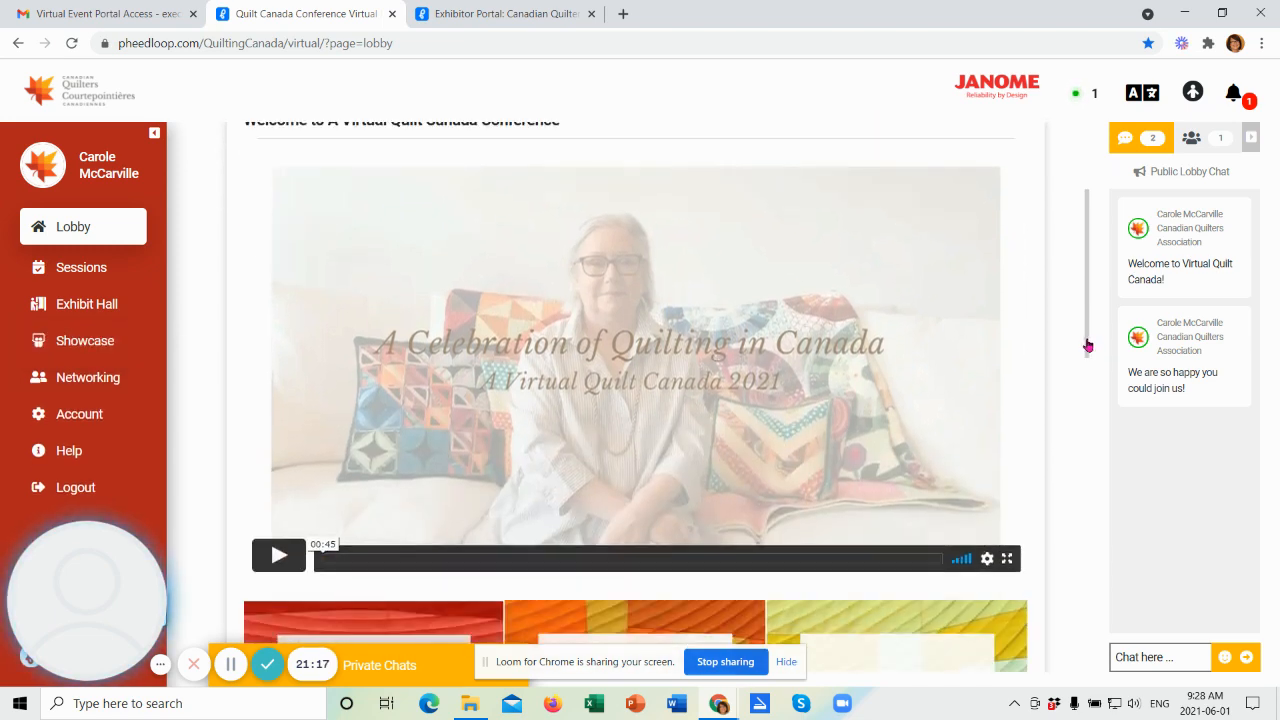
pyautogui.scroll(-3)
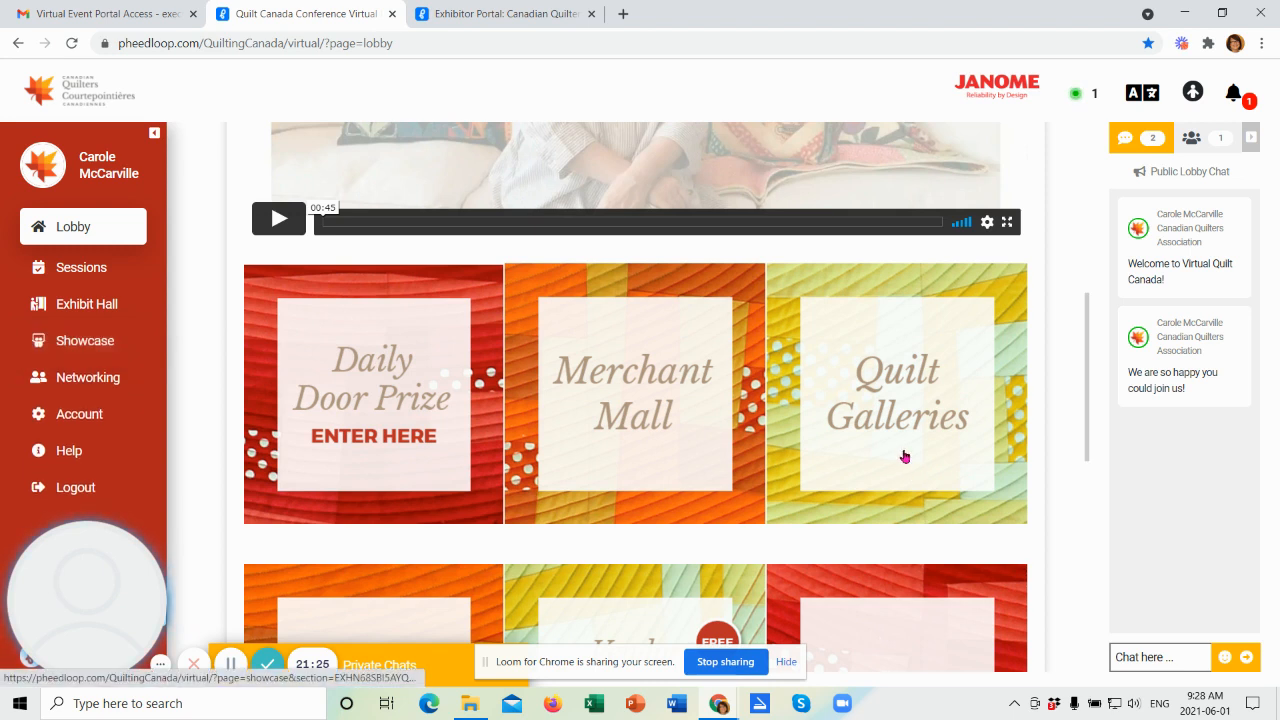
pyautogui.moveTo(899, 392)
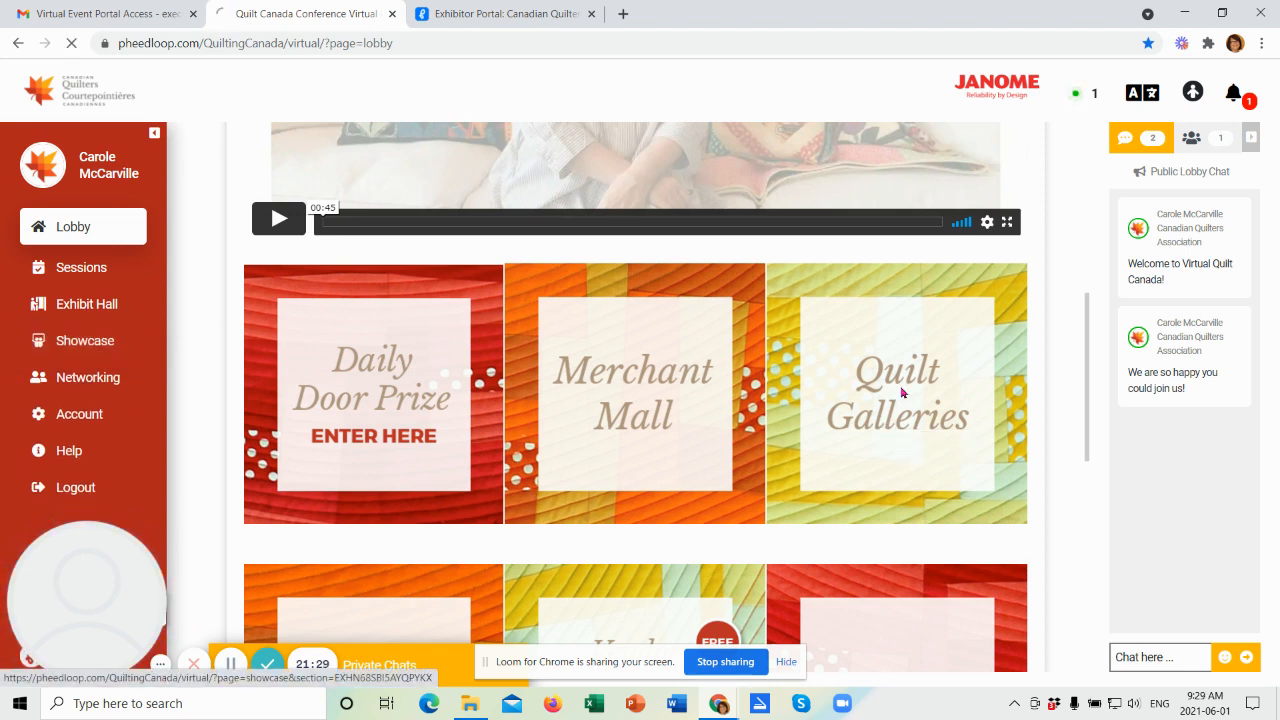
pyautogui.click(85, 340)
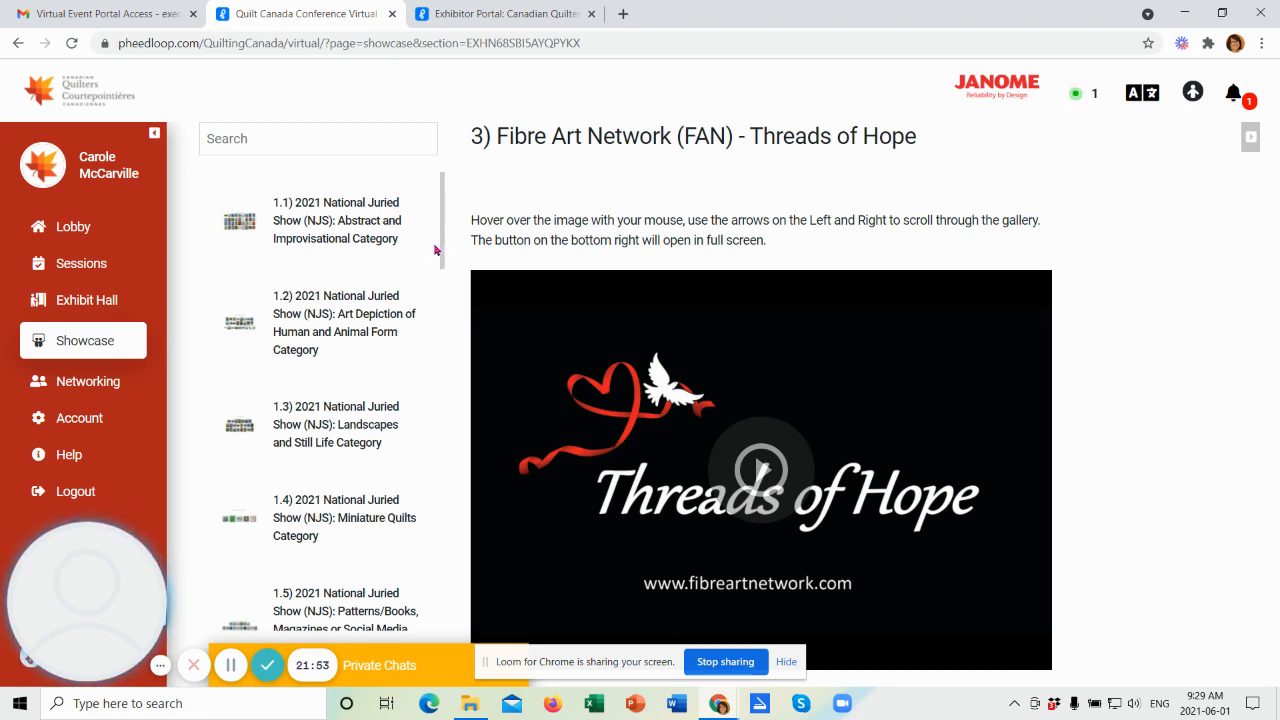
pyautogui.scroll(-3)
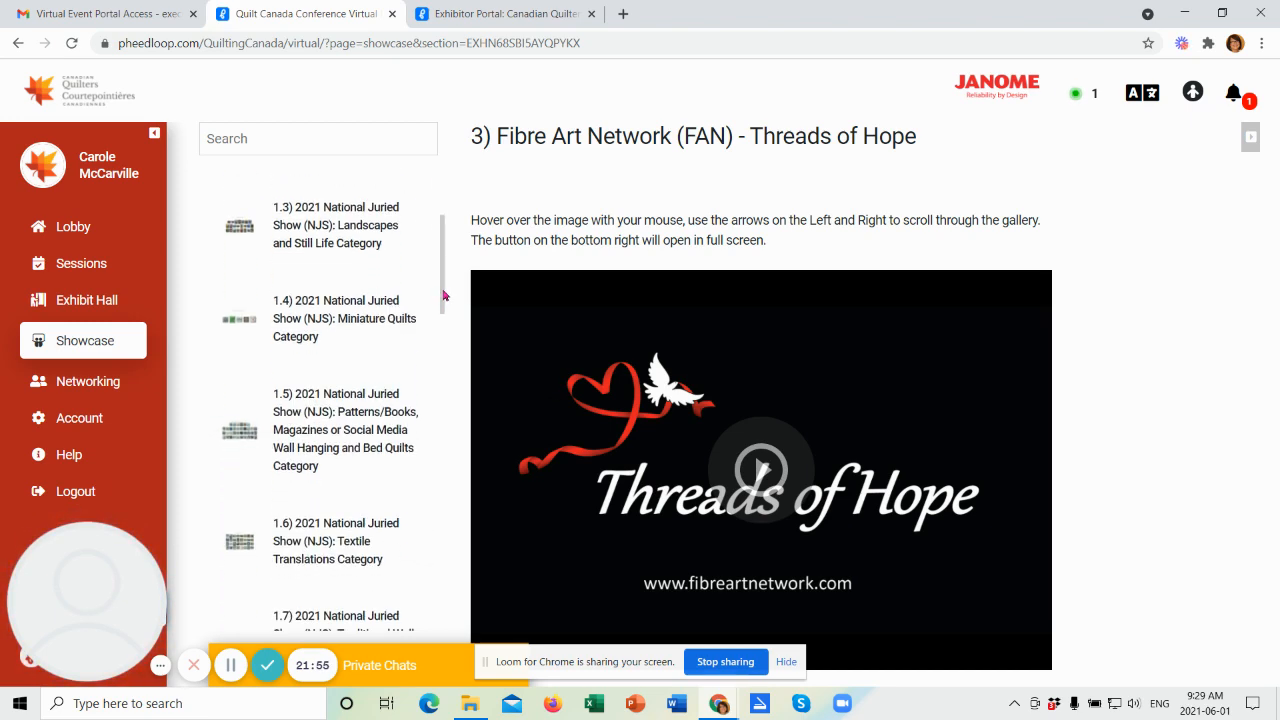
pyautogui.scroll(-3)
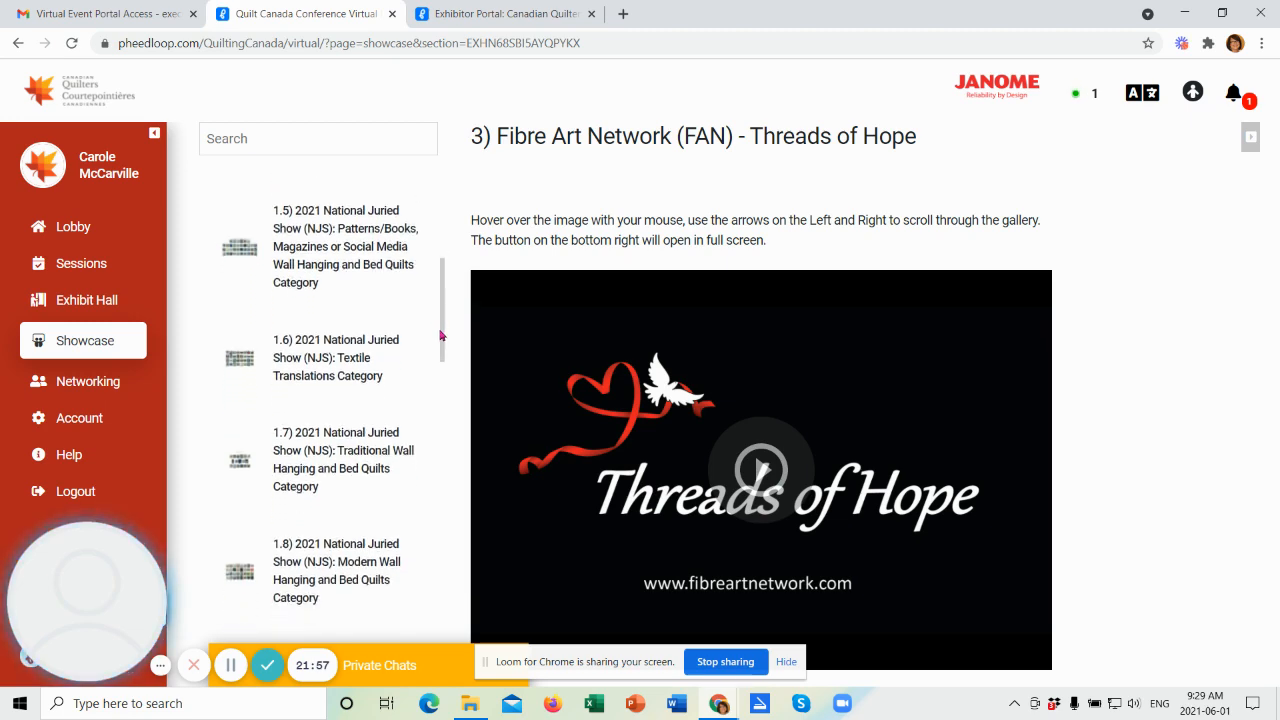
pyautogui.scroll(-3)
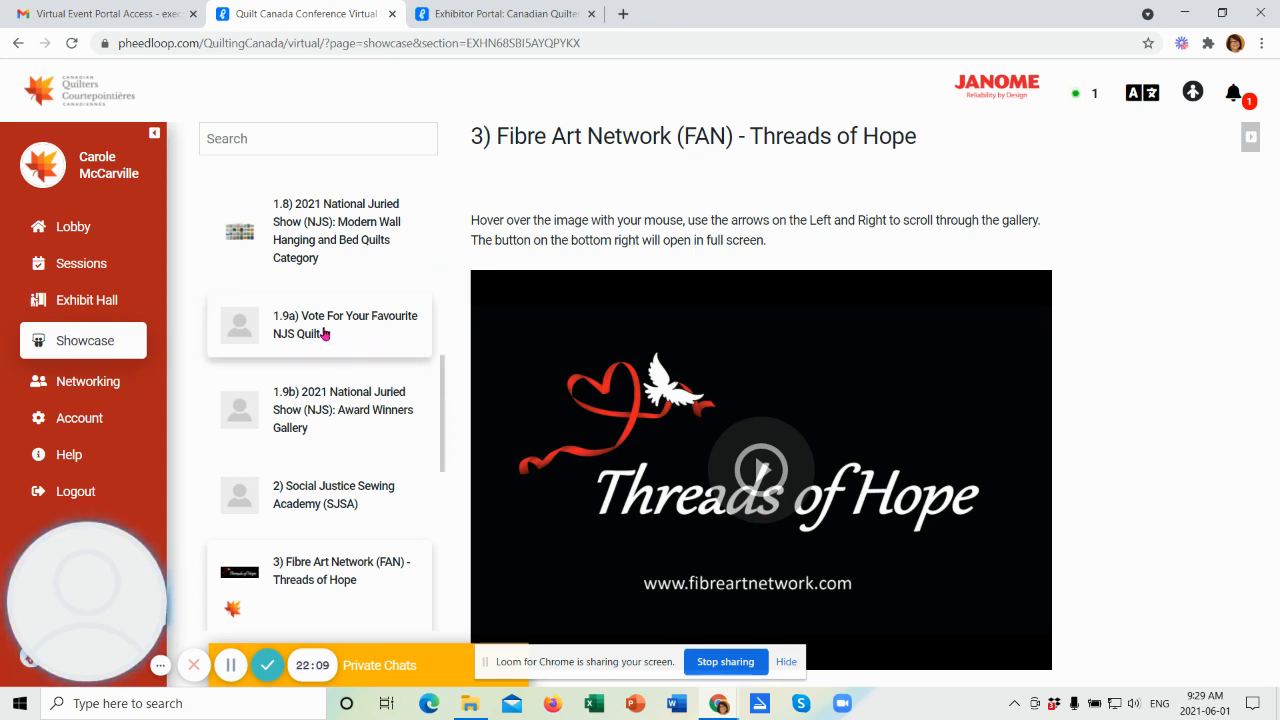
pyautogui.moveTo(337, 328)
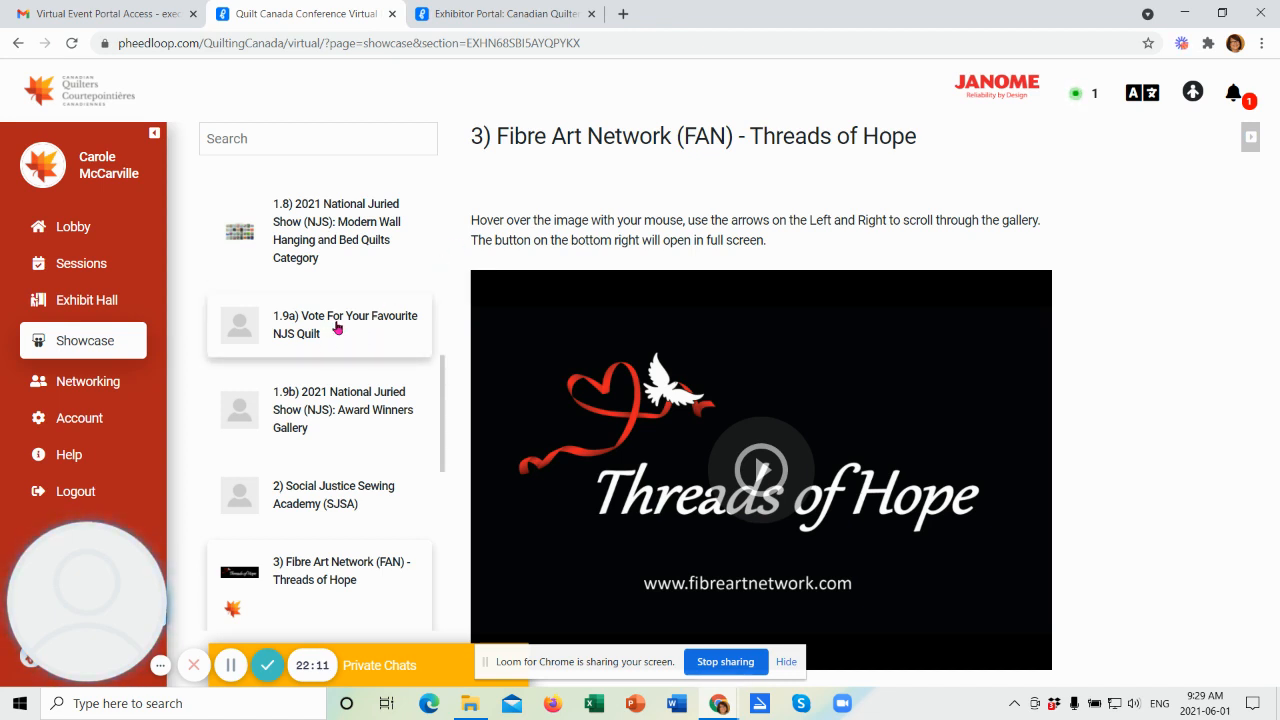
pyautogui.moveTo(374, 324)
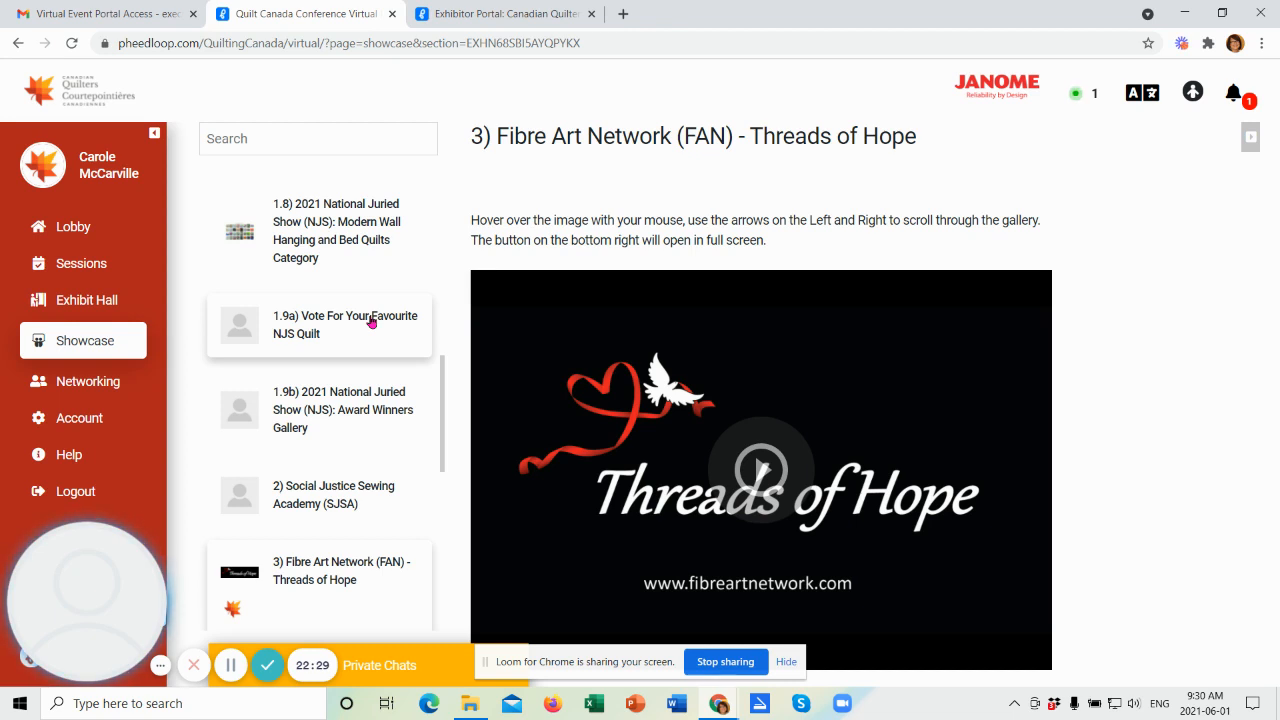
# Step: Open the '1.9a) Vote For Your Favourite NJS Quilt' showcase, which says voting comes soon
pyautogui.click(345, 324)
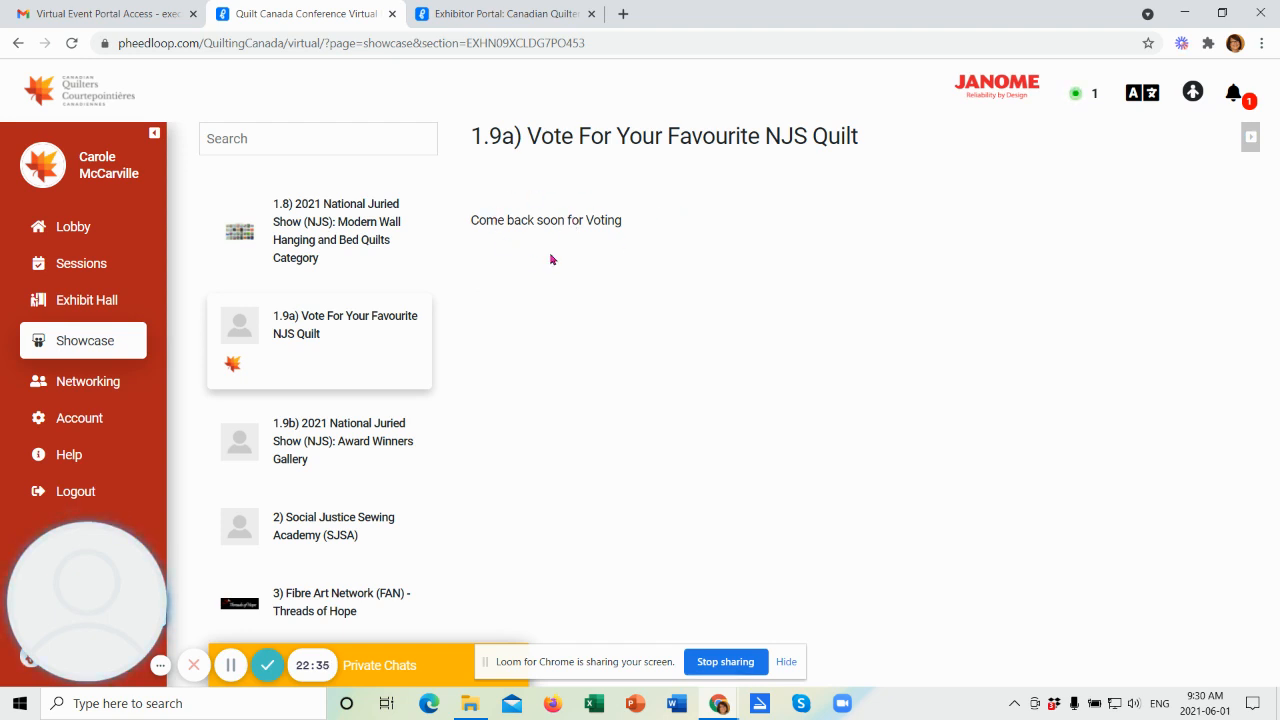
pyautogui.moveTo(640, 235)
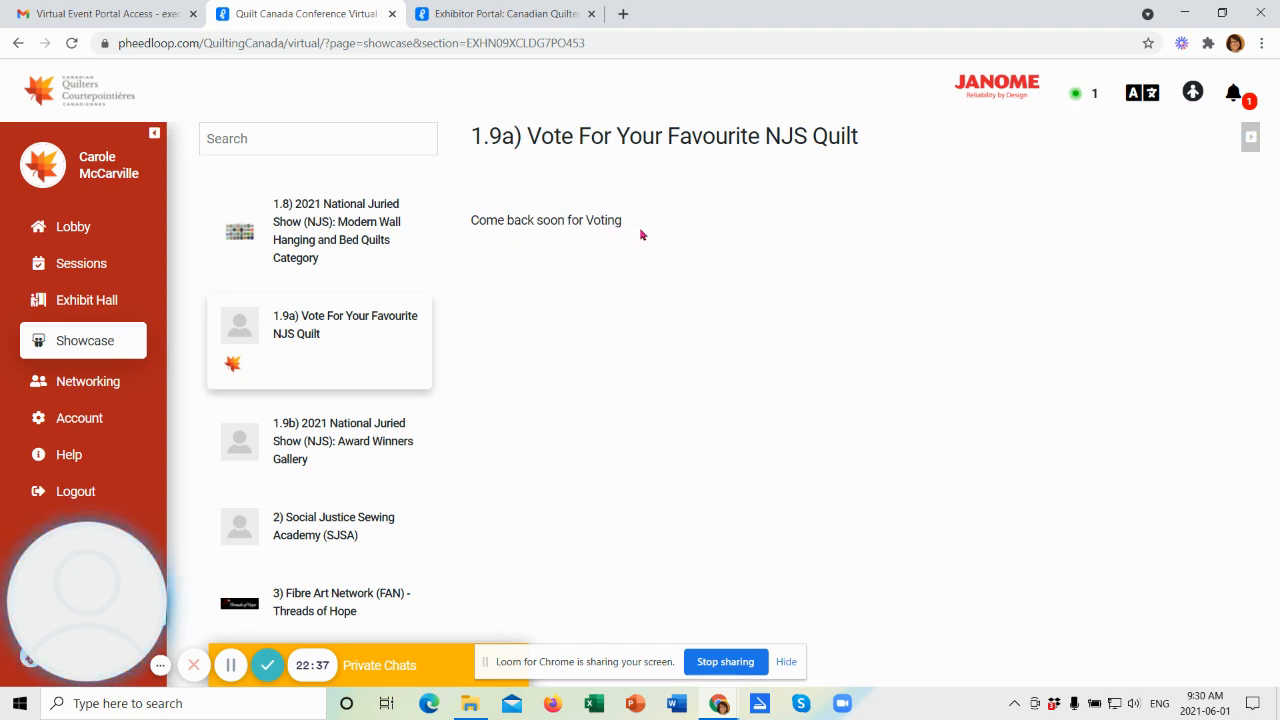
pyautogui.moveTo(557, 311)
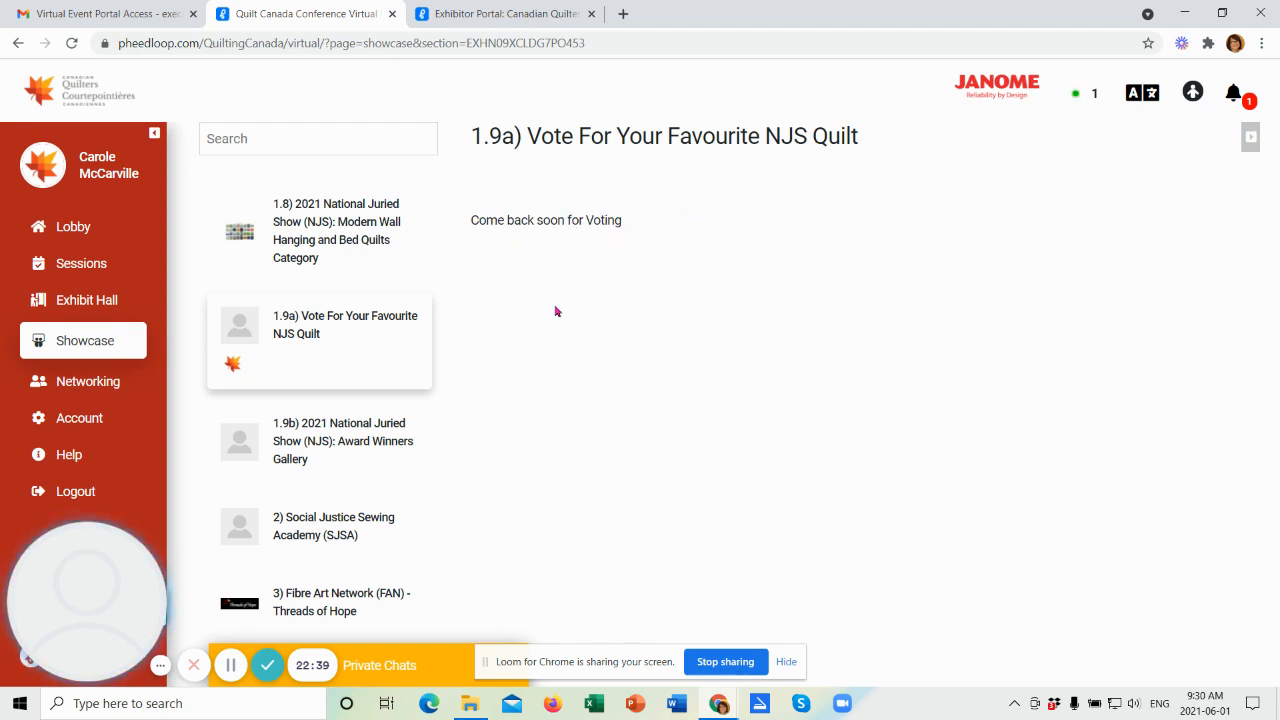
pyautogui.moveTo(516, 270)
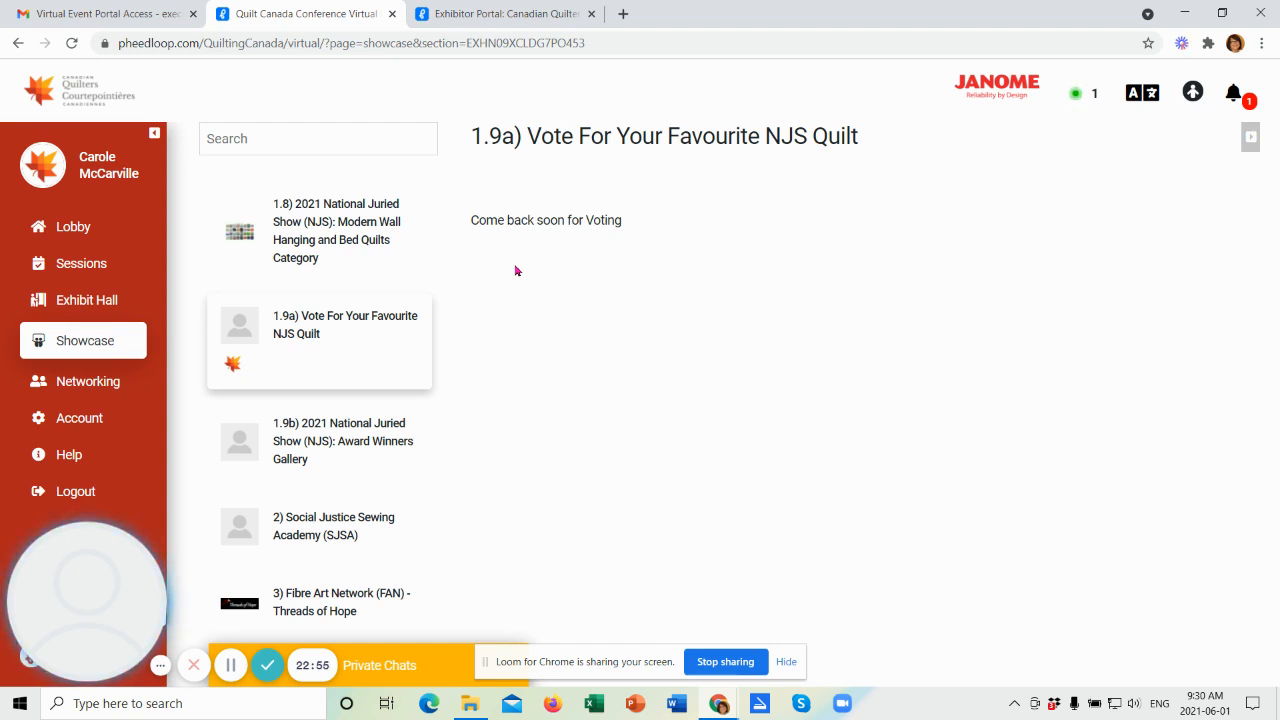
pyautogui.moveTo(510, 390)
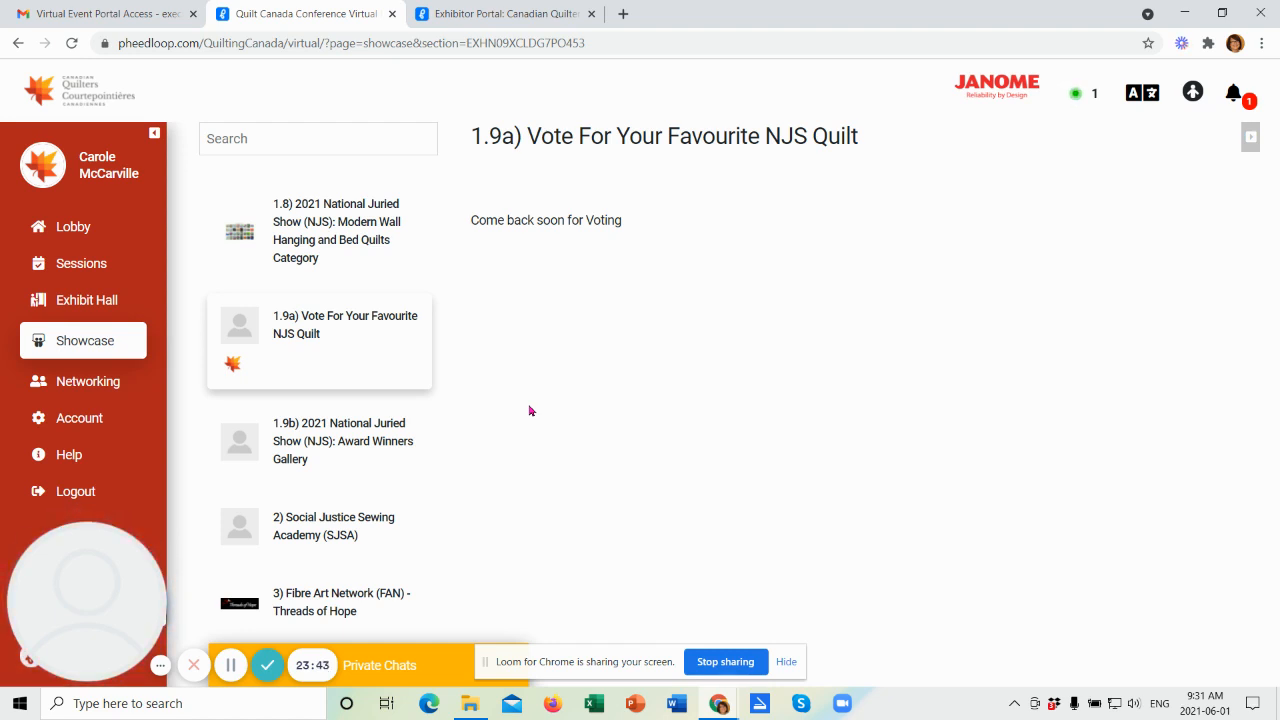
pyautogui.moveTo(524, 415)
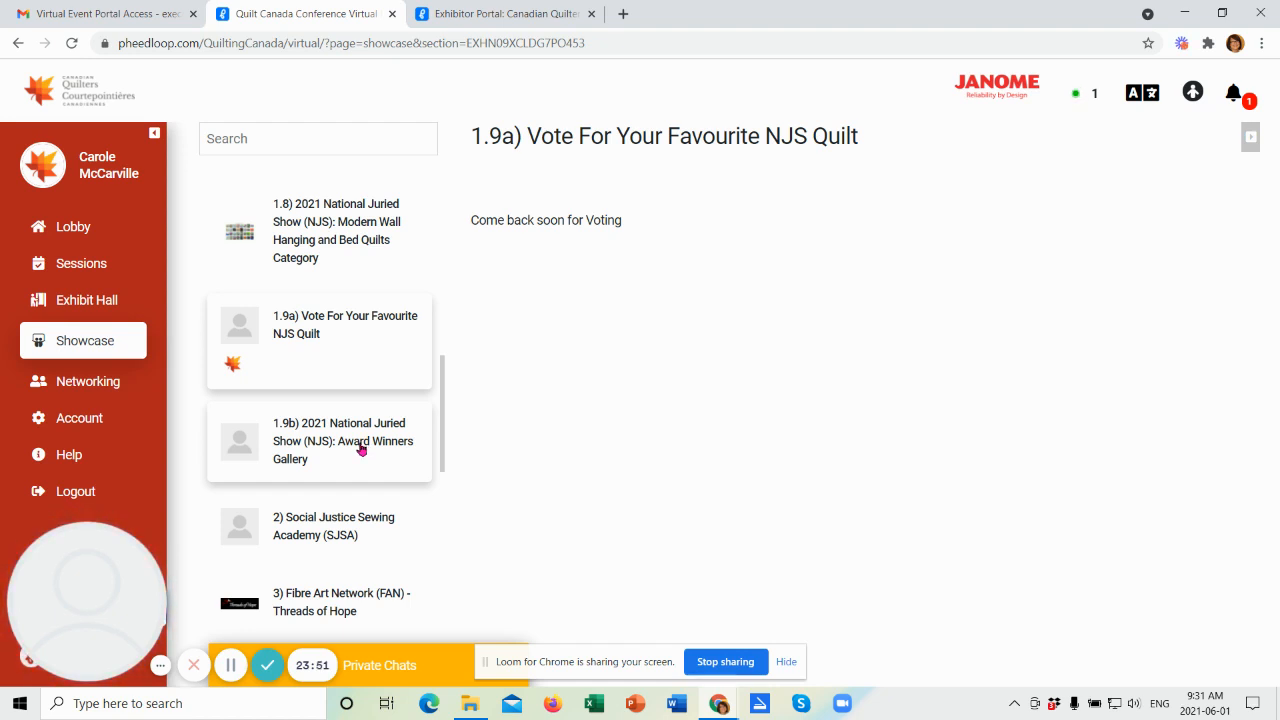
pyautogui.moveTo(378, 454)
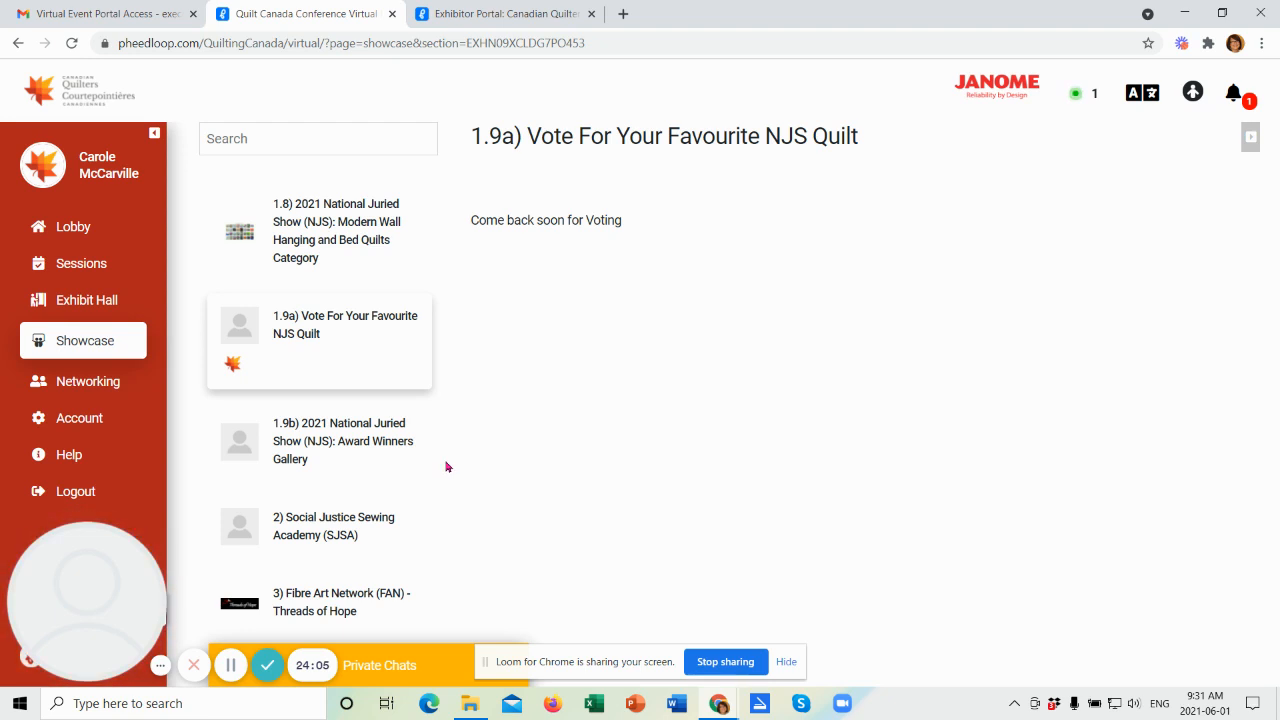
pyautogui.scroll(-3)
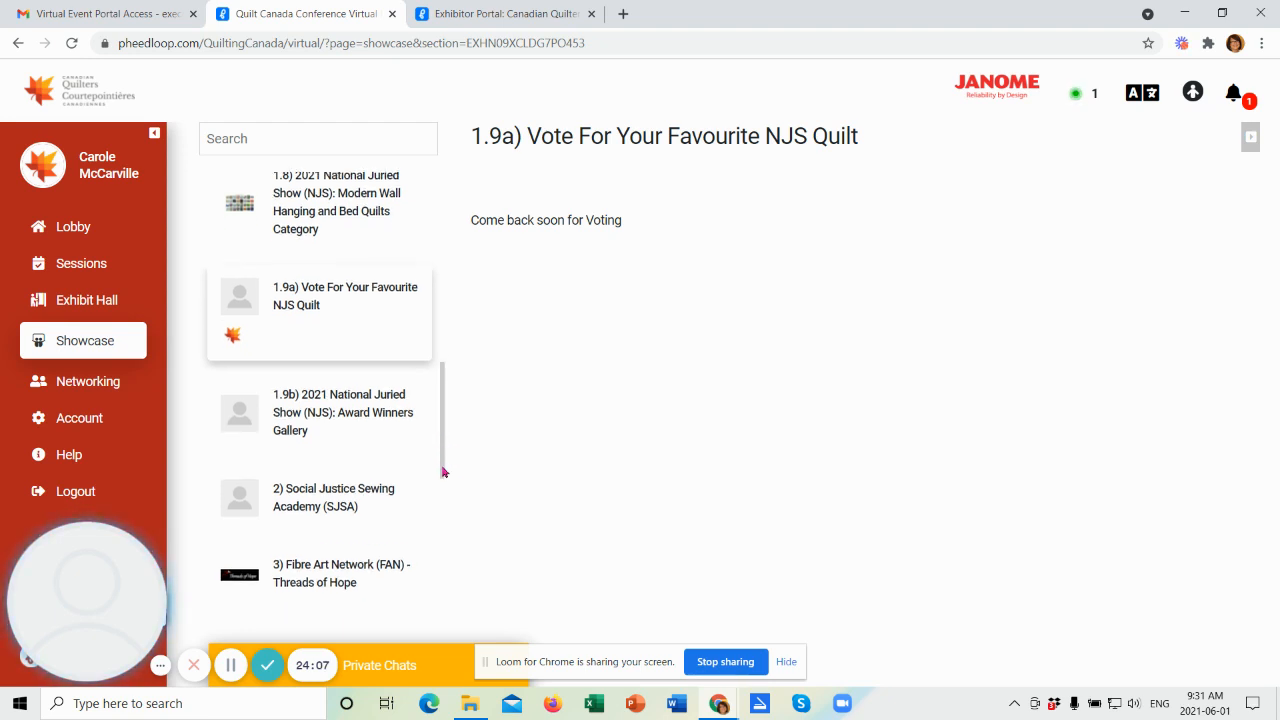
pyautogui.scroll(-3)
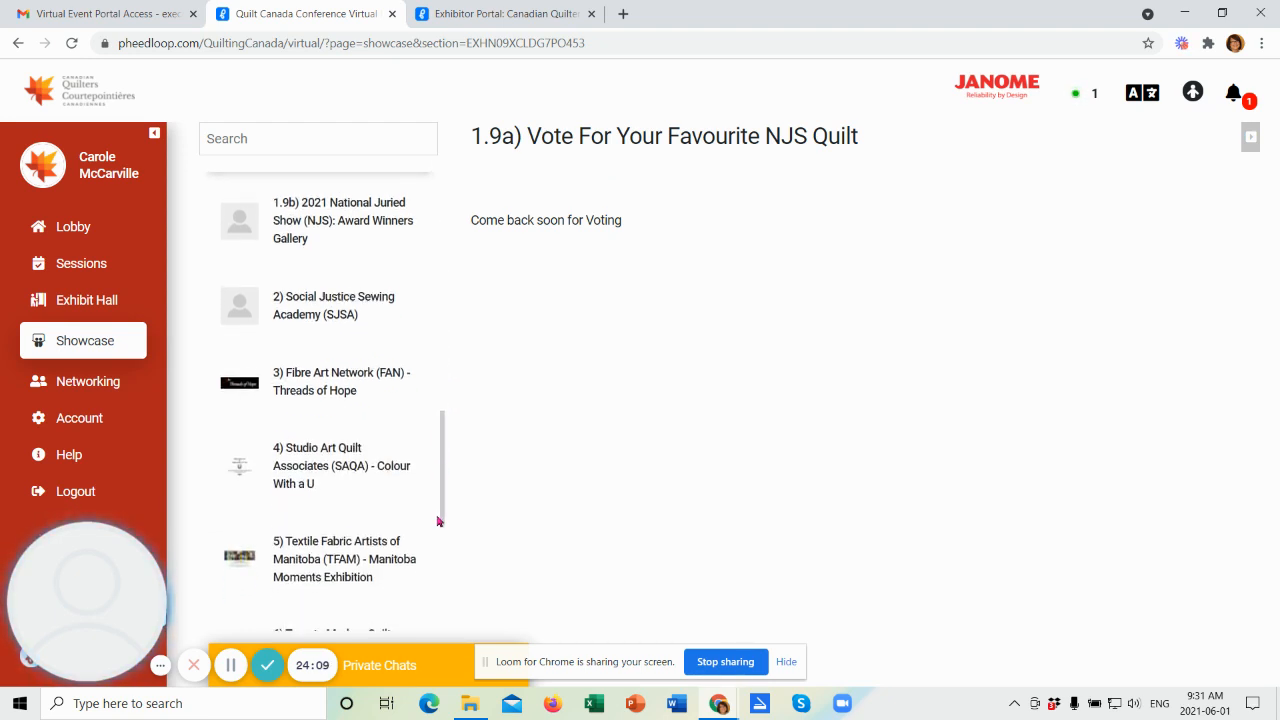
pyautogui.scroll(-3)
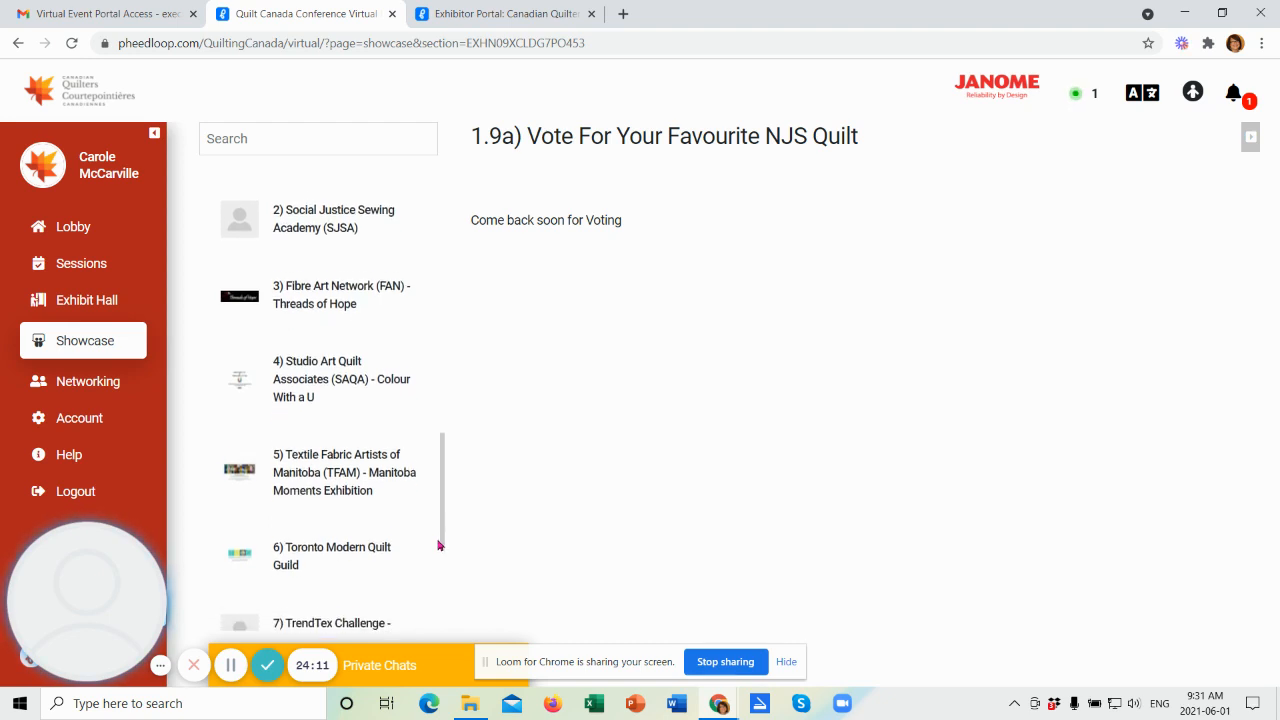
pyautogui.scroll(-3)
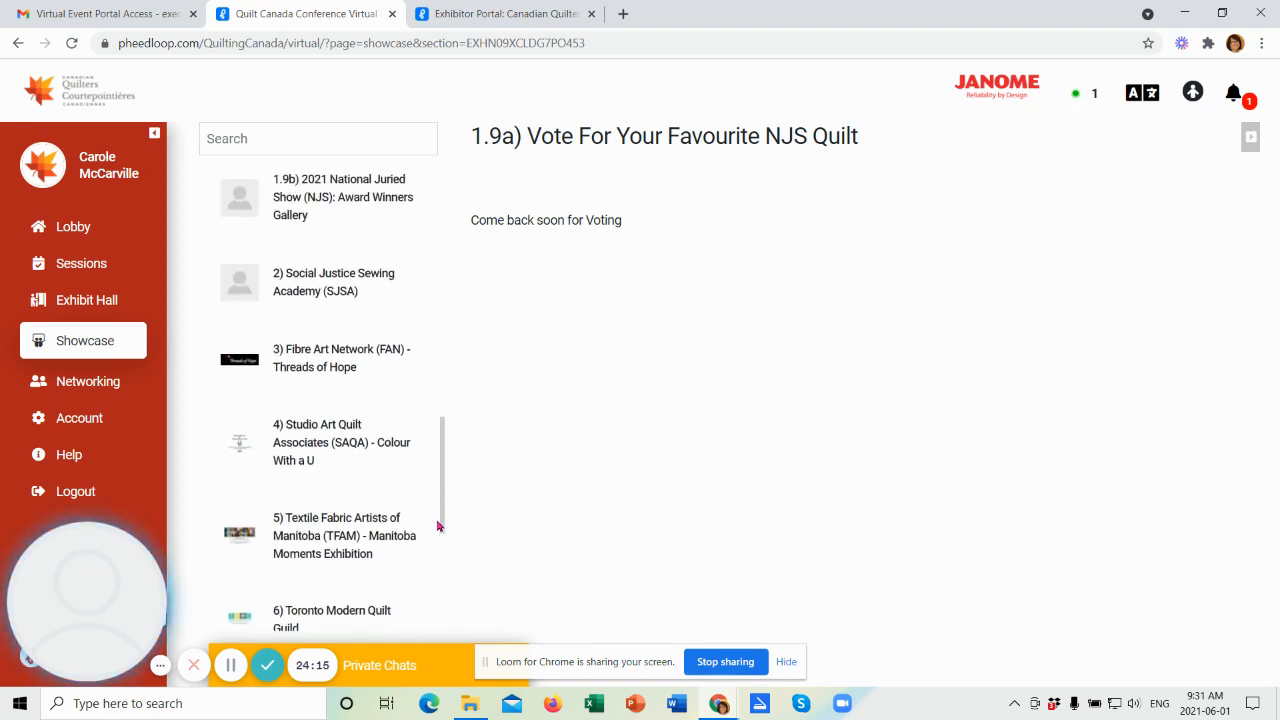
pyautogui.scroll(-3)
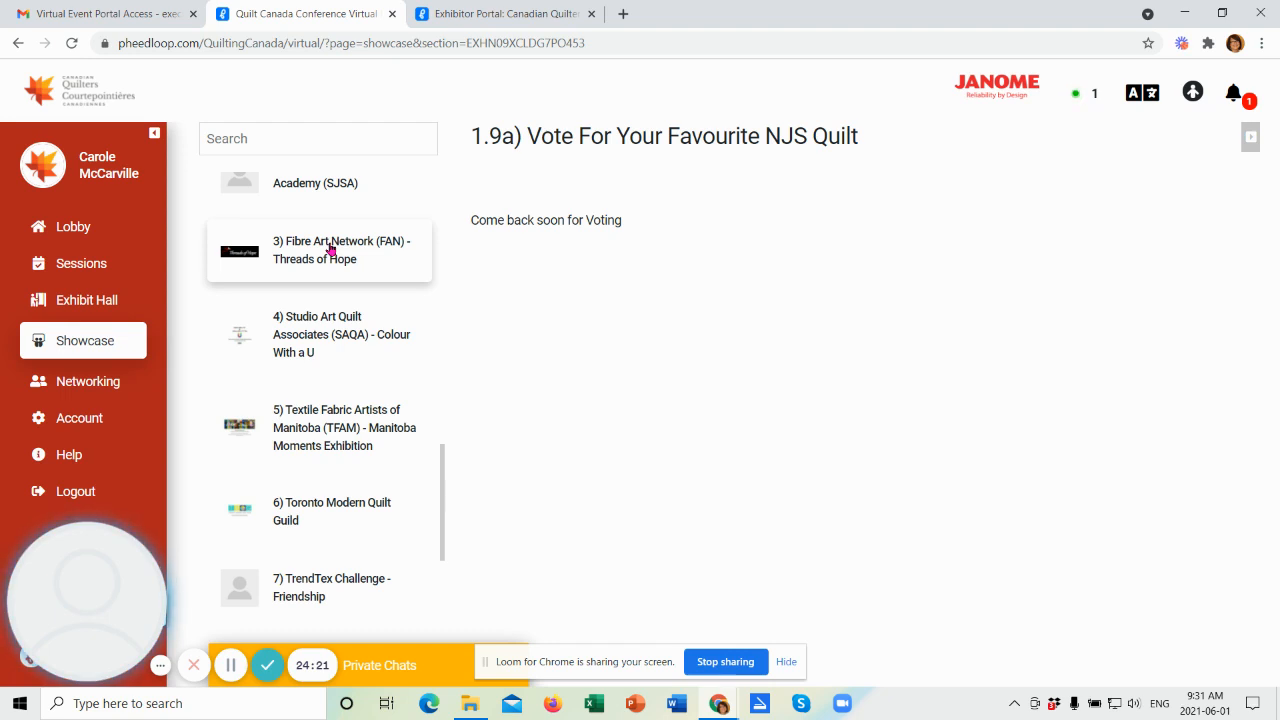
# Step: Open the '3) Fibre Art Network (FAN) - Threads of Hope' showcase gallery
pyautogui.click(319, 250)
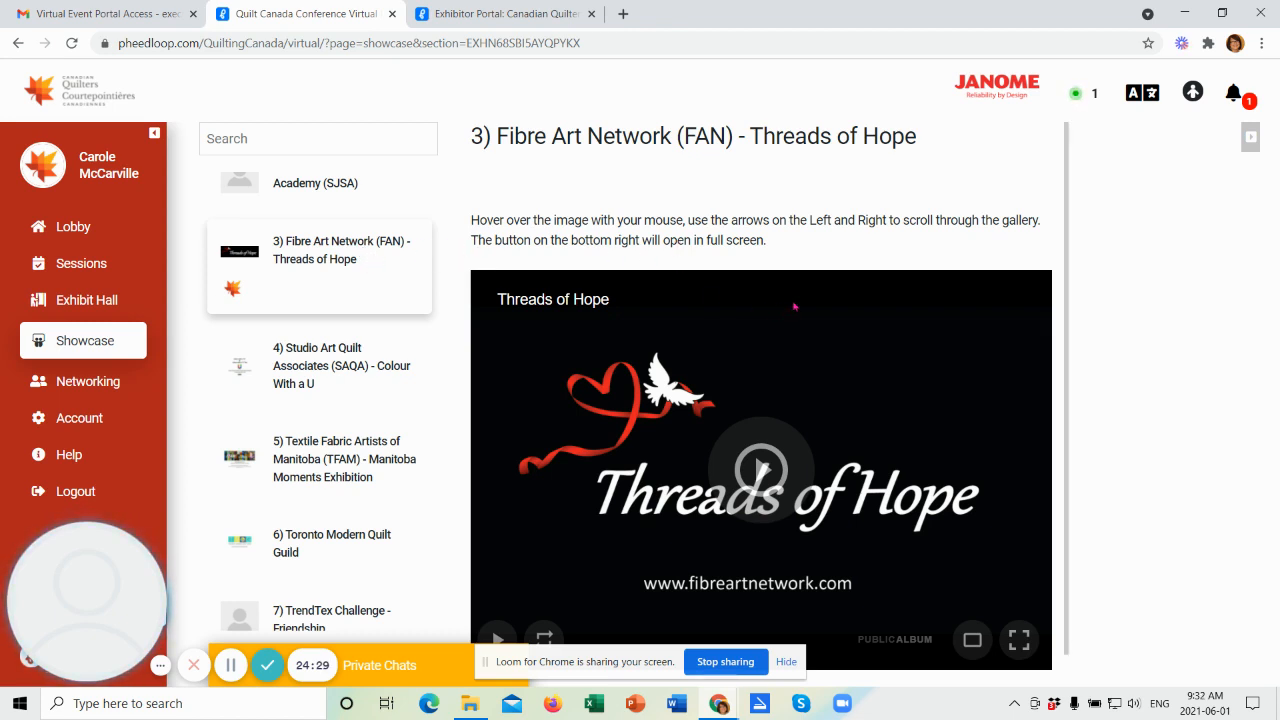
pyautogui.moveTo(857, 352)
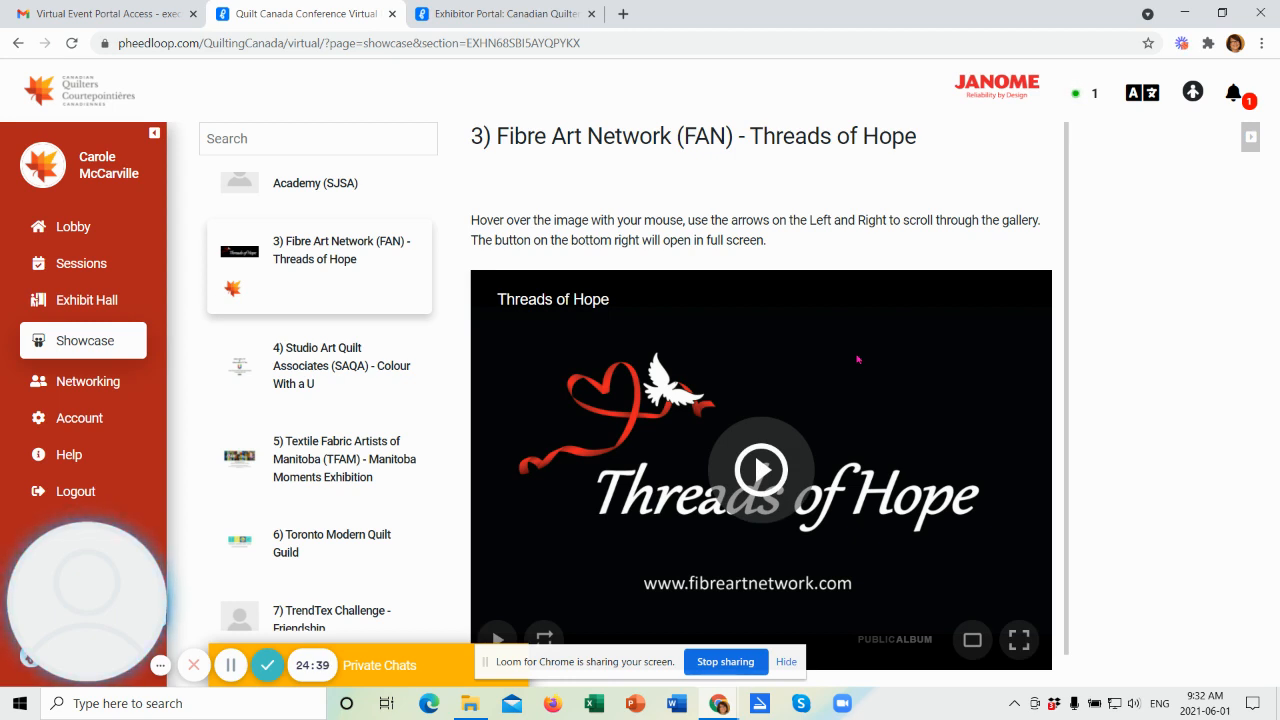
pyautogui.moveTo(855, 413)
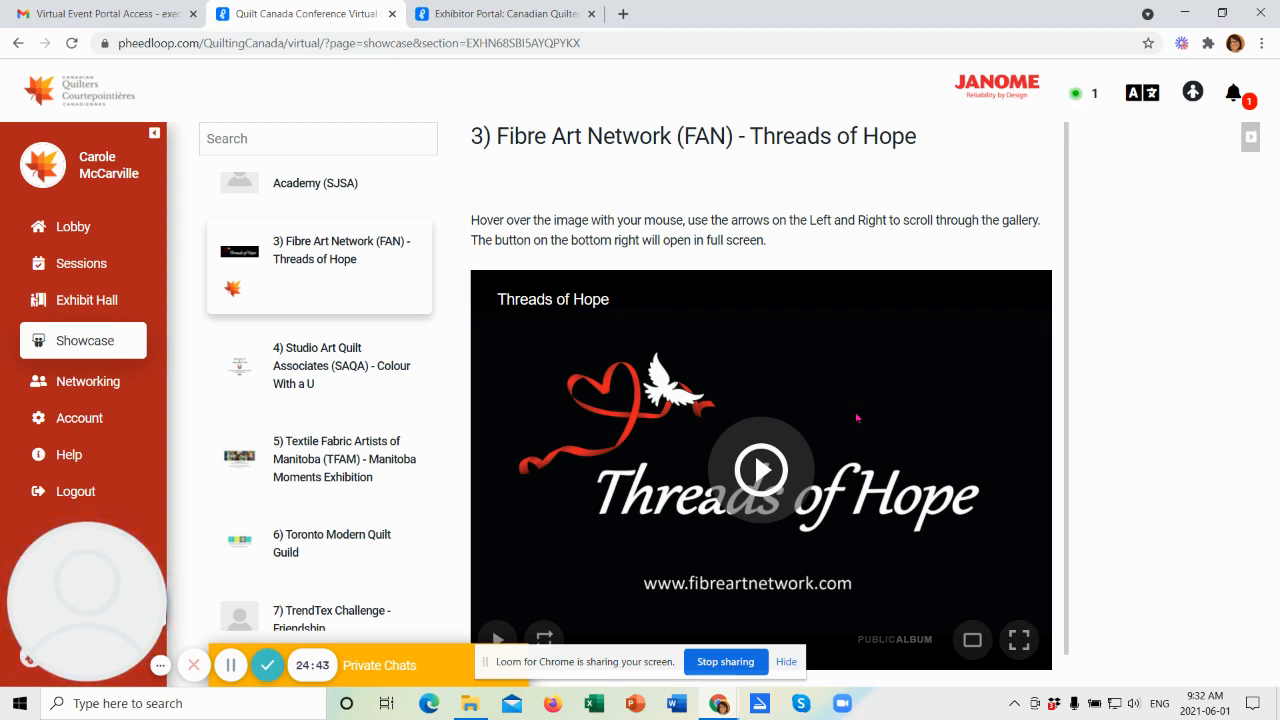
pyautogui.moveTo(881, 508)
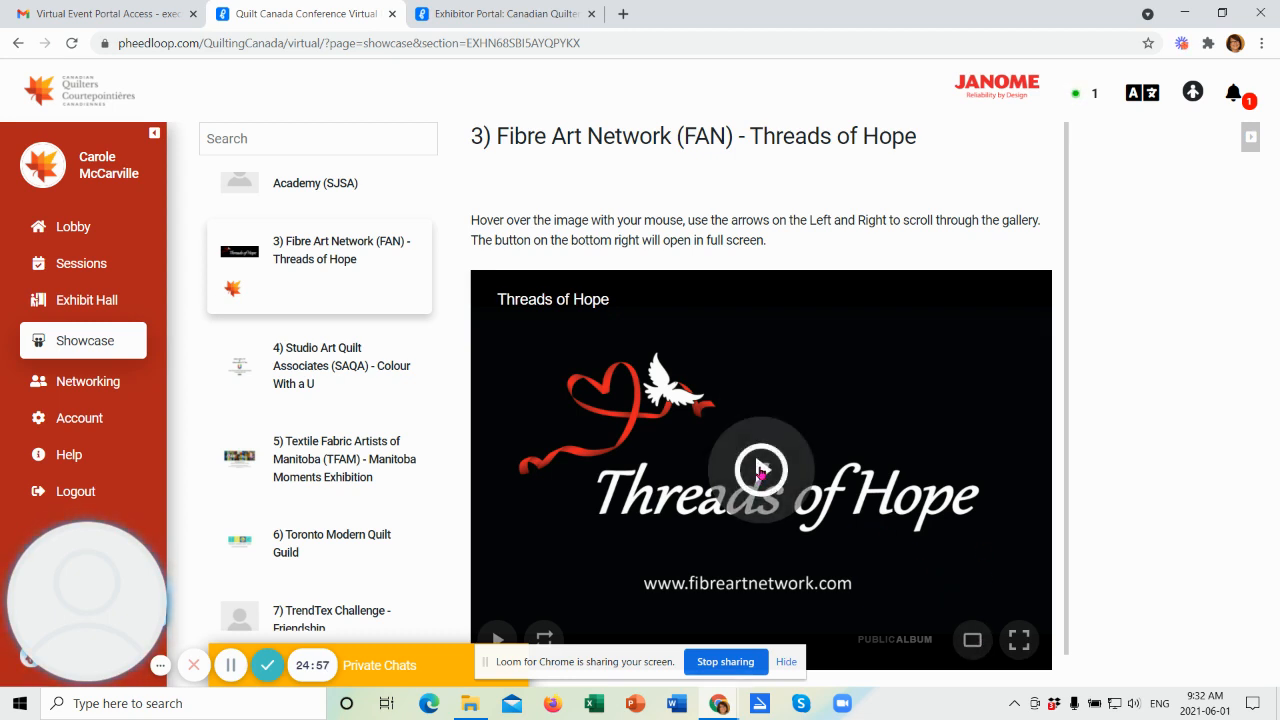
# Step: Show the Threads of Hope gallery full screen and step back to the Cycle of Life slide
pyautogui.click(1019, 640)
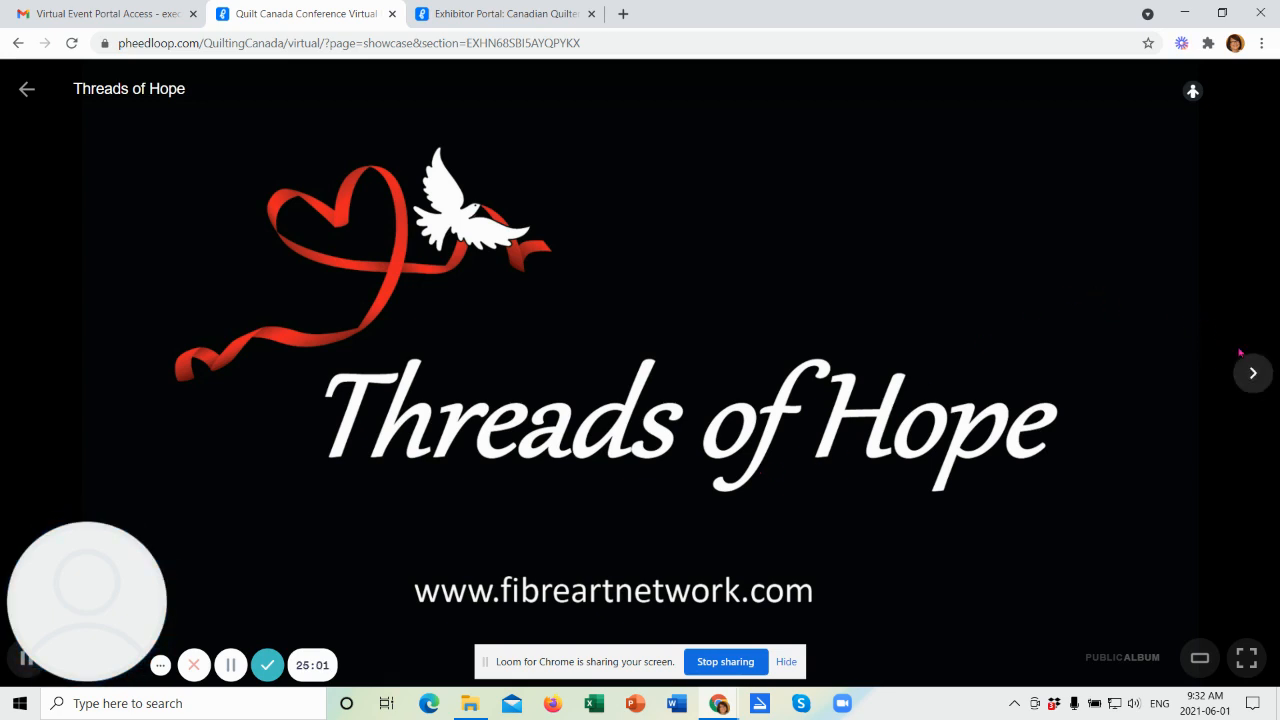
pyautogui.moveTo(985, 389)
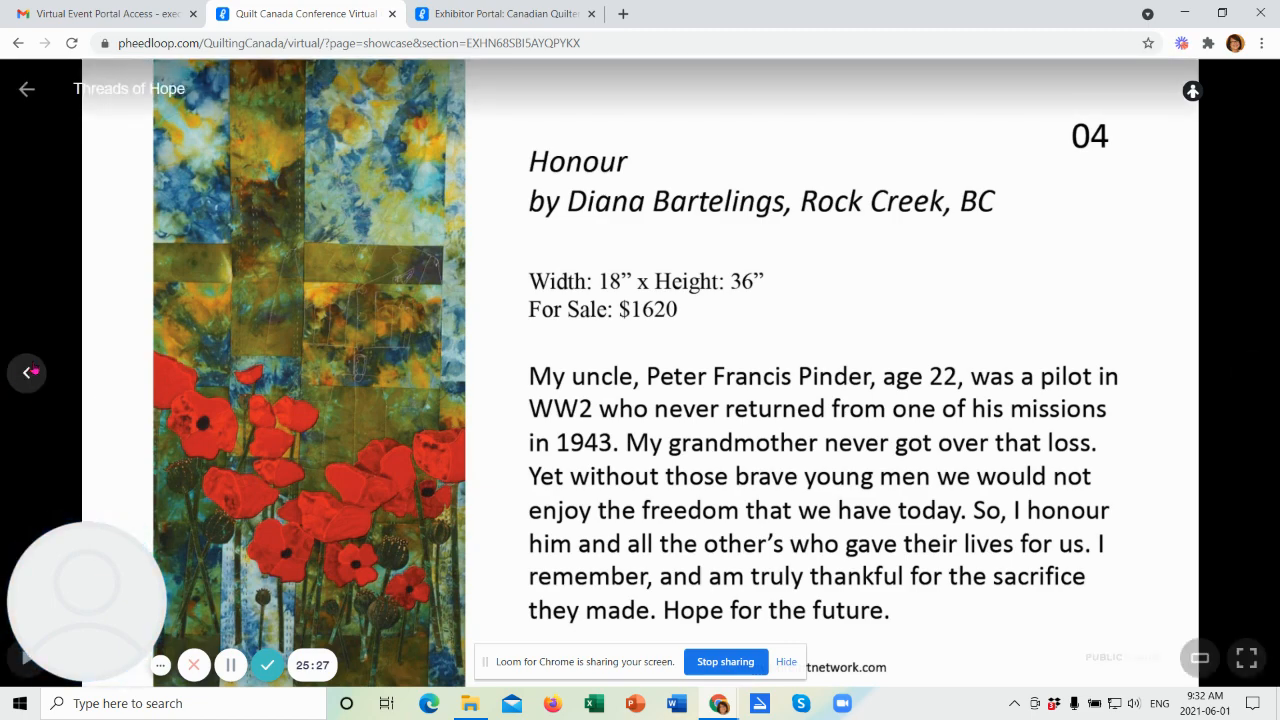
pyautogui.click(27, 373)
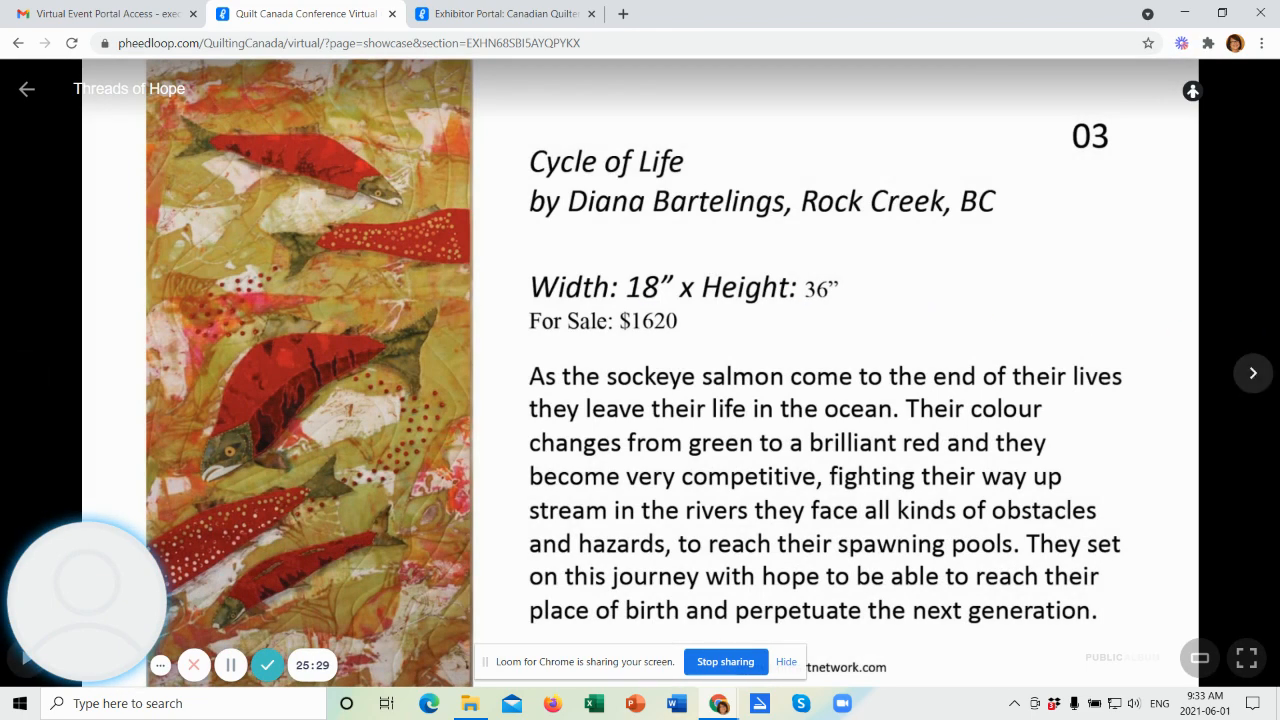
pyautogui.moveTo(758, 324)
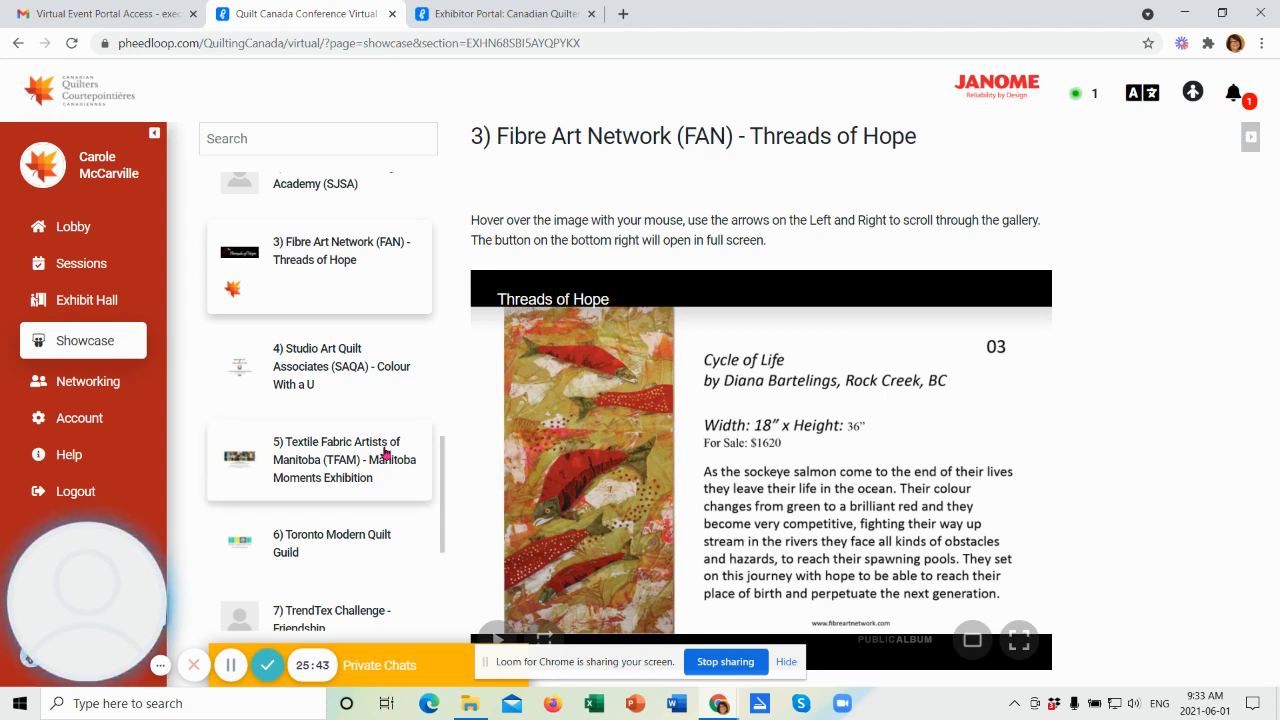
pyautogui.moveTo(438, 492)
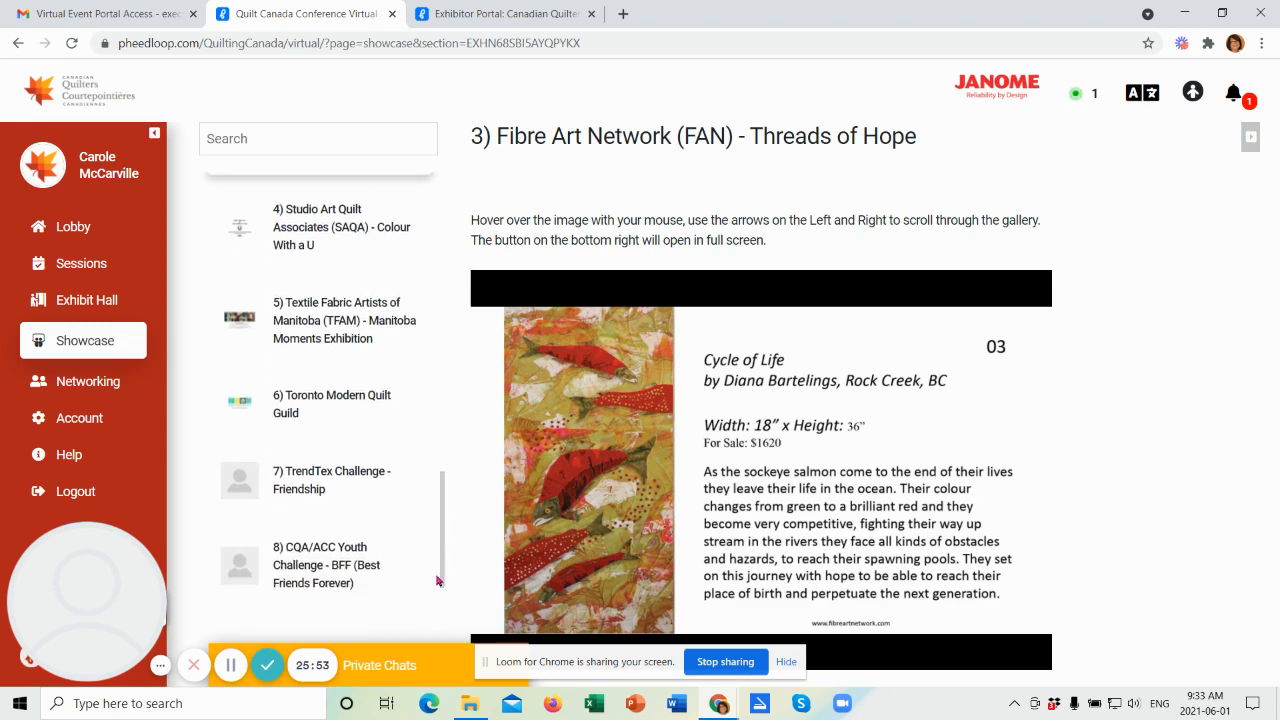
# Step: Scroll the Showcase list down to the TrendTex and CQA/ACC Ties That Bind entries
pyautogui.scroll(-3)
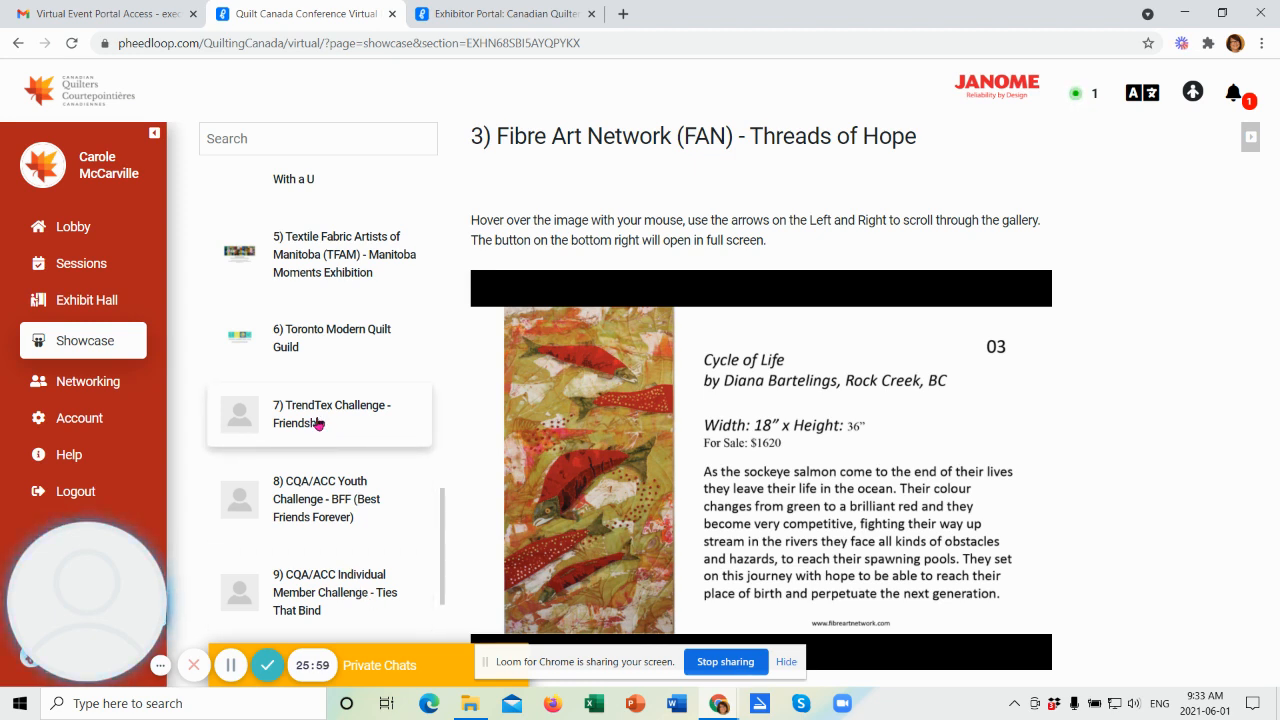
pyautogui.moveTo(388, 428)
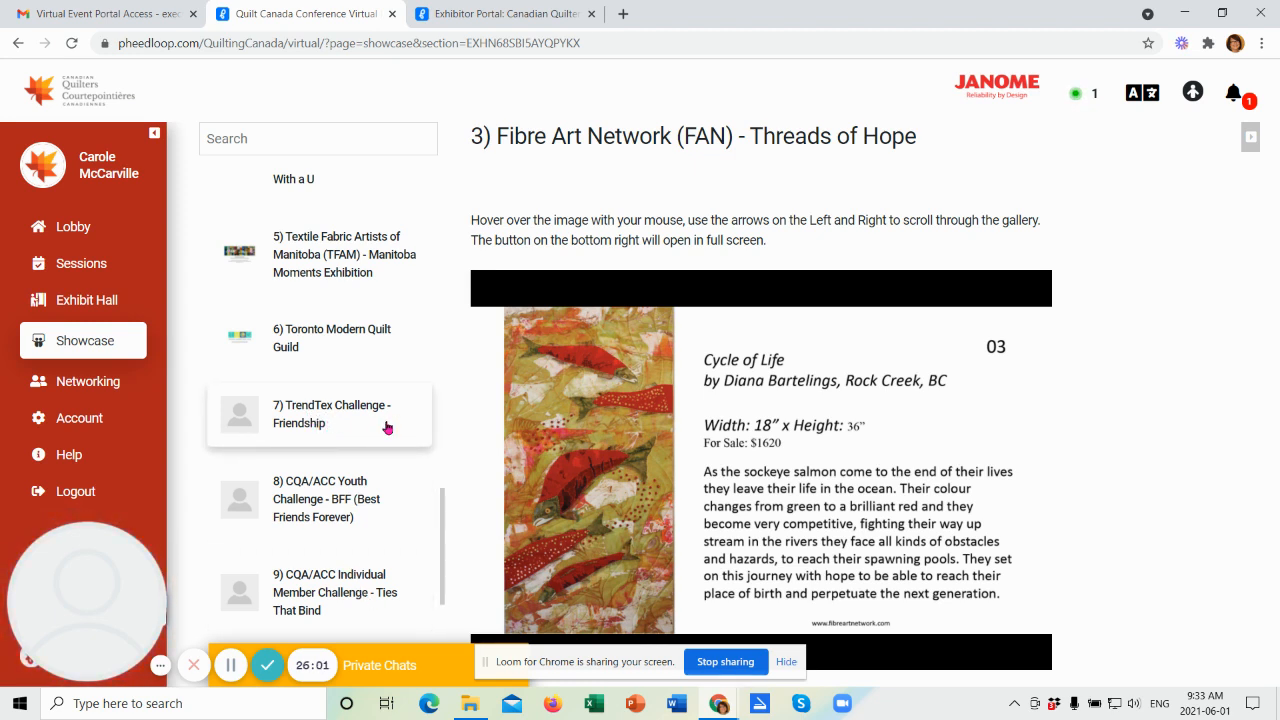
pyautogui.moveTo(339, 508)
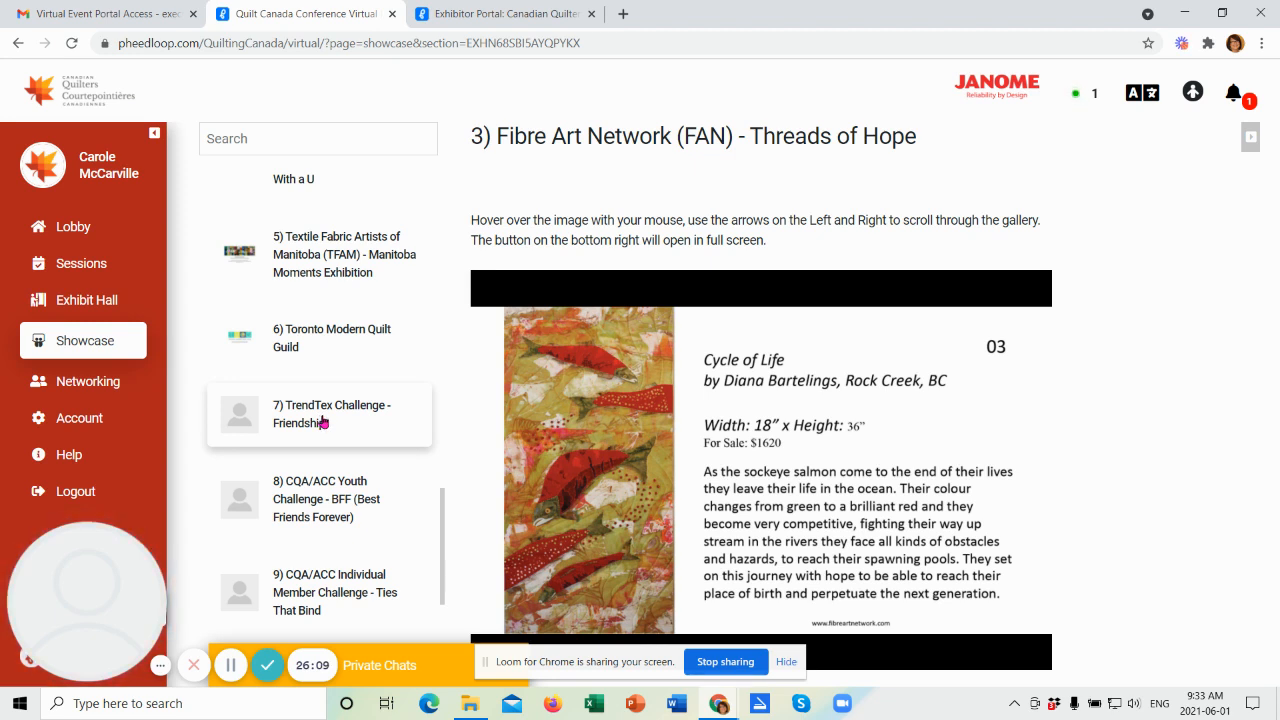
# Step: Browse TrendTex Friendship and Ties That Bind, ending on CQA/ACC Youth Challenge - BFF
pyautogui.click(331, 414)
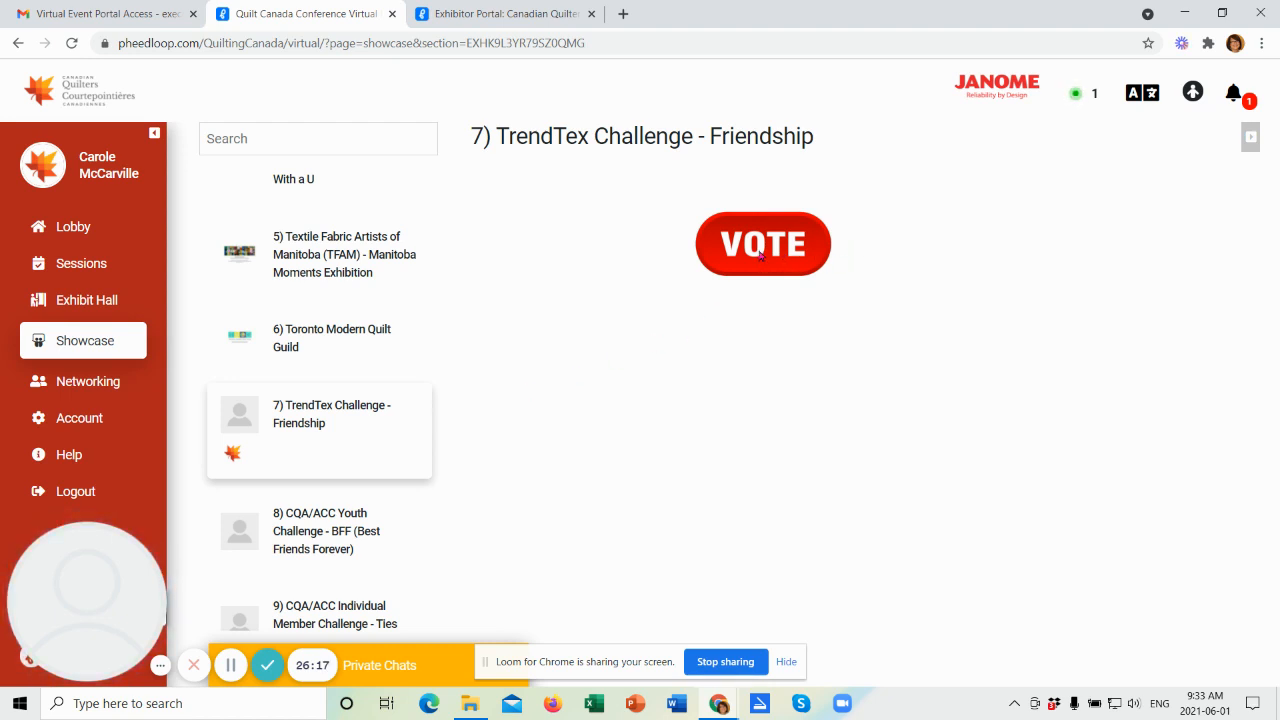
pyautogui.moveTo(483, 573)
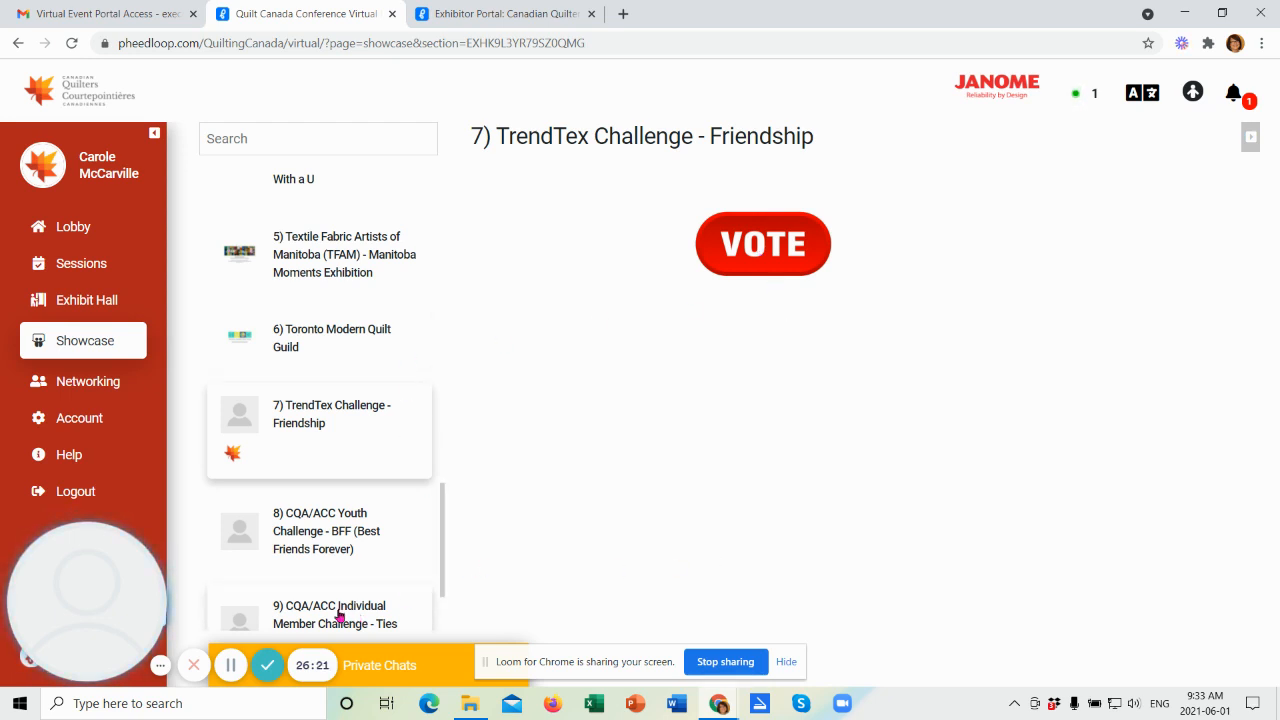
pyautogui.click(335, 614)
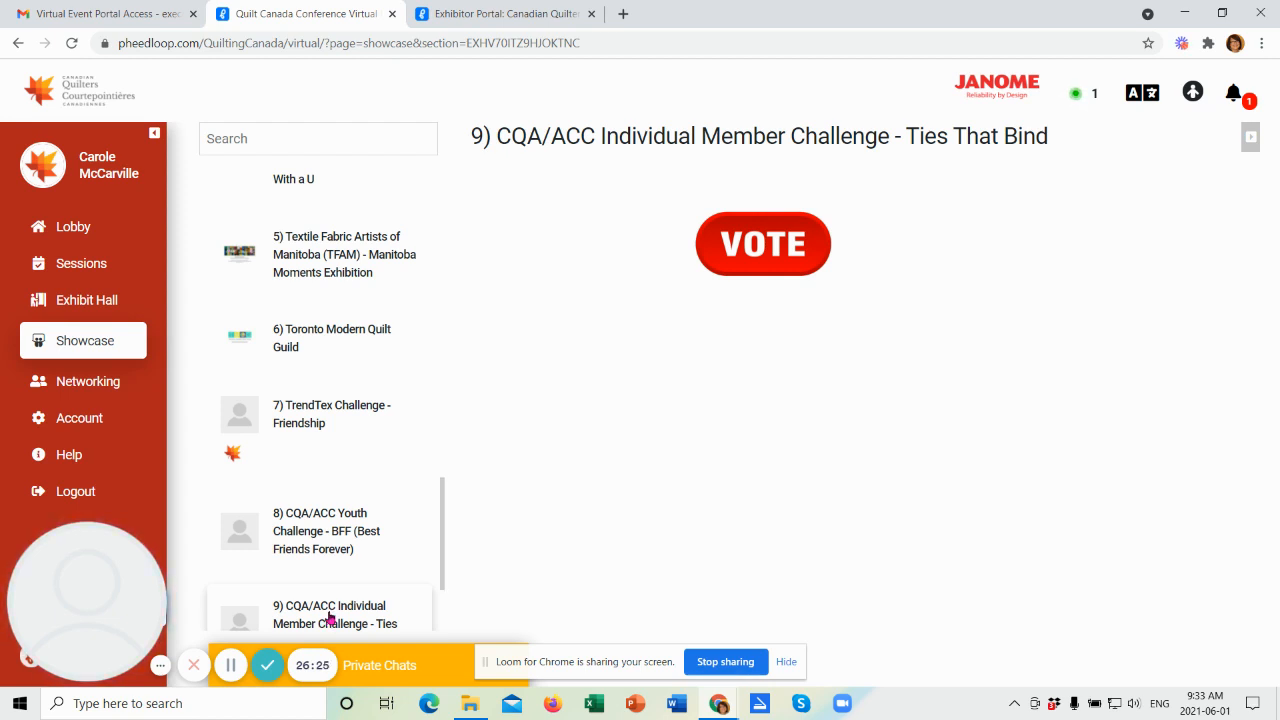
pyautogui.click(326, 531)
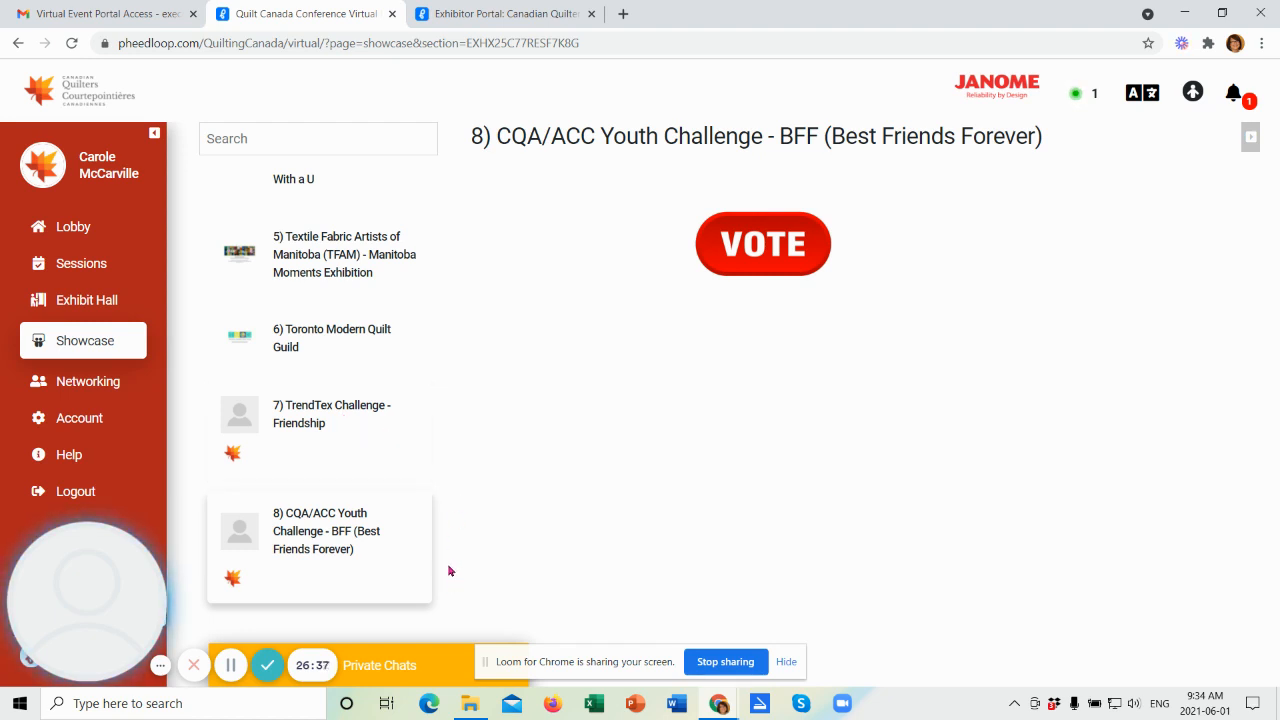
pyautogui.moveTo(781, 502)
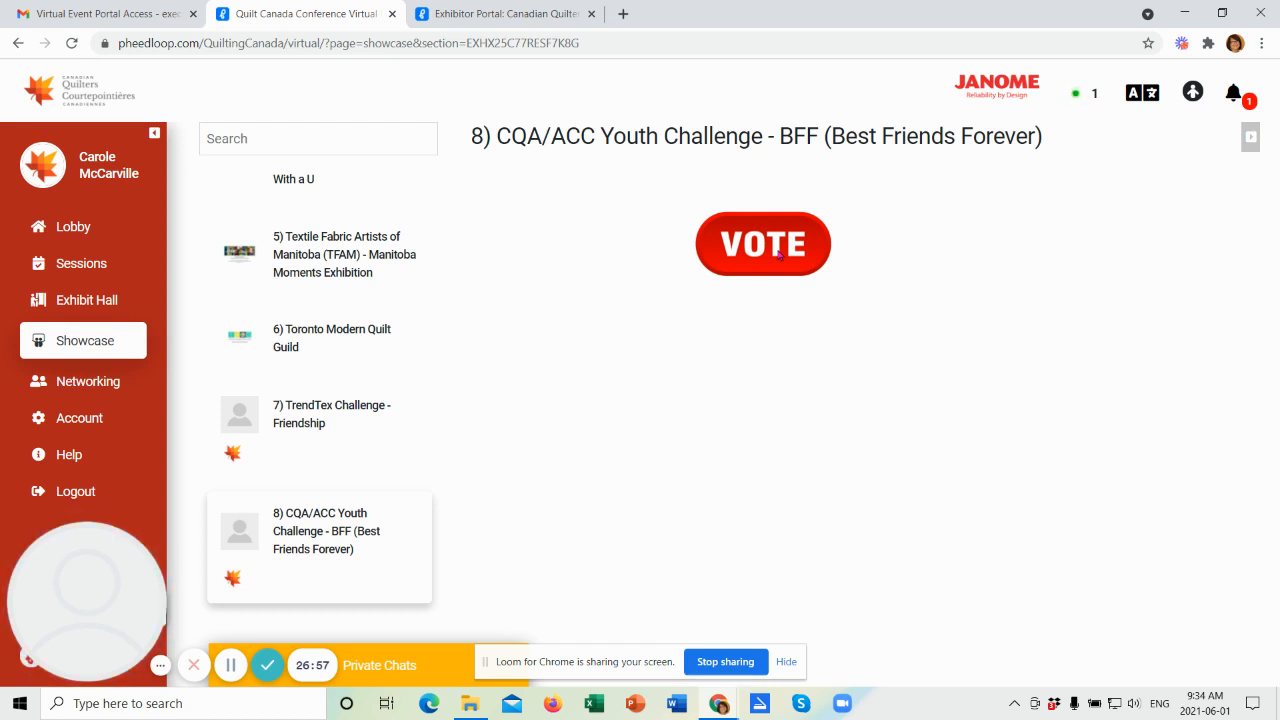
pyautogui.moveTo(550, 462)
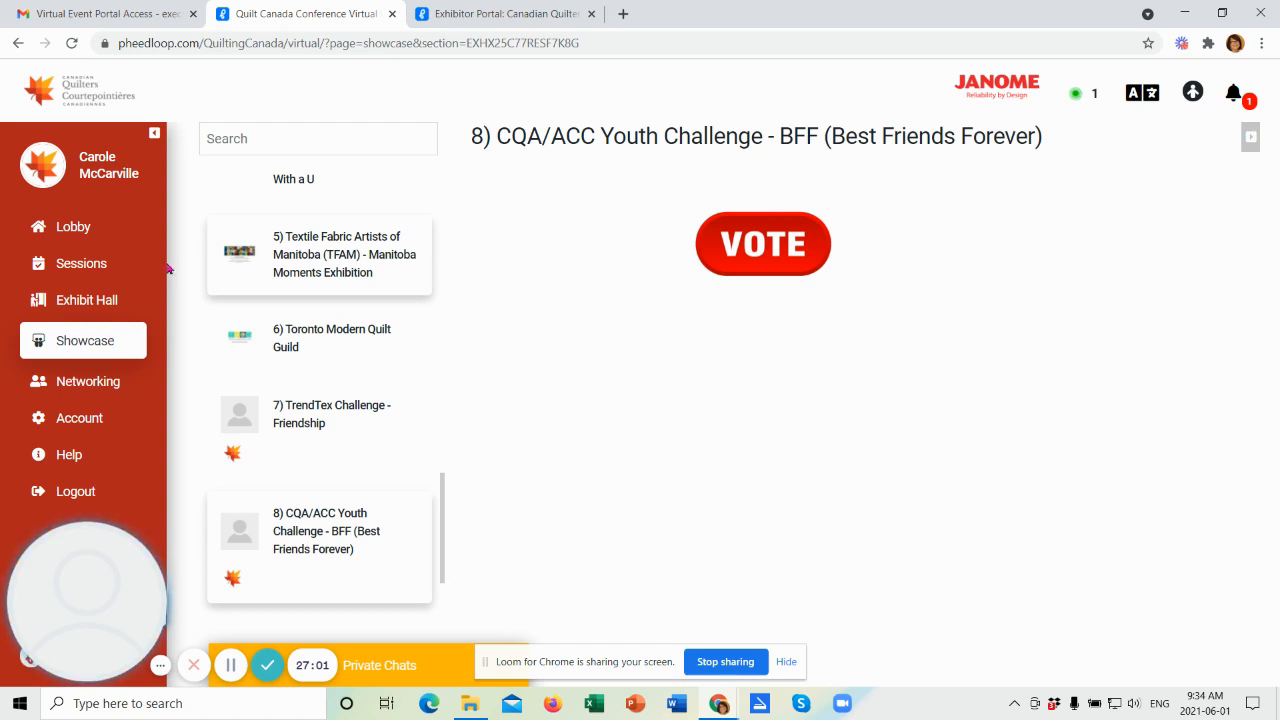
# Step: Go back to the Lobby and scroll down to the Merchant Mall and Sponsors tiles
pyautogui.click(73, 226)
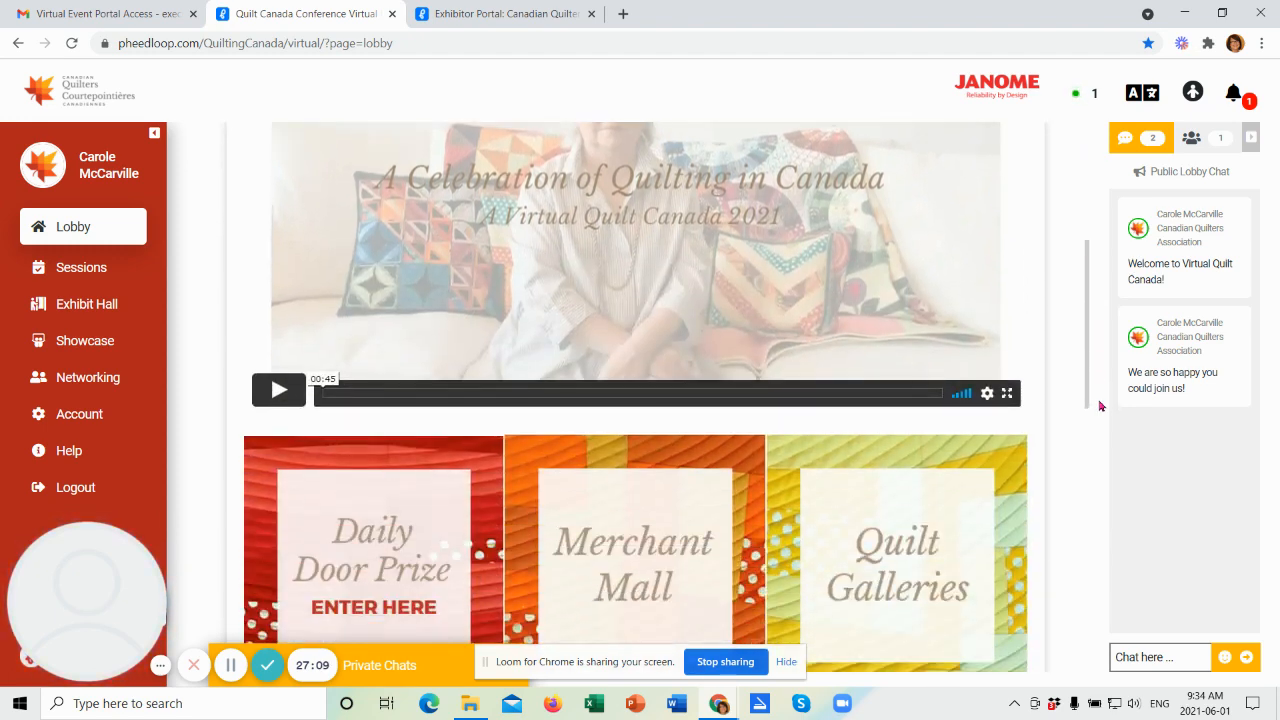
pyautogui.scroll(-3)
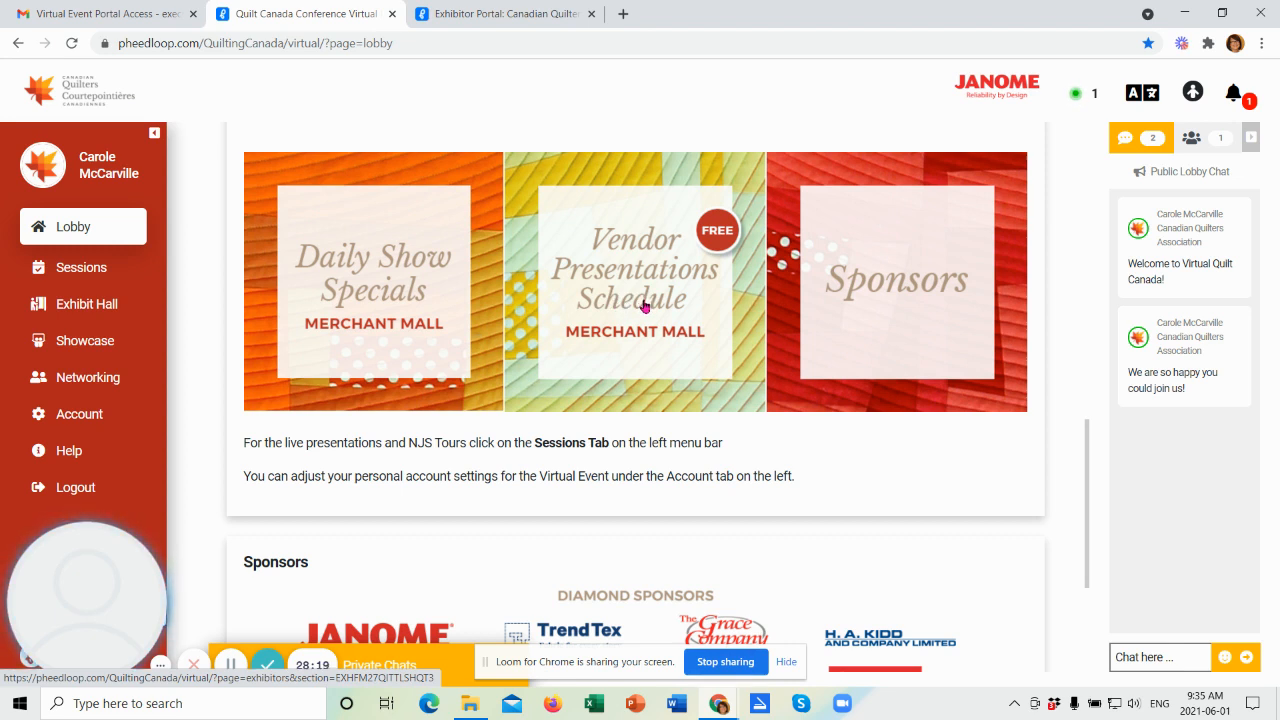
pyautogui.moveTo(662, 301)
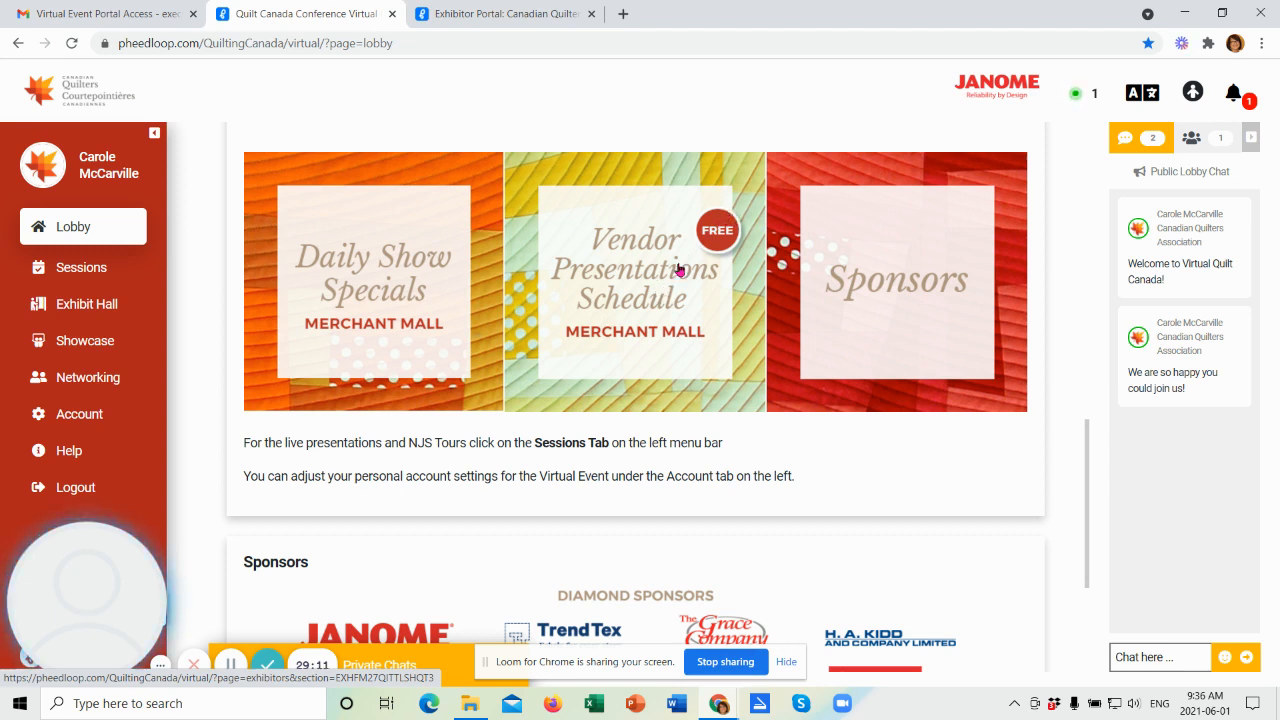
pyautogui.moveTo(753, 372)
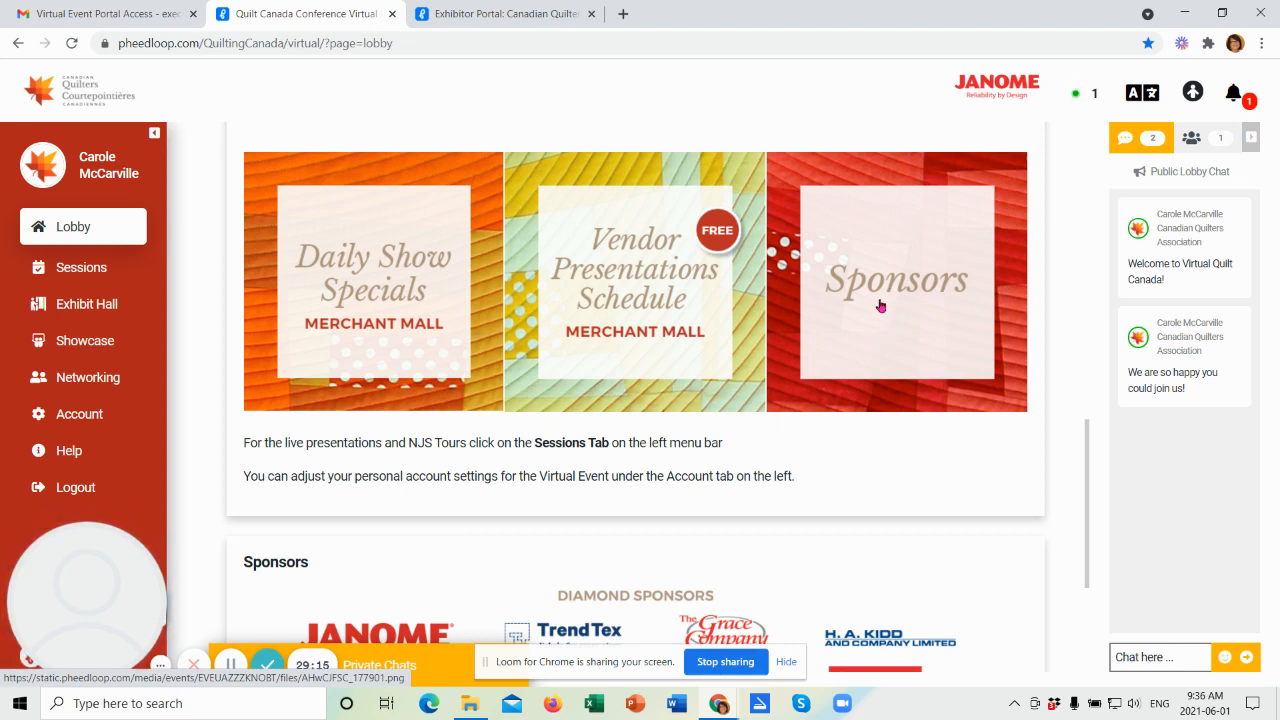
pyautogui.moveTo(884, 310)
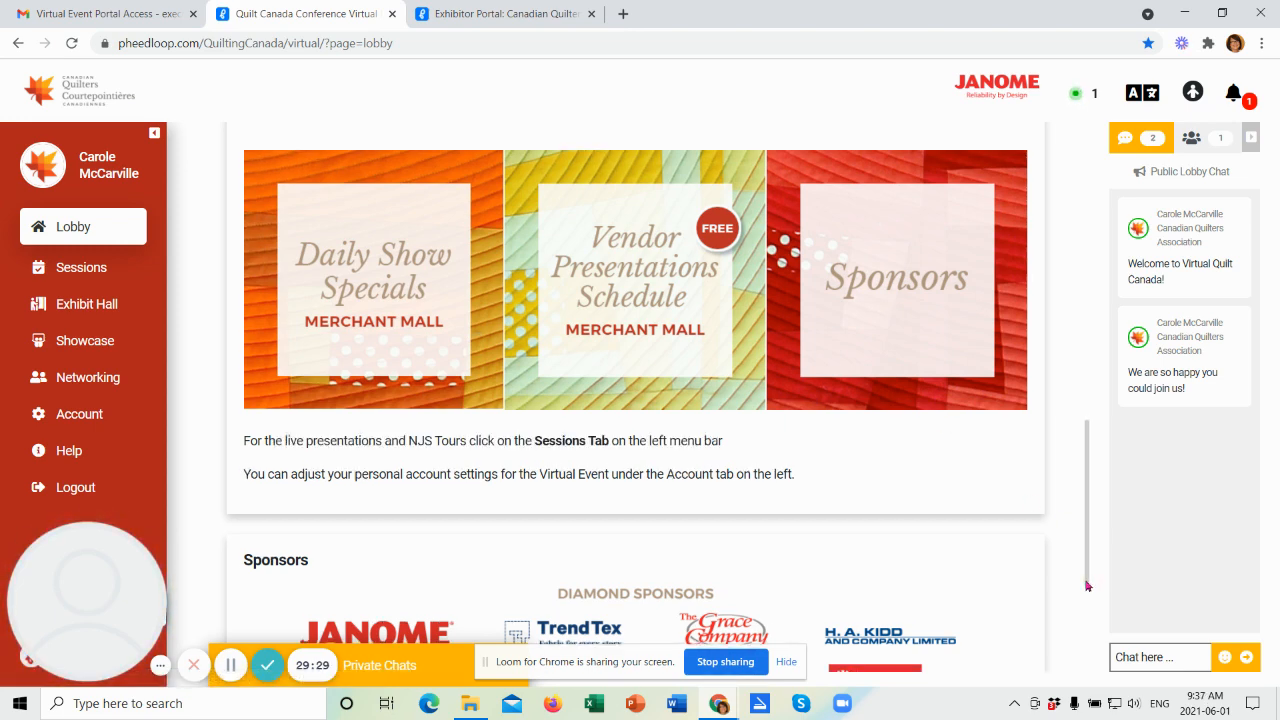
# Step: Scroll the Lobby to the Sponsors section, from Diamond sponsors Janome and Brother to Donors
pyautogui.scroll(-3)
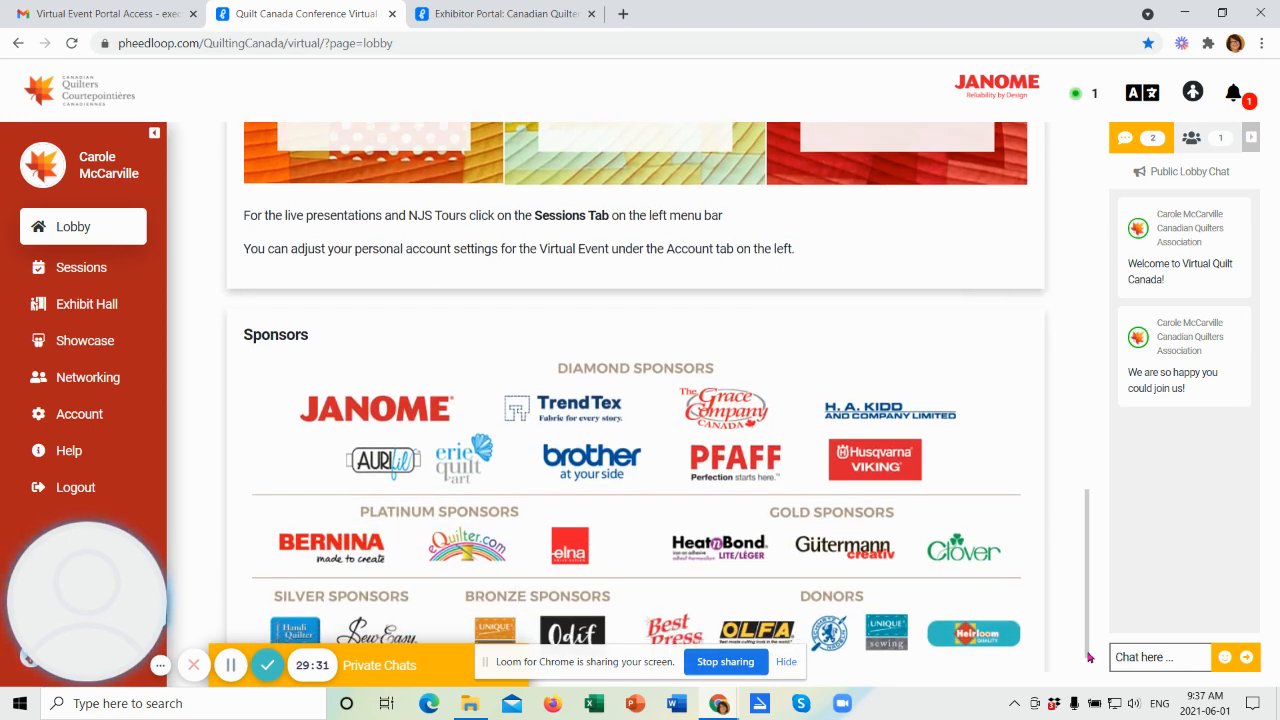
pyautogui.scroll(-3)
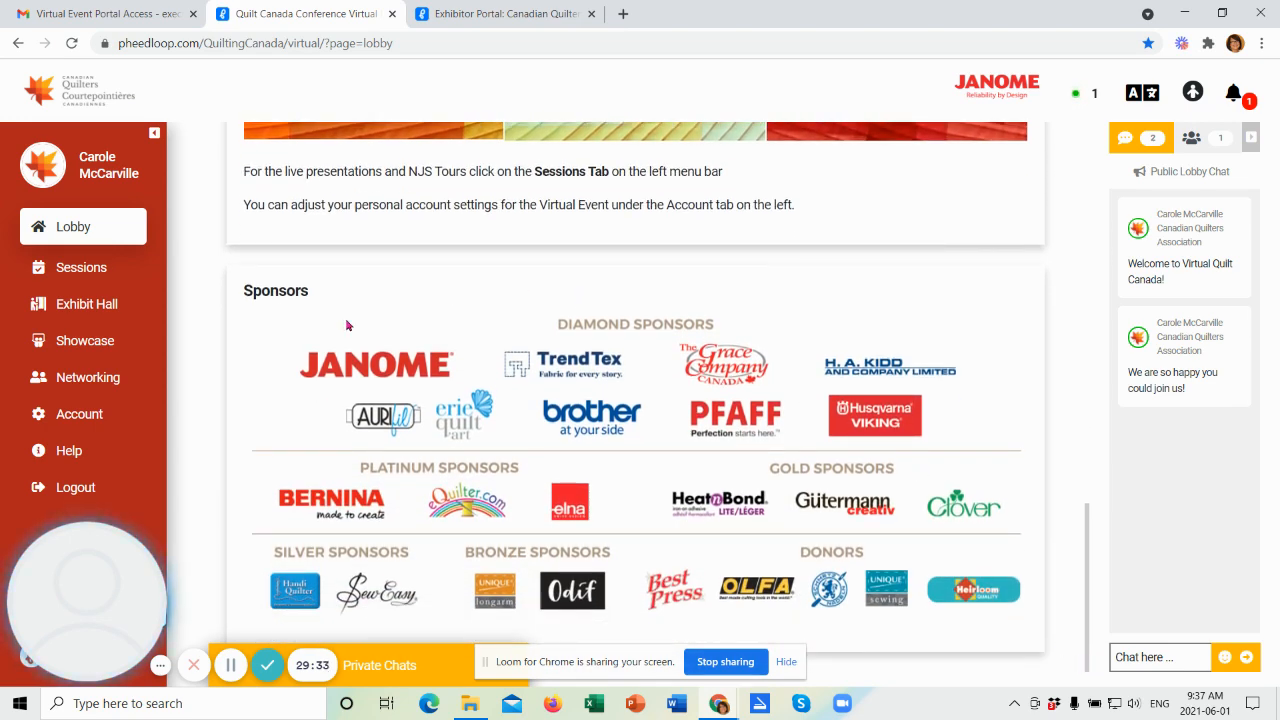
pyautogui.moveTo(928, 557)
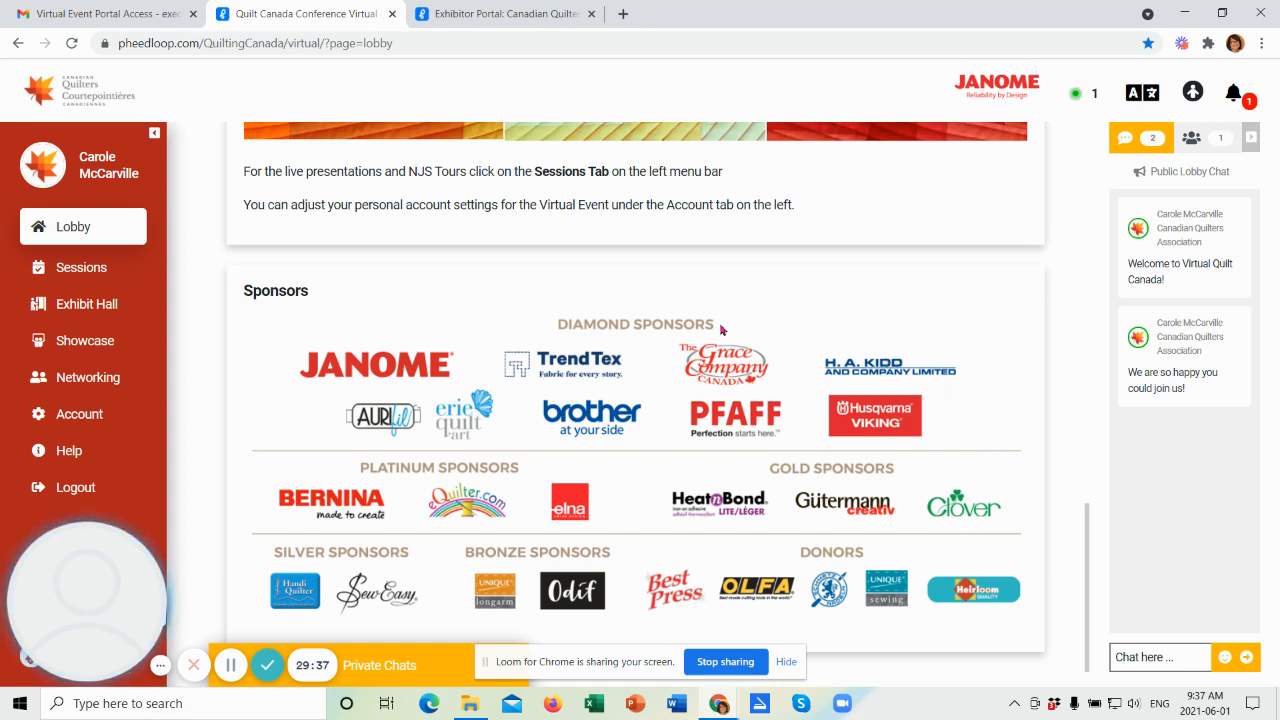
pyautogui.moveTo(604, 518)
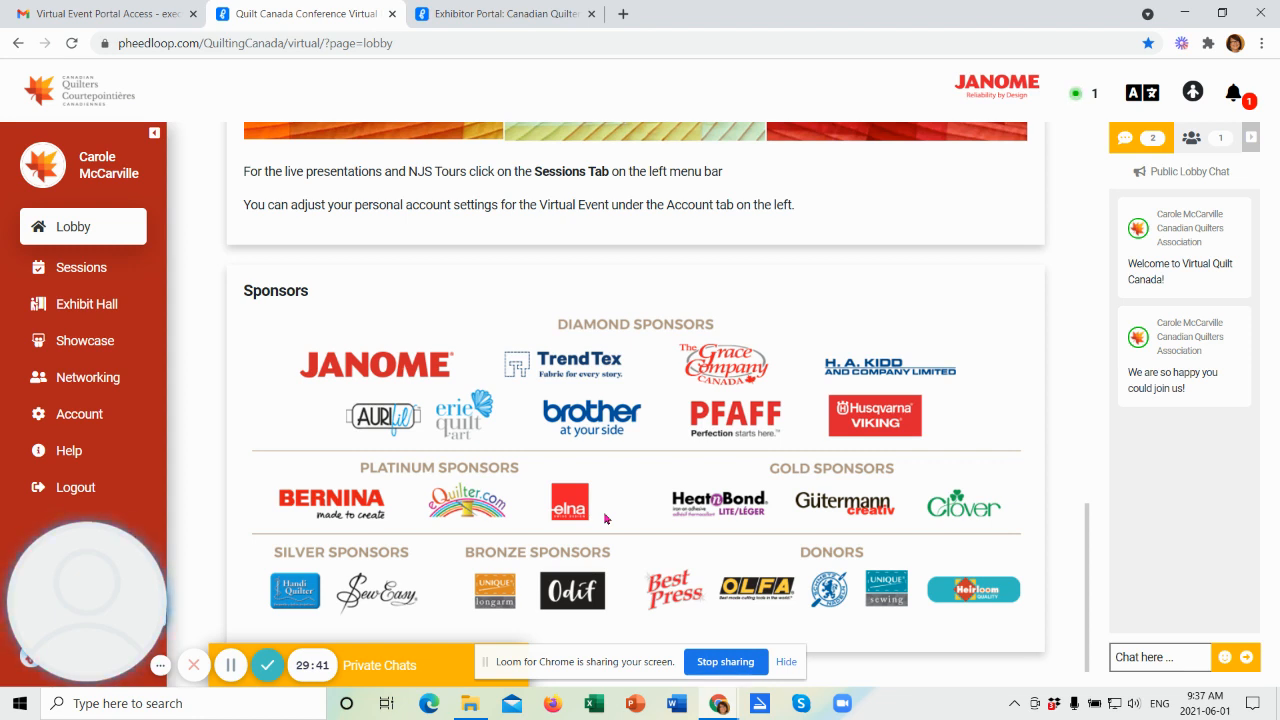
pyautogui.moveTo(1089, 246)
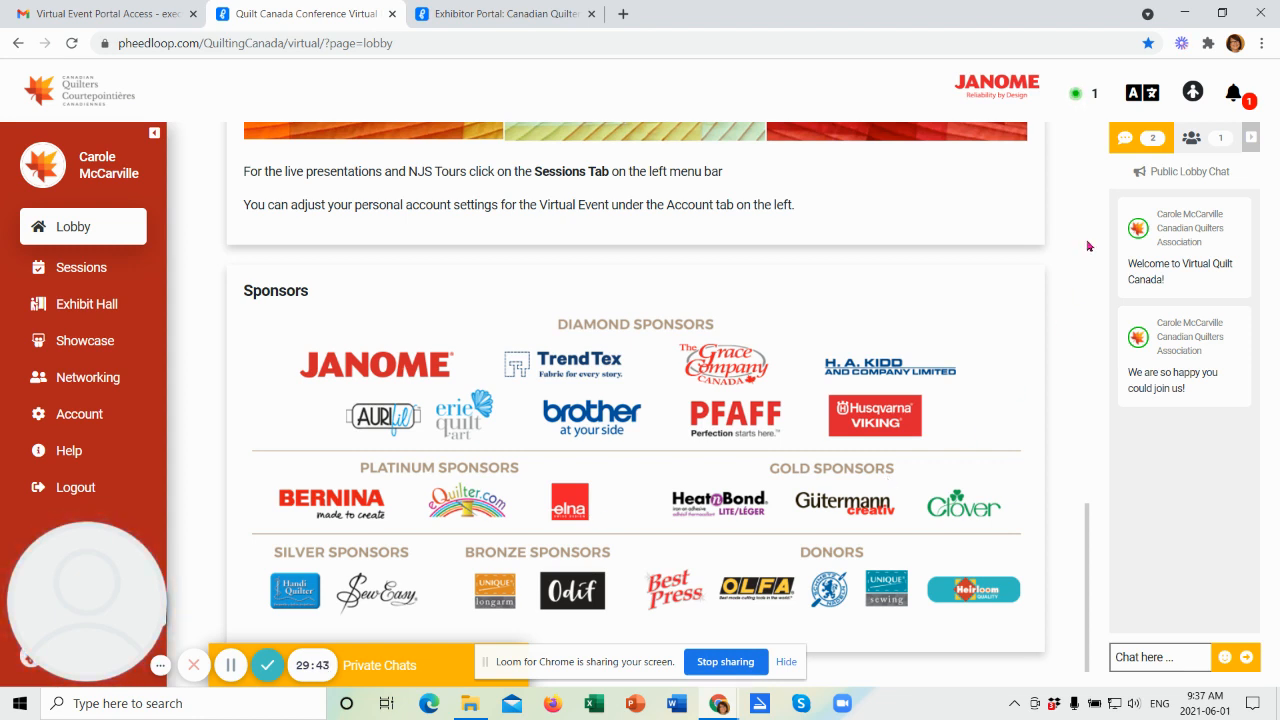
pyautogui.moveTo(1089, 511)
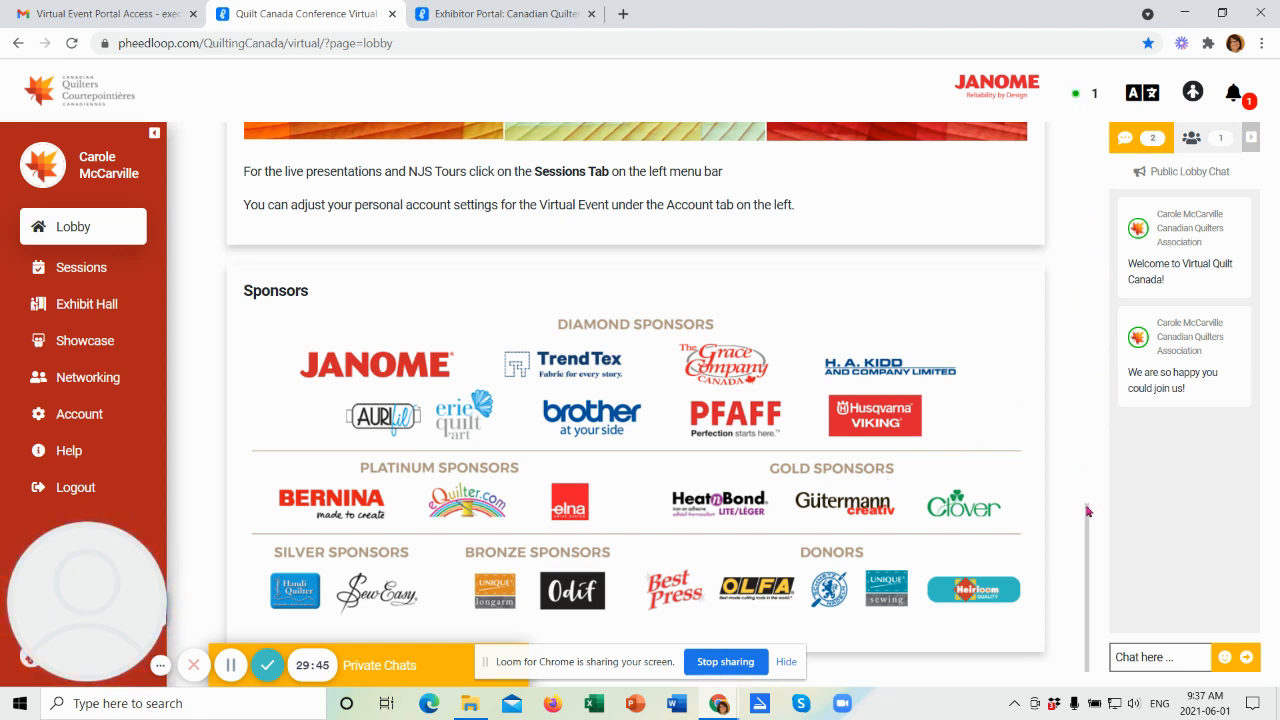
# Step: Scroll up to the Celebration of Quilting in Canada banner and welcome video
pyautogui.scroll(3)
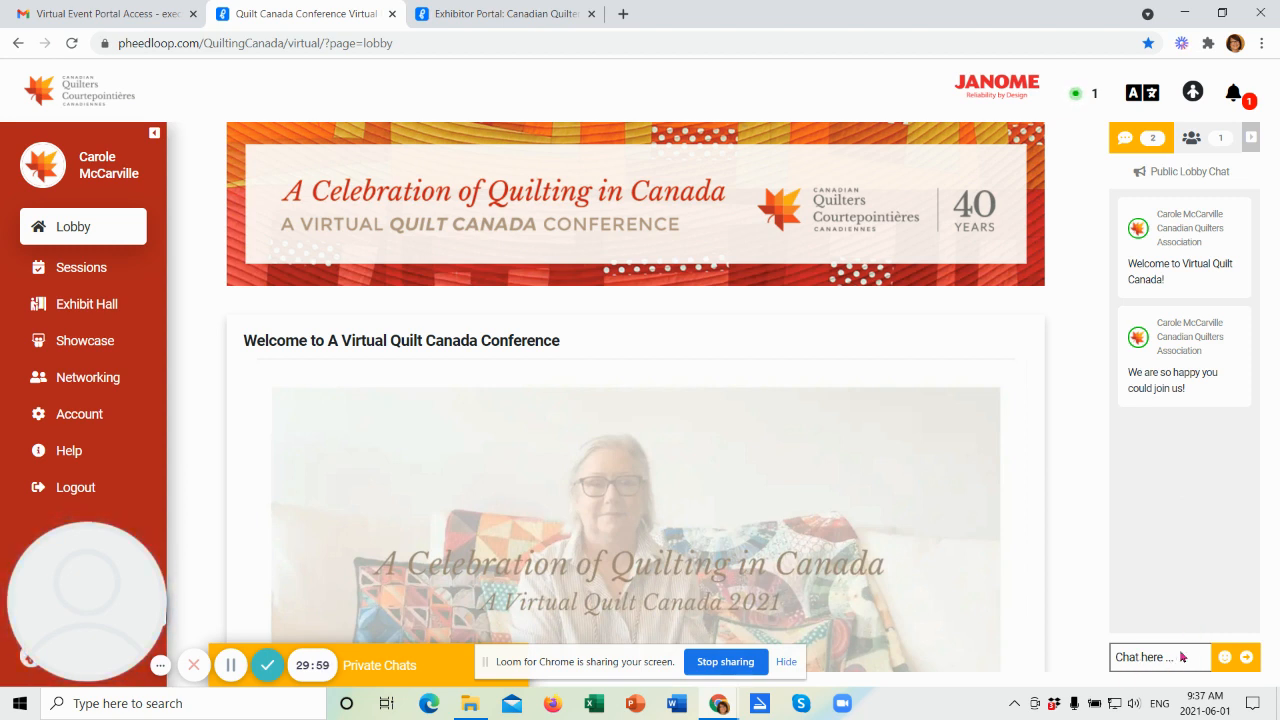
pyautogui.moveTo(1204, 519)
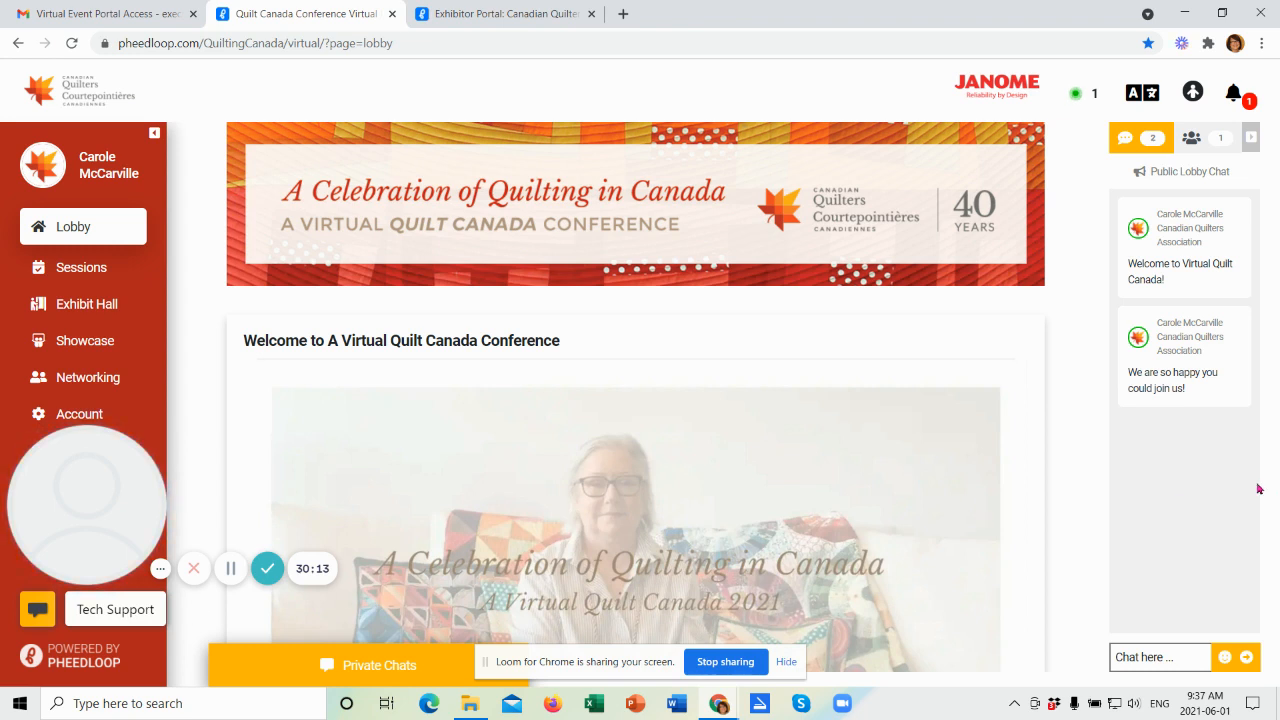
pyautogui.moveTo(1160, 455)
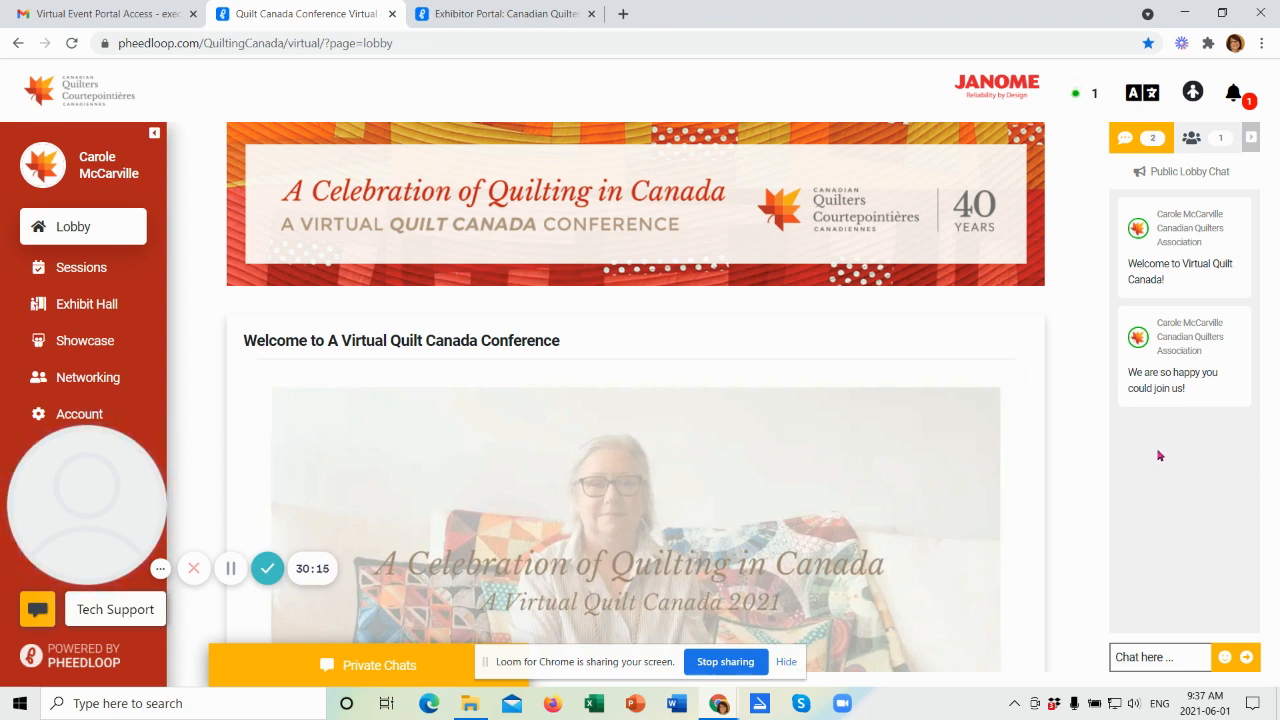
pyautogui.moveTo(1186, 557)
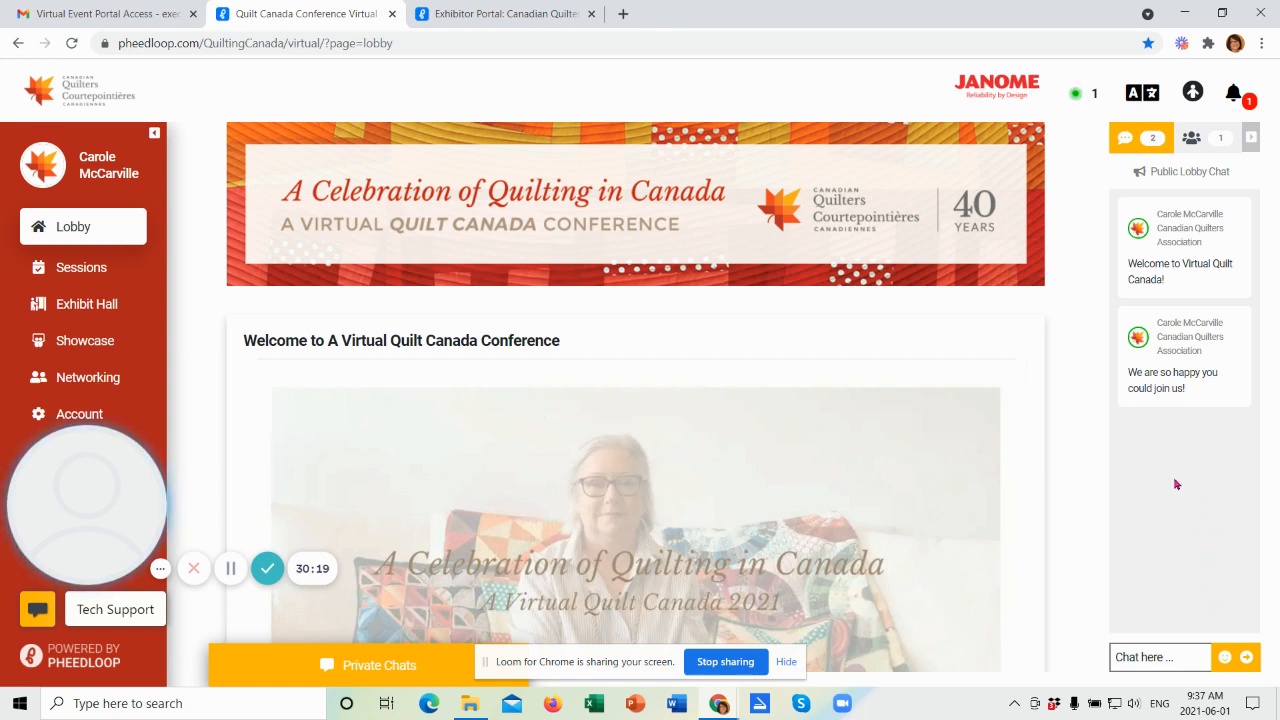
pyautogui.moveTo(1204, 587)
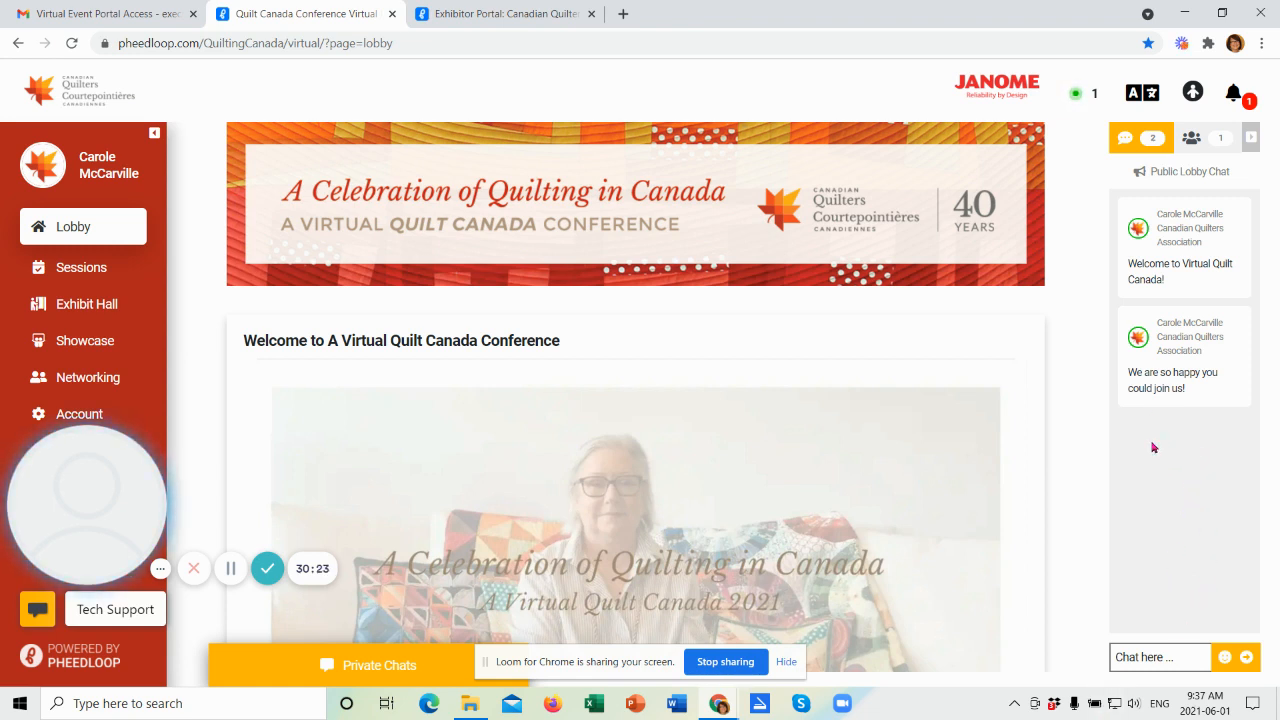
pyautogui.moveTo(1203, 443)
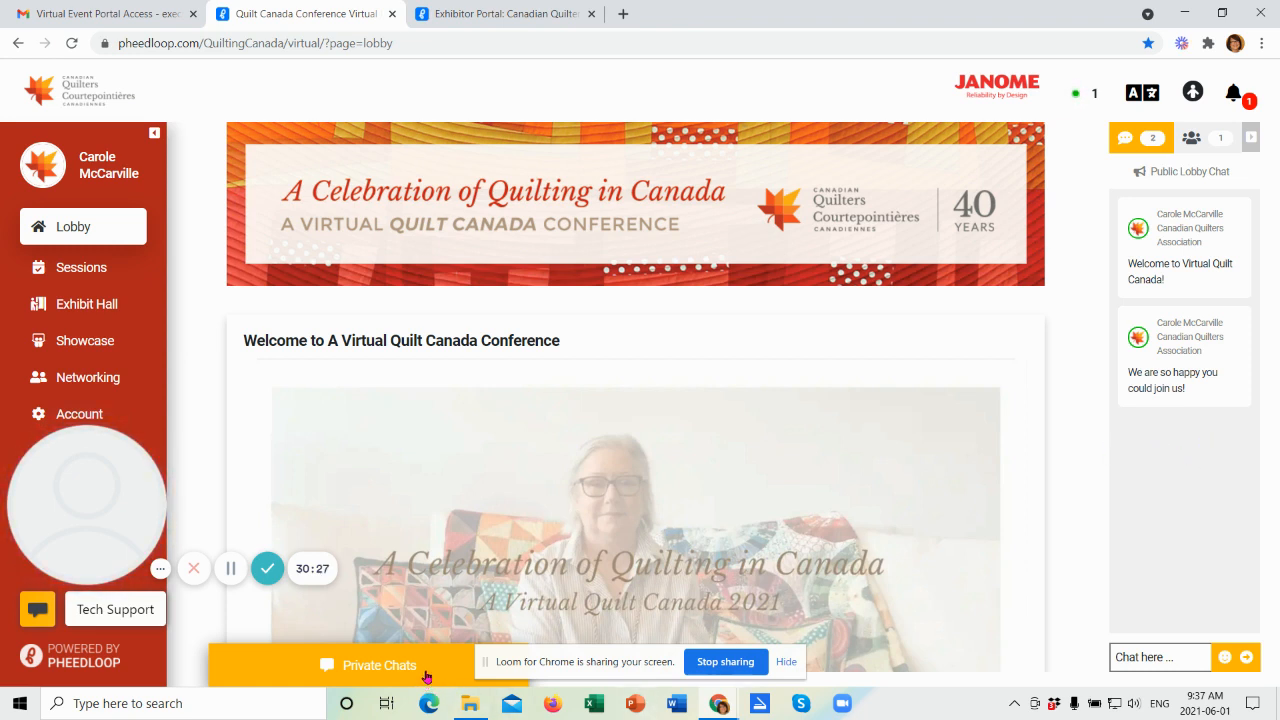
pyautogui.moveTo(1186, 462)
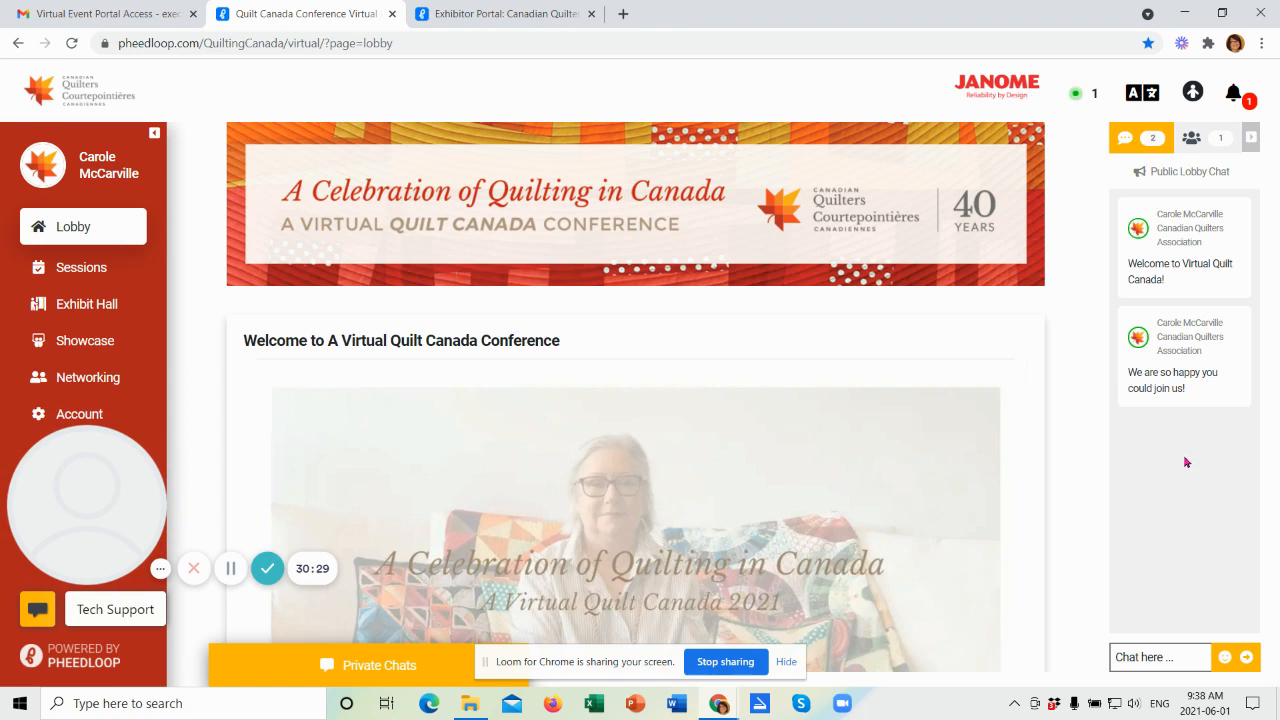
pyautogui.moveTo(1075, 308)
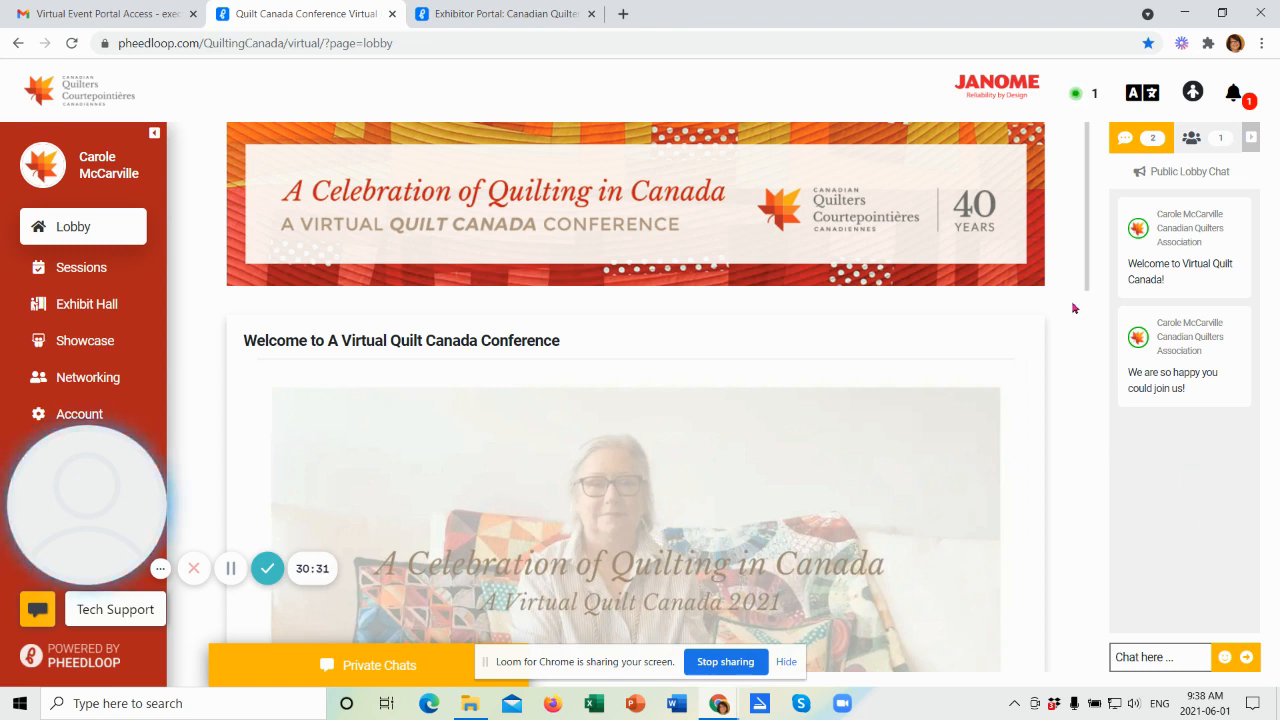
pyautogui.moveTo(1085, 135)
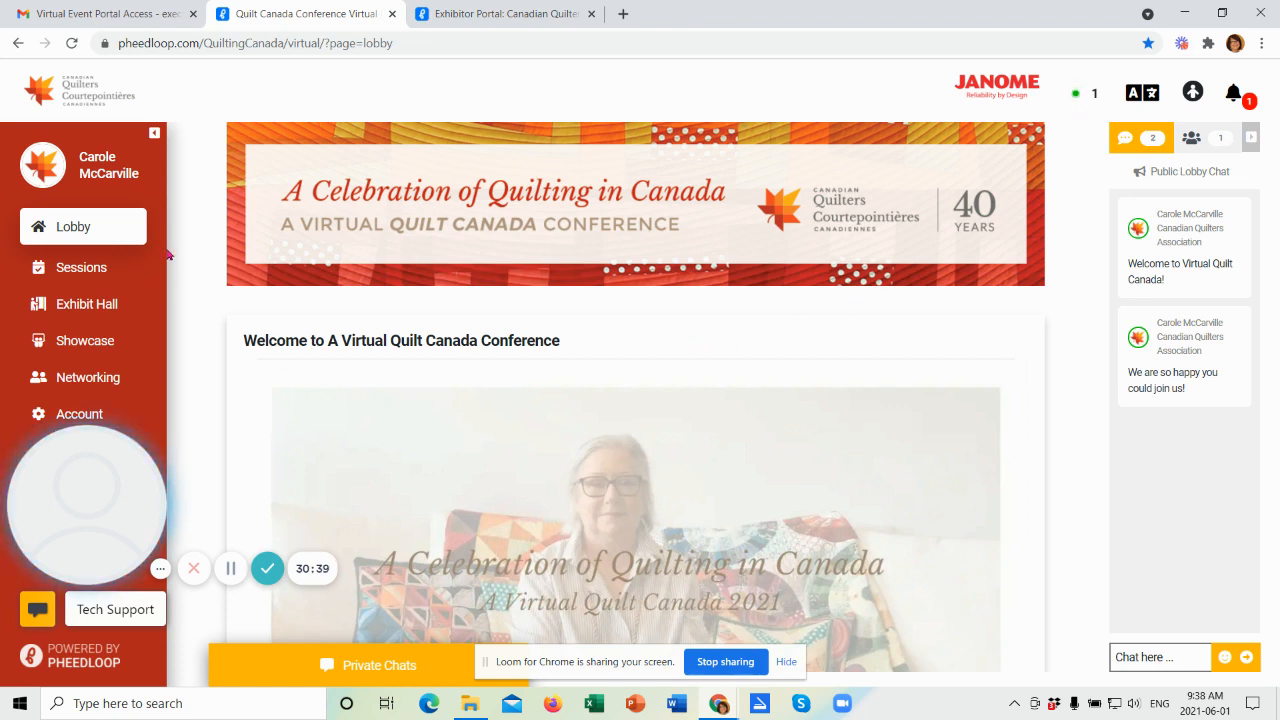
pyautogui.moveTo(176, 261)
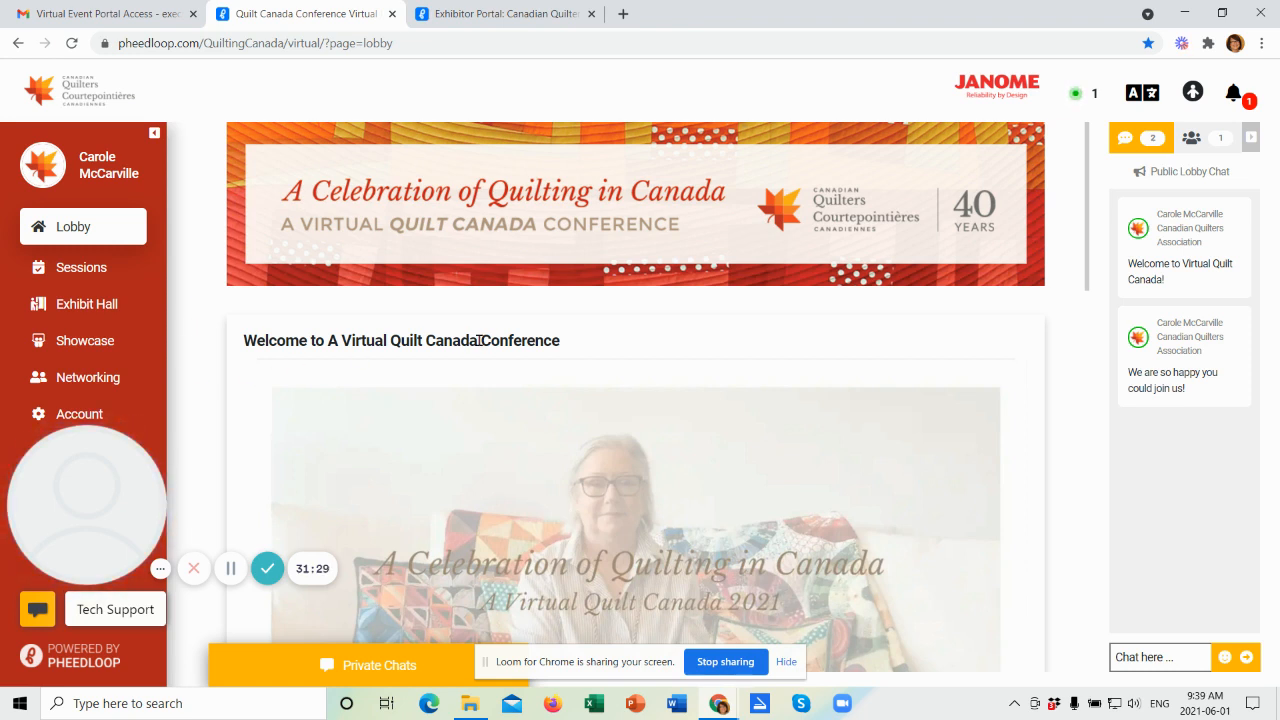
pyautogui.moveTo(680, 340)
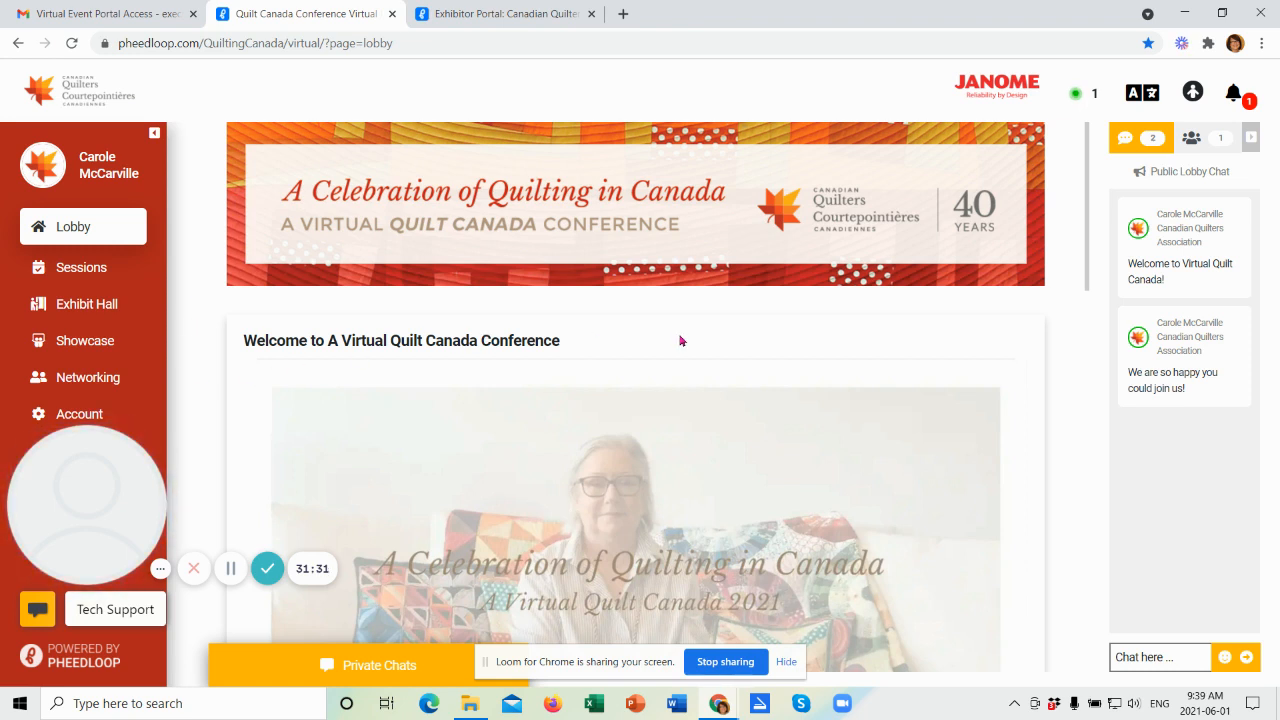
pyautogui.moveTo(705, 347)
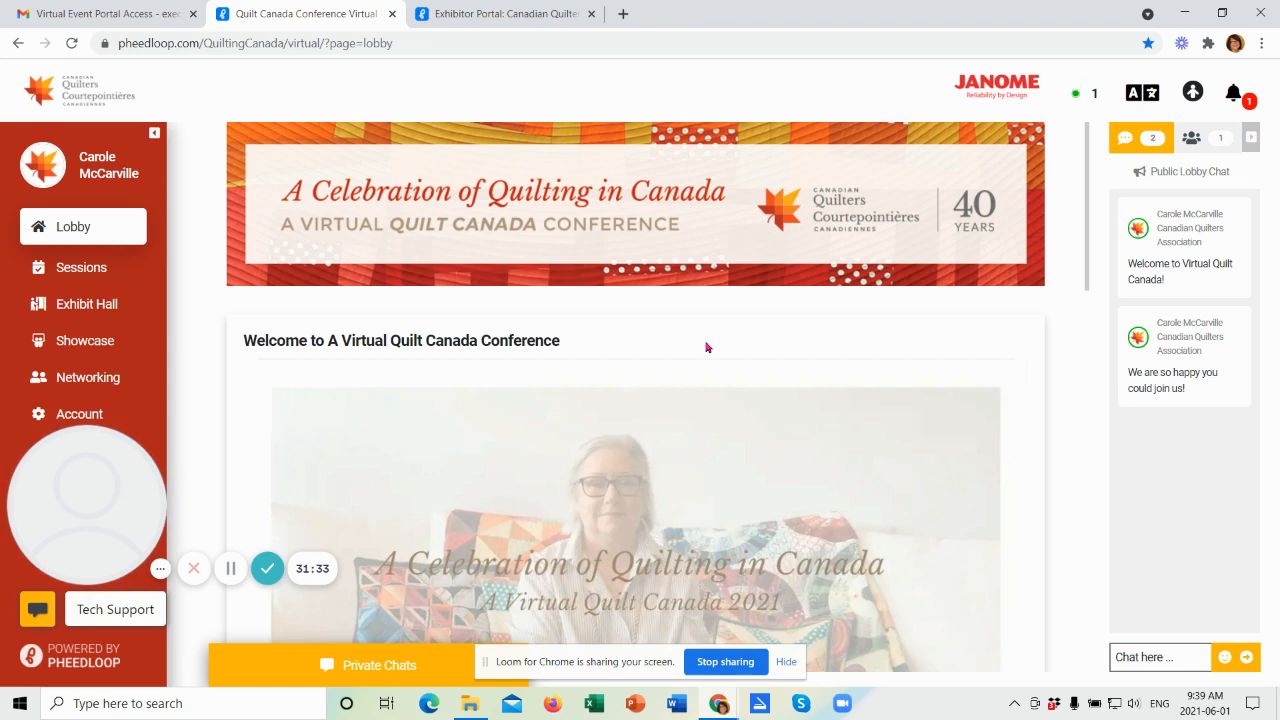